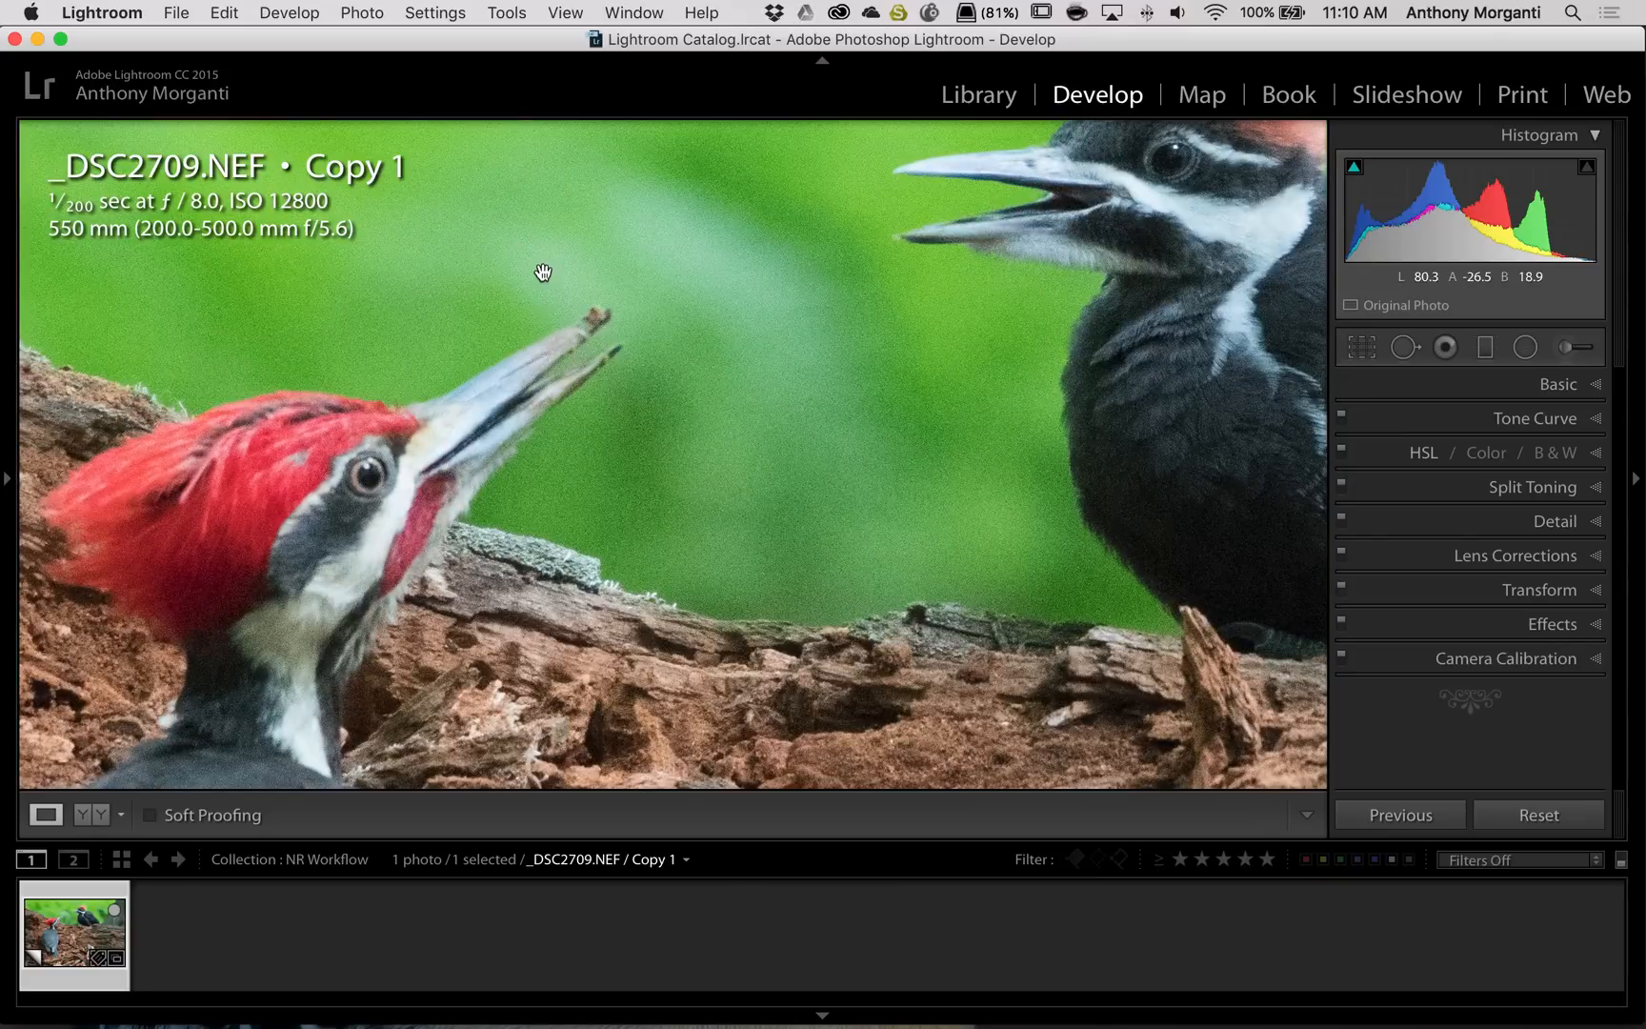
{"action": "mouse_move", "coordinate": [974, 485]}
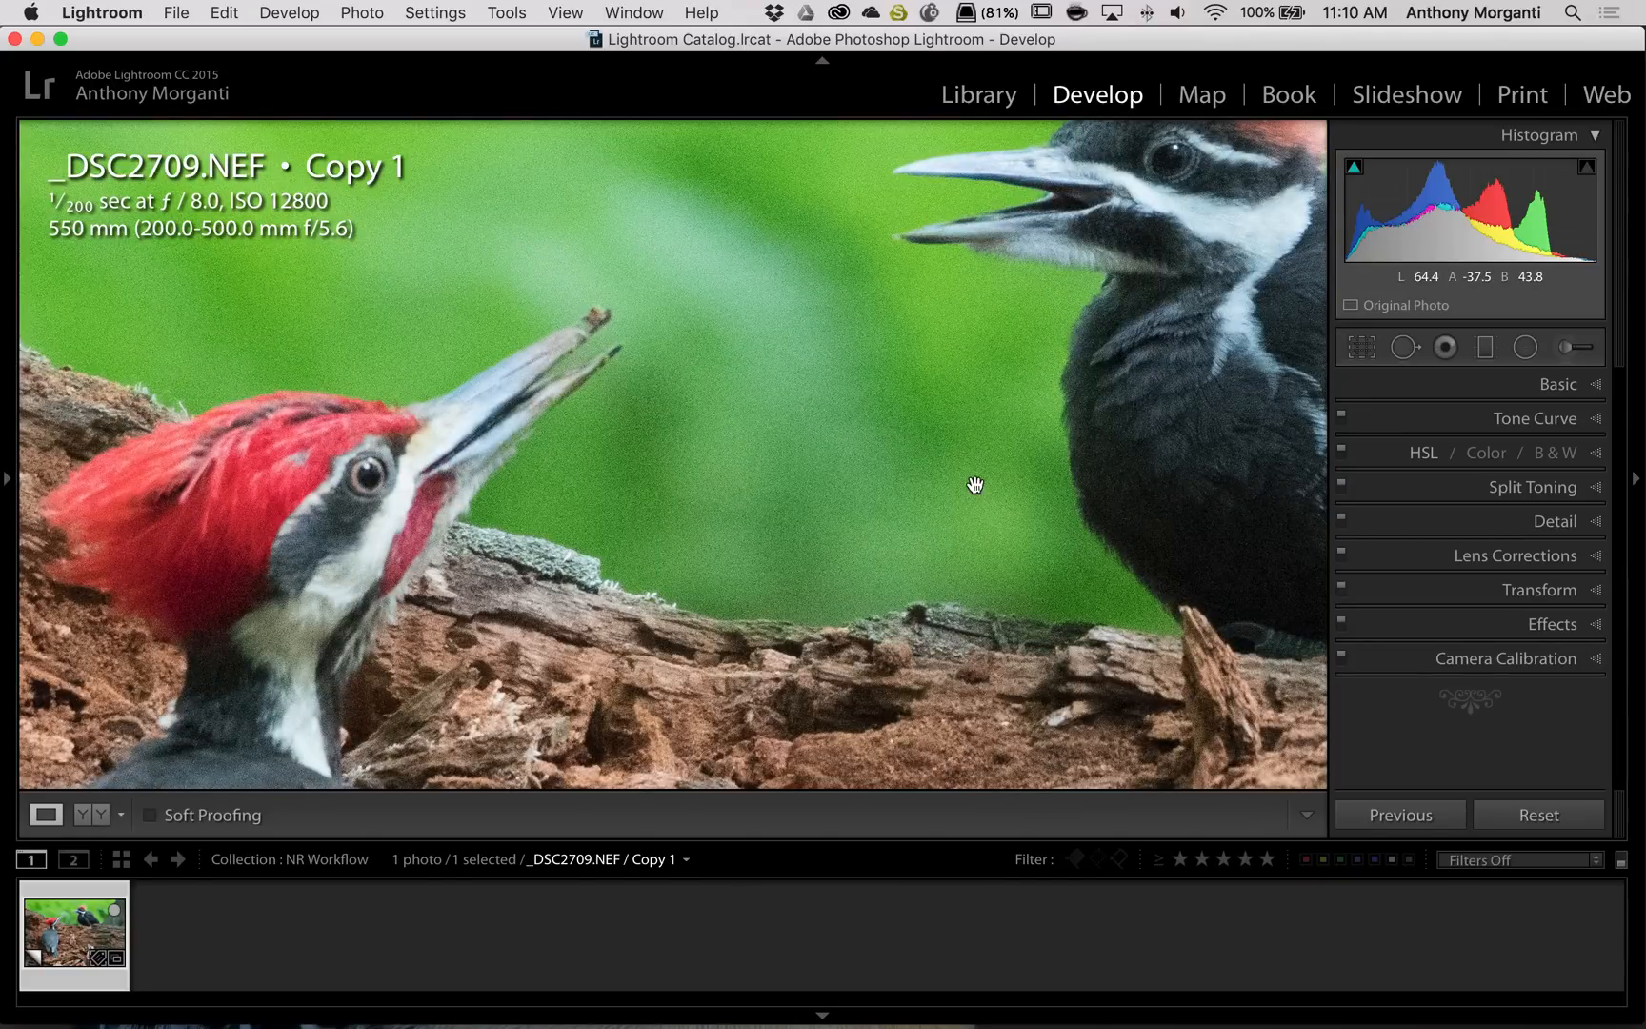
{"action": "mouse_move", "coordinate": [899, 415]}
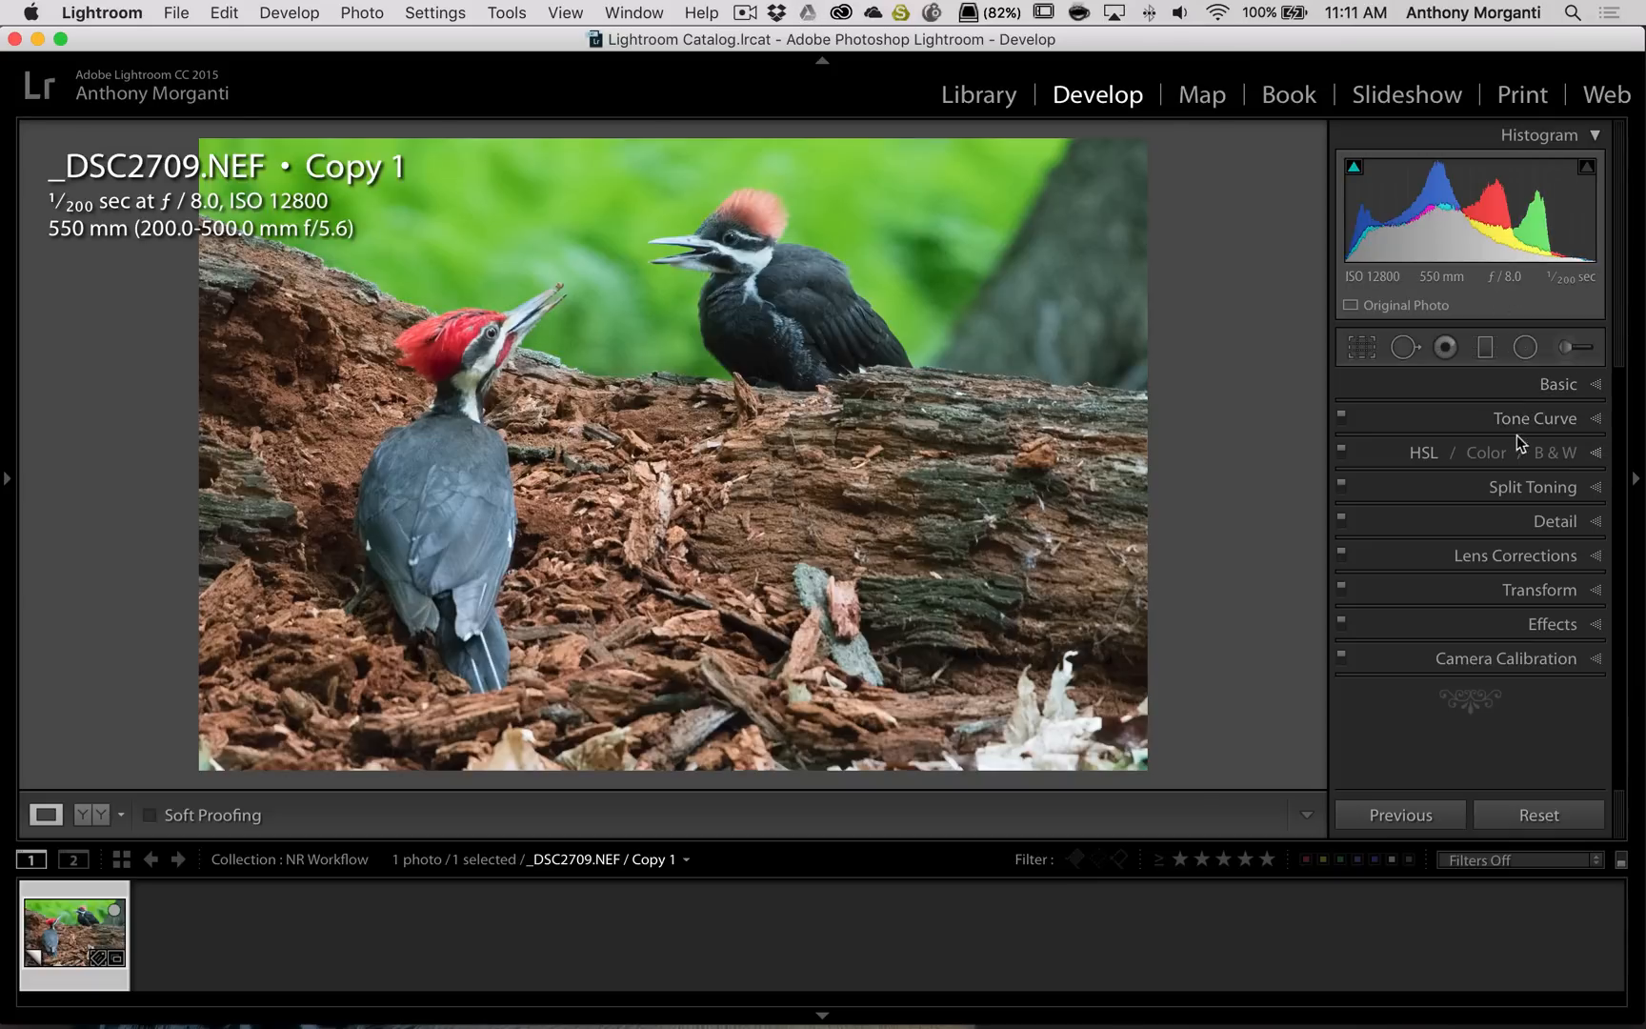
{"action": "mouse_move", "coordinate": [1376, 665]}
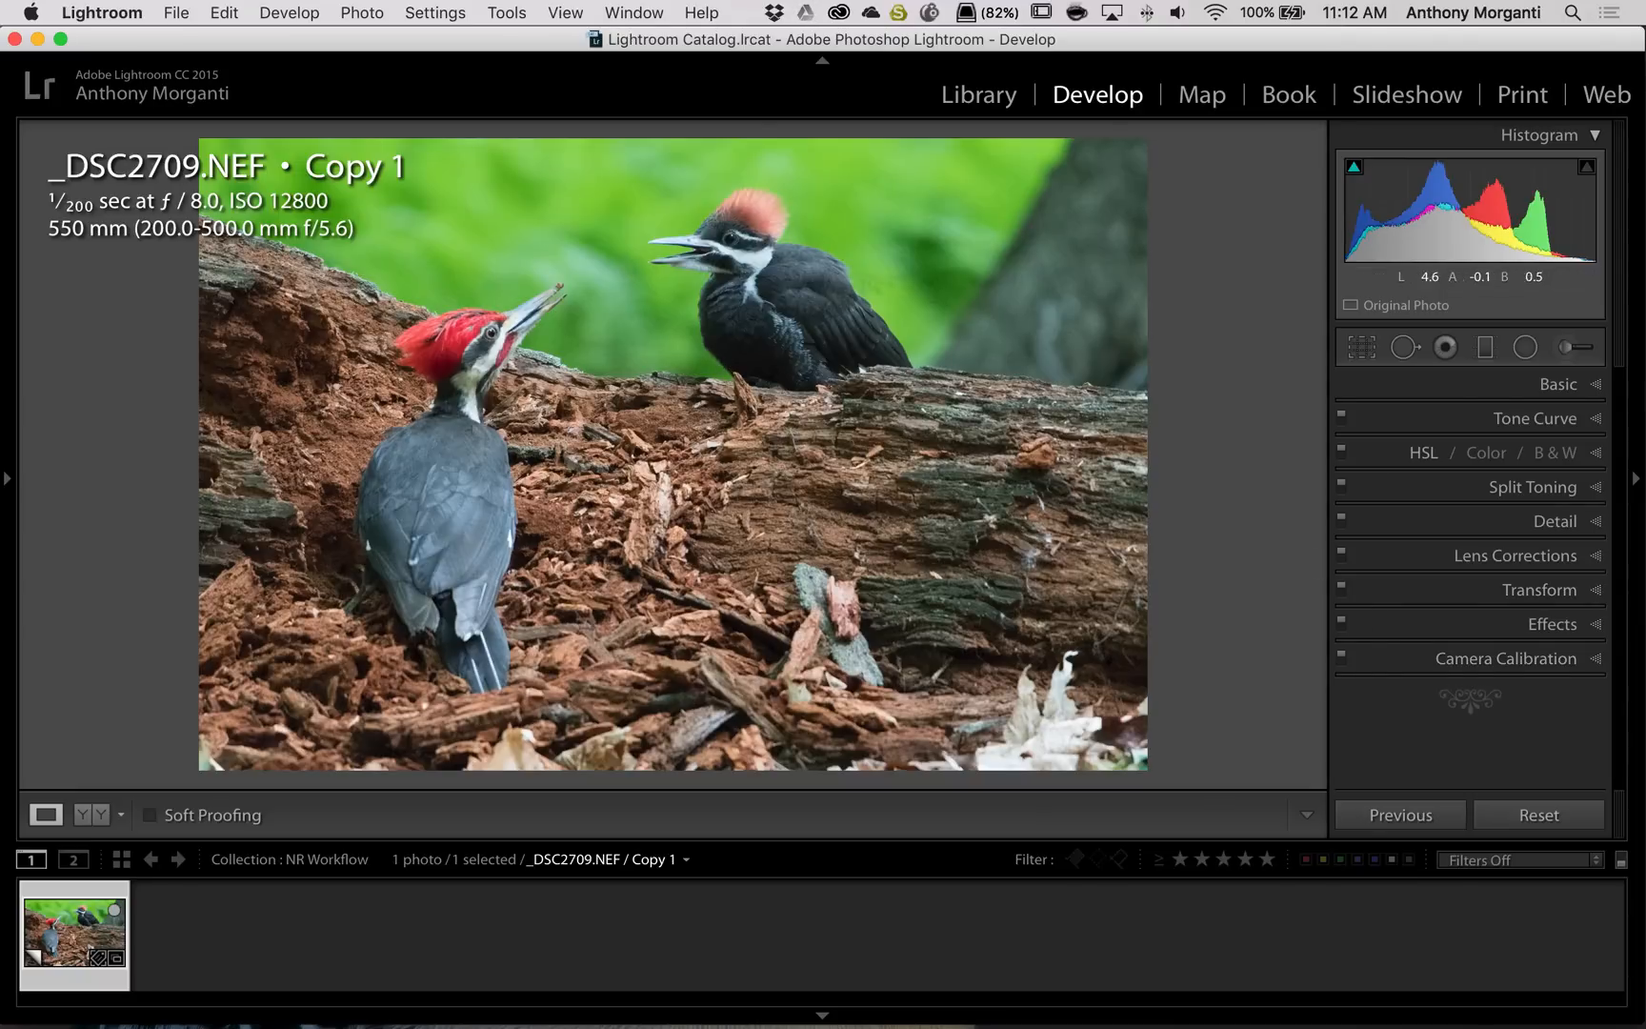
Enable lens profile corrections in the Lens Corrections panel
{"action": "left_click", "coordinate": [1557, 384]}
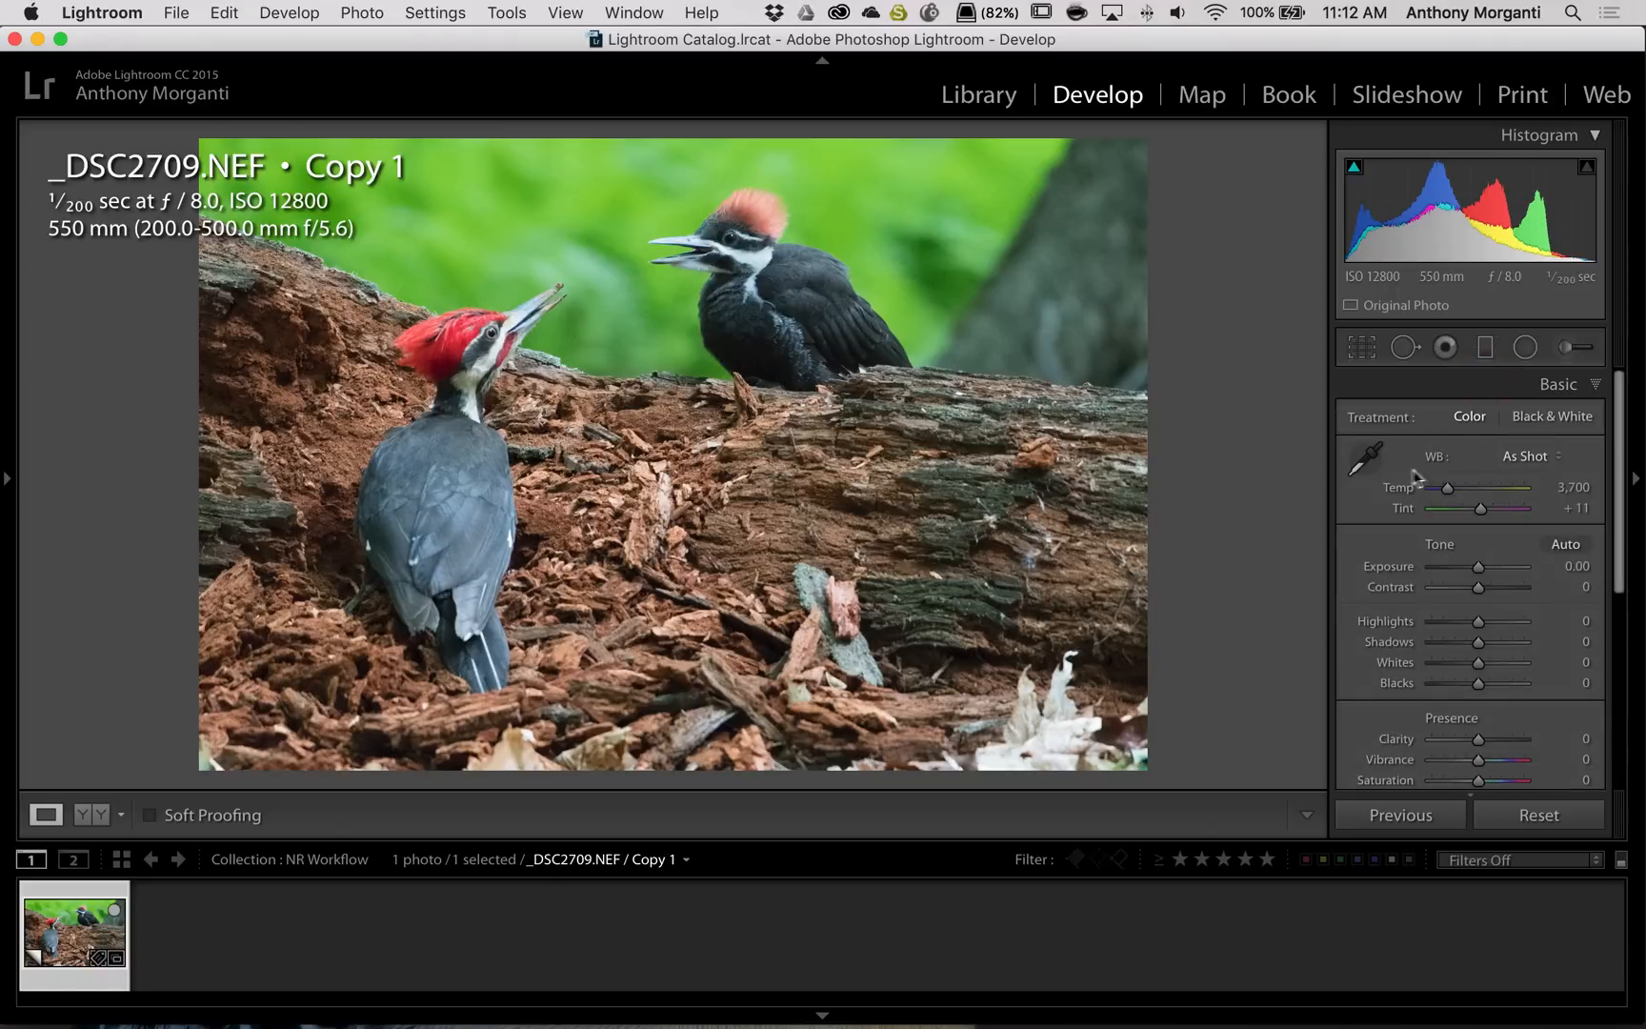
{"action": "mouse_move", "coordinate": [1530, 384]}
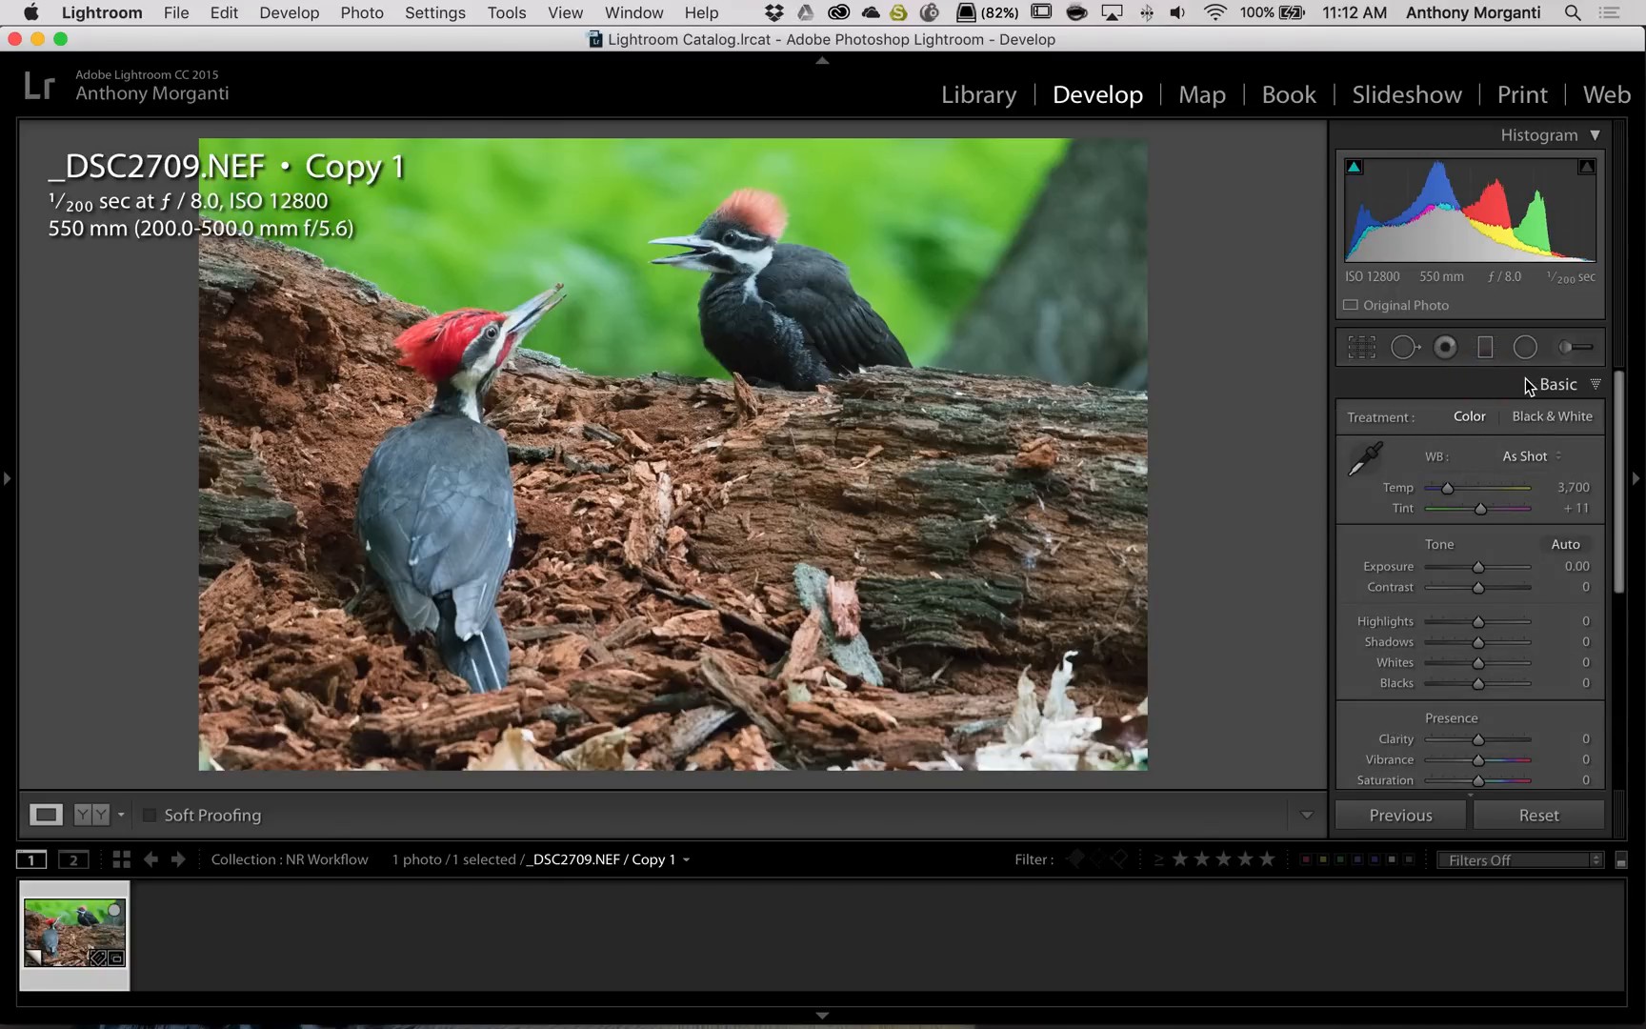
{"action": "left_click", "coordinate": [1558, 384]}
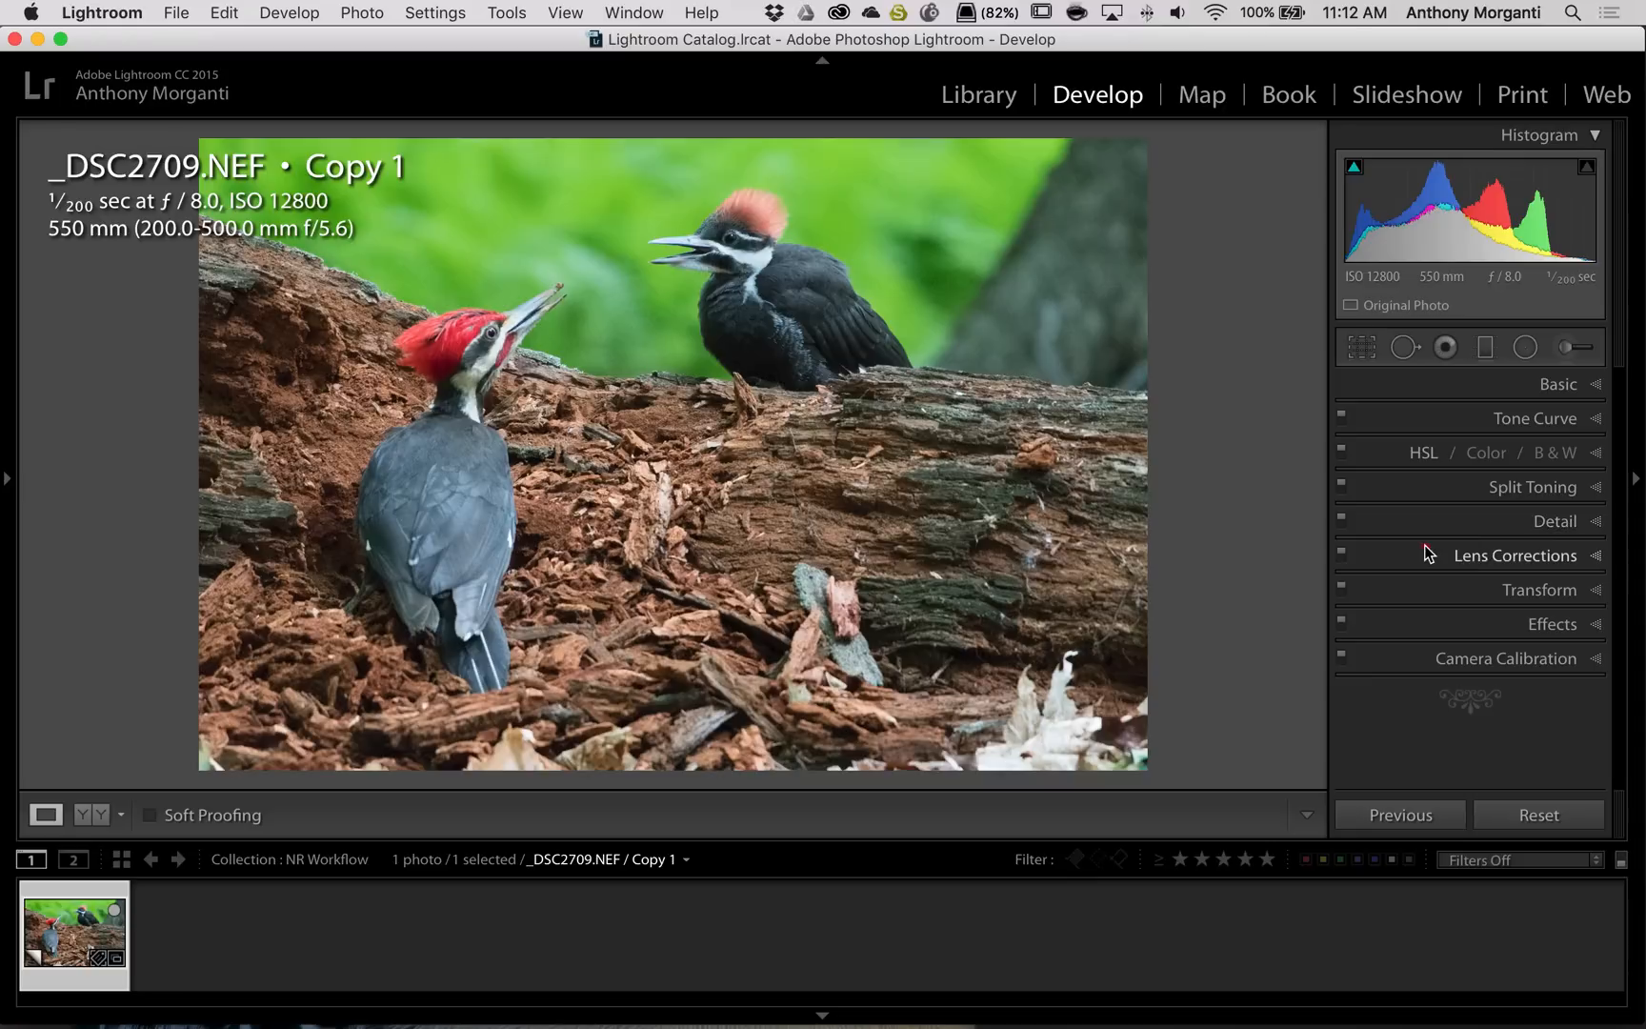
{"action": "left_click", "coordinate": [1515, 554]}
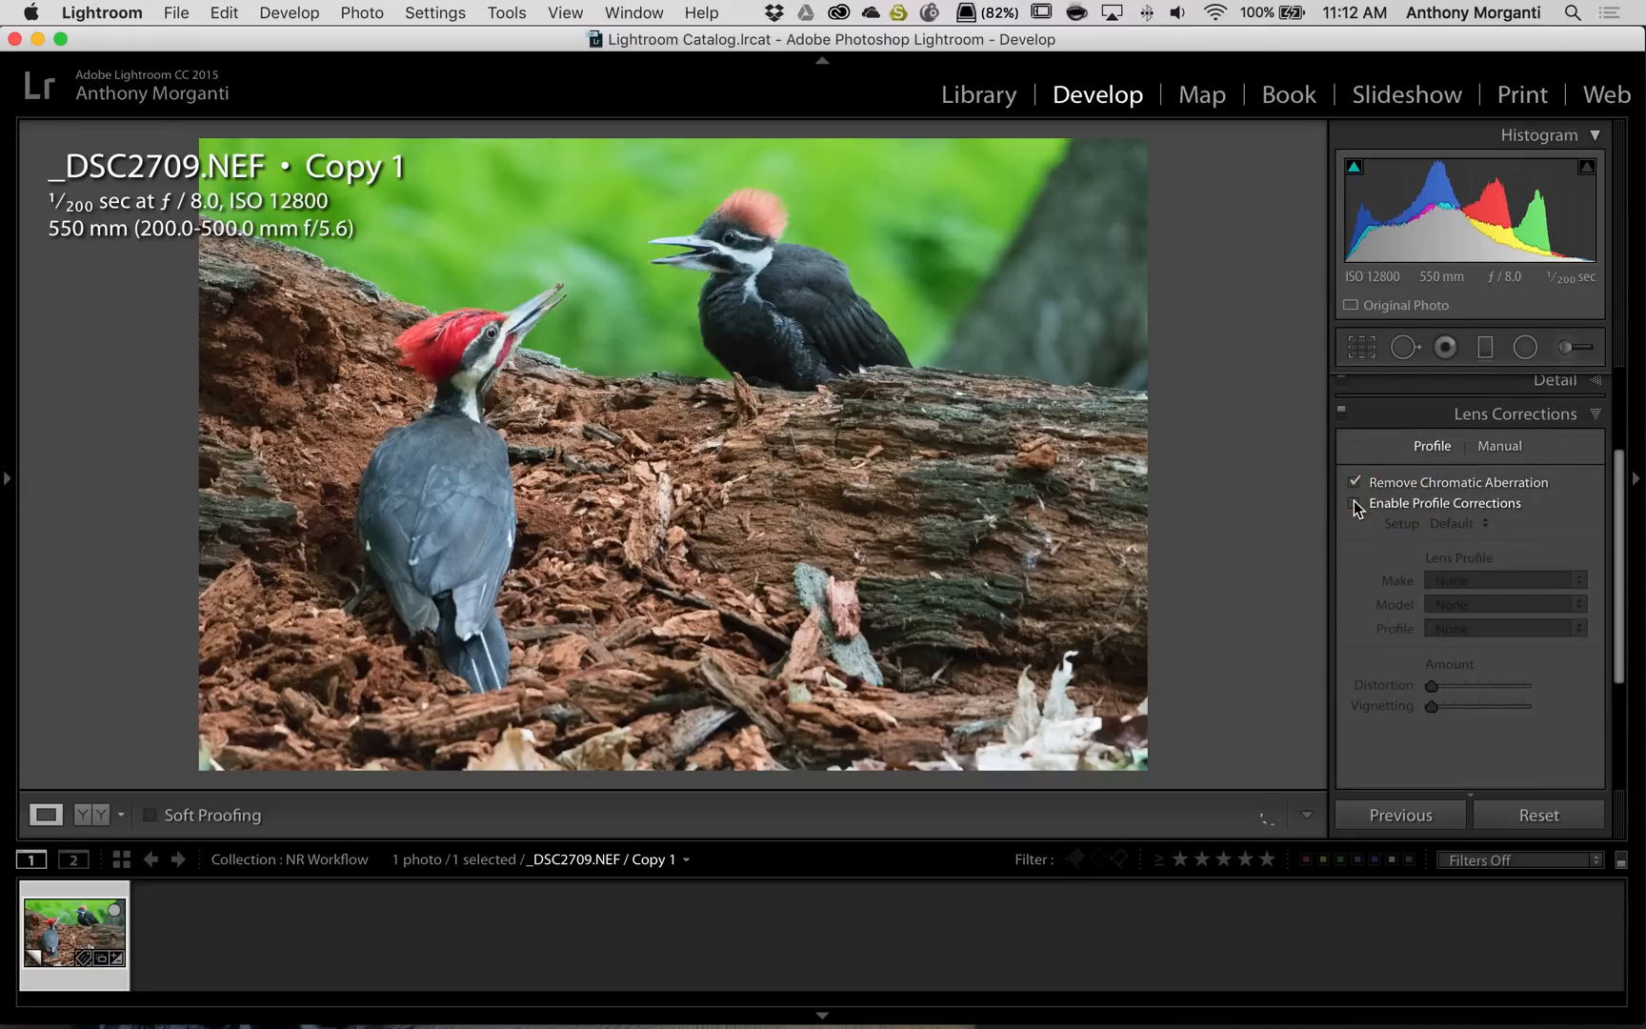
{"action": "left_click", "coordinate": [1356, 503]}
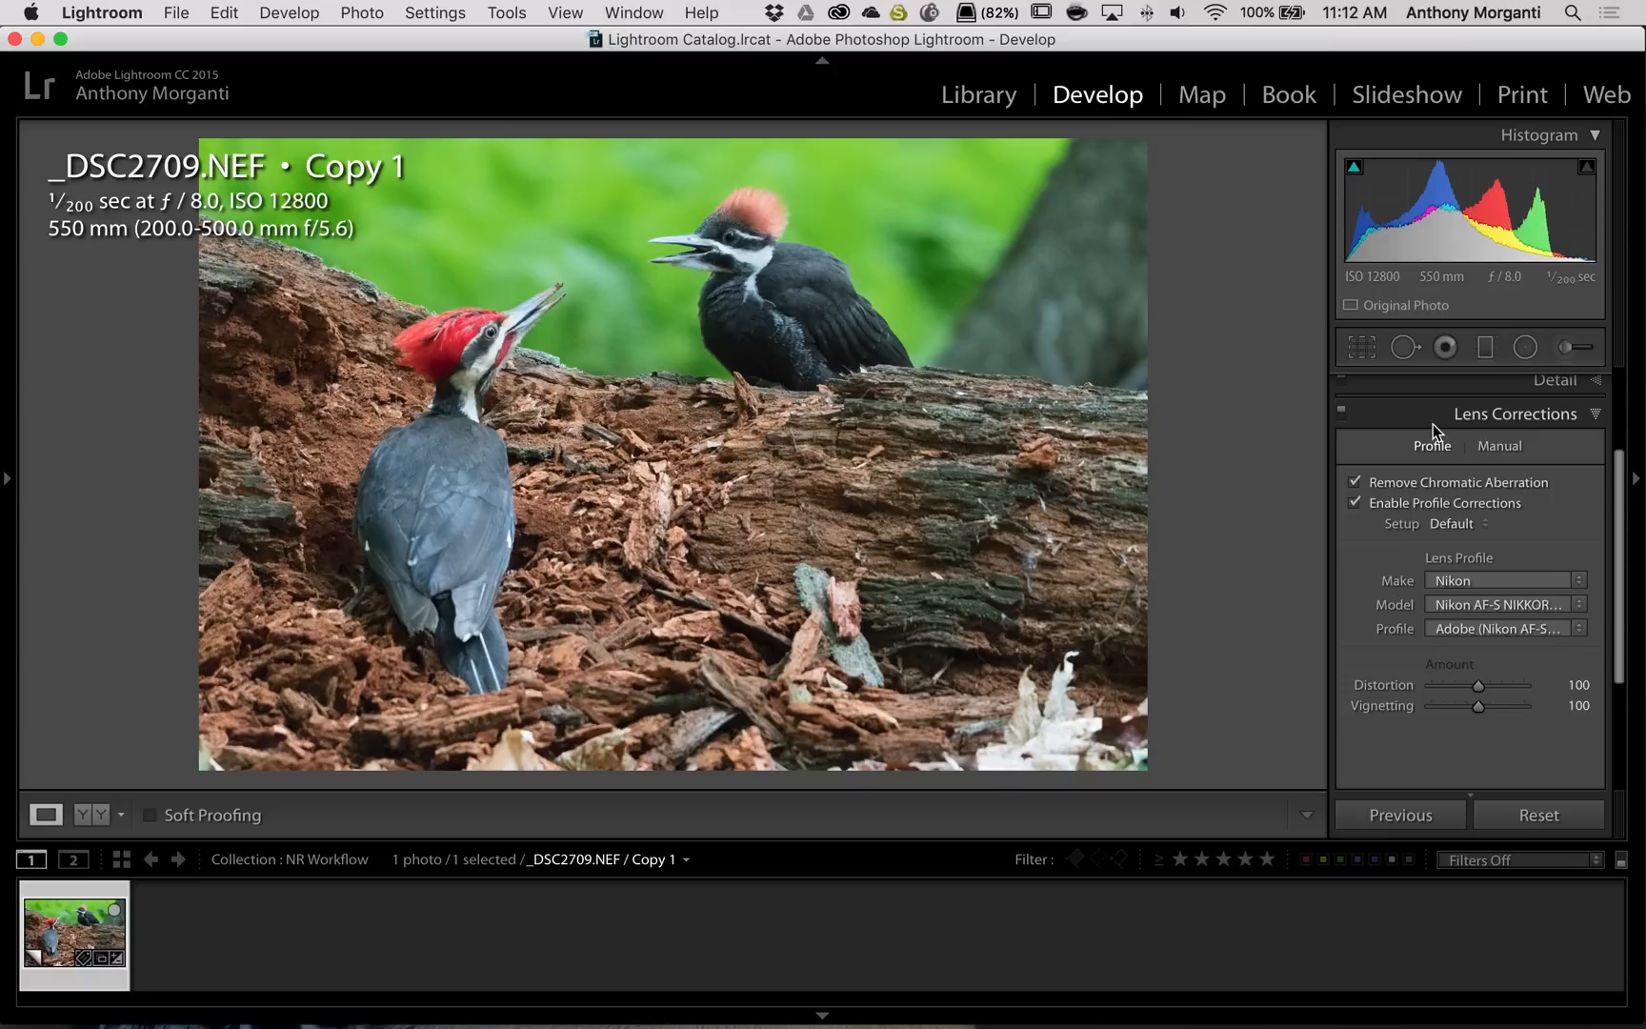
{"action": "left_click", "coordinate": [1516, 413]}
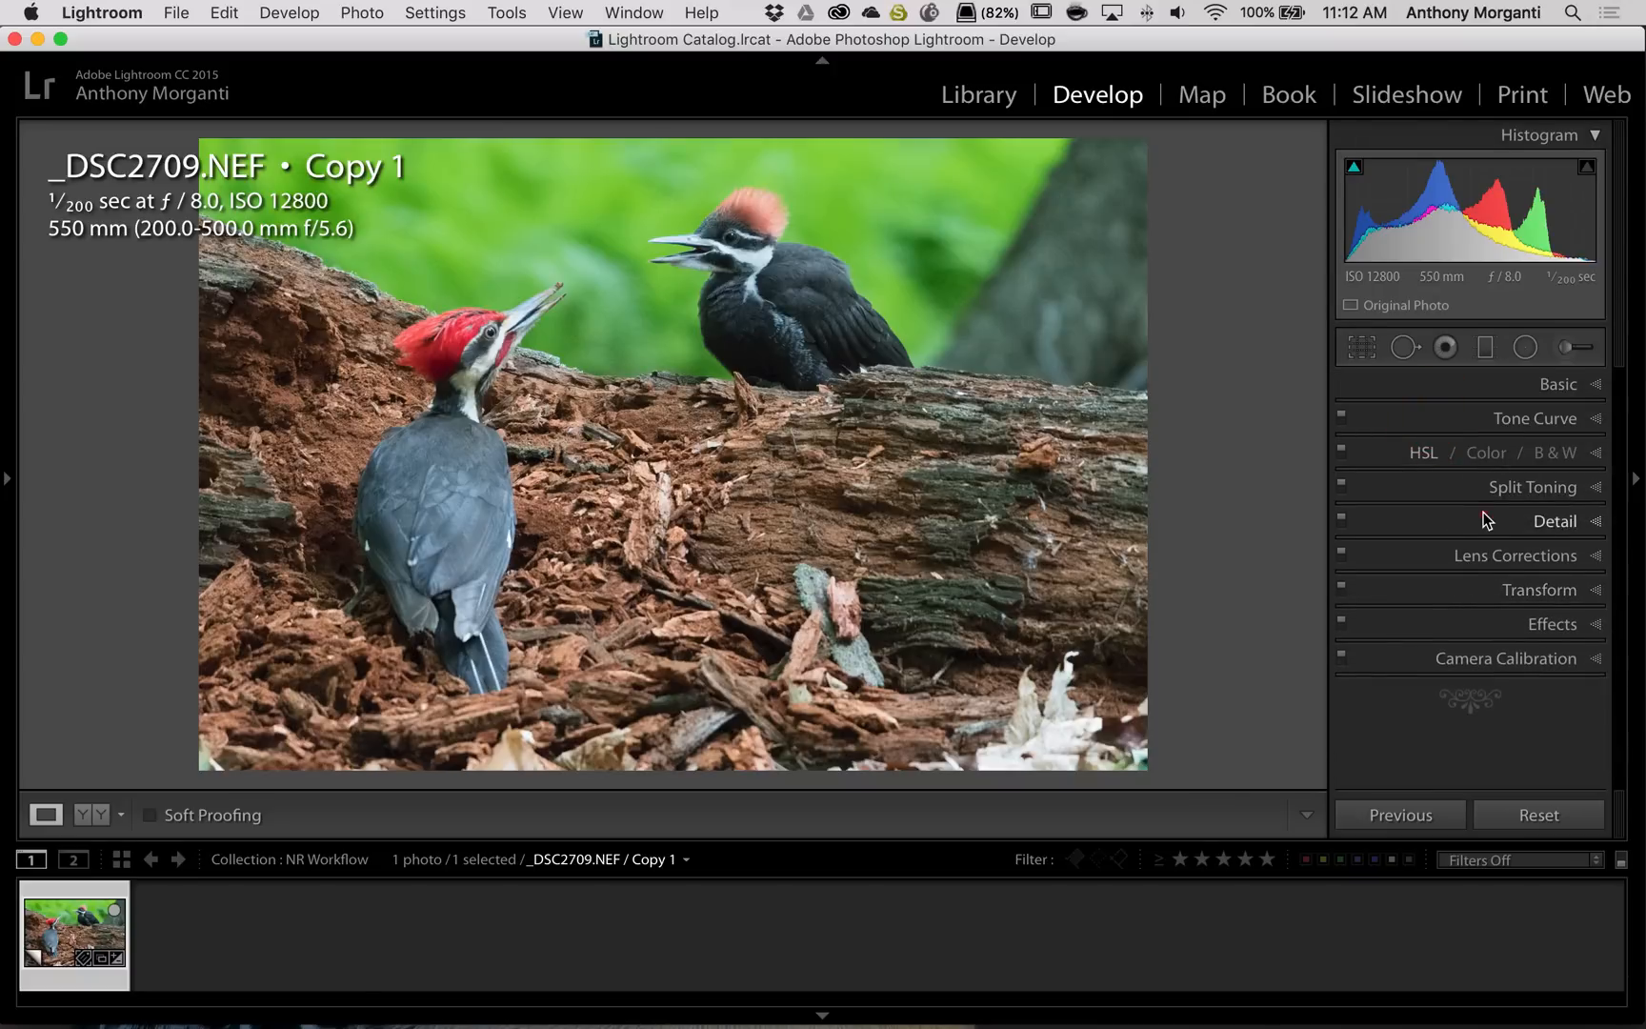
Set the Detail panel's sharpening amount to 0
{"action": "left_click", "coordinate": [1554, 521]}
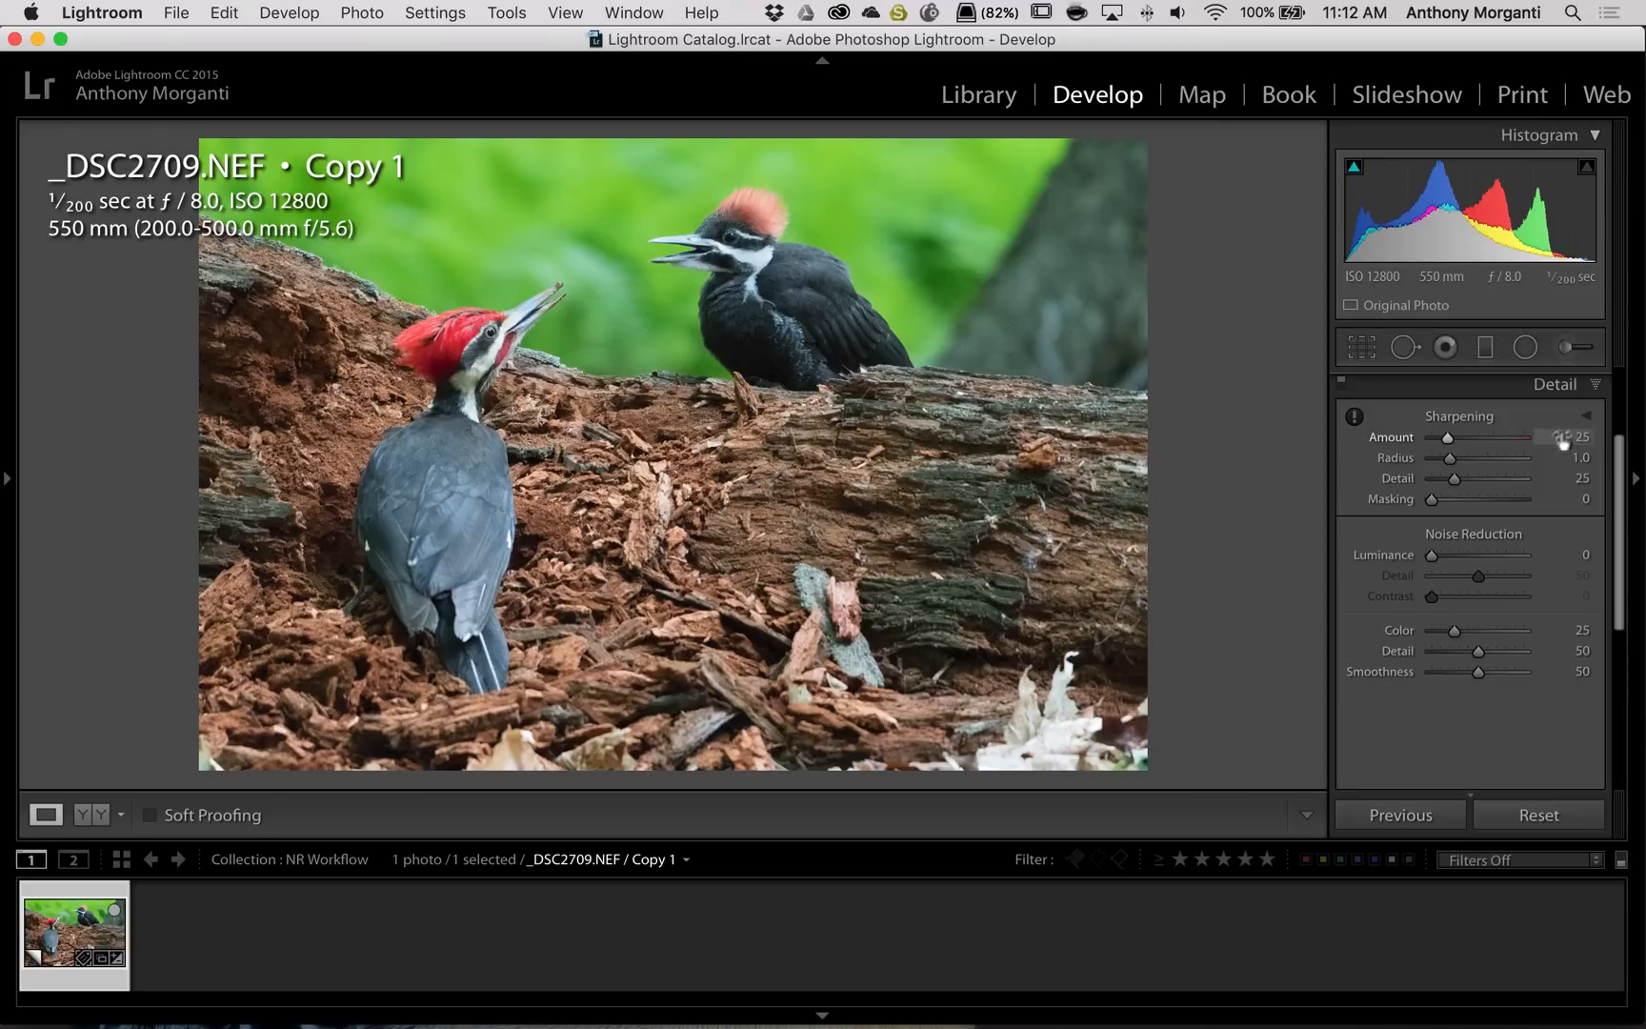
{"action": "left_click_drag", "start_coordinate": [1451, 436], "coordinate": [1461, 437]}
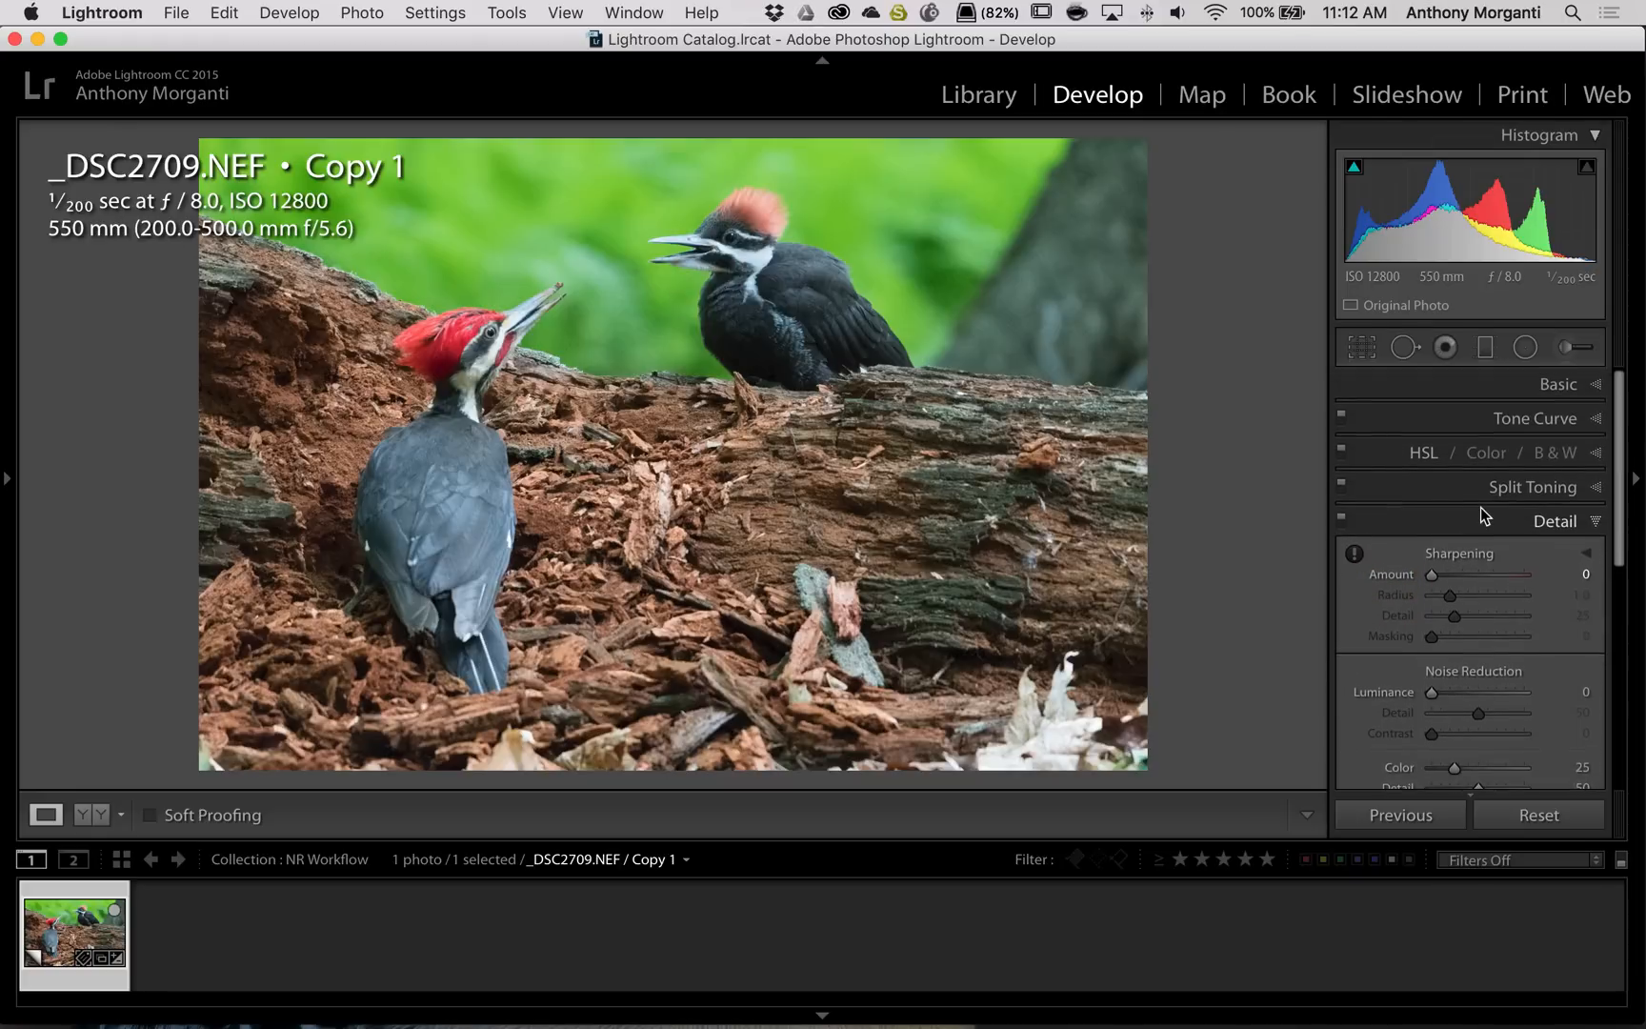
{"action": "left_click", "coordinate": [1555, 520]}
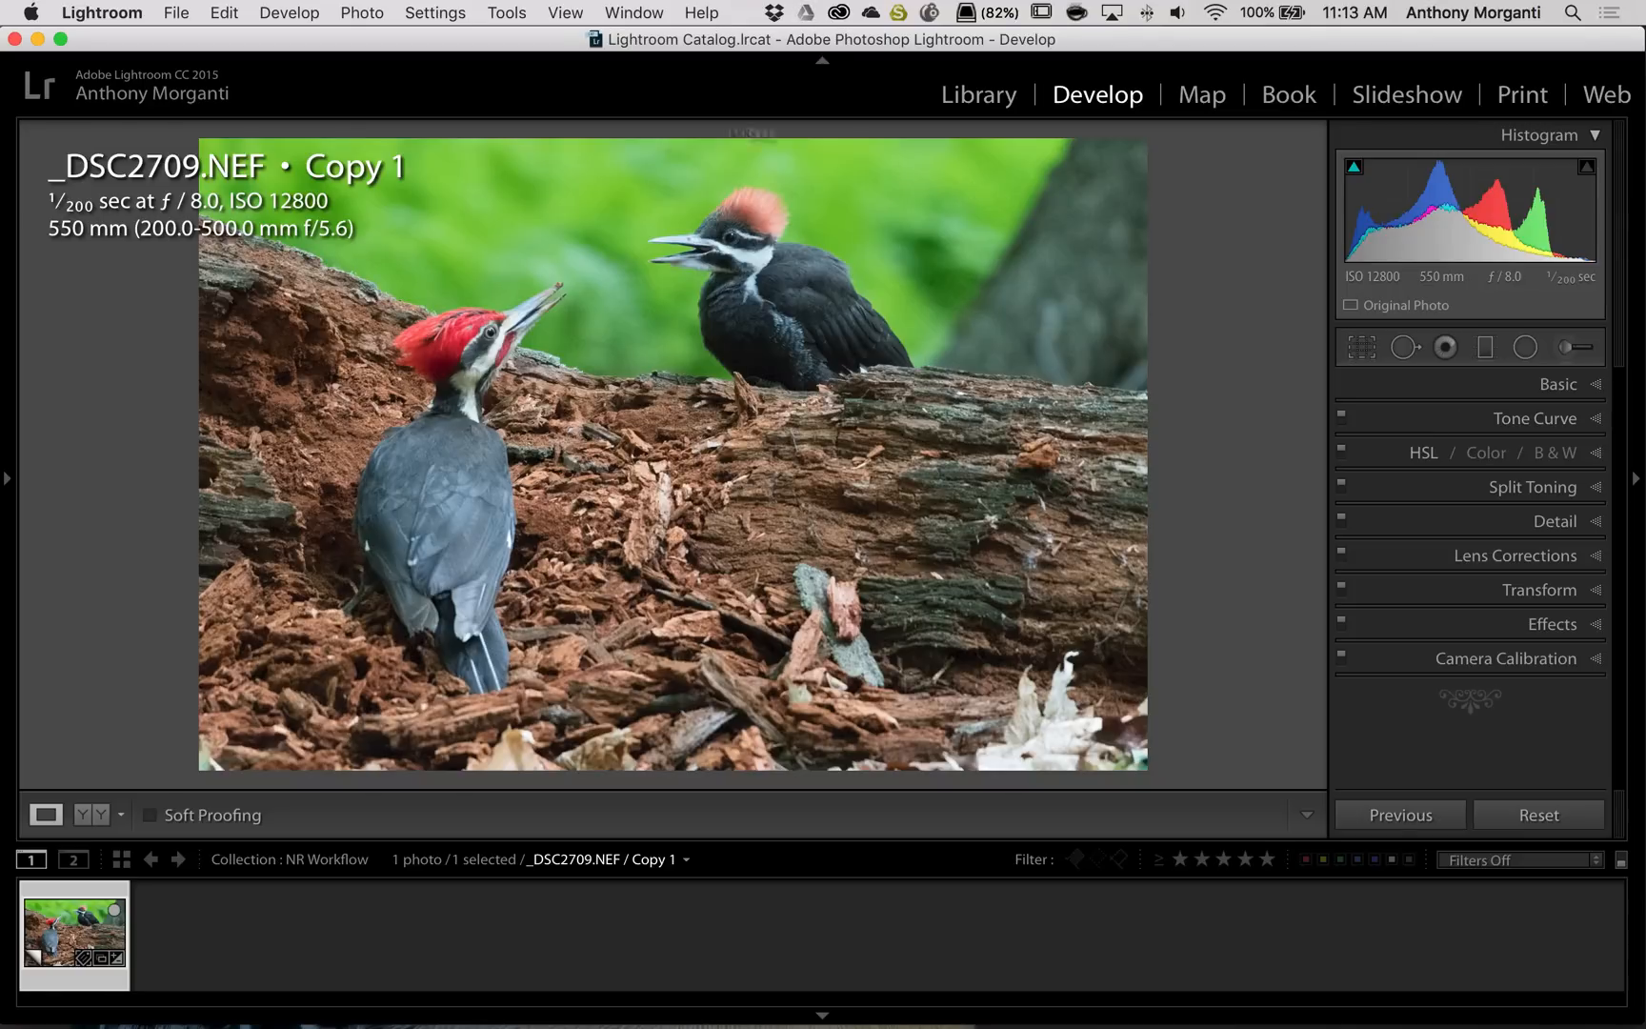
{"action": "mouse_move", "coordinate": [852, 464]}
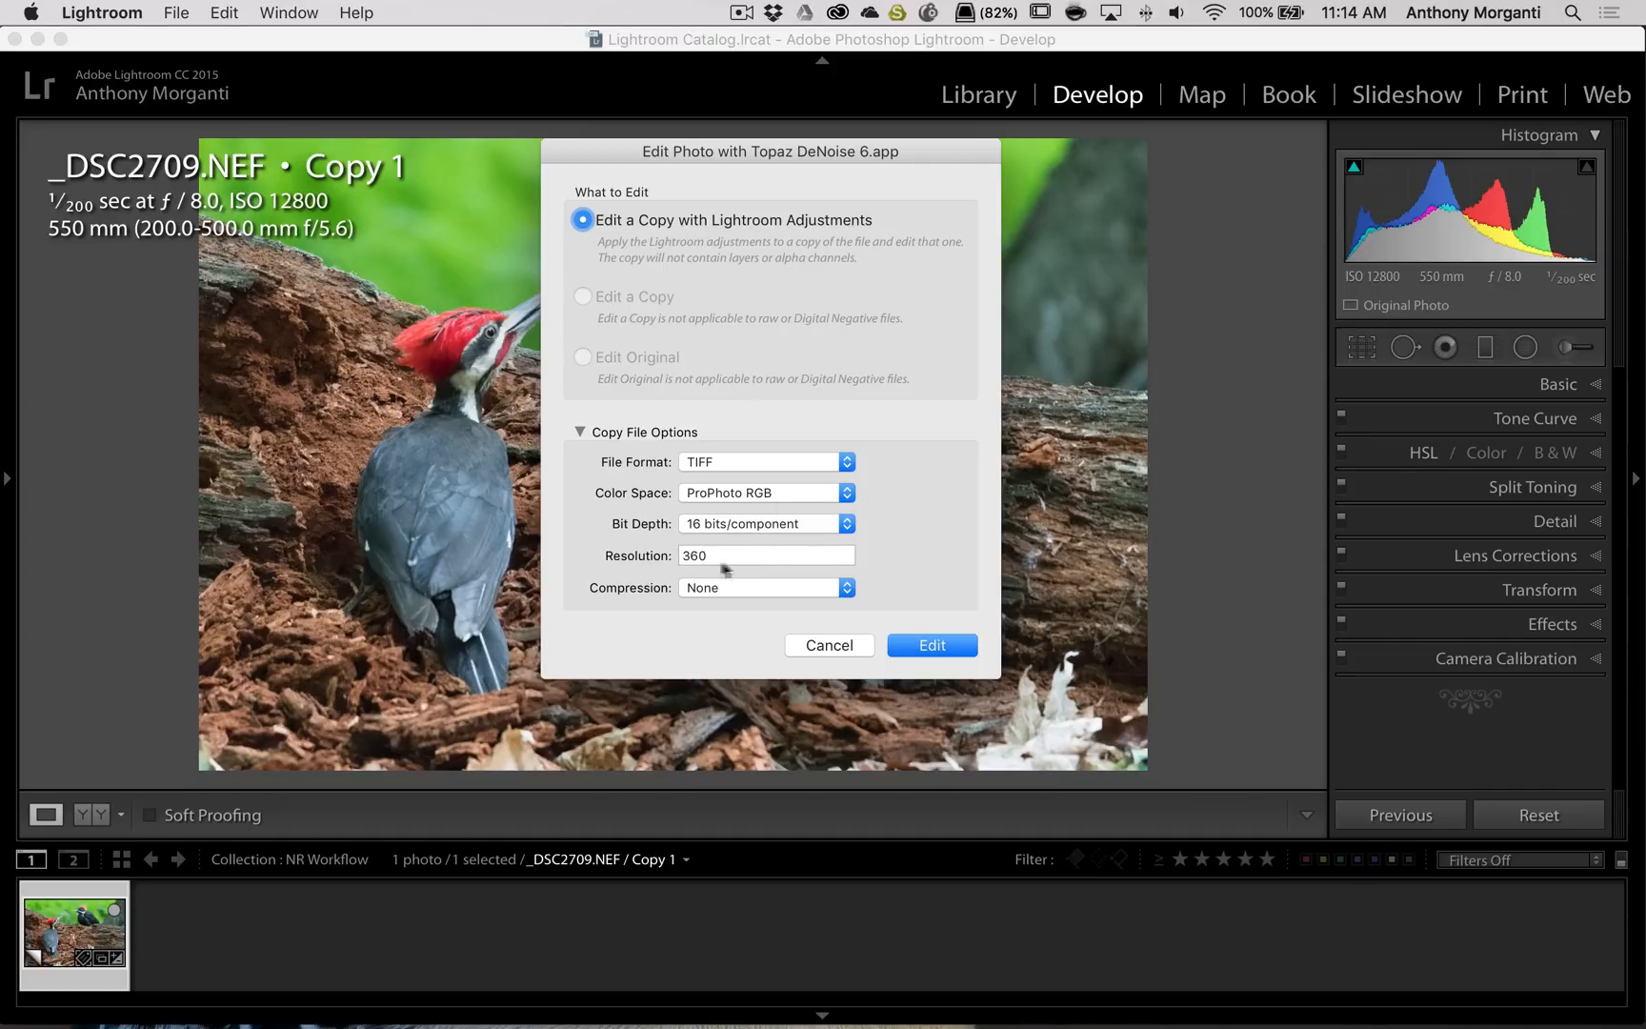
{"action": "mouse_move", "coordinate": [905, 637]}
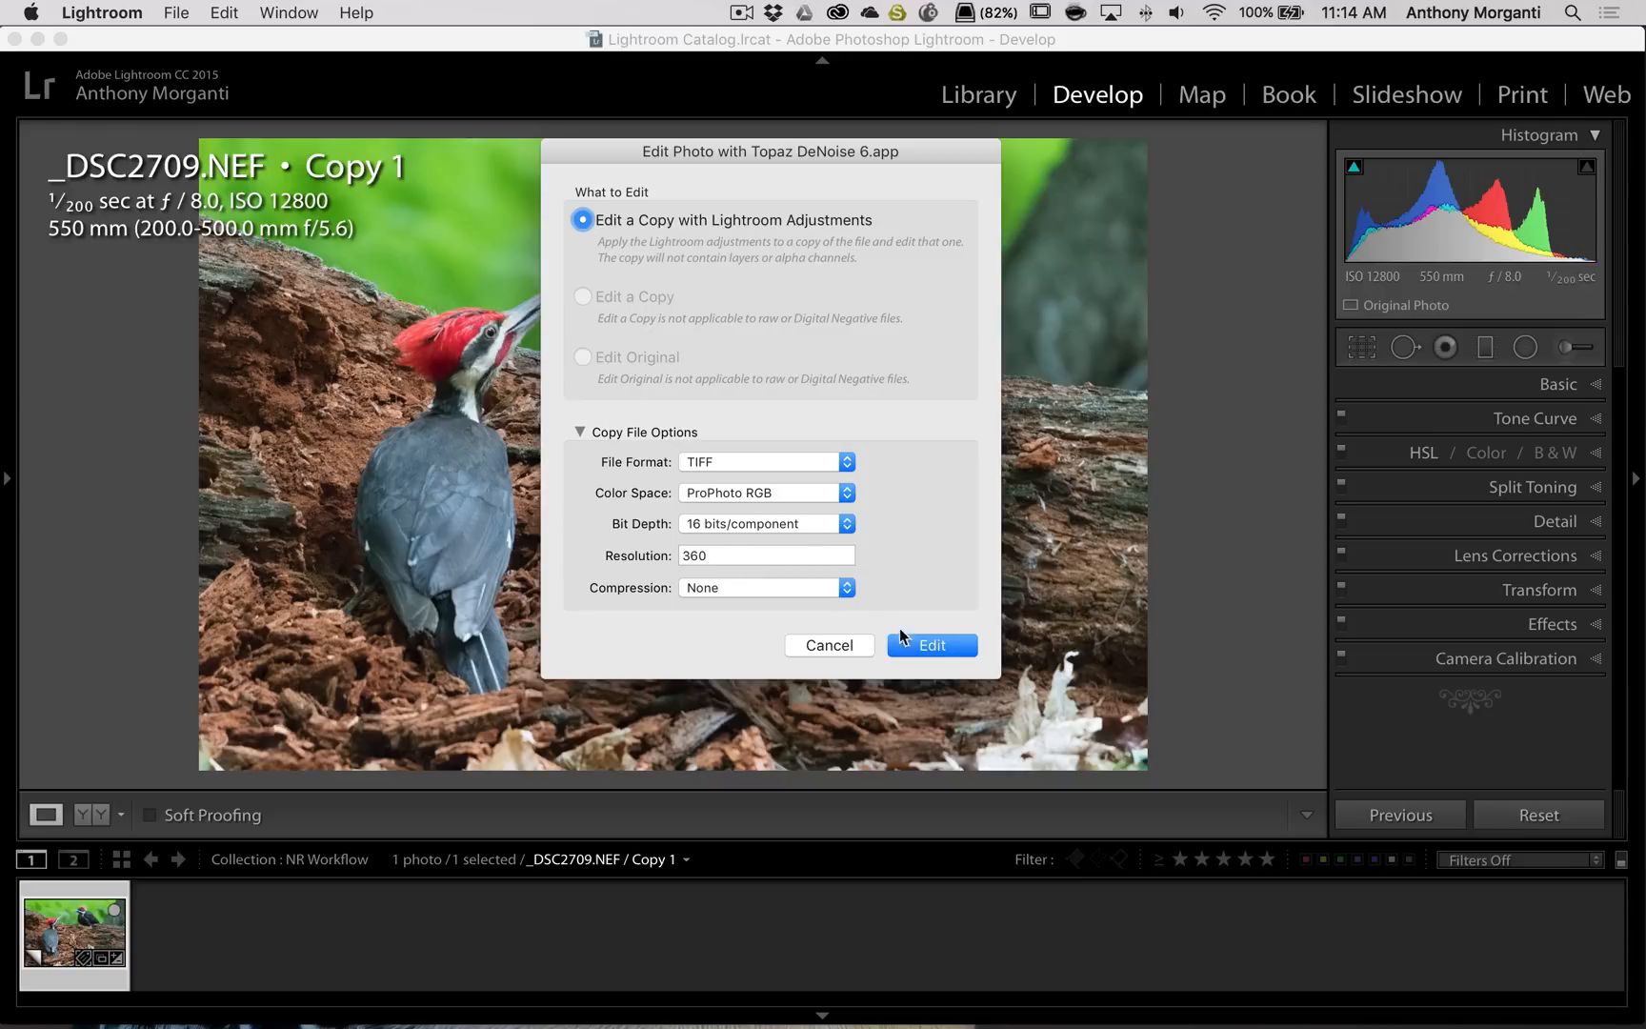
Edit a copy with Lightroom adjustments in Topaz DeNoise 6
{"action": "left_click", "coordinate": [930, 645]}
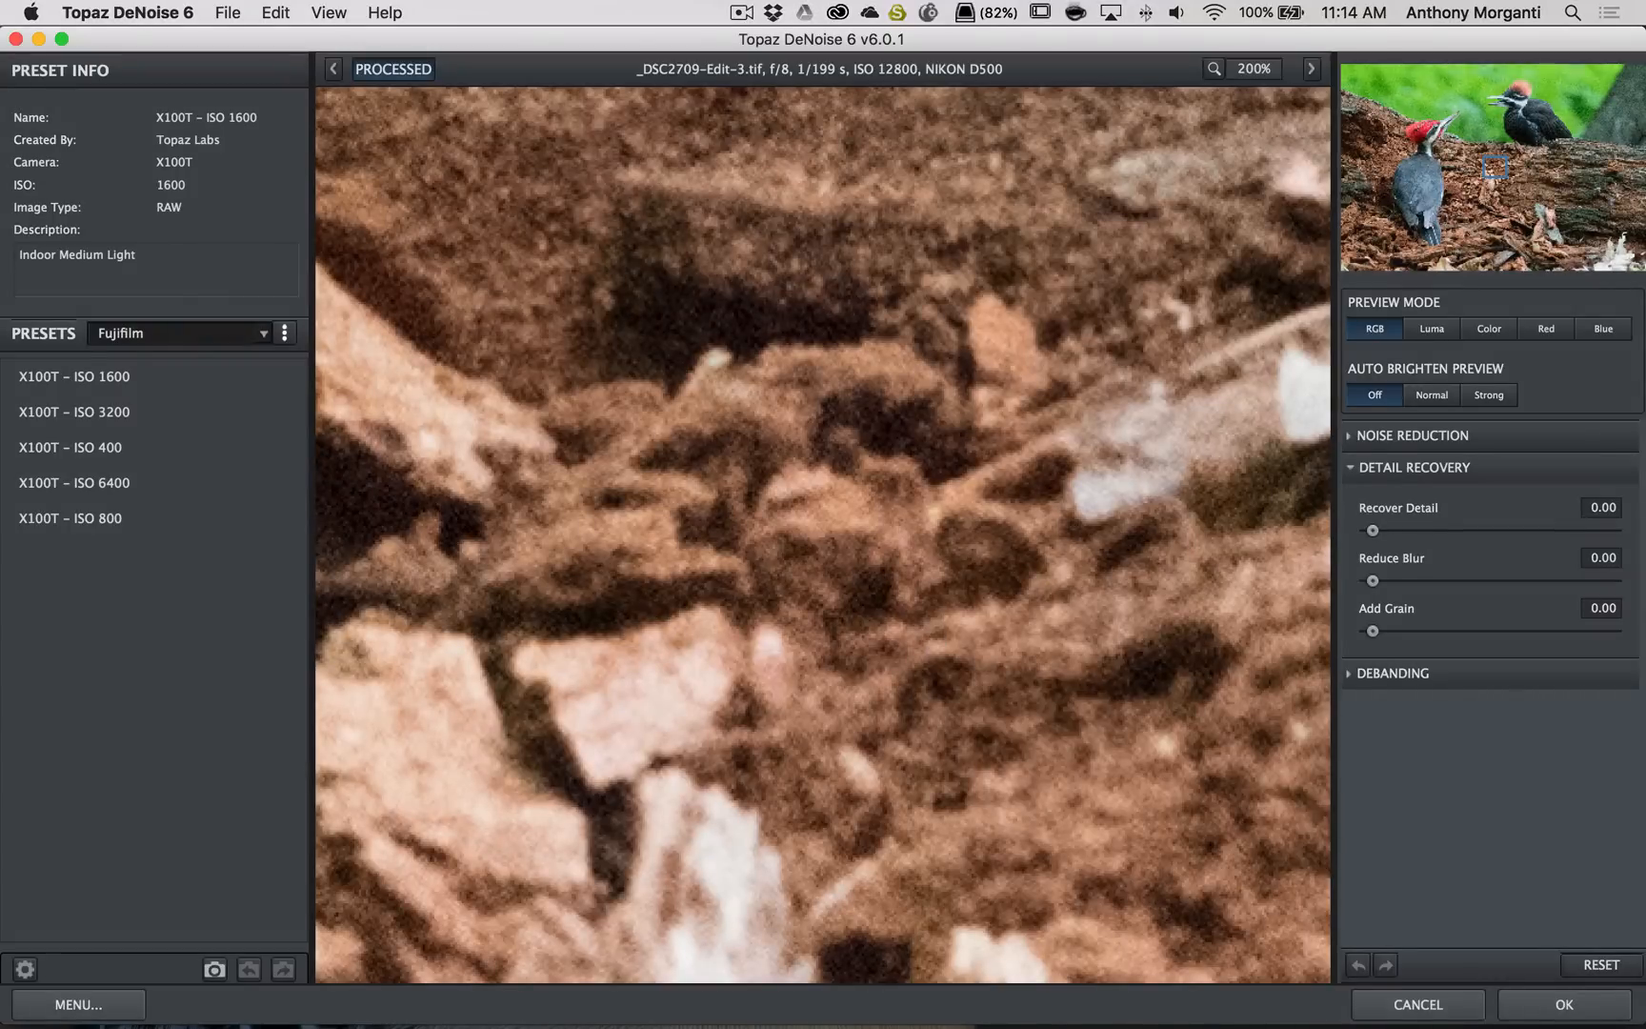
Browse the preset collections and switch to DeNoise 5 Presets
{"action": "left_click", "coordinate": [264, 332]}
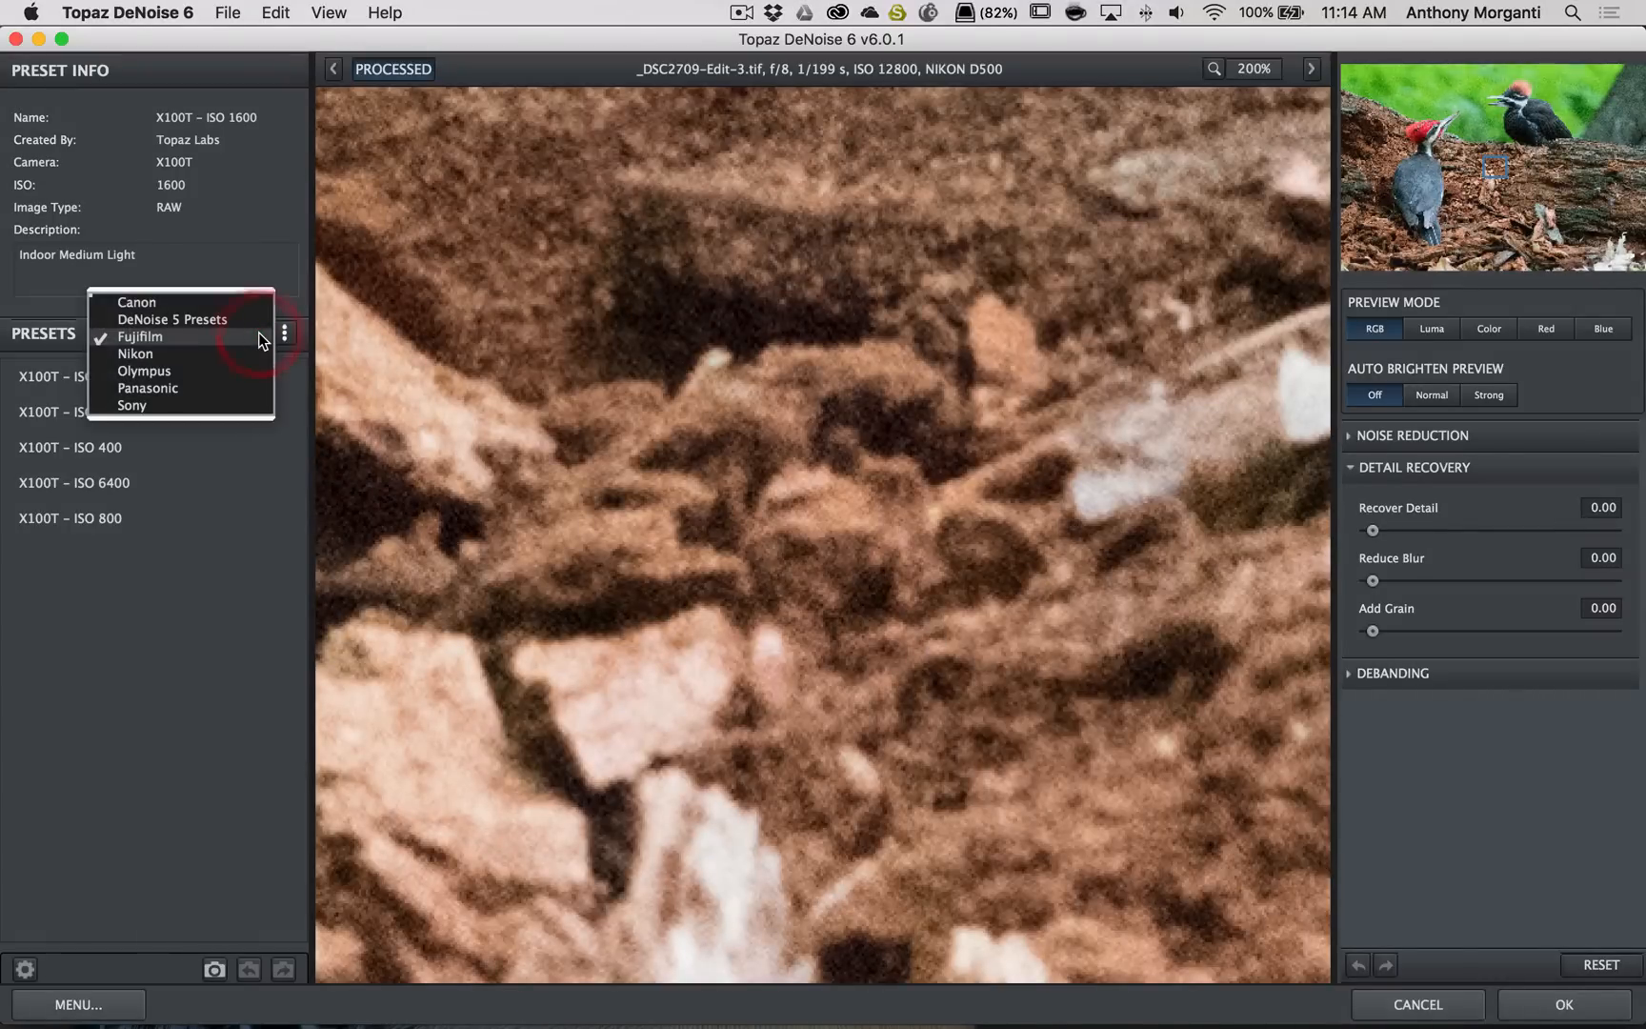
{"action": "left_click", "coordinate": [134, 352]}
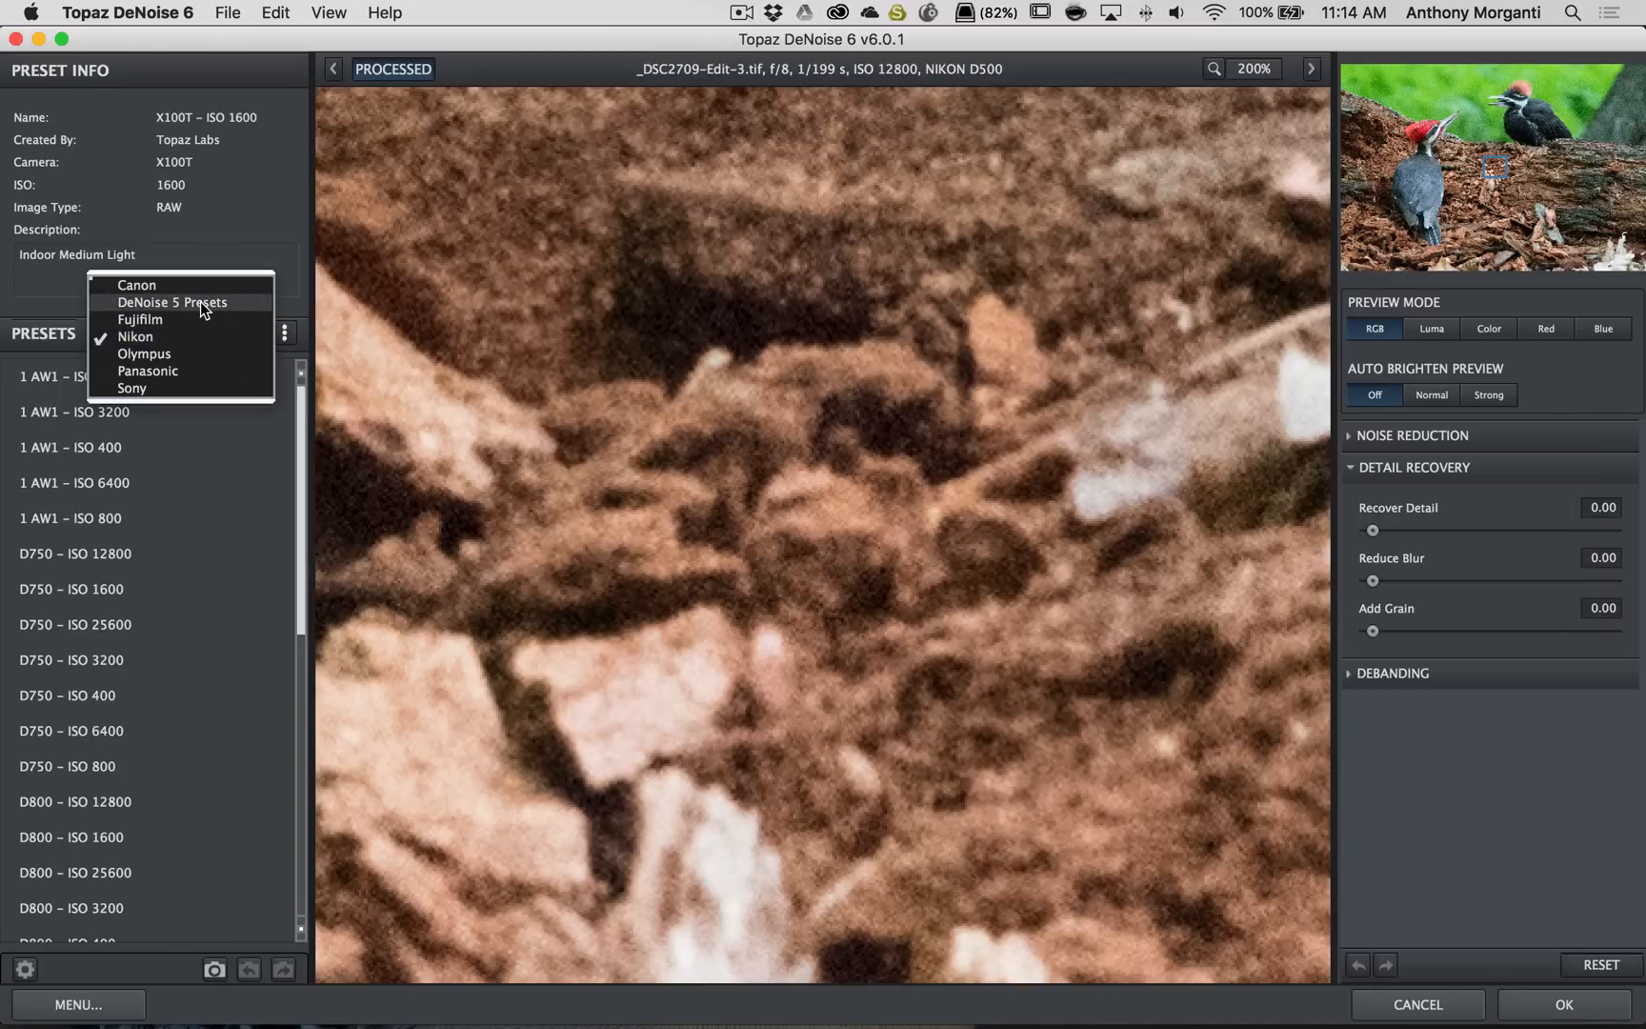
{"action": "left_click", "coordinate": [172, 302]}
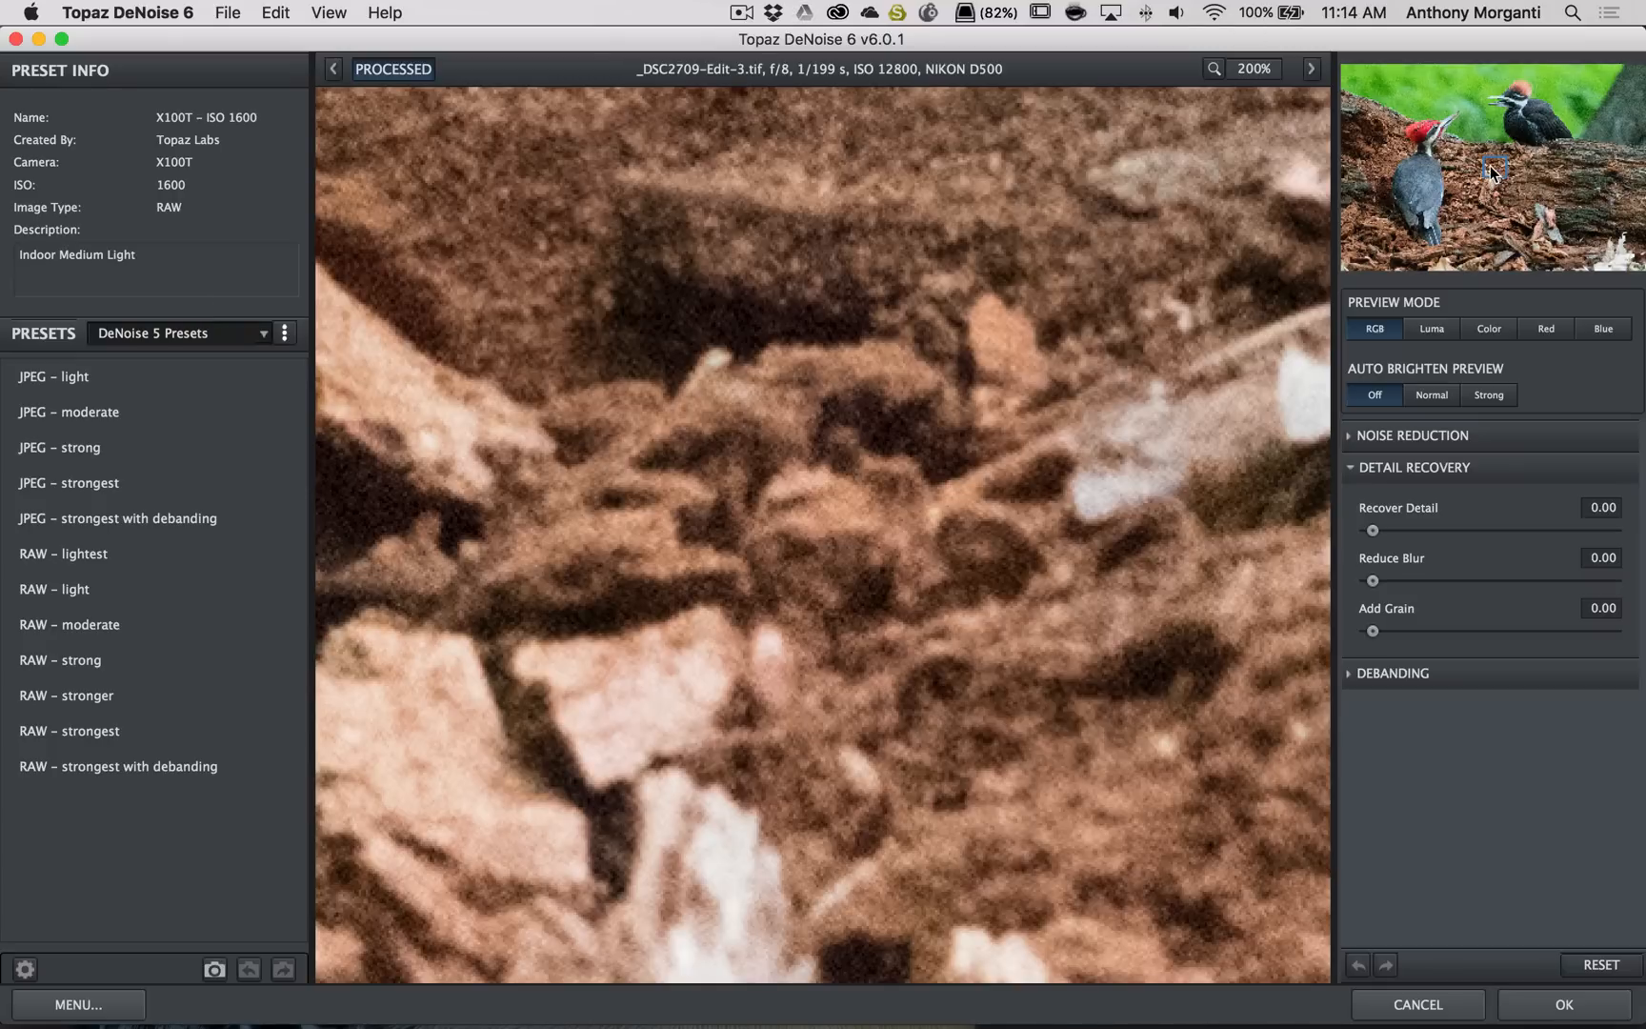
{"action": "mouse_move", "coordinate": [1495, 167]}
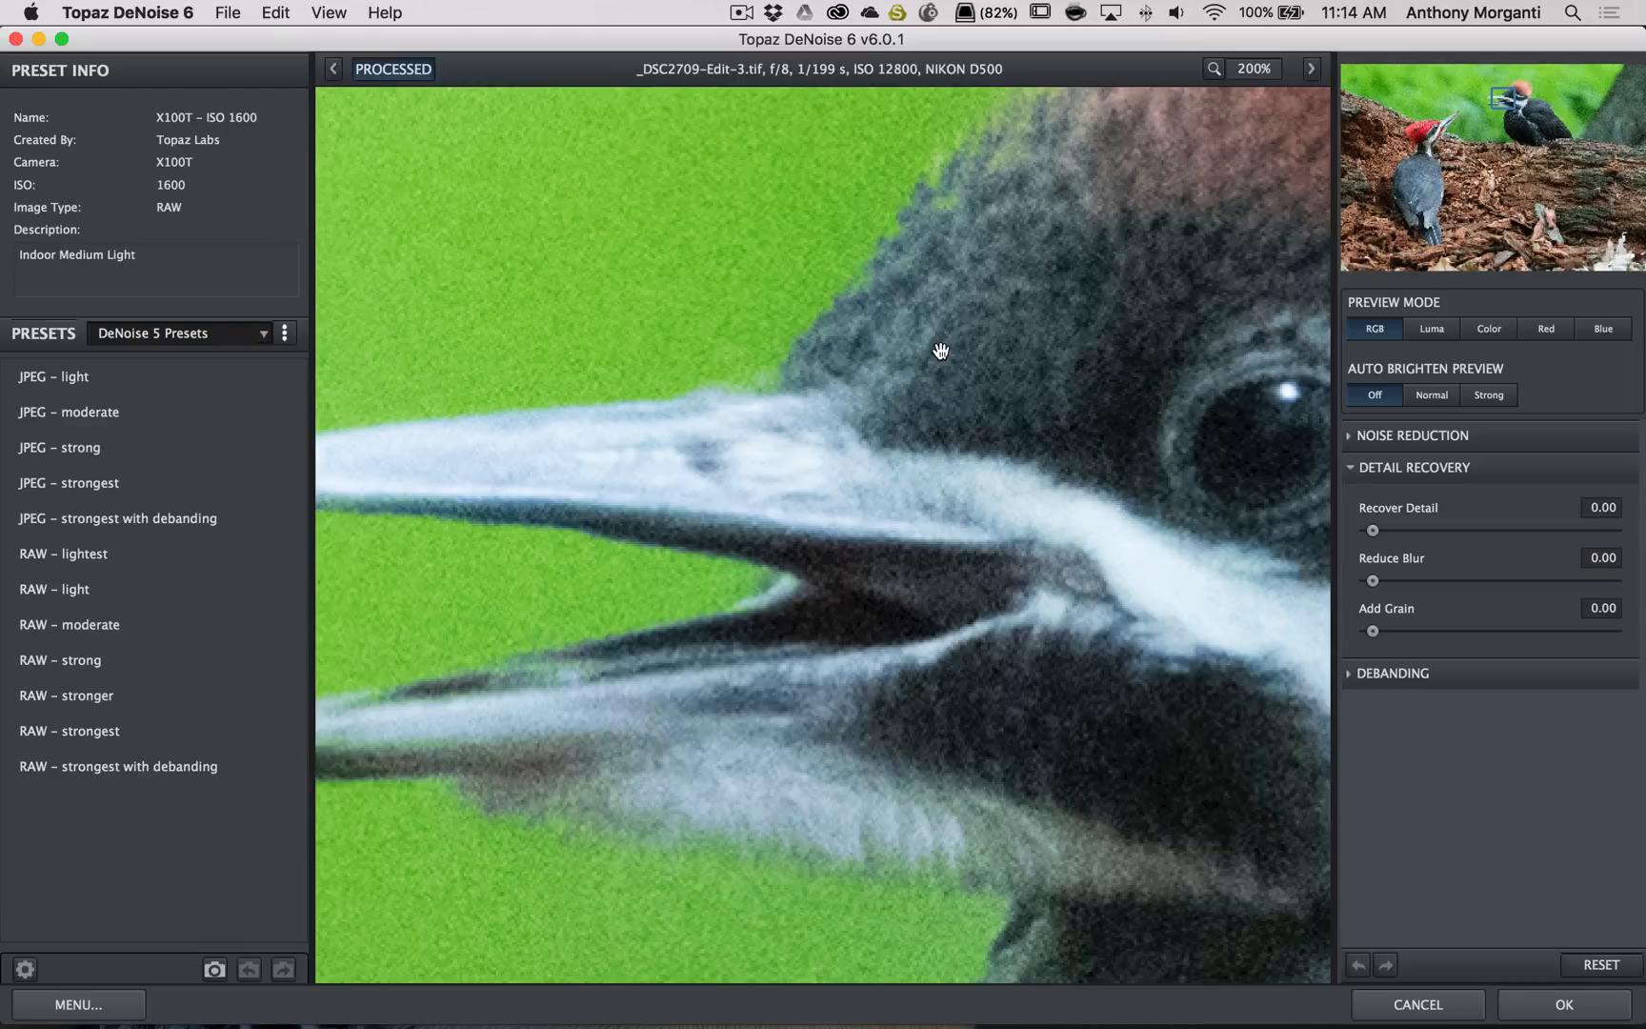
{"action": "mouse_move", "coordinate": [1157, 344]}
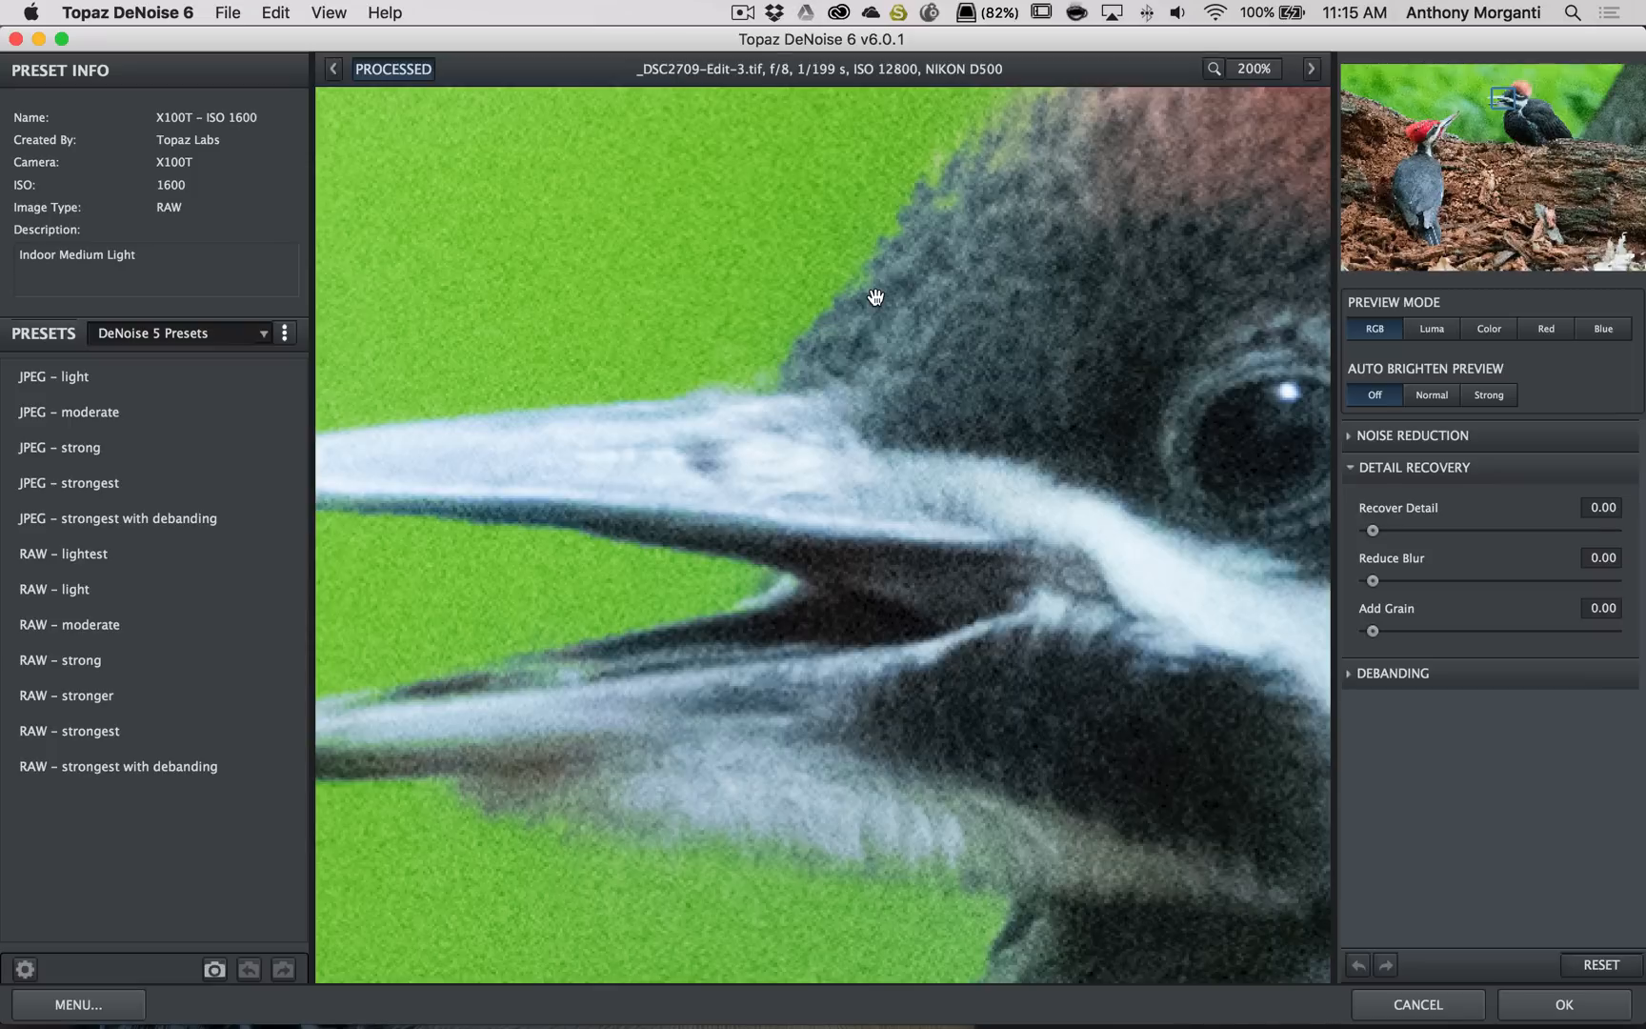
{"action": "mouse_move", "coordinate": [805, 291]}
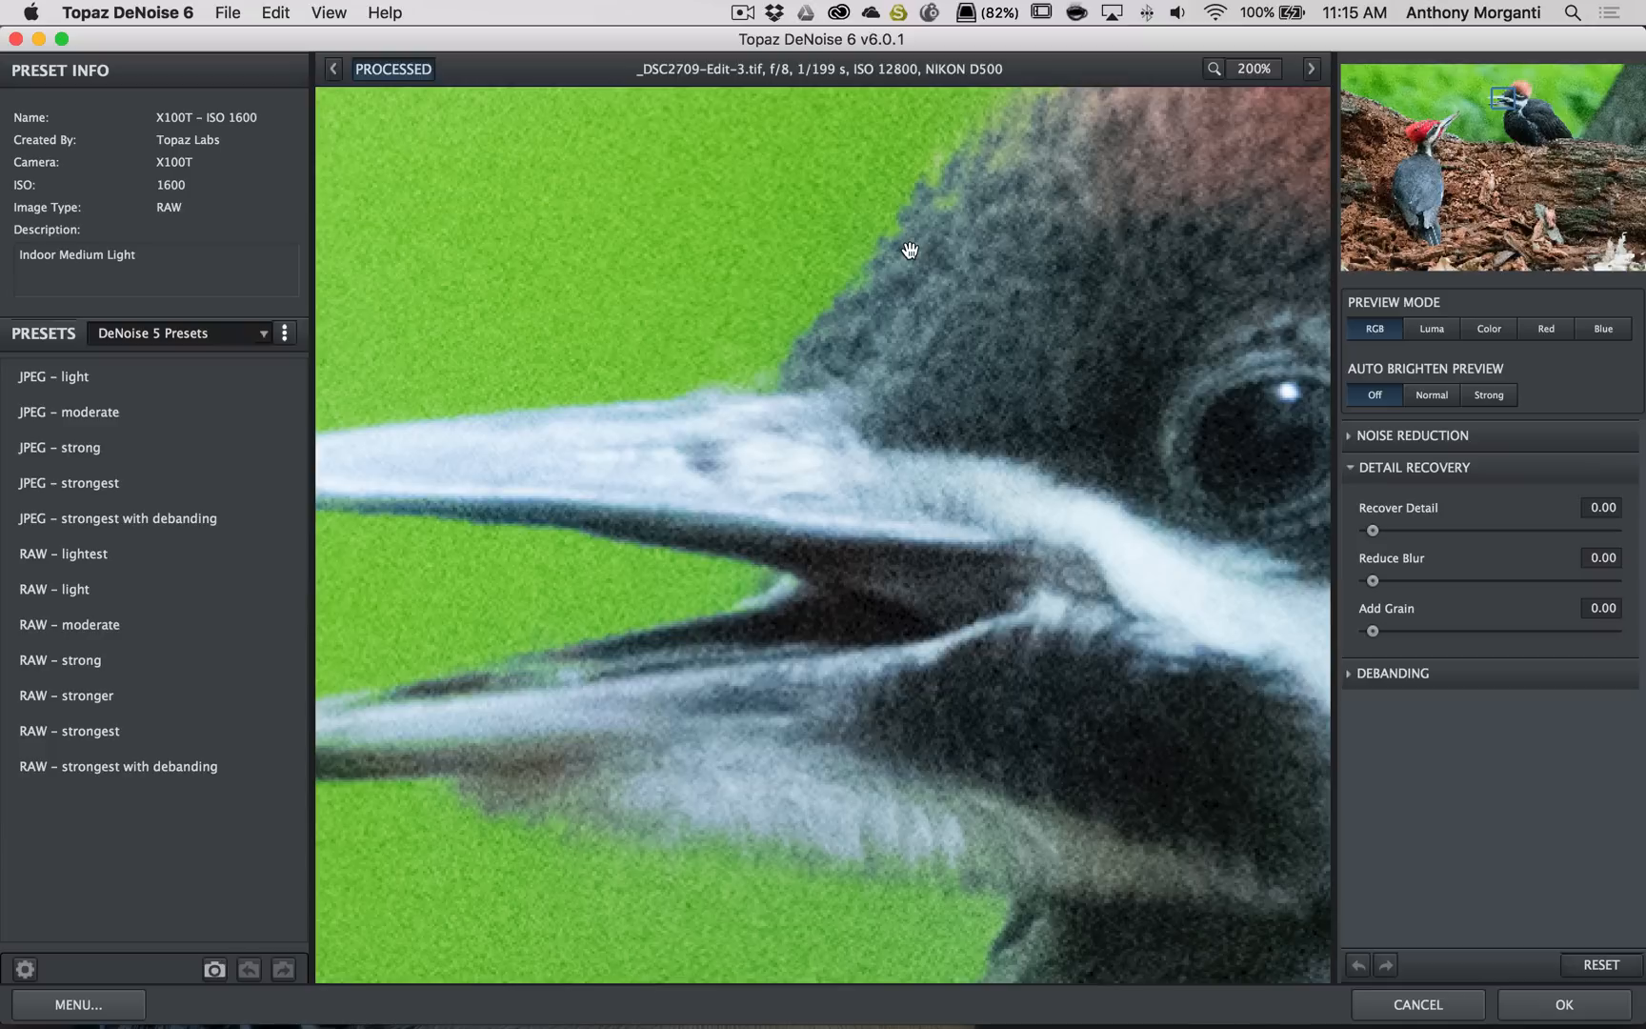
{"action": "mouse_move", "coordinate": [943, 243]}
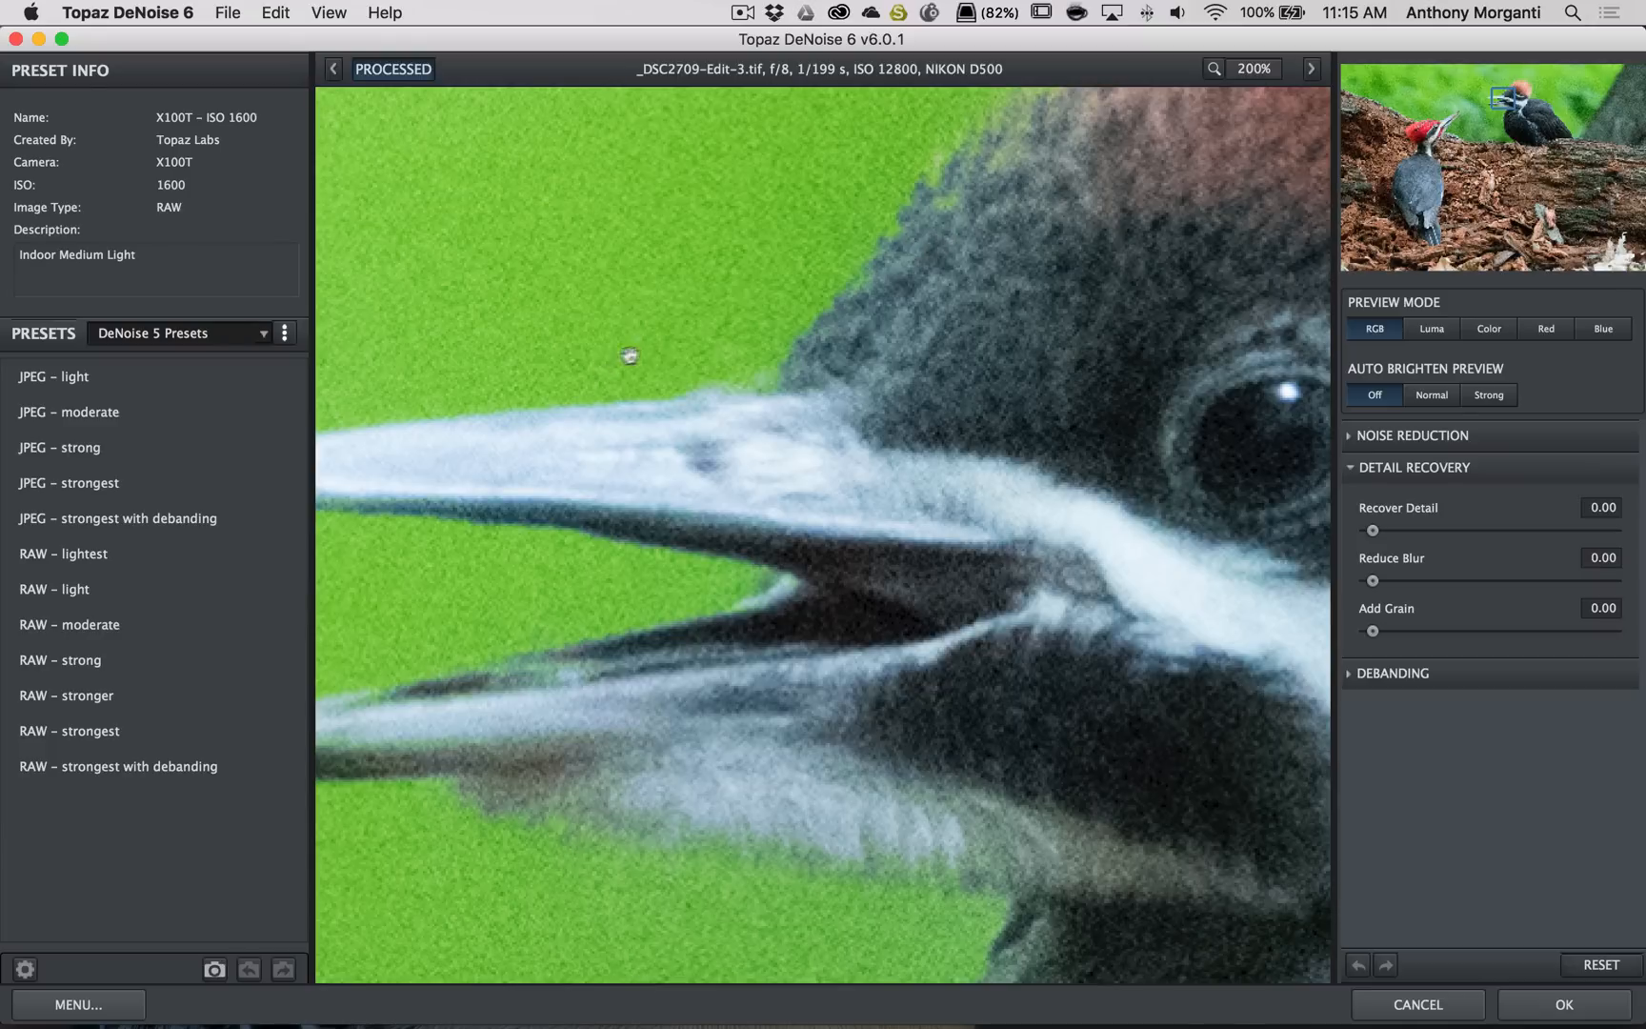
Preview the lighter RAW presets, including RAW – light
{"action": "left_click", "coordinate": [53, 376]}
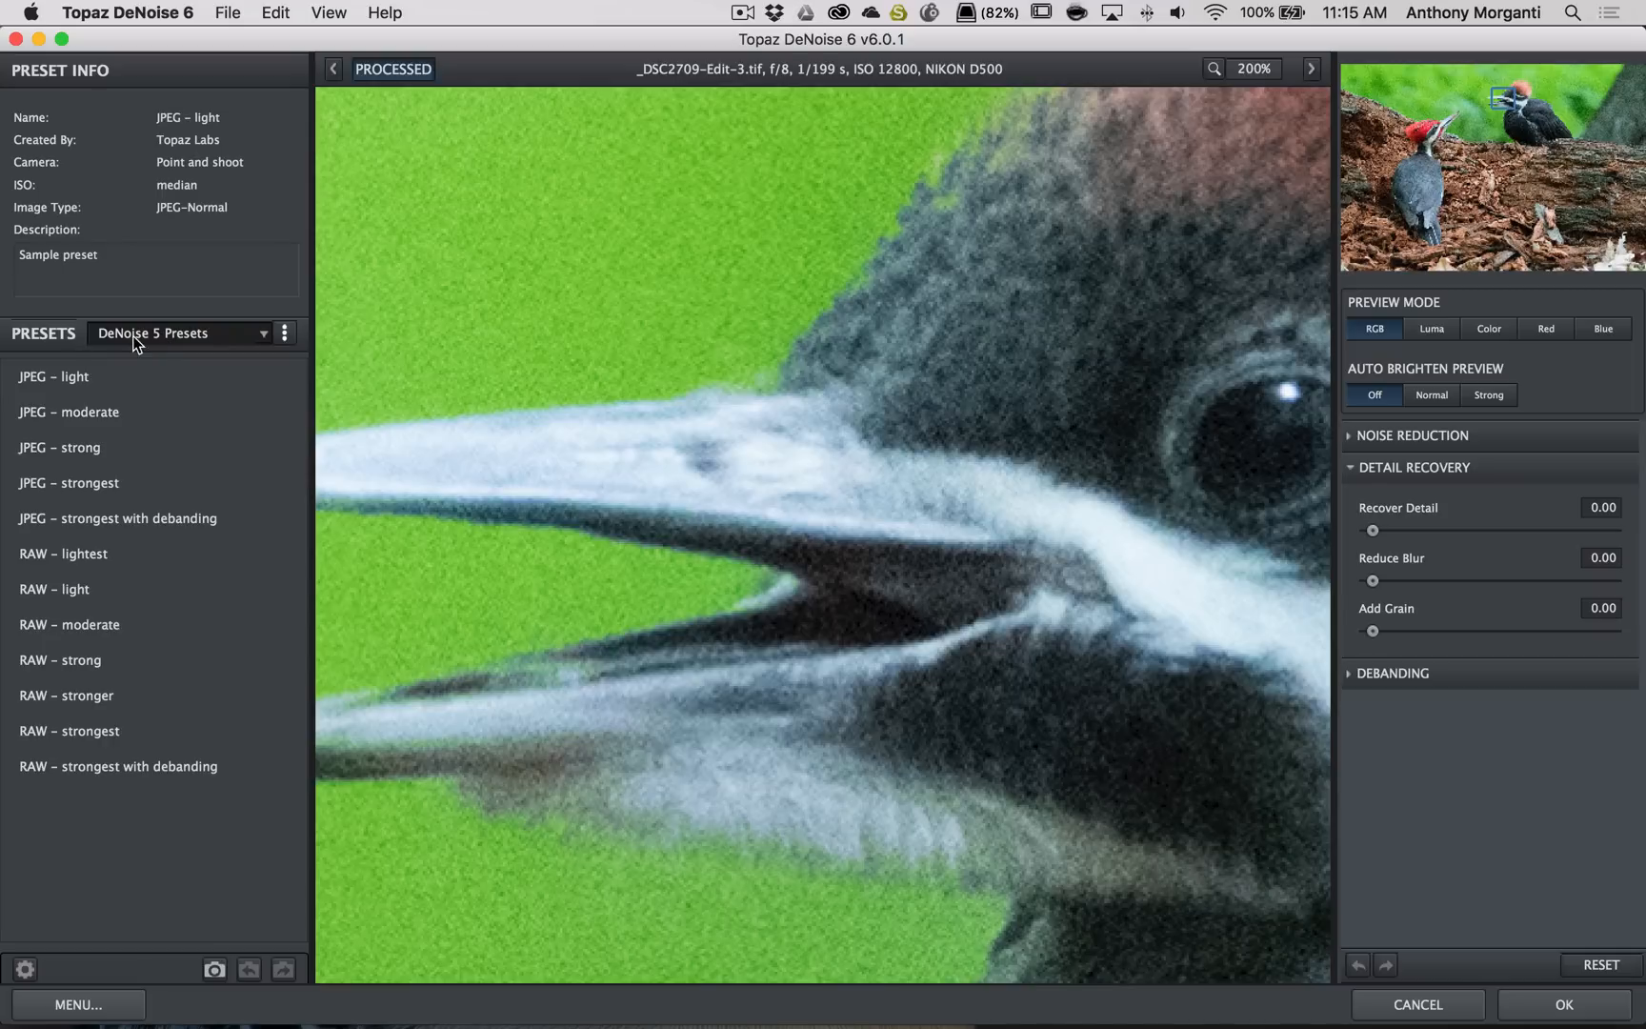
{"action": "left_click", "coordinate": [63, 554]}
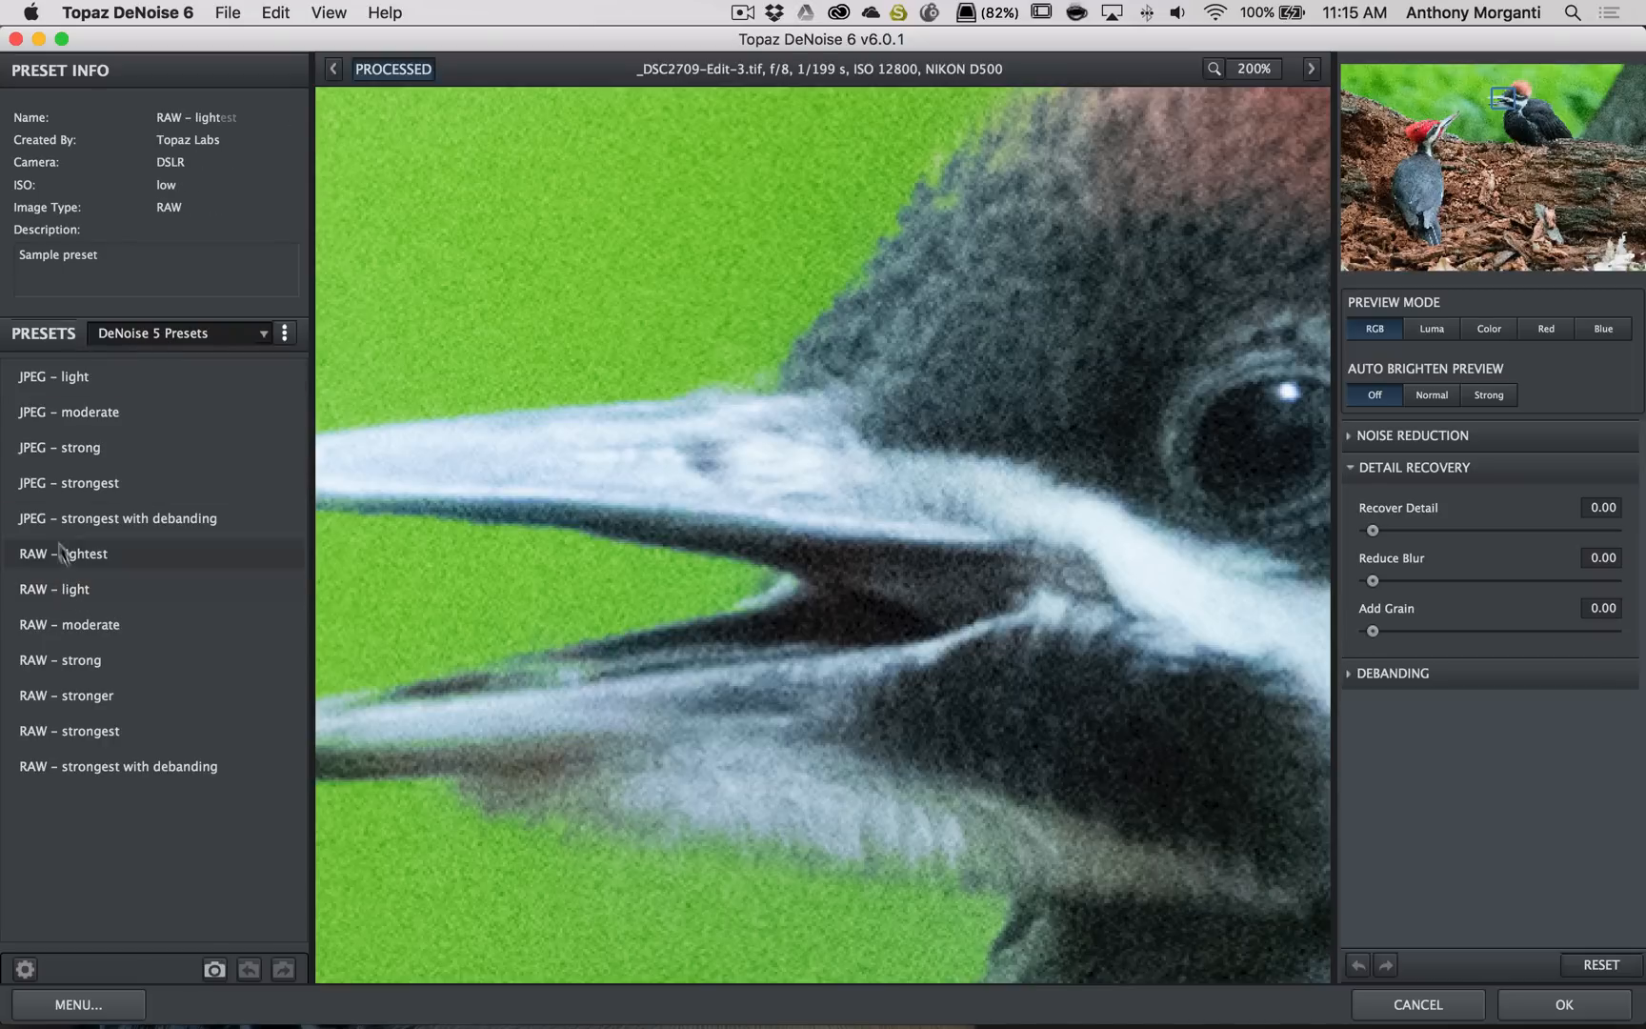
{"action": "mouse_move", "coordinate": [140, 575]}
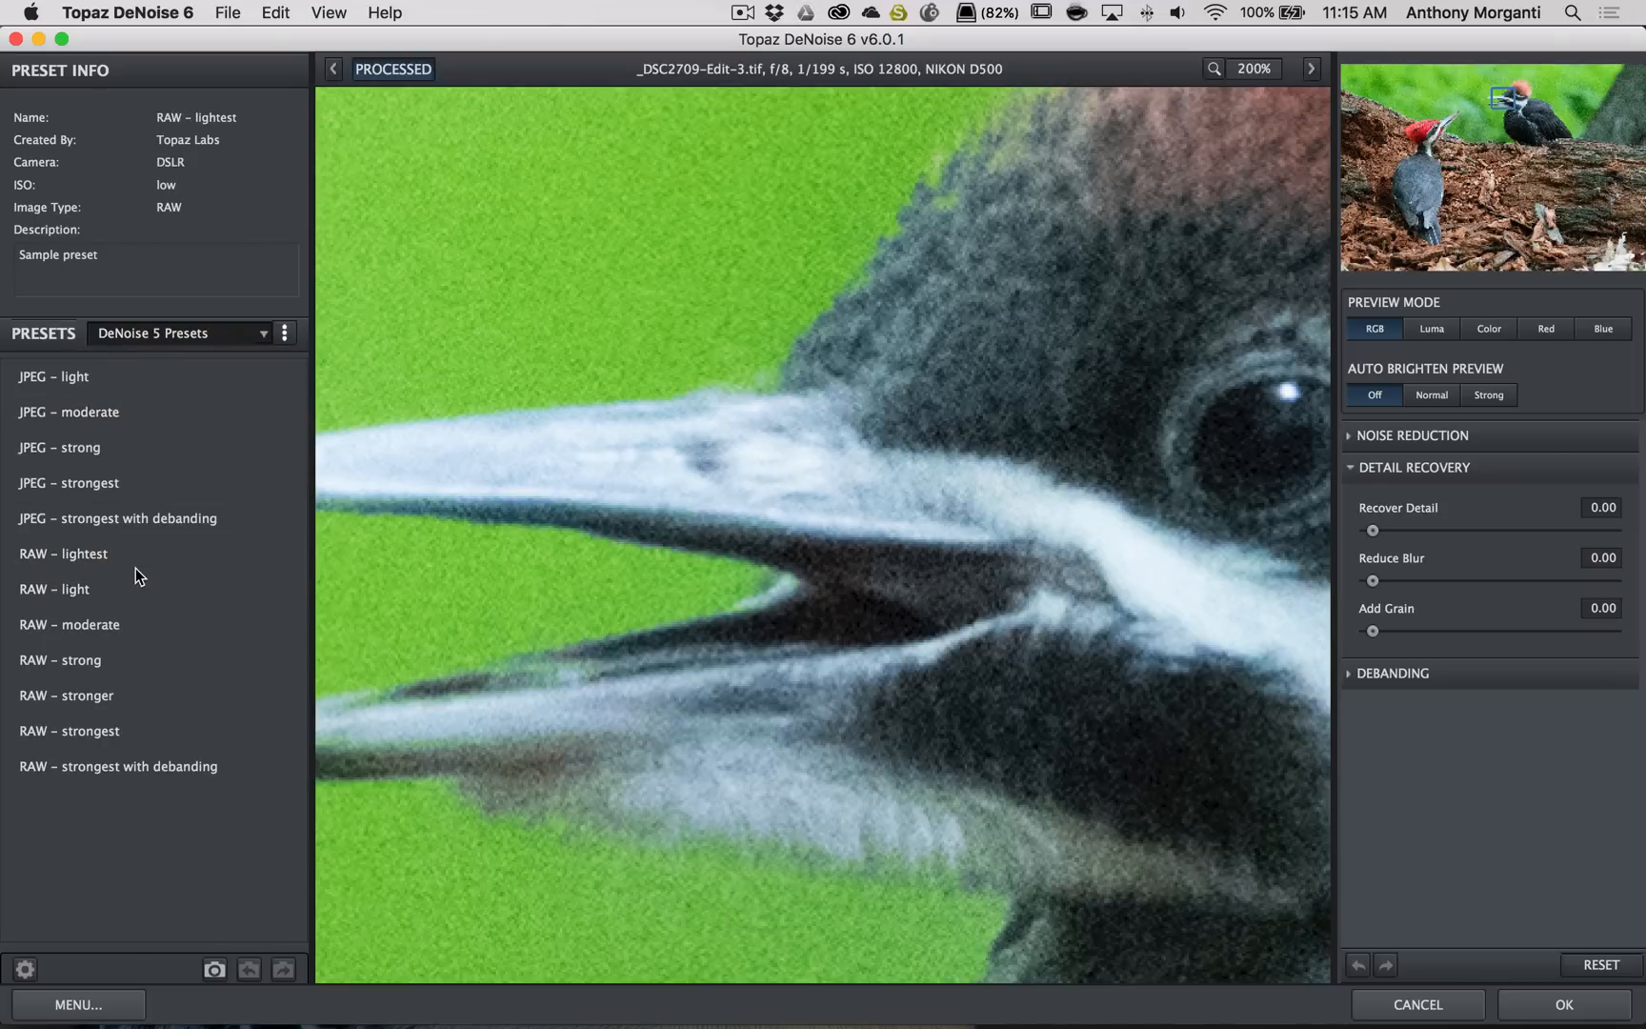
{"action": "left_click", "coordinate": [54, 589]}
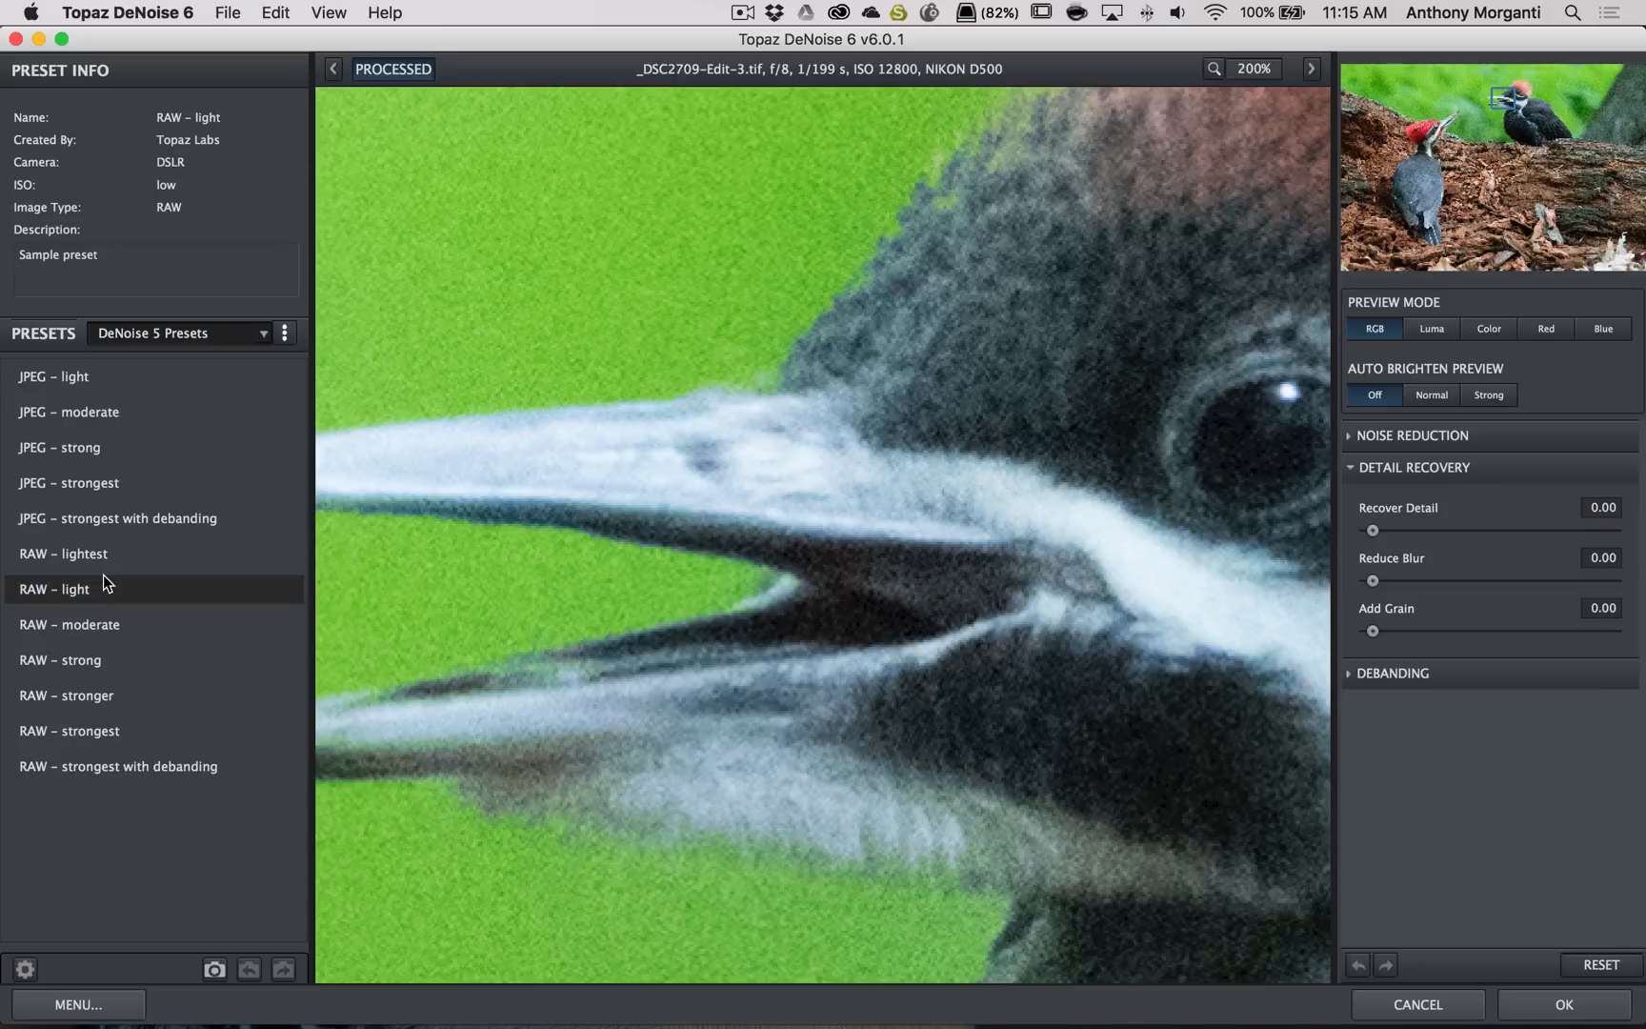
{"action": "mouse_move", "coordinate": [100, 577]}
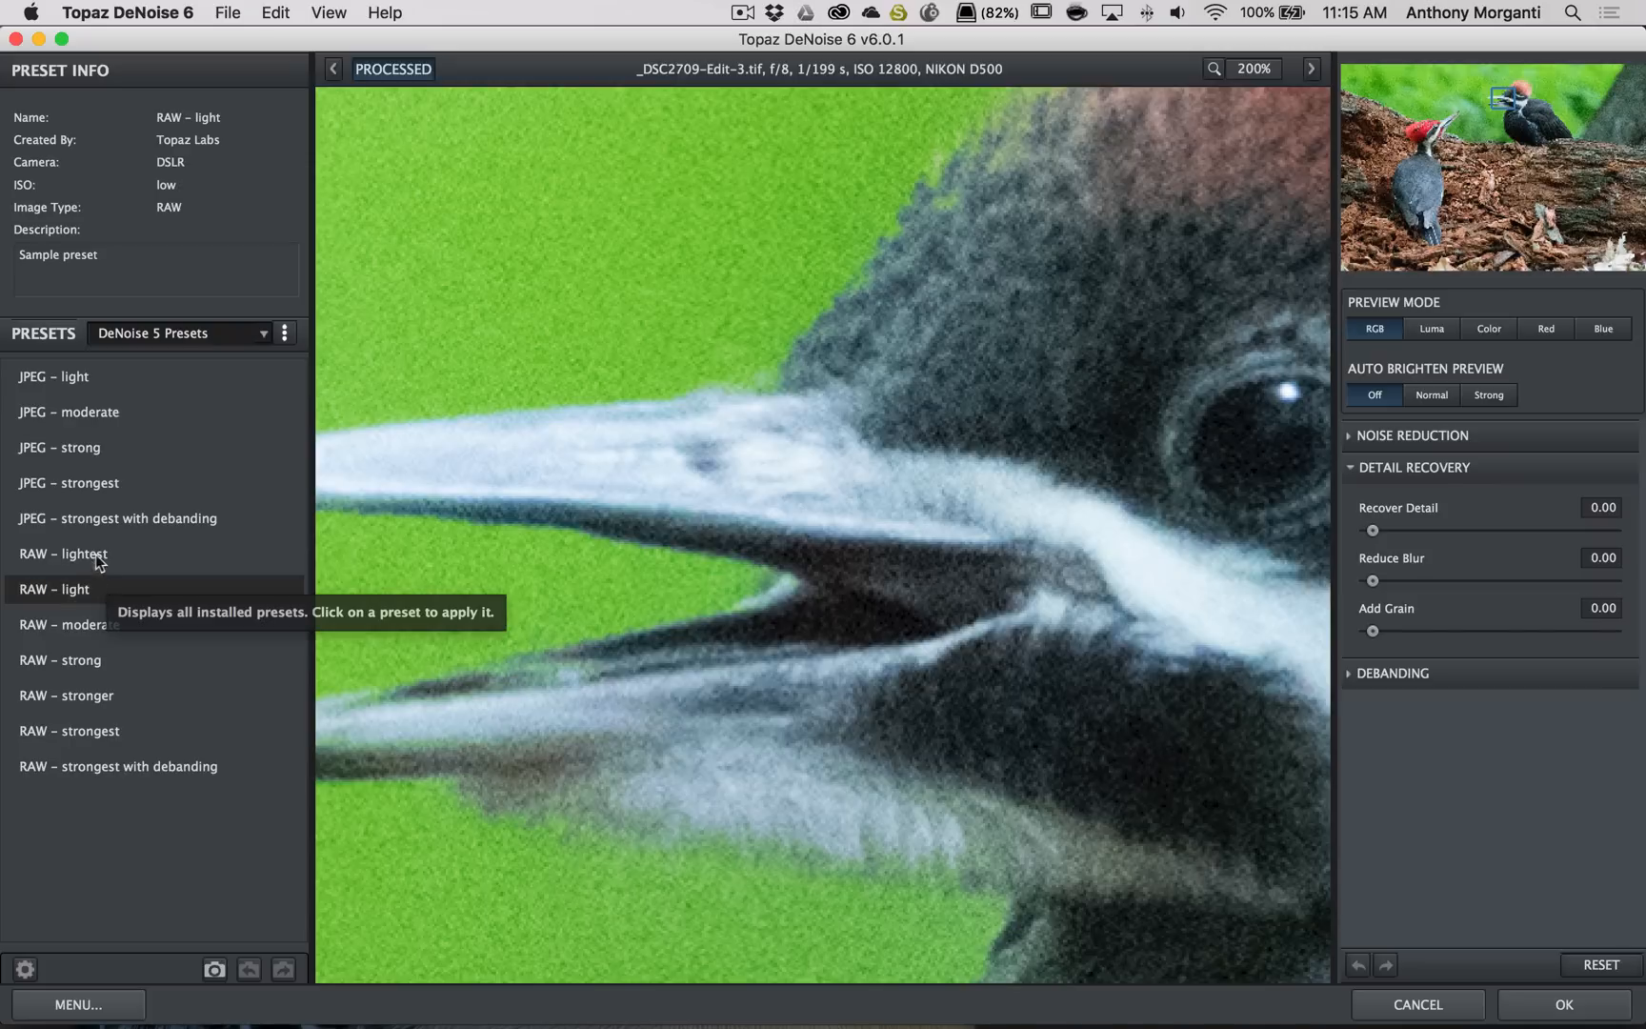
{"action": "left_click", "coordinate": [53, 589]}
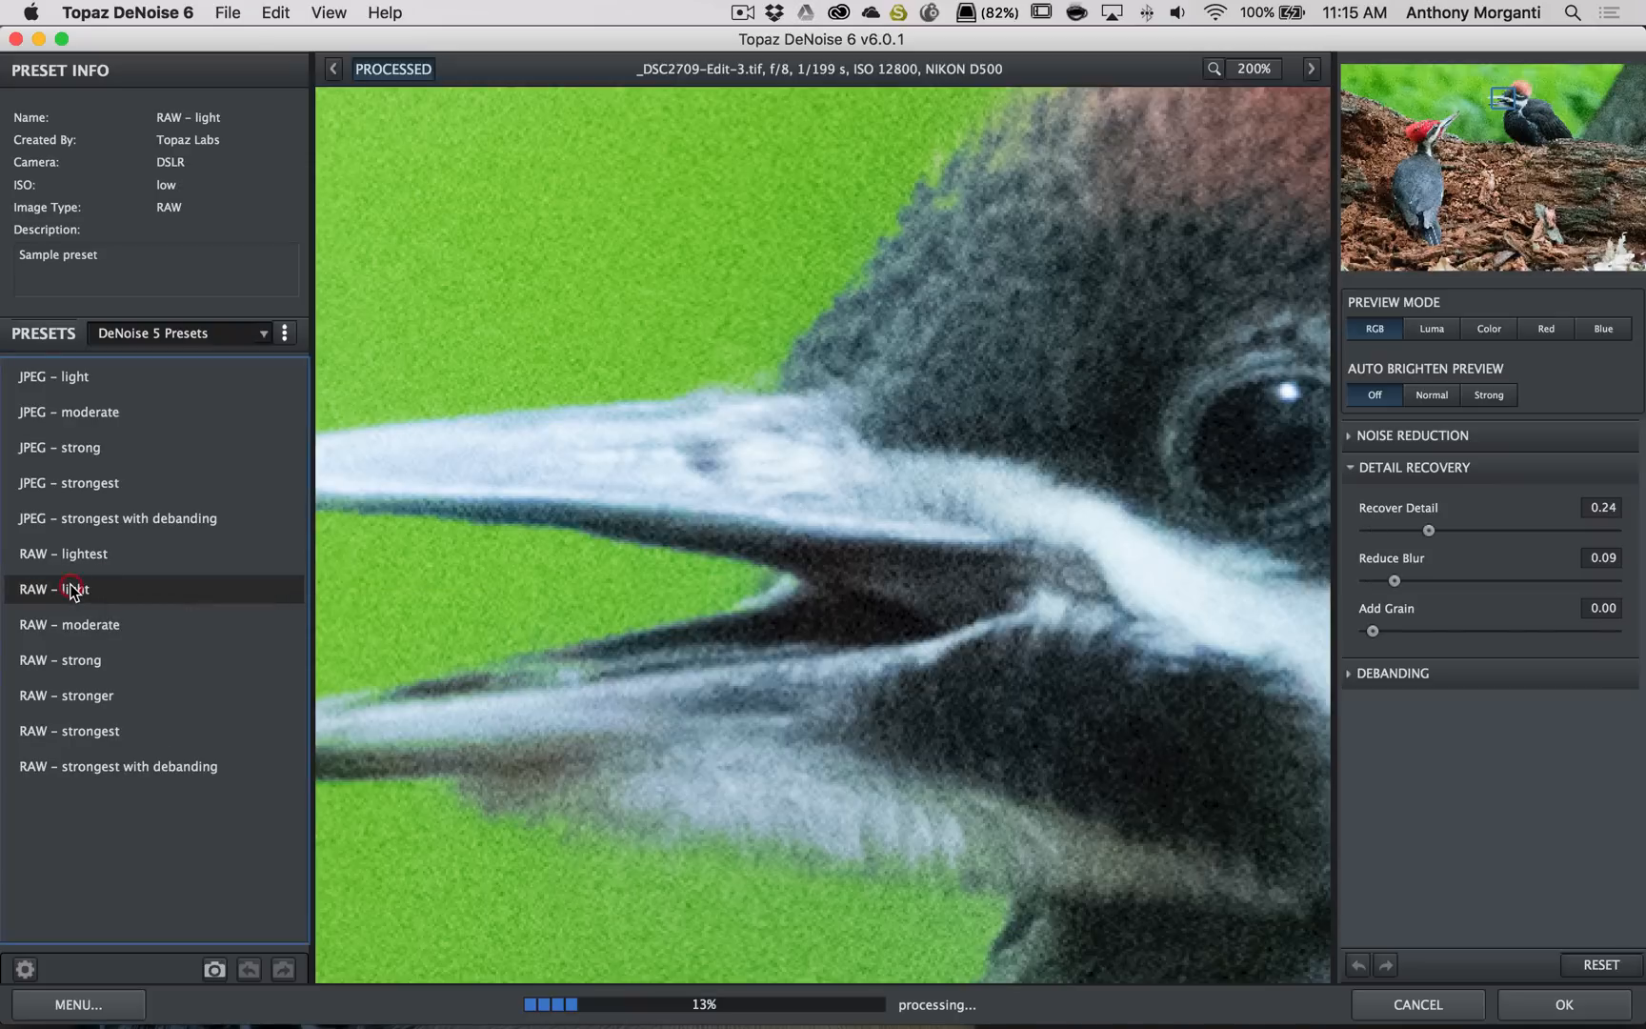
{"action": "left_click", "coordinate": [65, 588]}
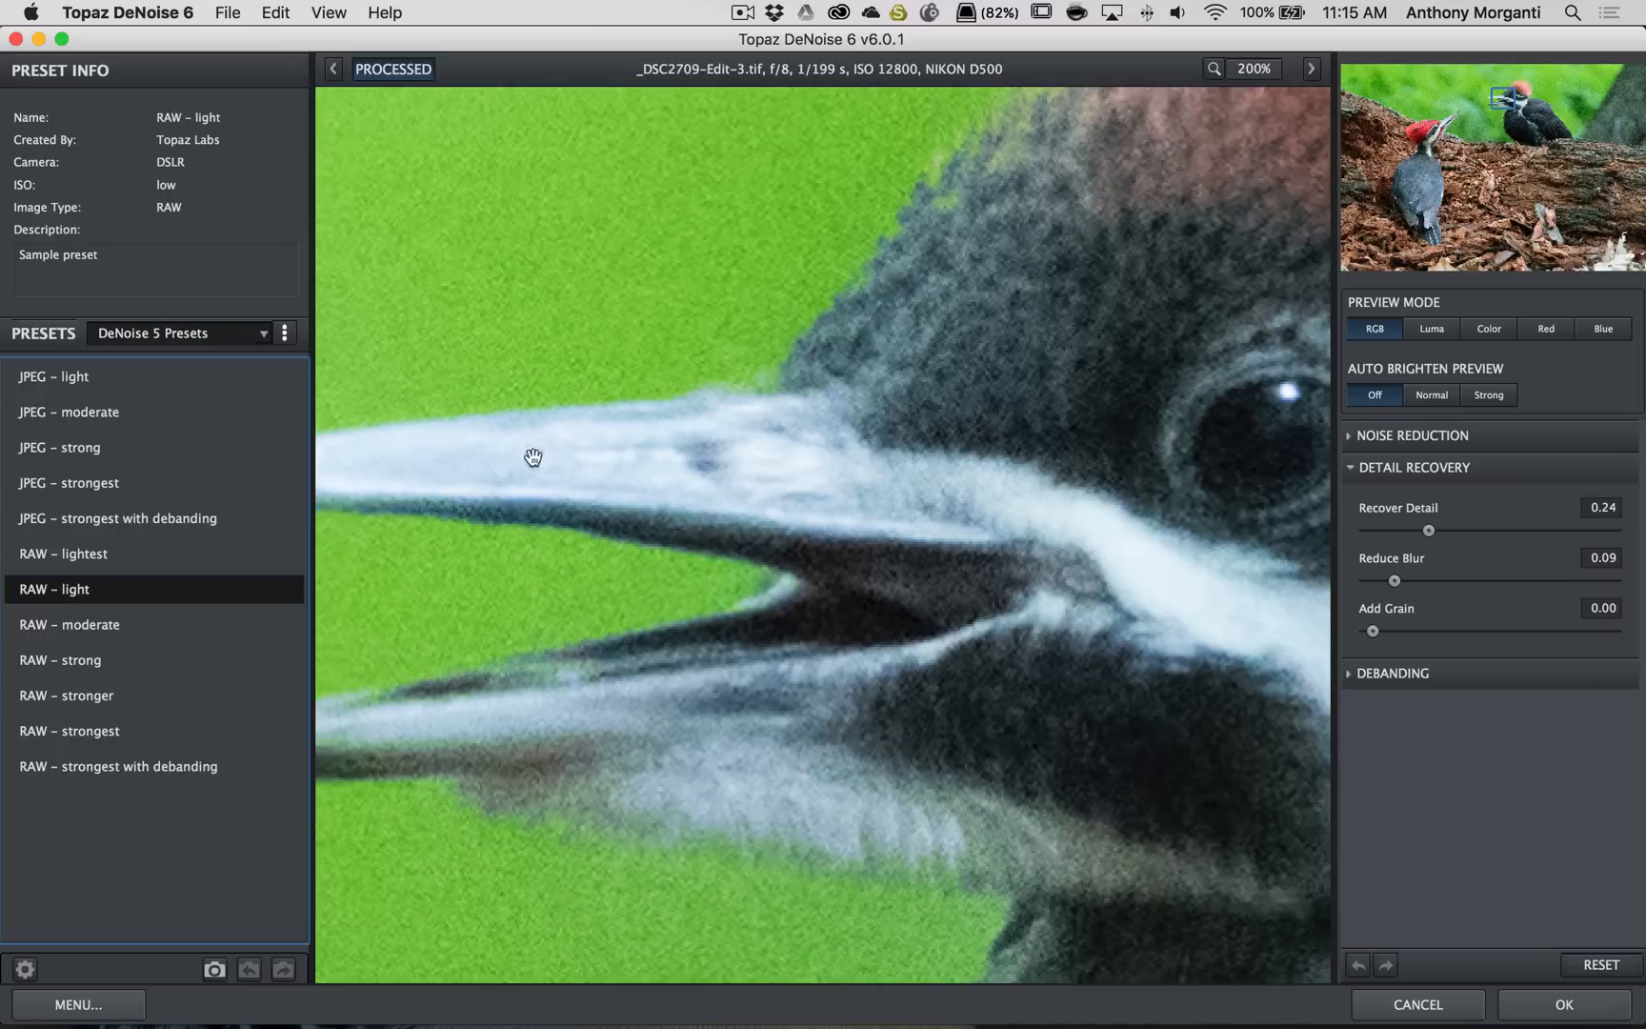
{"action": "left_click", "coordinate": [70, 625]}
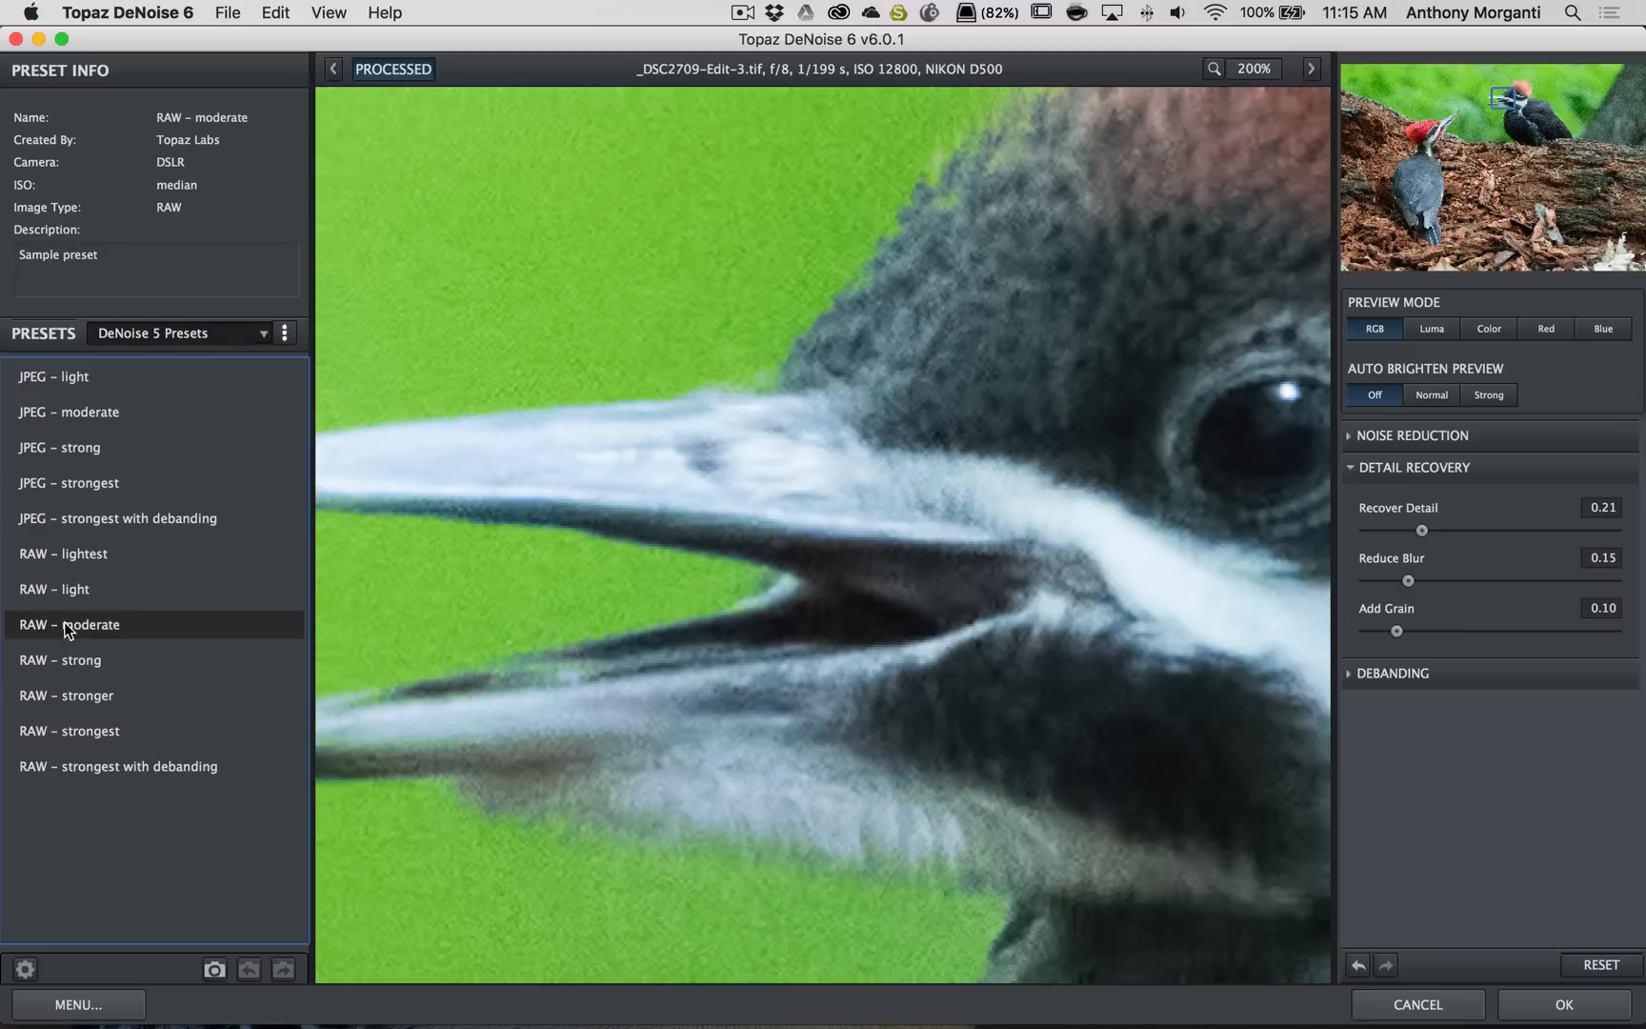
Try RAW – strong and stronger against the original, then apply RAW – strongest
{"action": "left_click", "coordinate": [60, 659]}
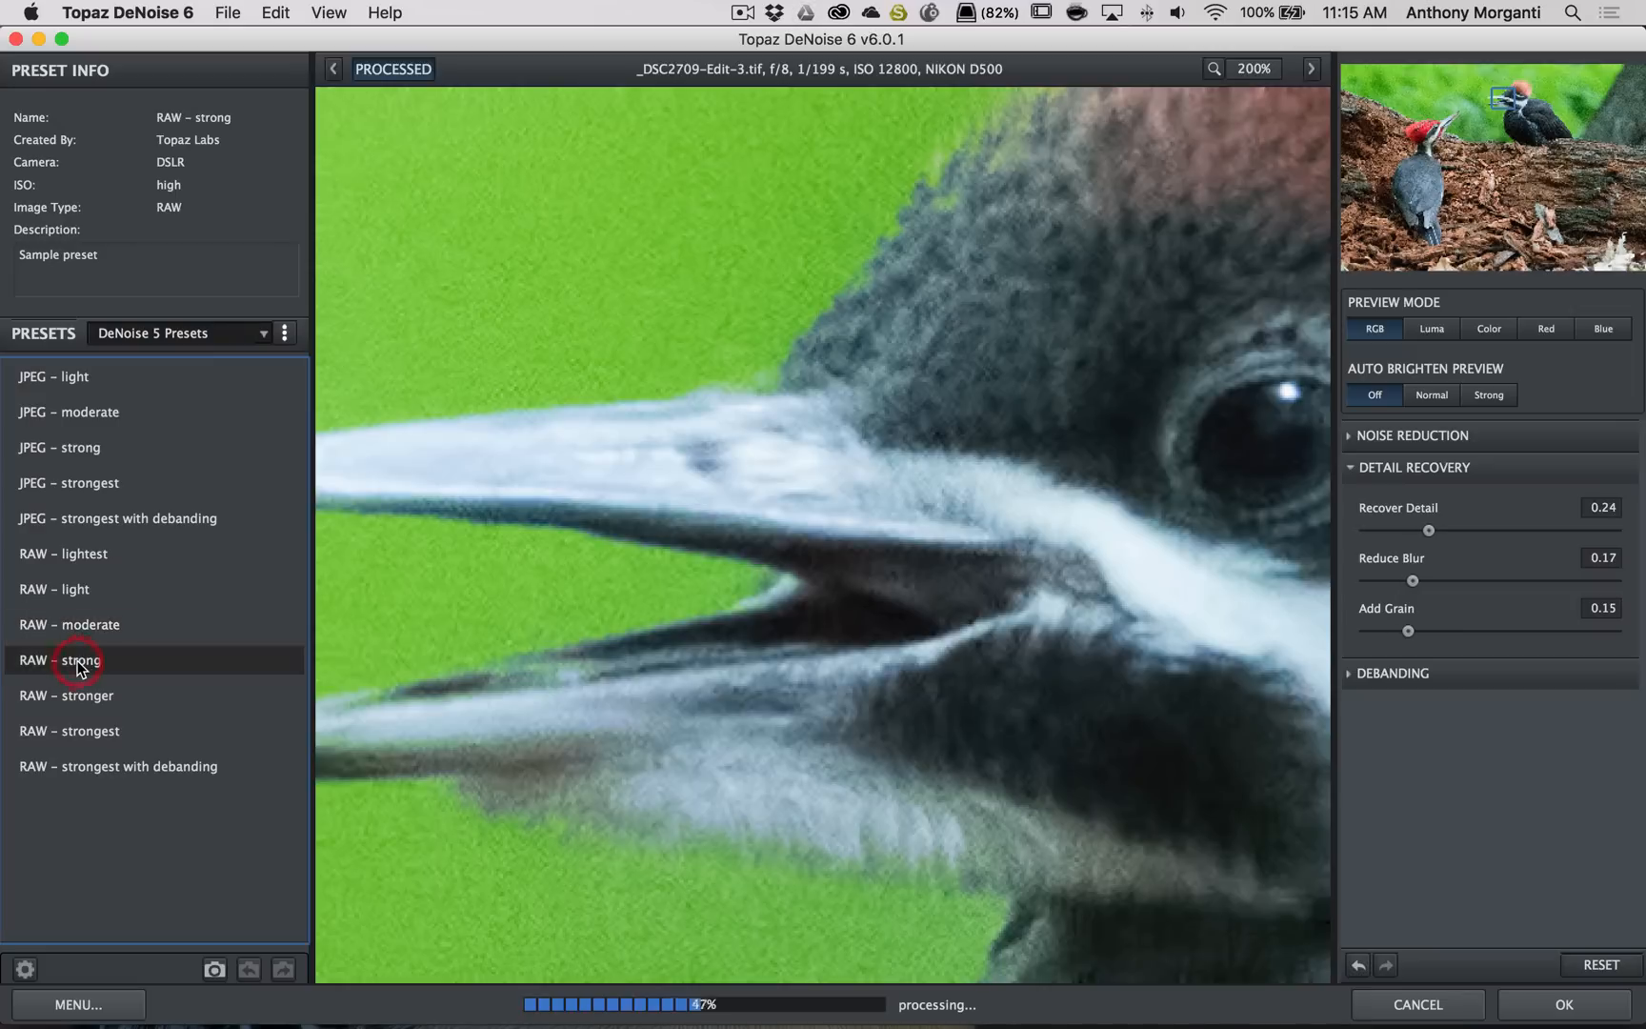
{"action": "left_click", "coordinate": [66, 695]}
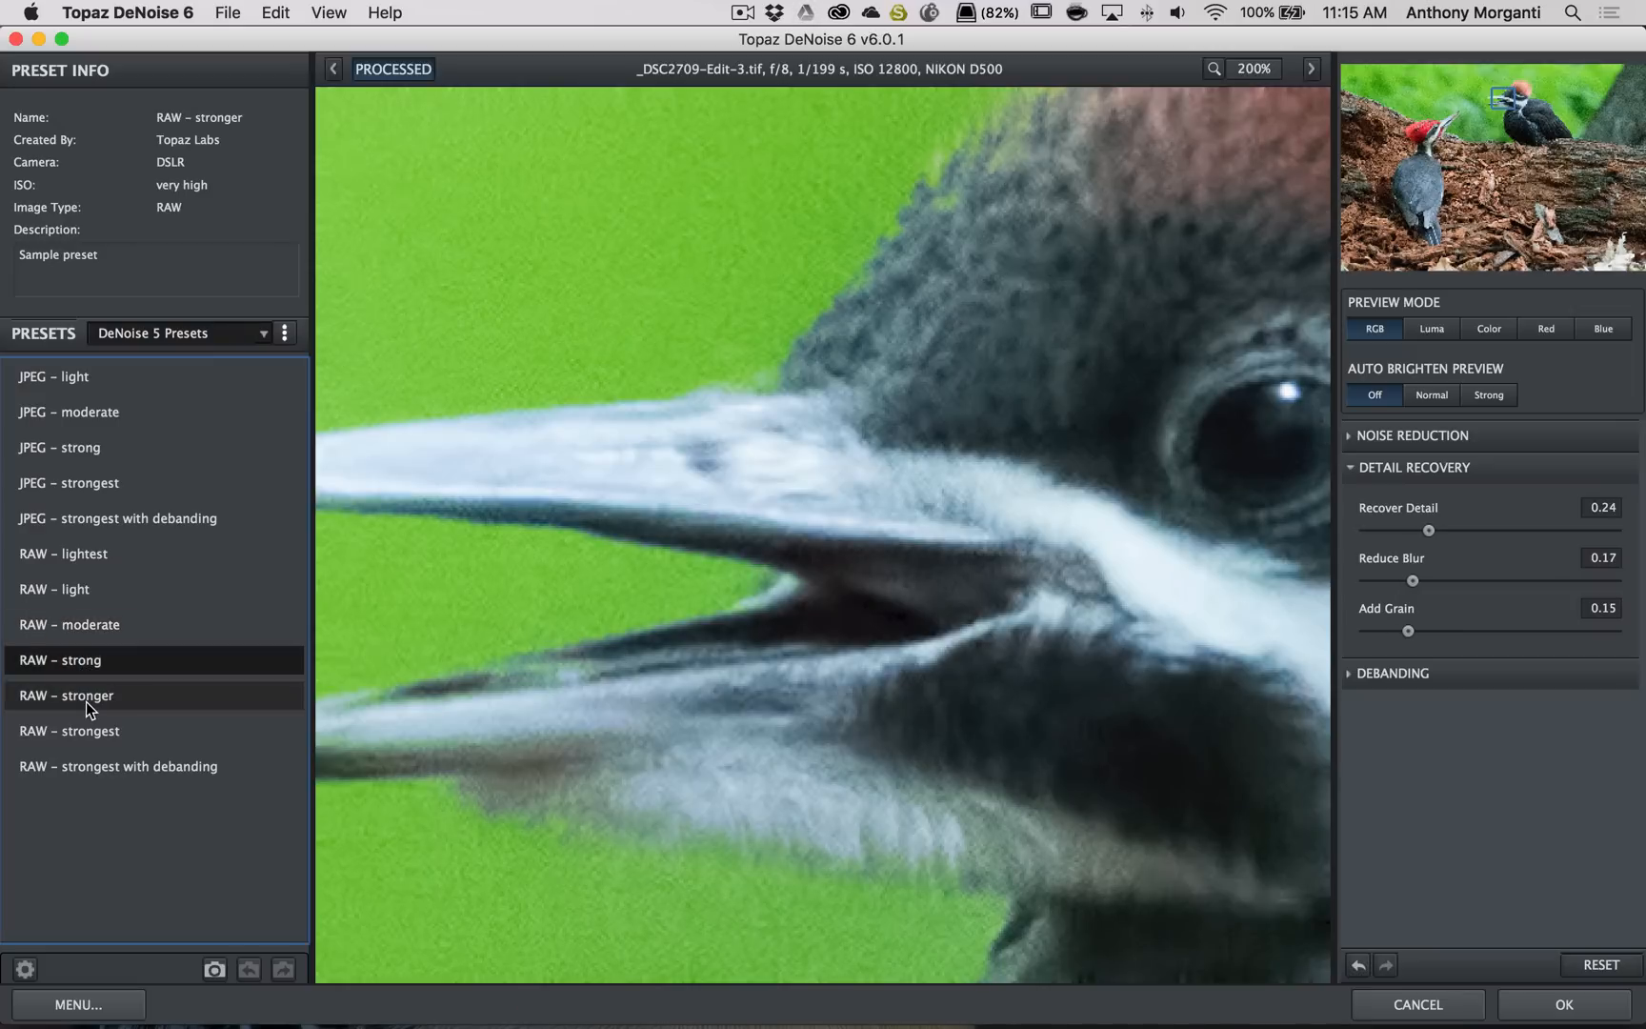
{"action": "left_click", "coordinate": [66, 695]}
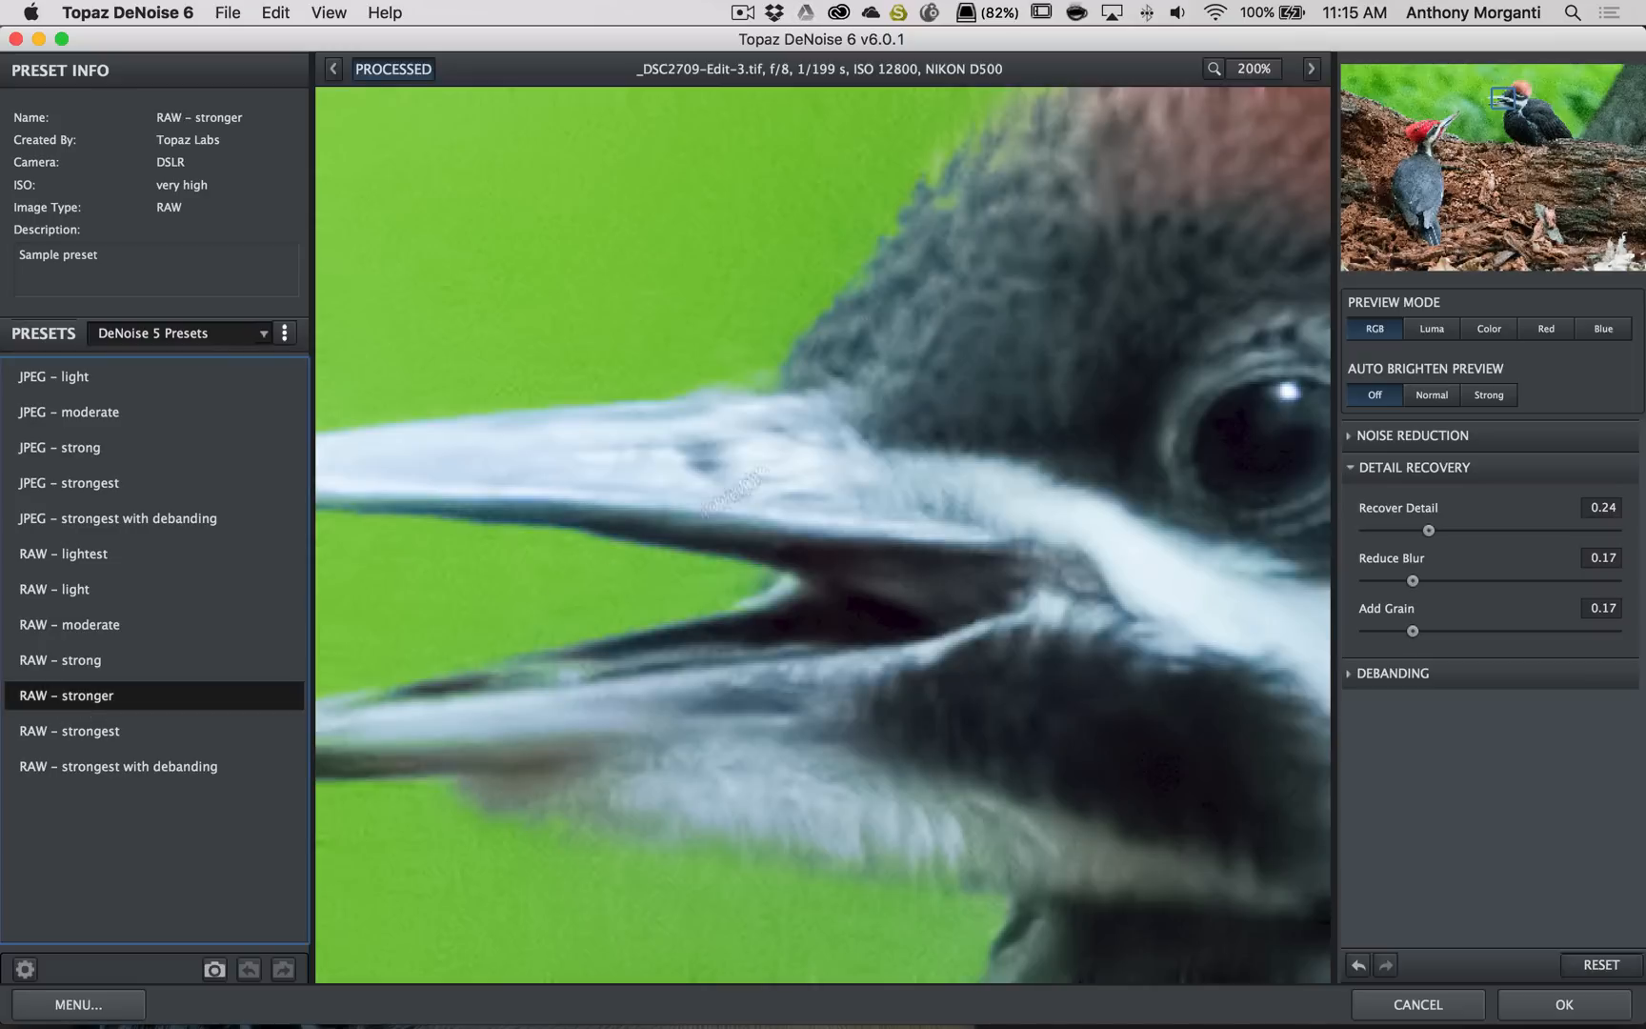
{"action": "left_click", "coordinate": [393, 68]}
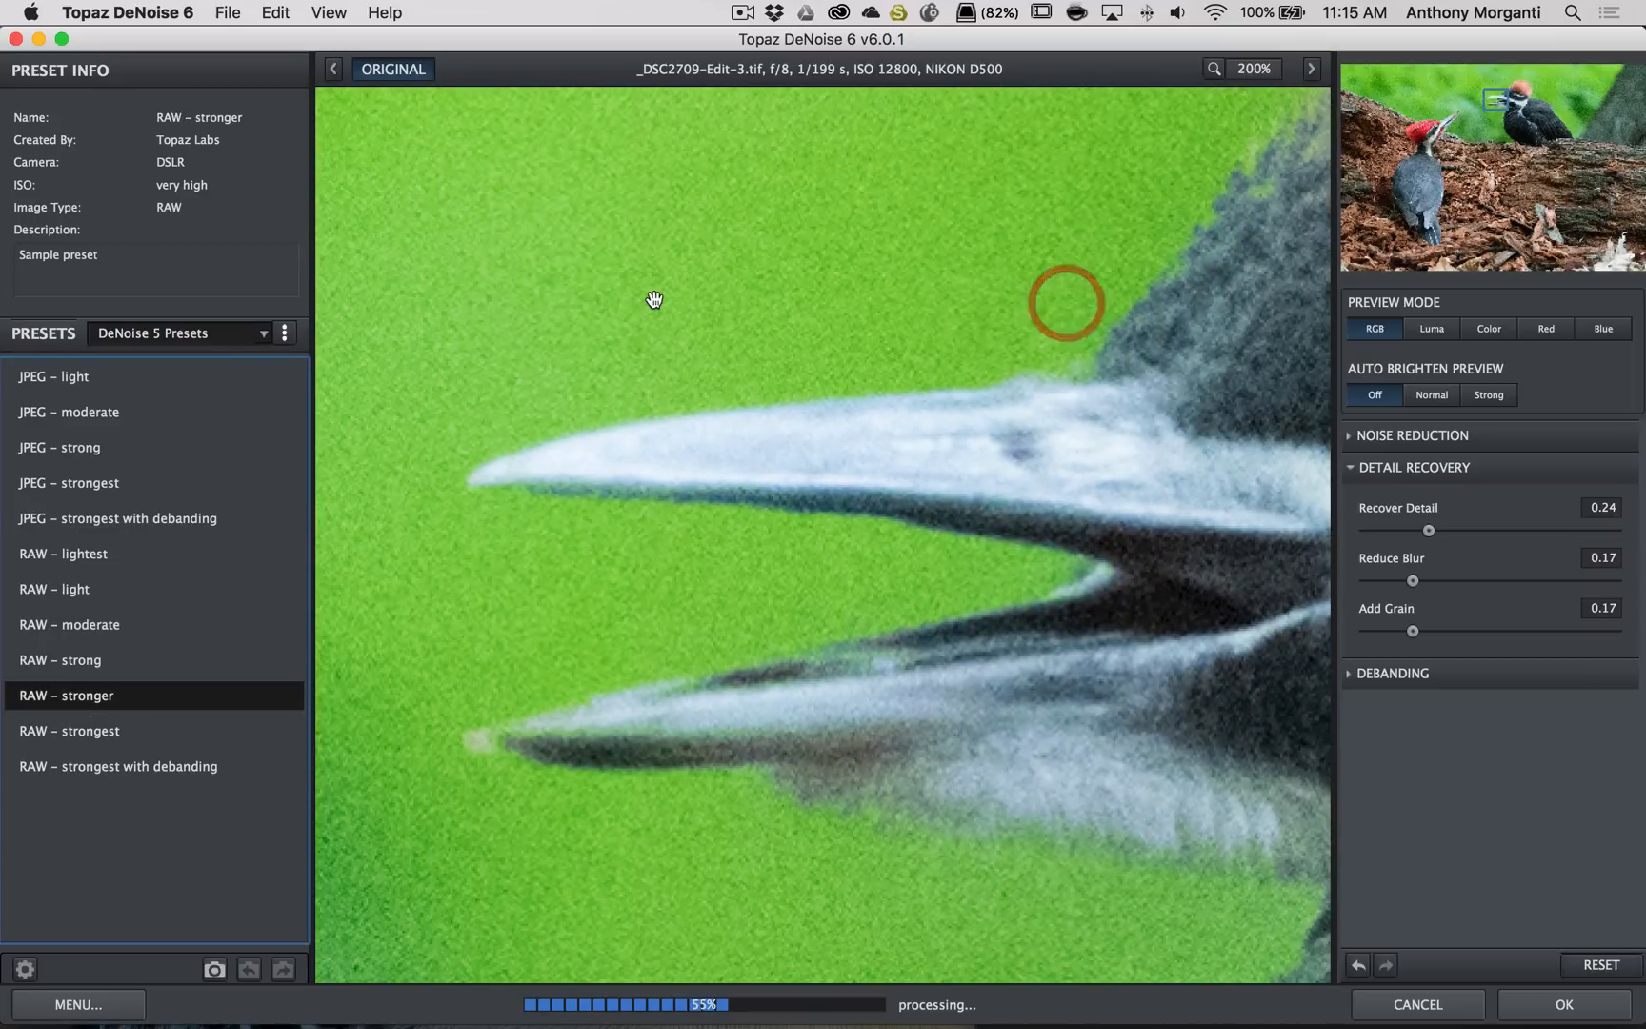
{"action": "left_click", "coordinate": [392, 68]}
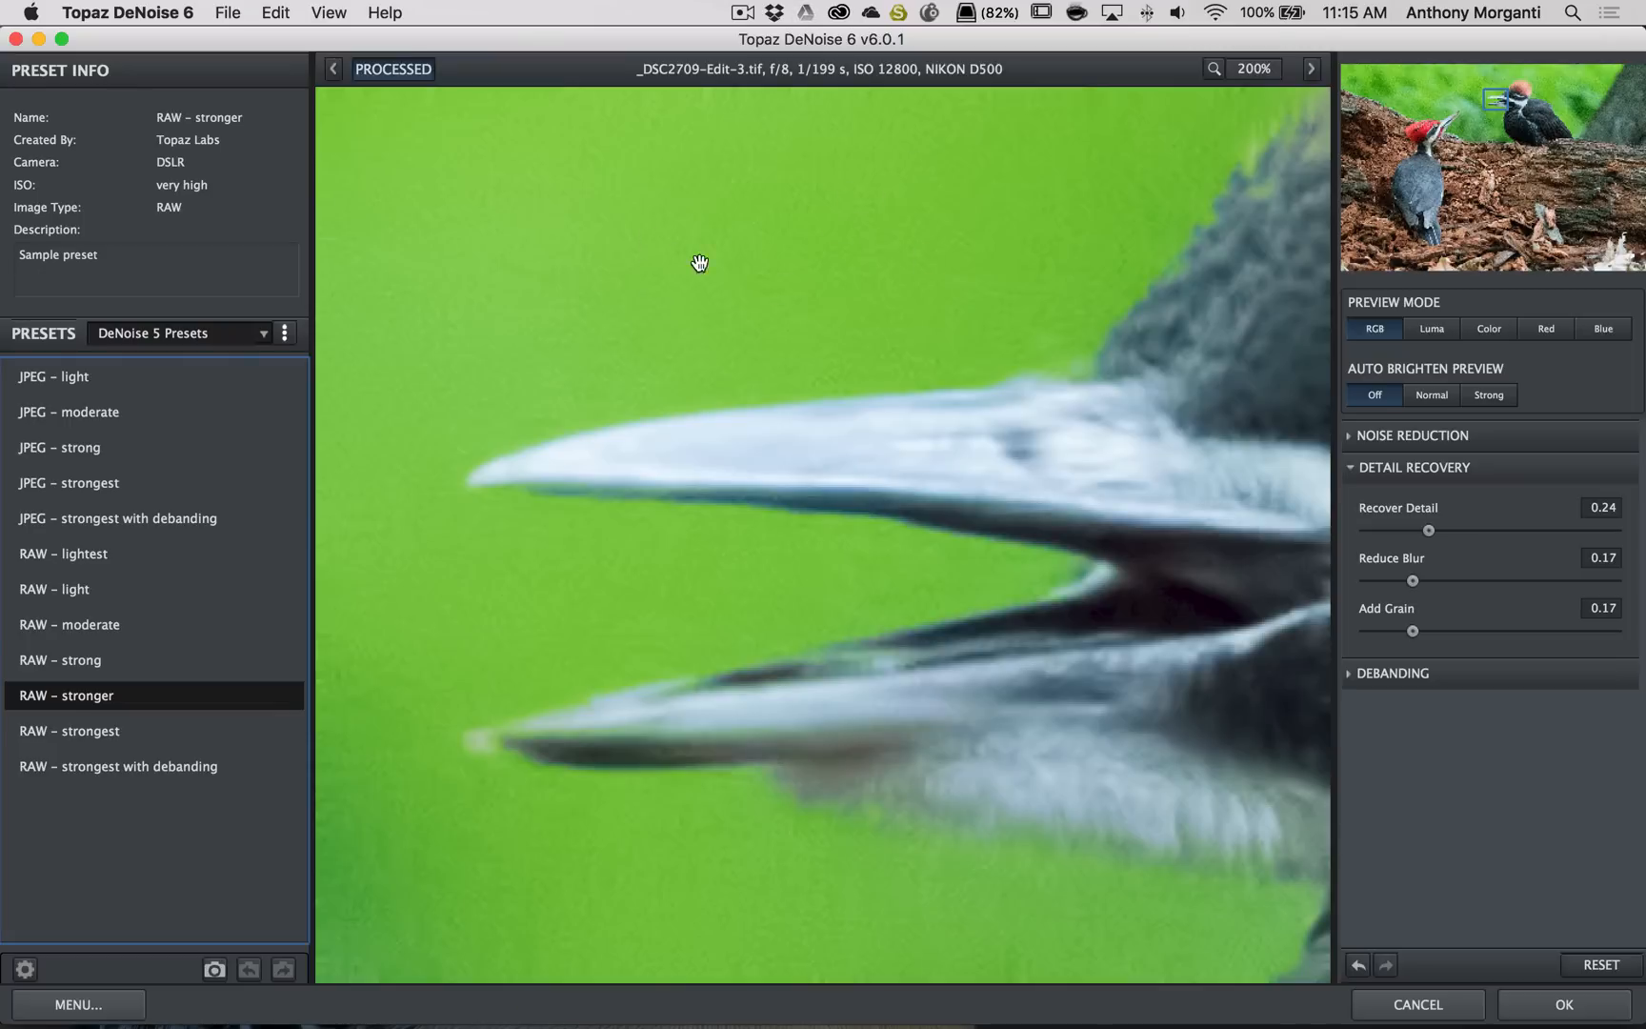
{"action": "left_click", "coordinate": [70, 731]}
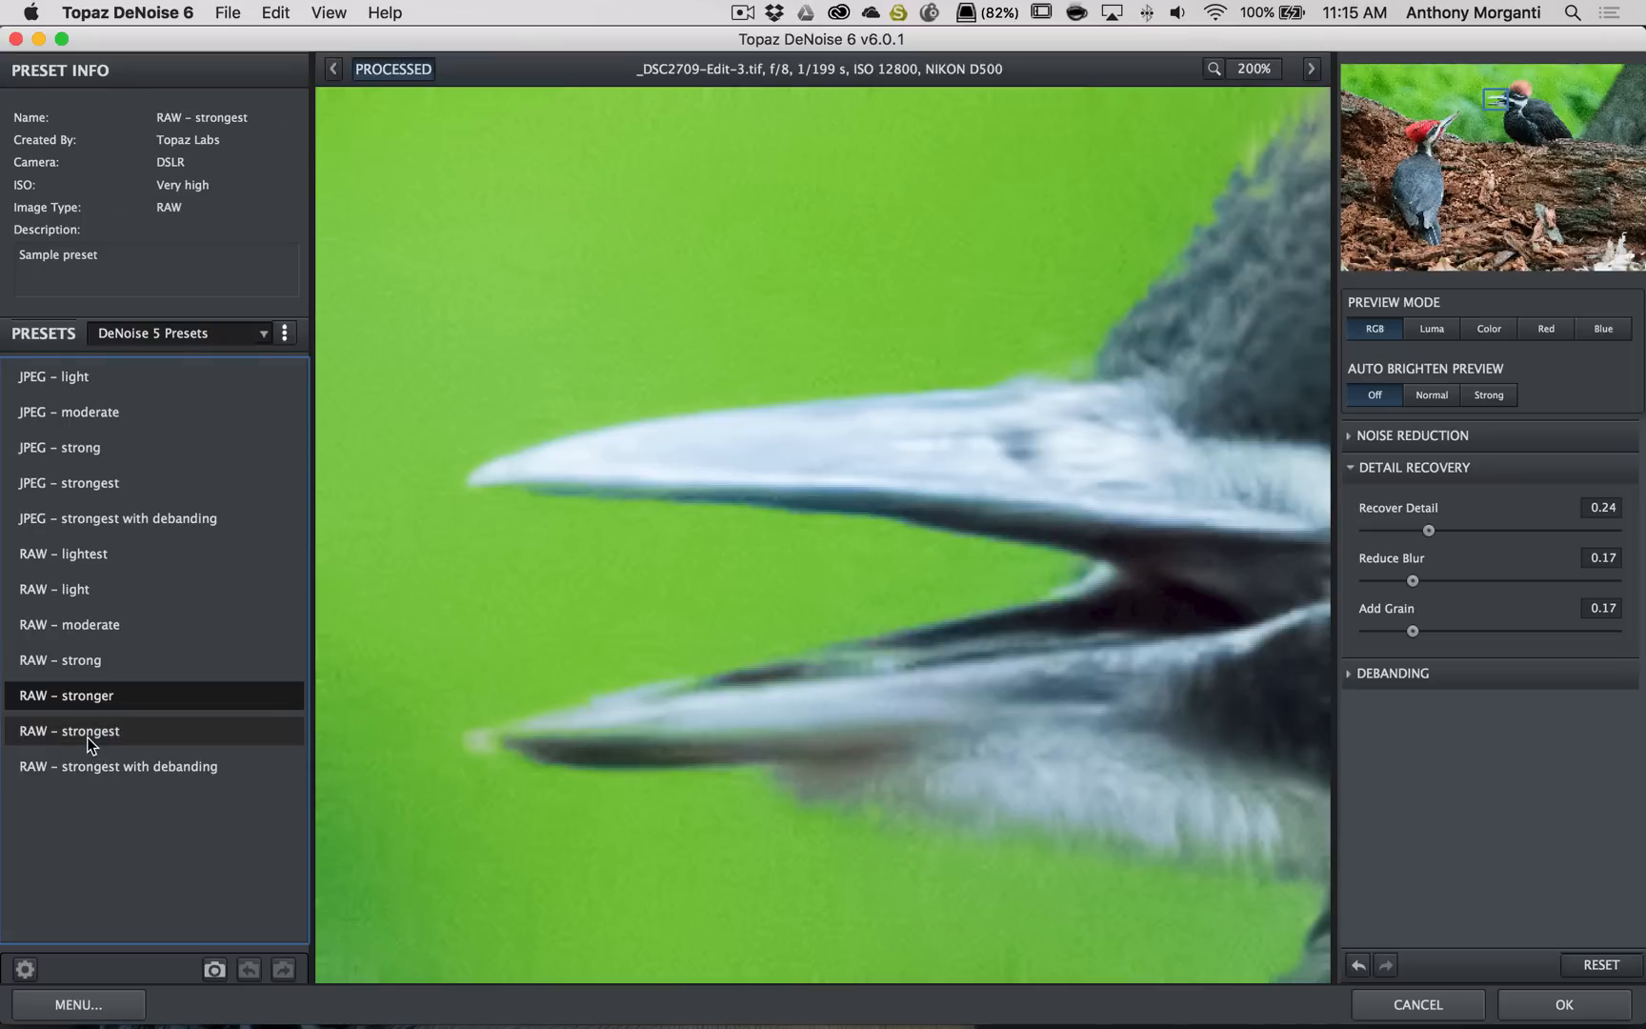
{"action": "left_click", "coordinate": [69, 730]}
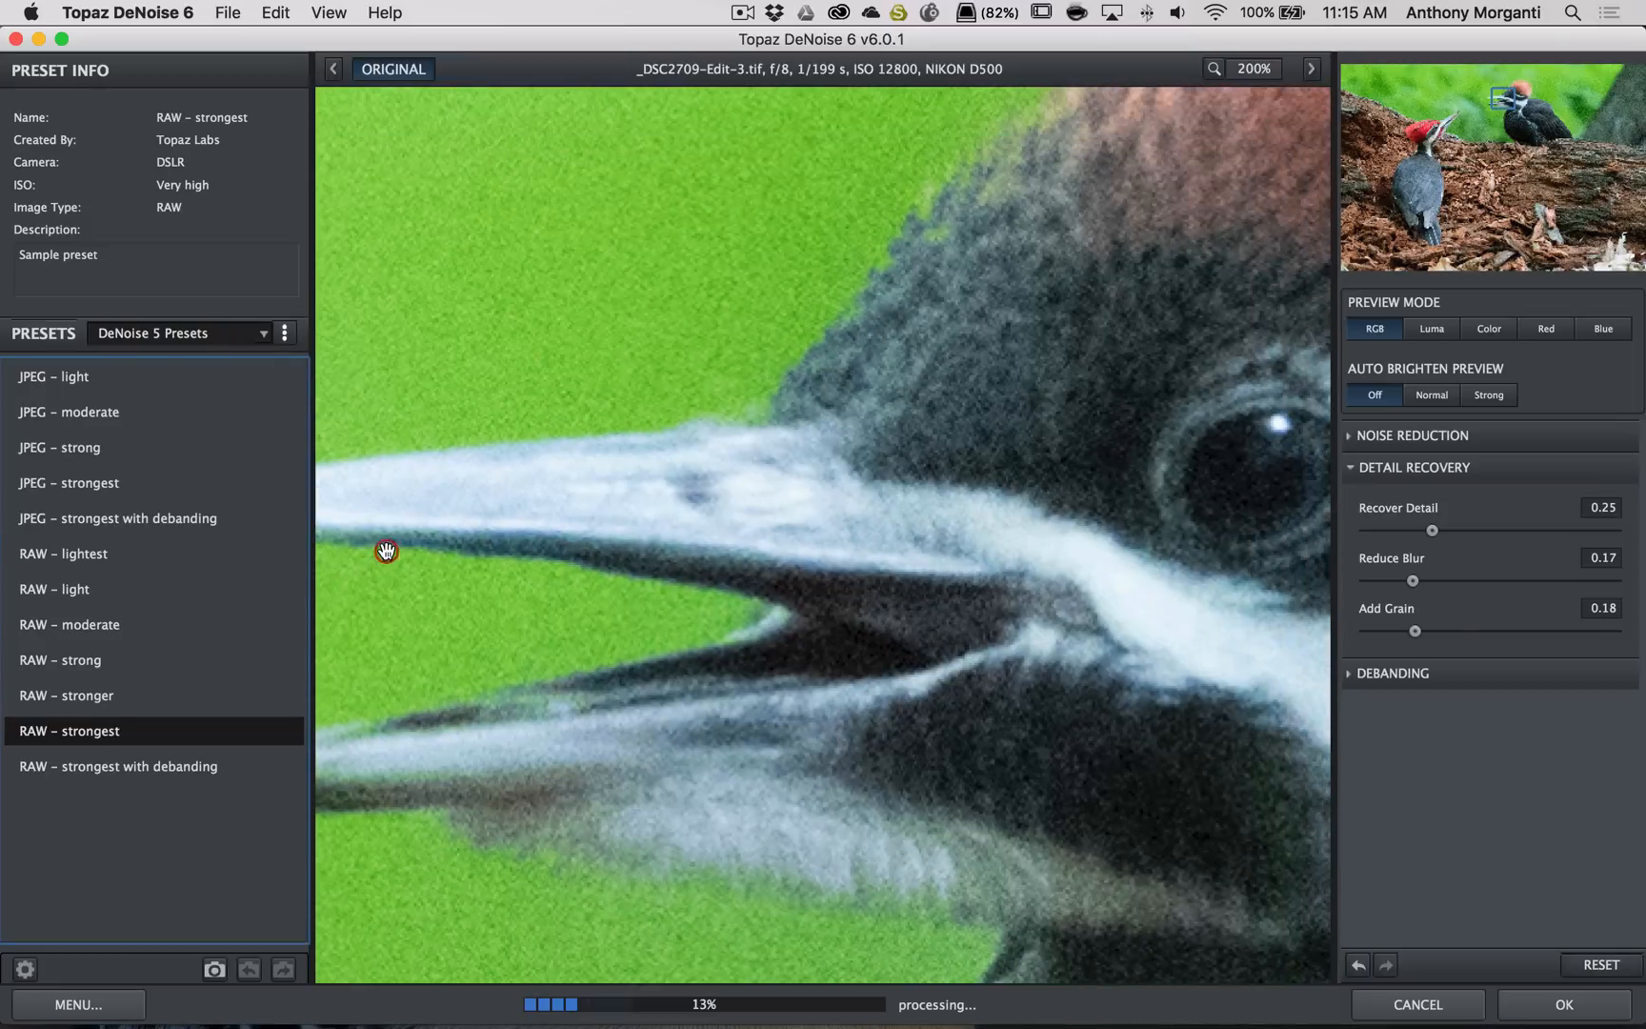
Compare with the original, then set Add Grain to 0.00 and Reduce Blur to 0.30
{"action": "left_click", "coordinate": [392, 69]}
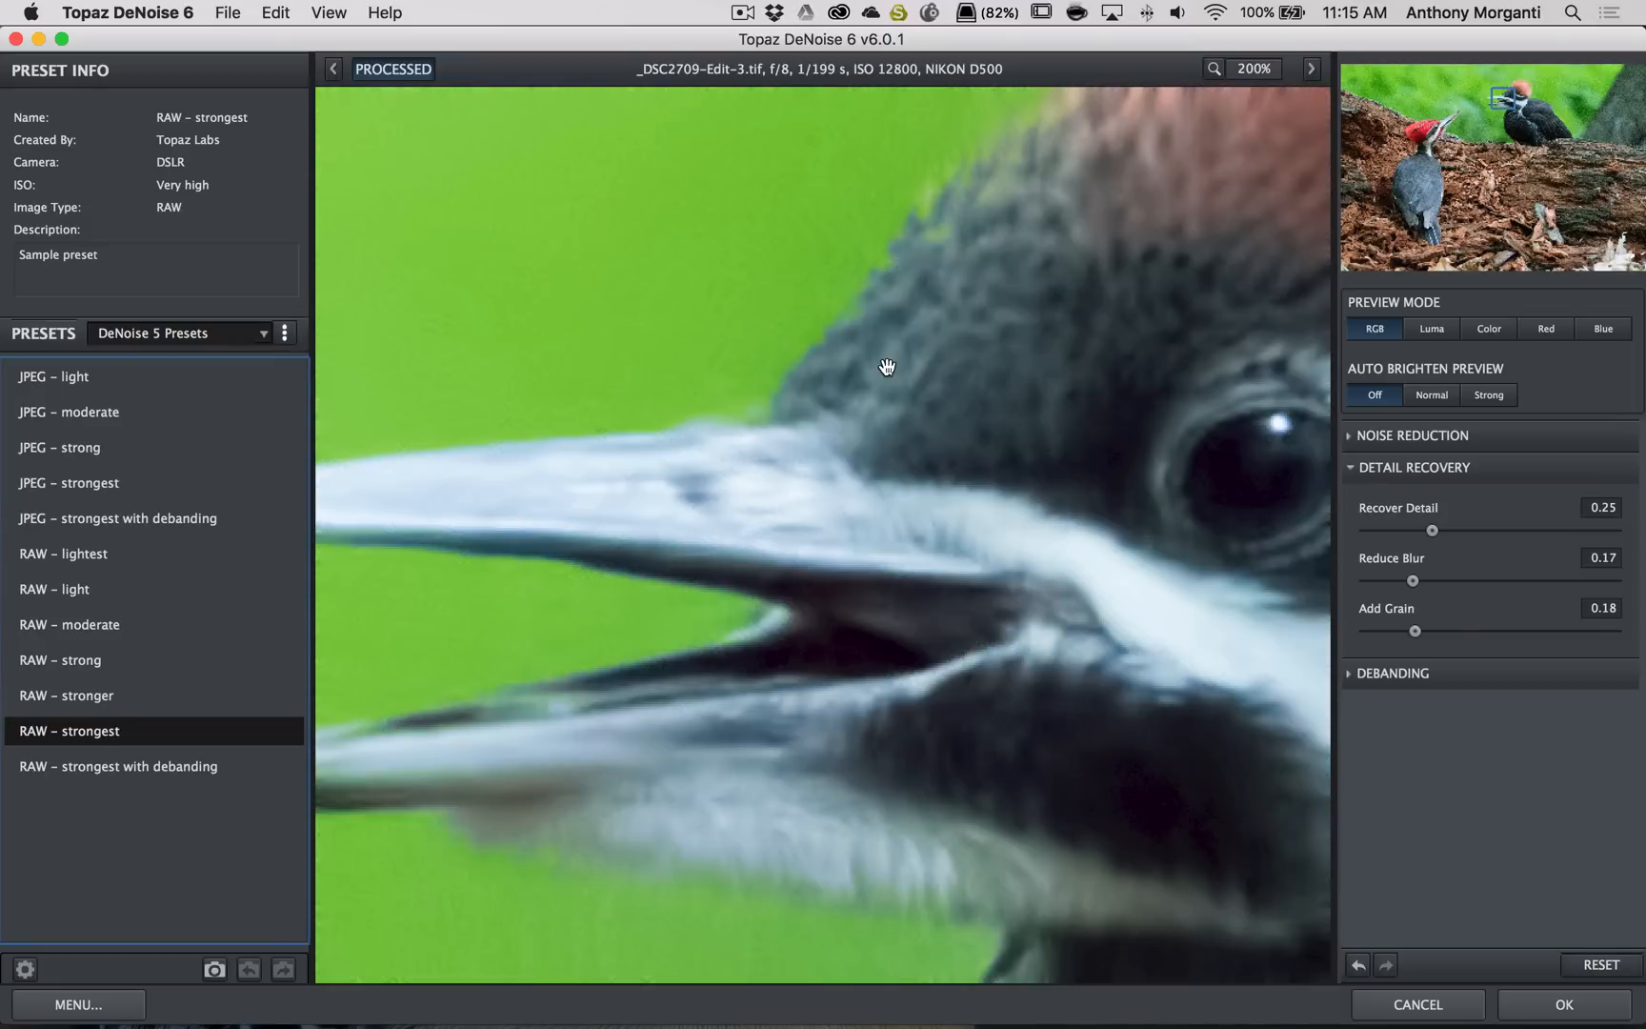
{"action": "left_click_drag", "start_coordinate": [887, 368], "coordinate": [995, 305]}
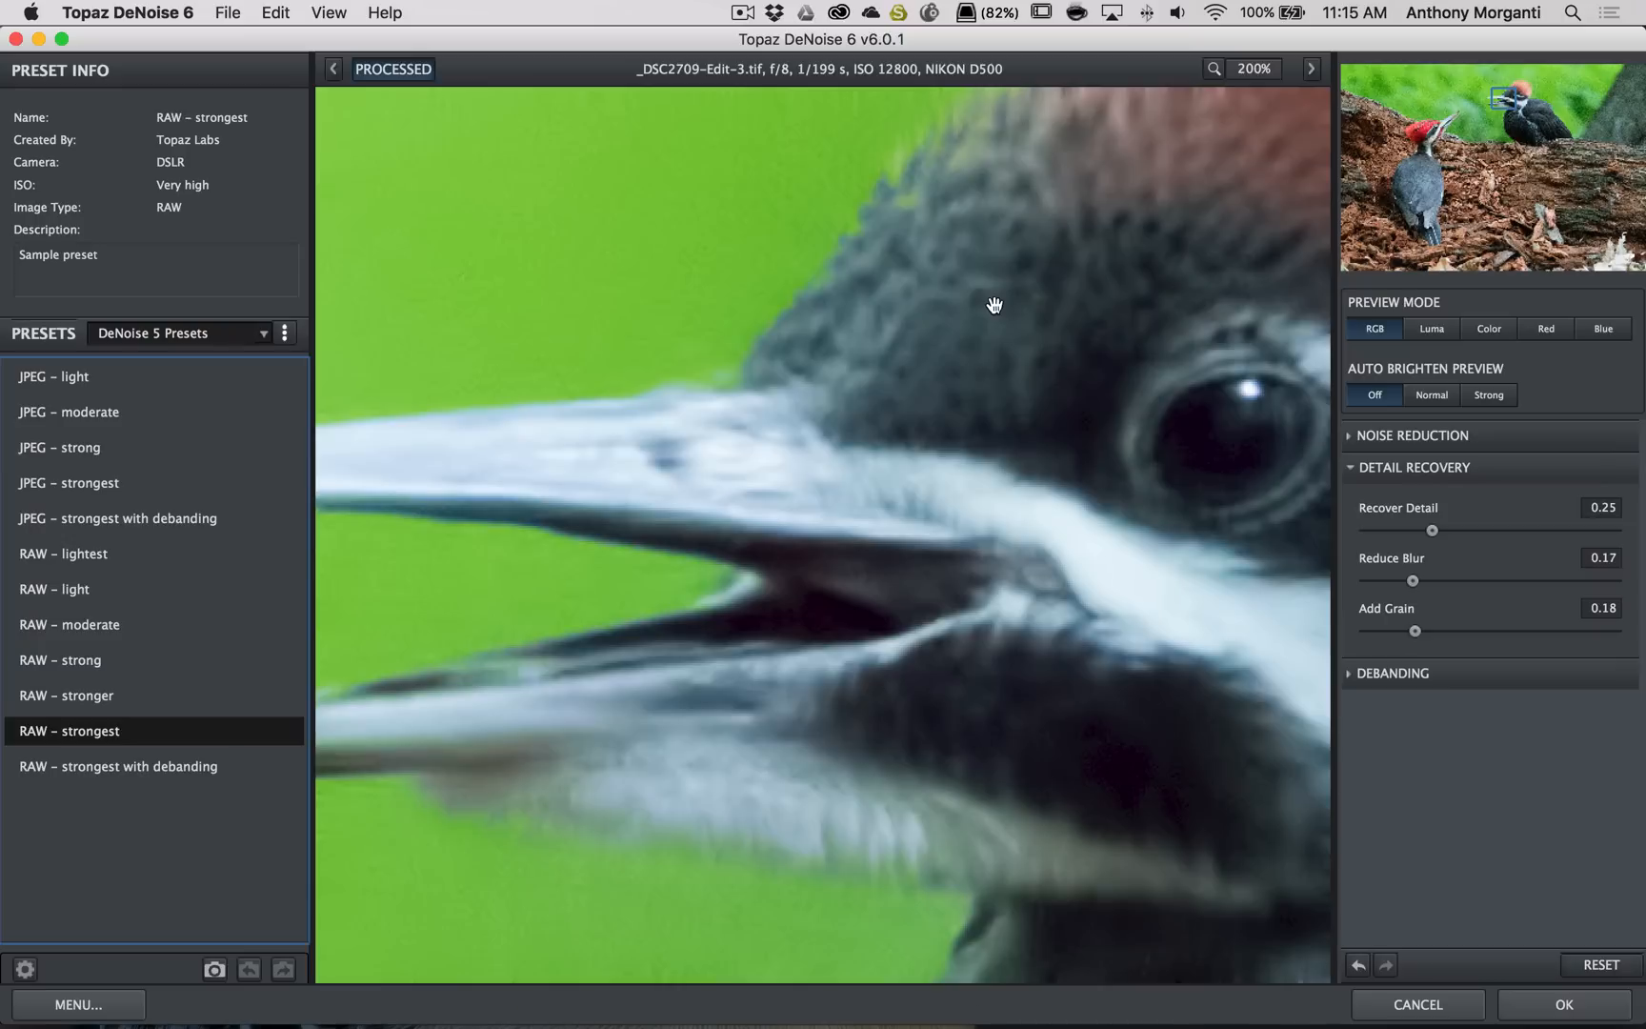
{"action": "mouse_move", "coordinate": [1367, 557]}
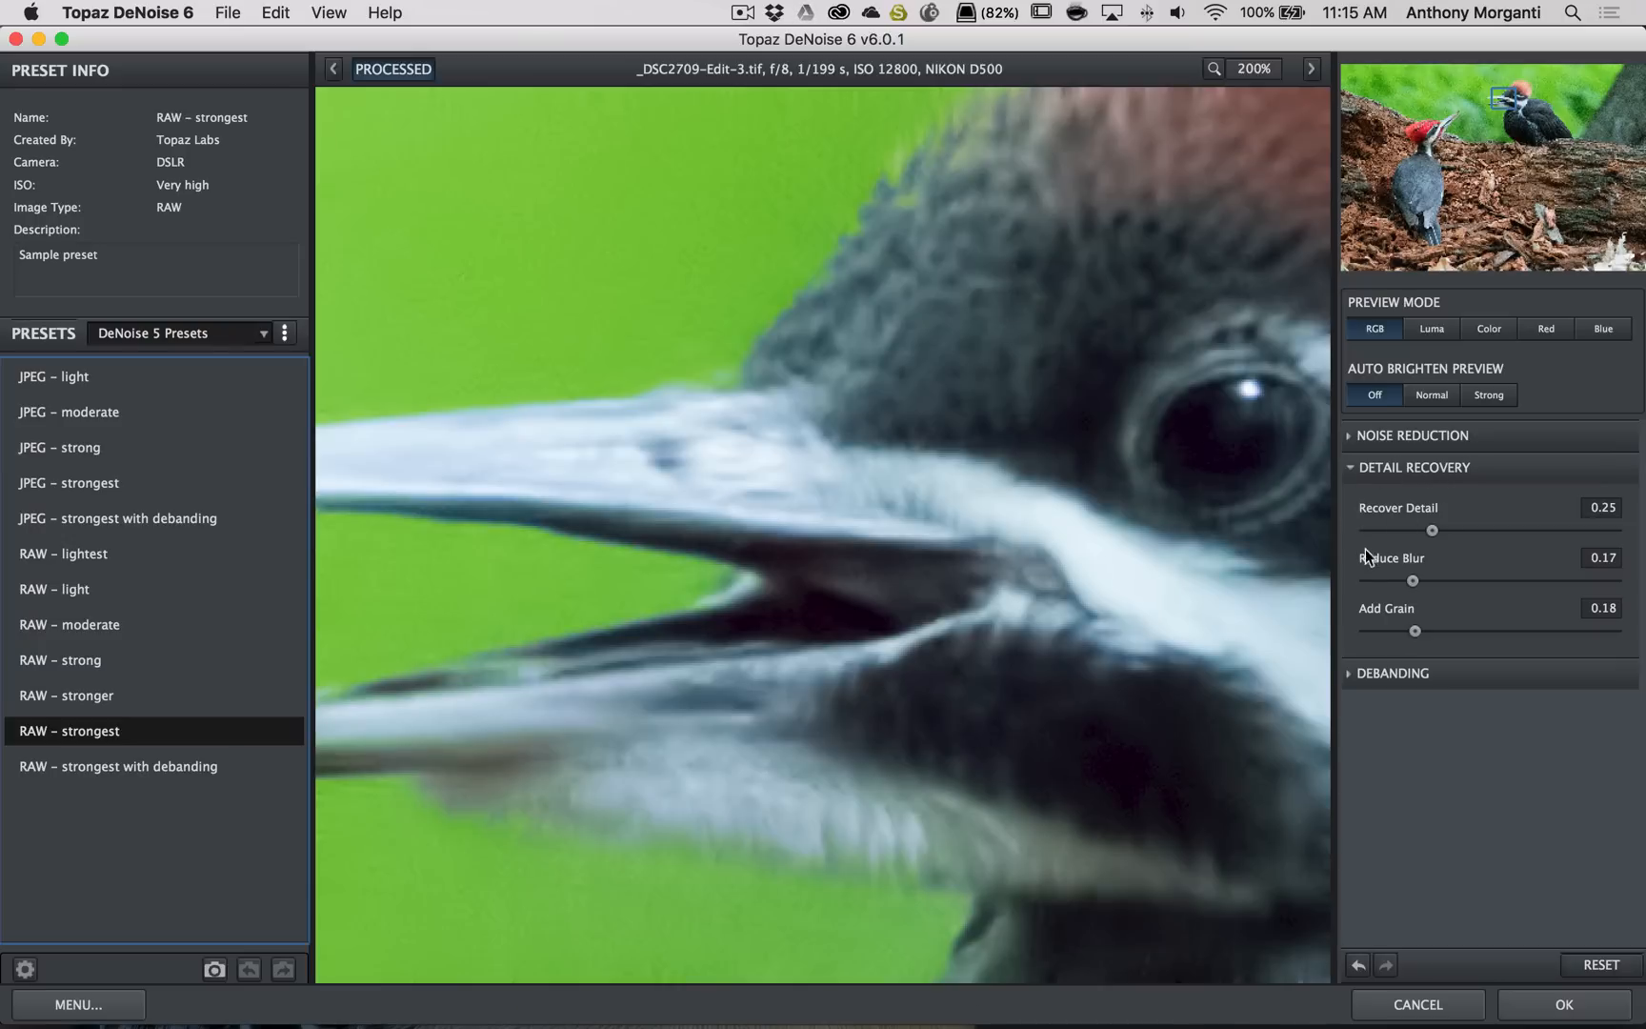
{"action": "mouse_move", "coordinate": [1434, 630]}
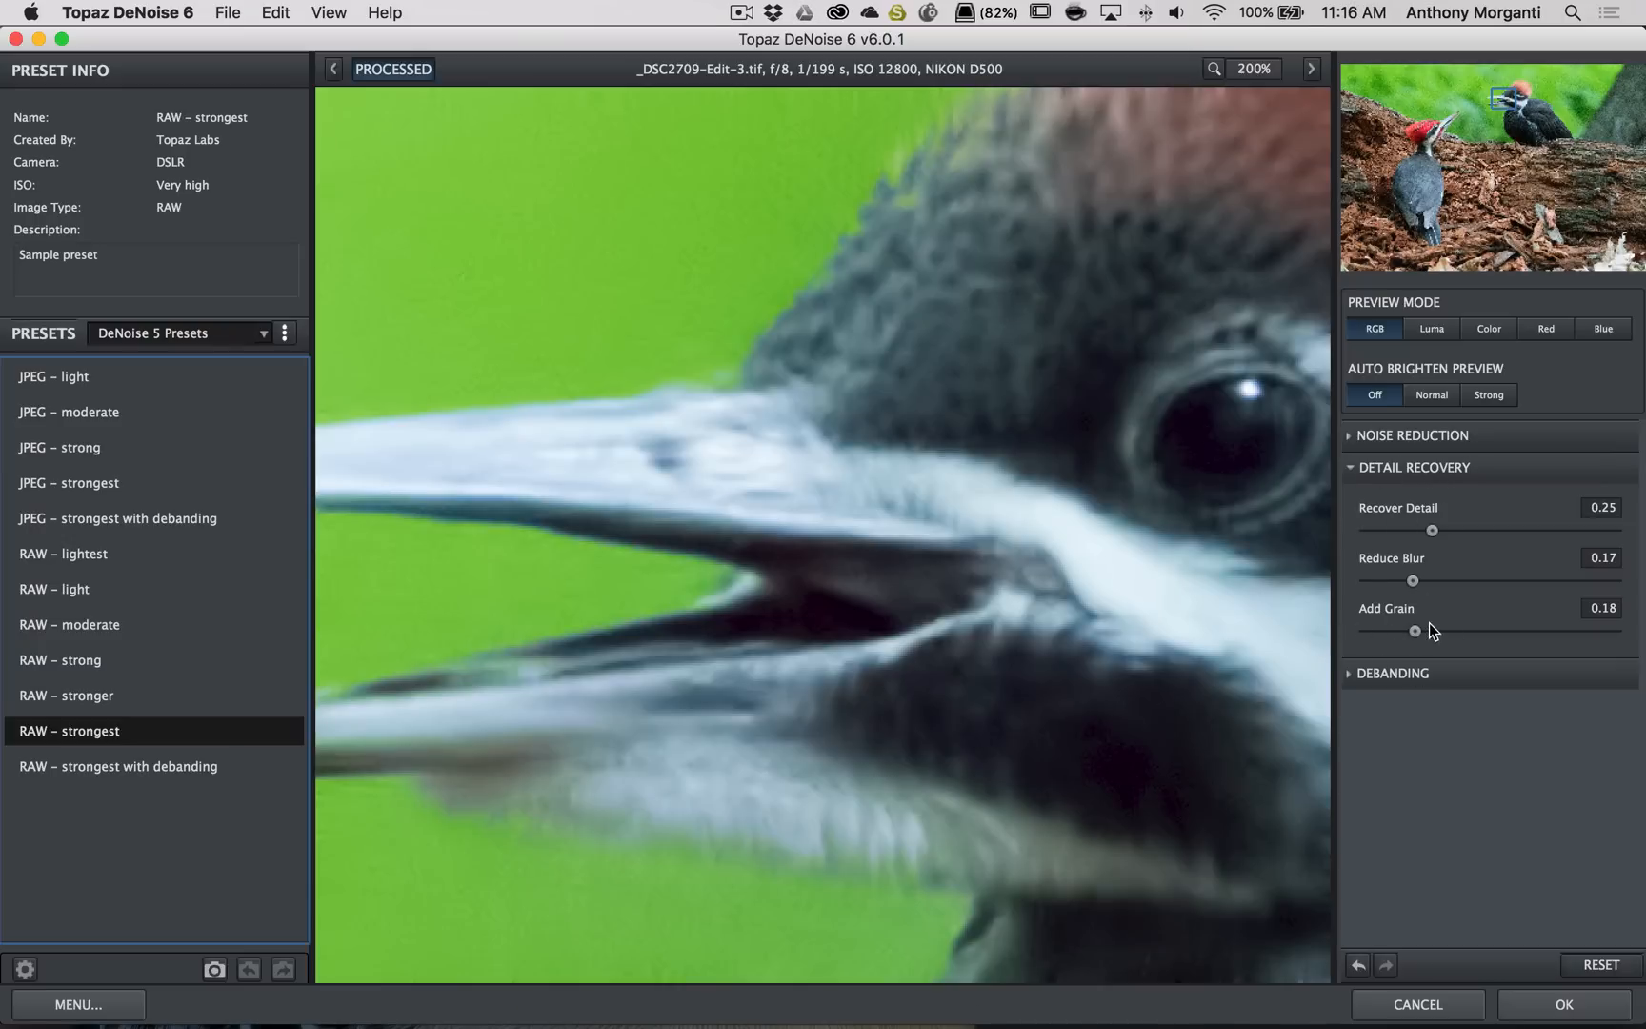
{"action": "left_click_drag", "start_coordinate": [1431, 631], "coordinate": [1372, 631]}
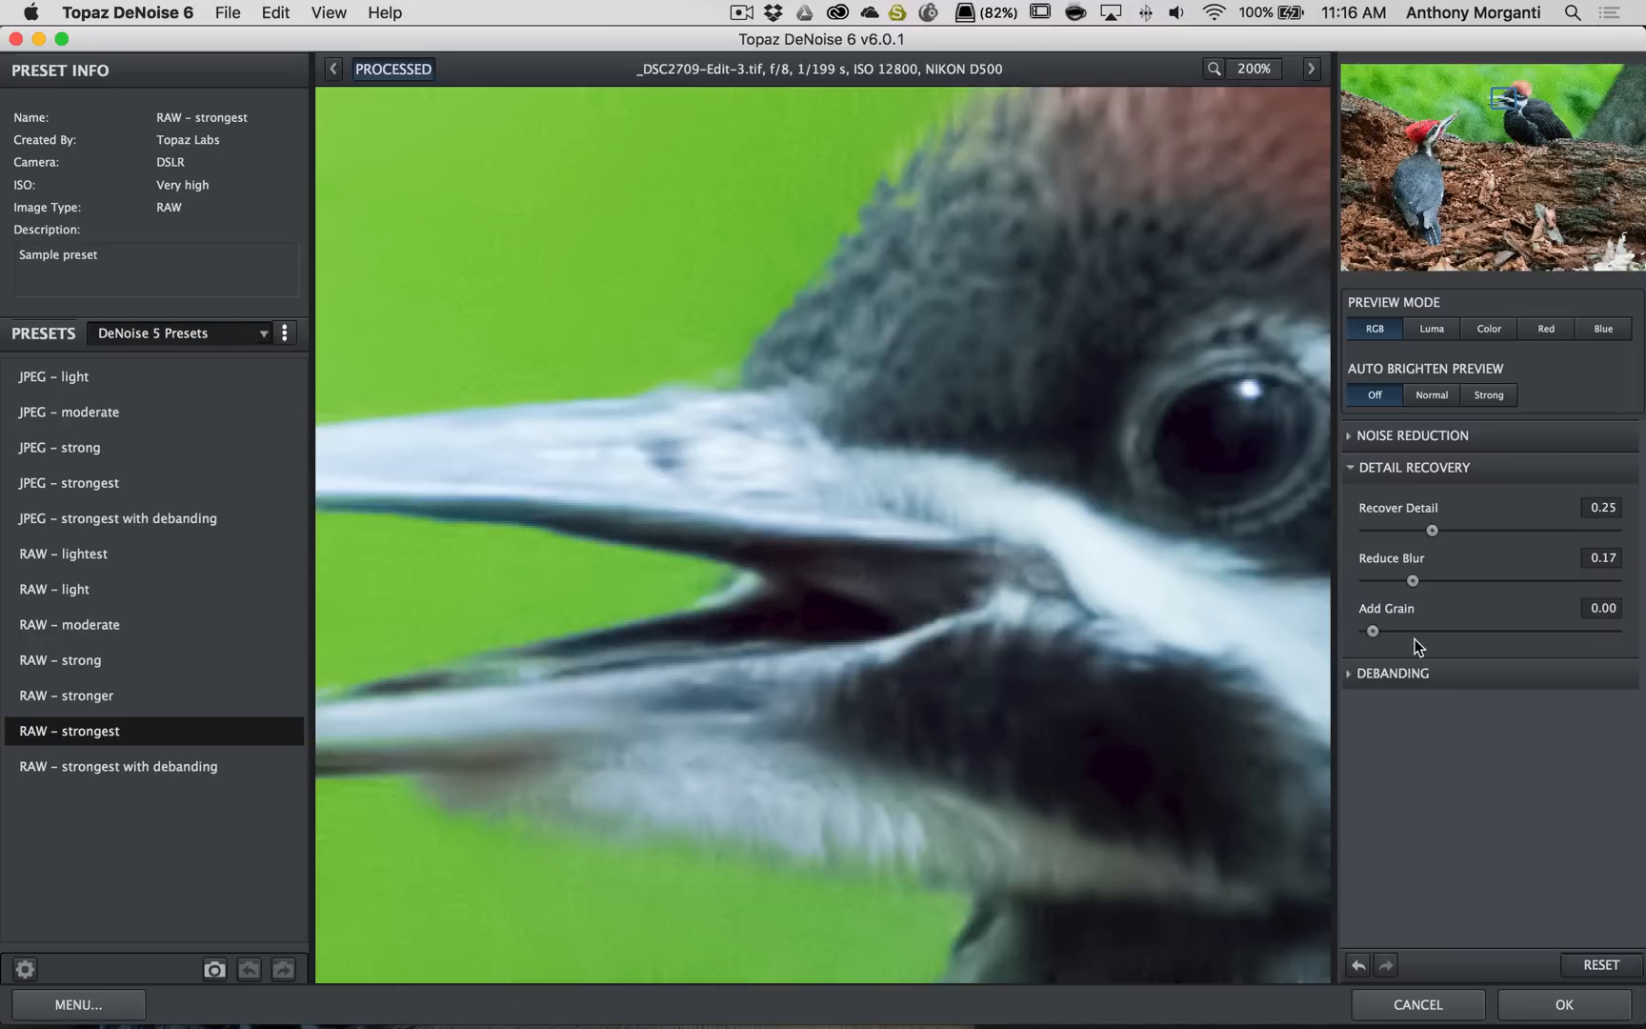
{"action": "left_click_drag", "start_coordinate": [1414, 580], "coordinate": [1428, 580]}
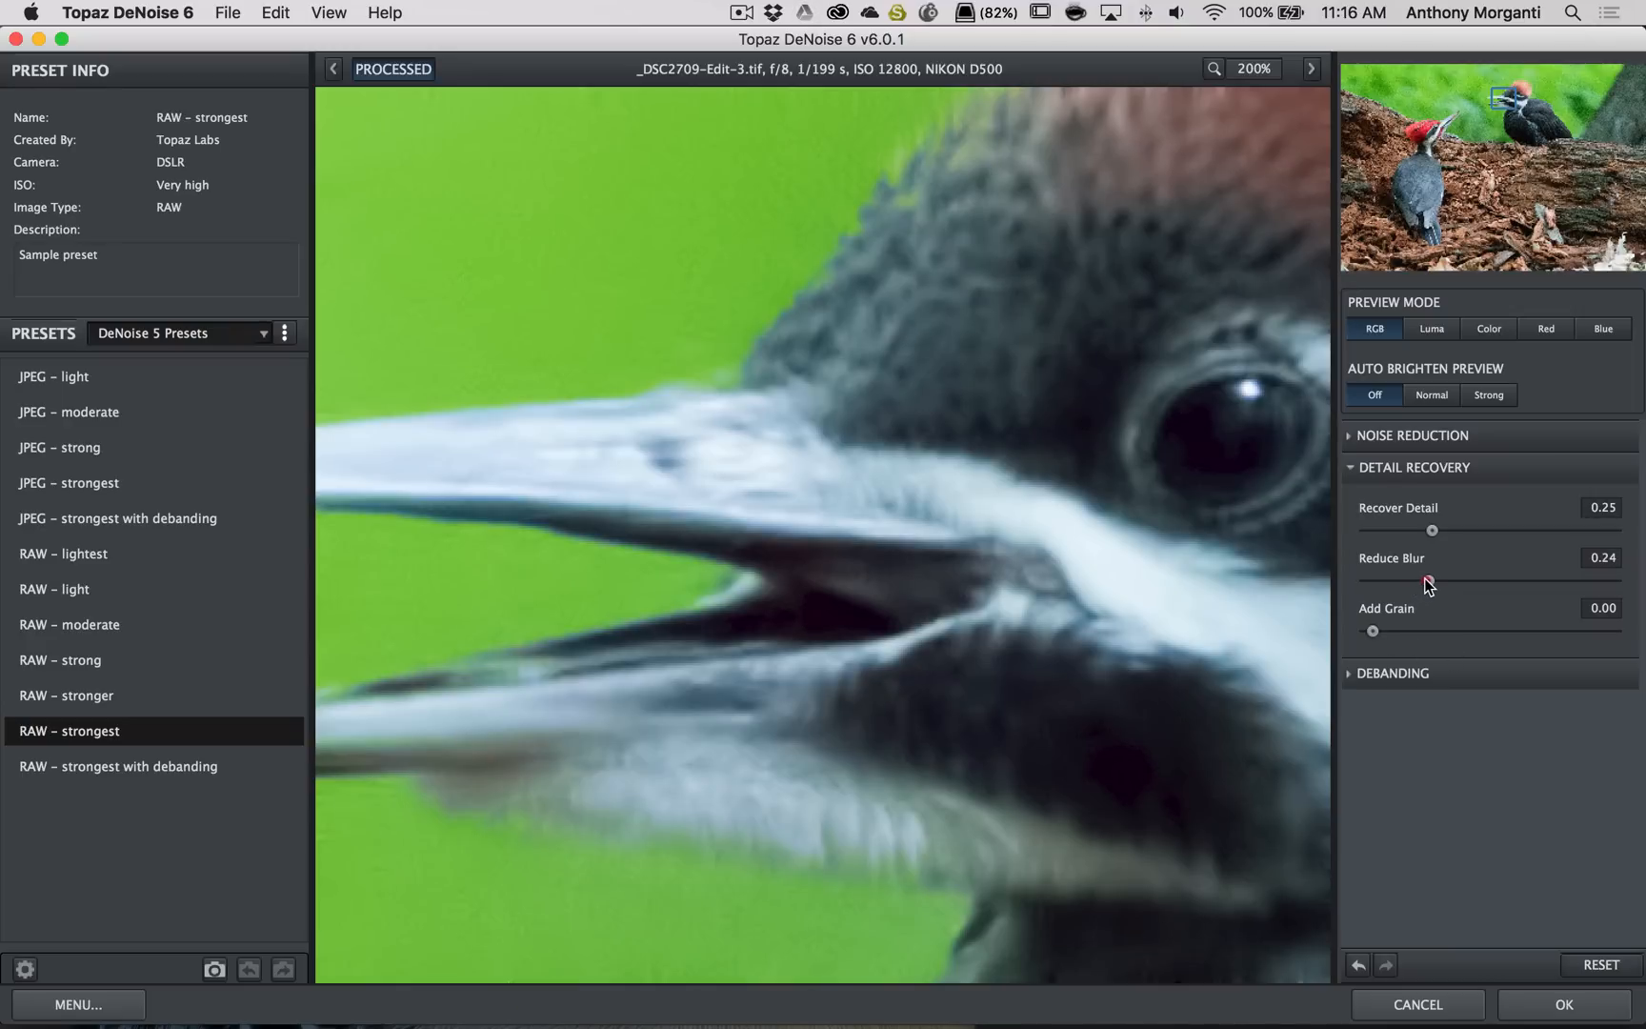
{"action": "left_click_drag", "start_coordinate": [1428, 583], "coordinate": [1449, 583]}
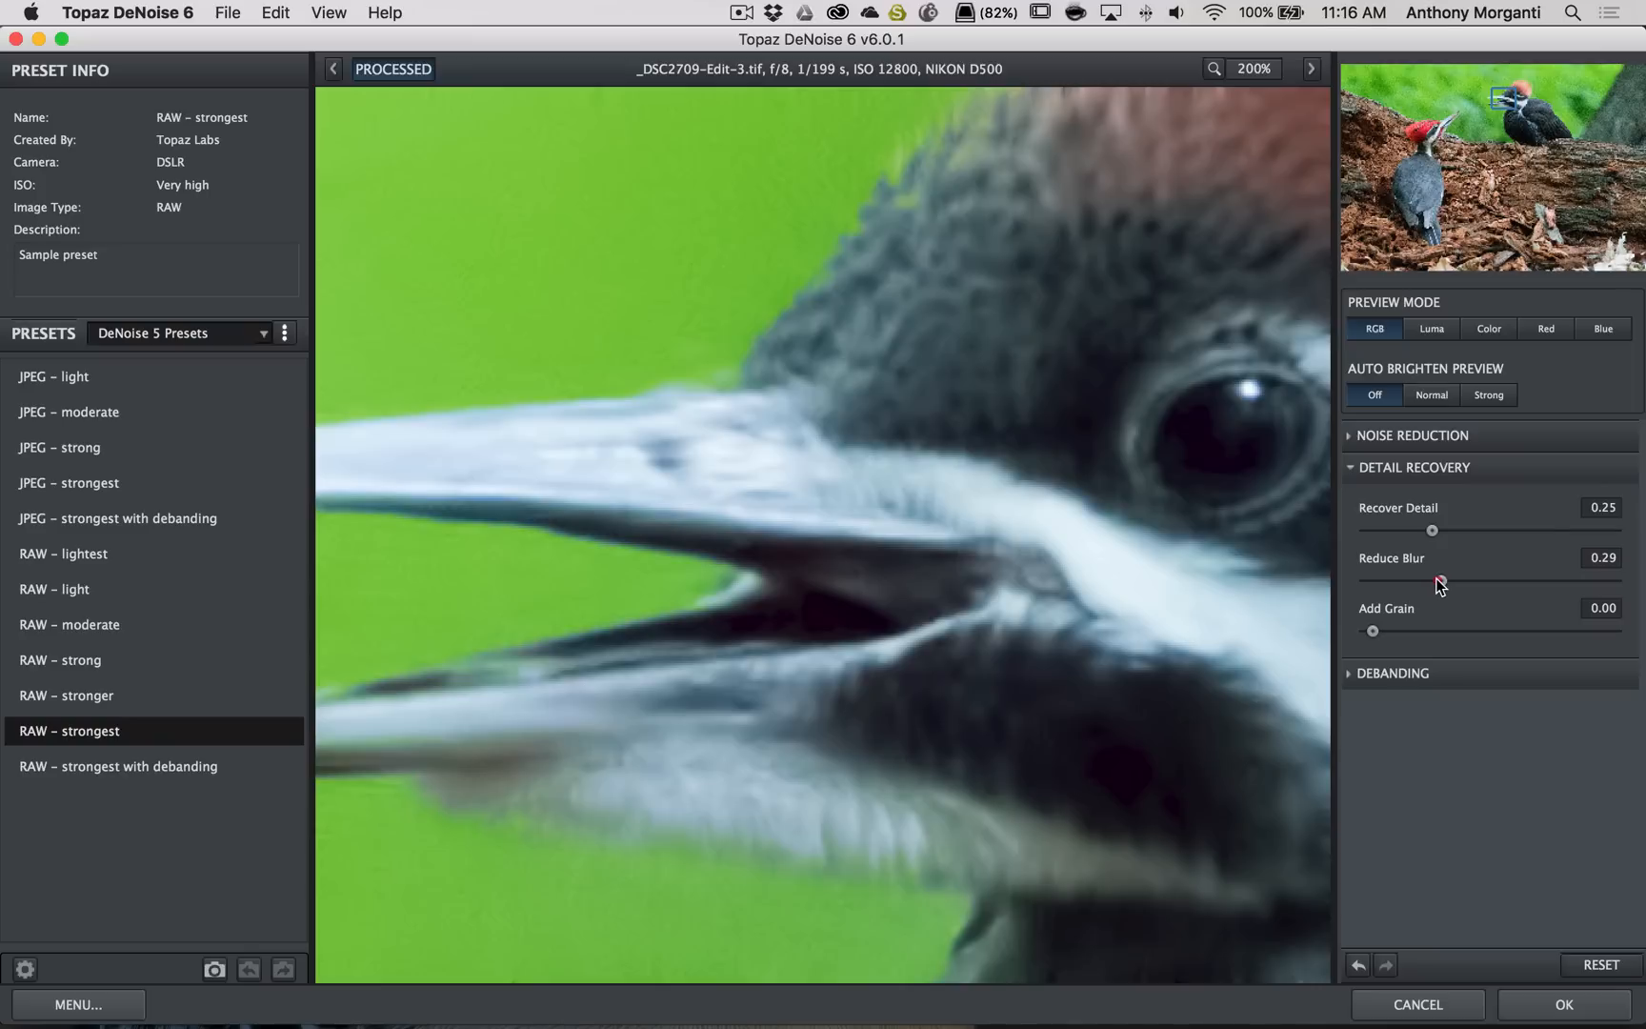
{"action": "left_click_drag", "start_coordinate": [1431, 581], "coordinate": [1439, 580]}
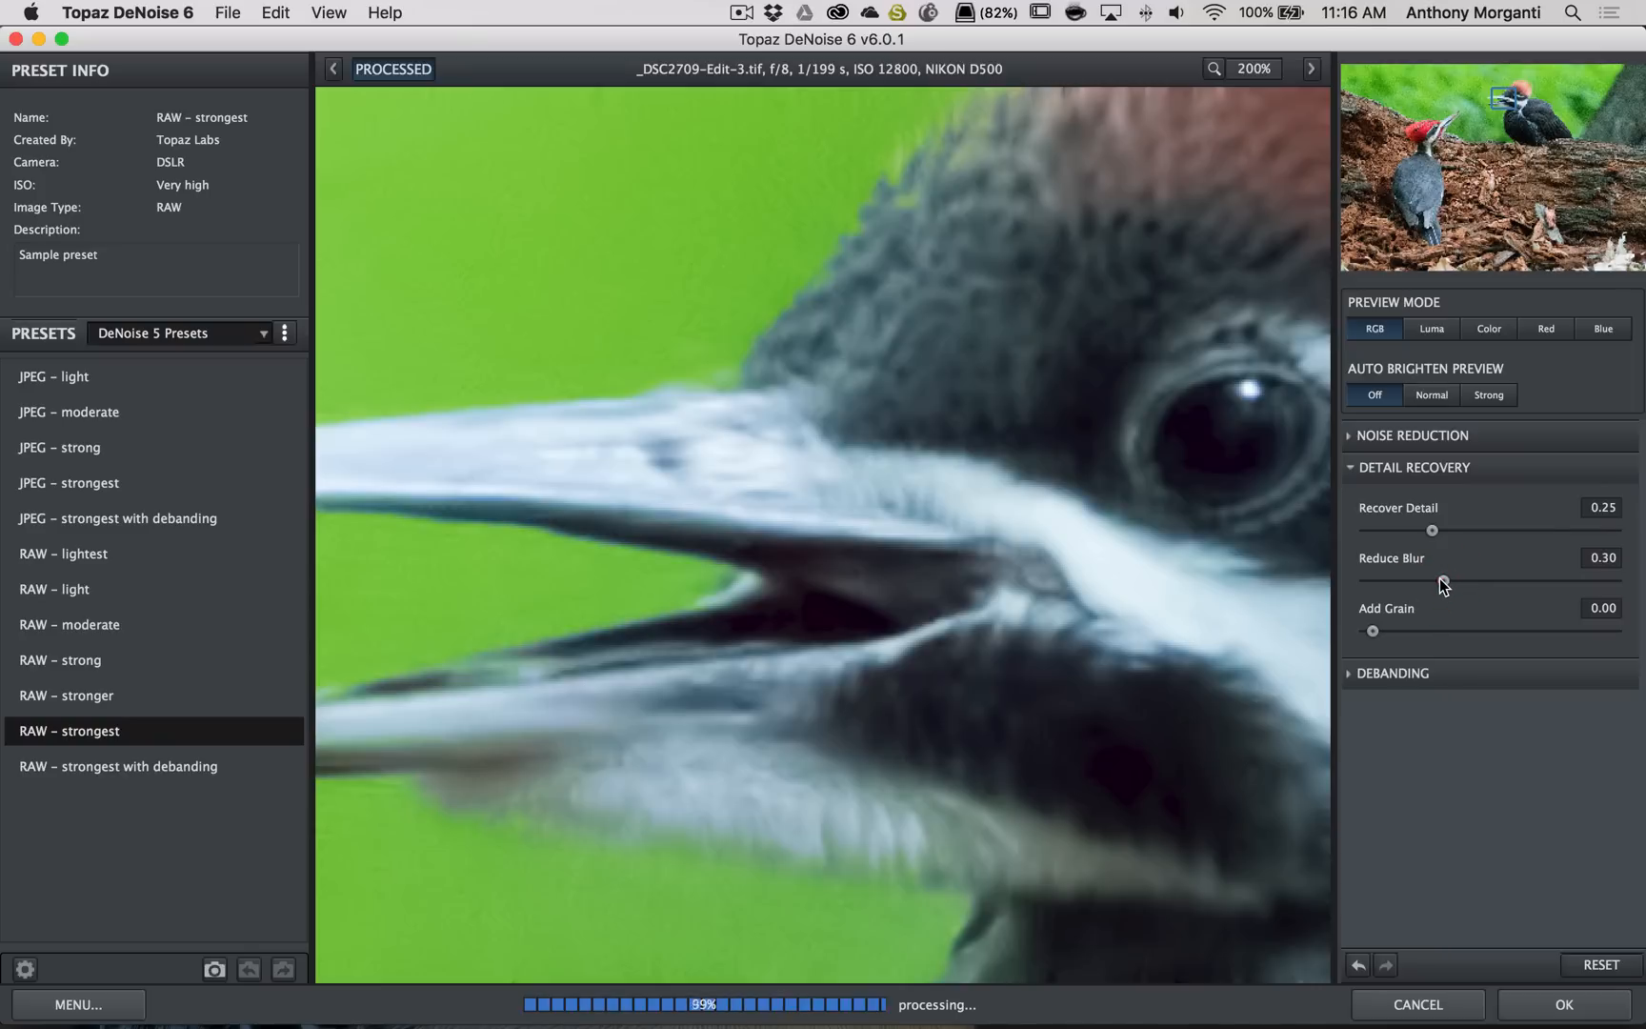
{"action": "mouse_move", "coordinate": [1442, 580]}
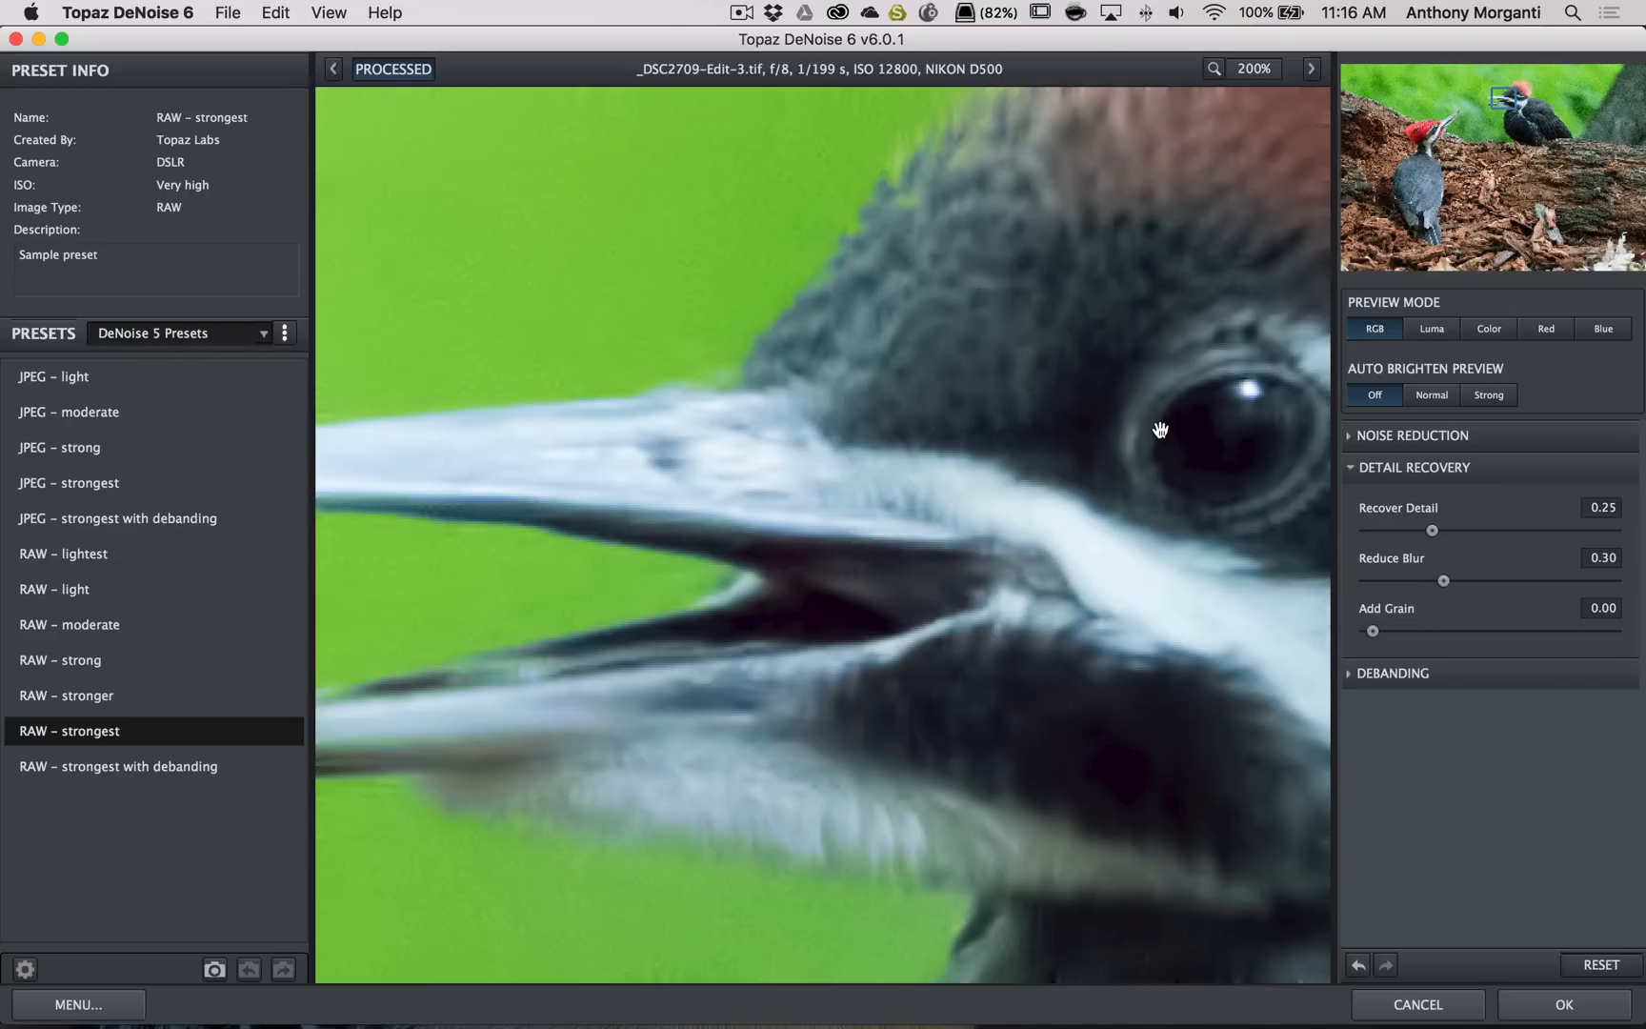
Compare the red crest with the original and lower Recover Detail to 0.22
{"action": "left_click", "coordinate": [394, 70]}
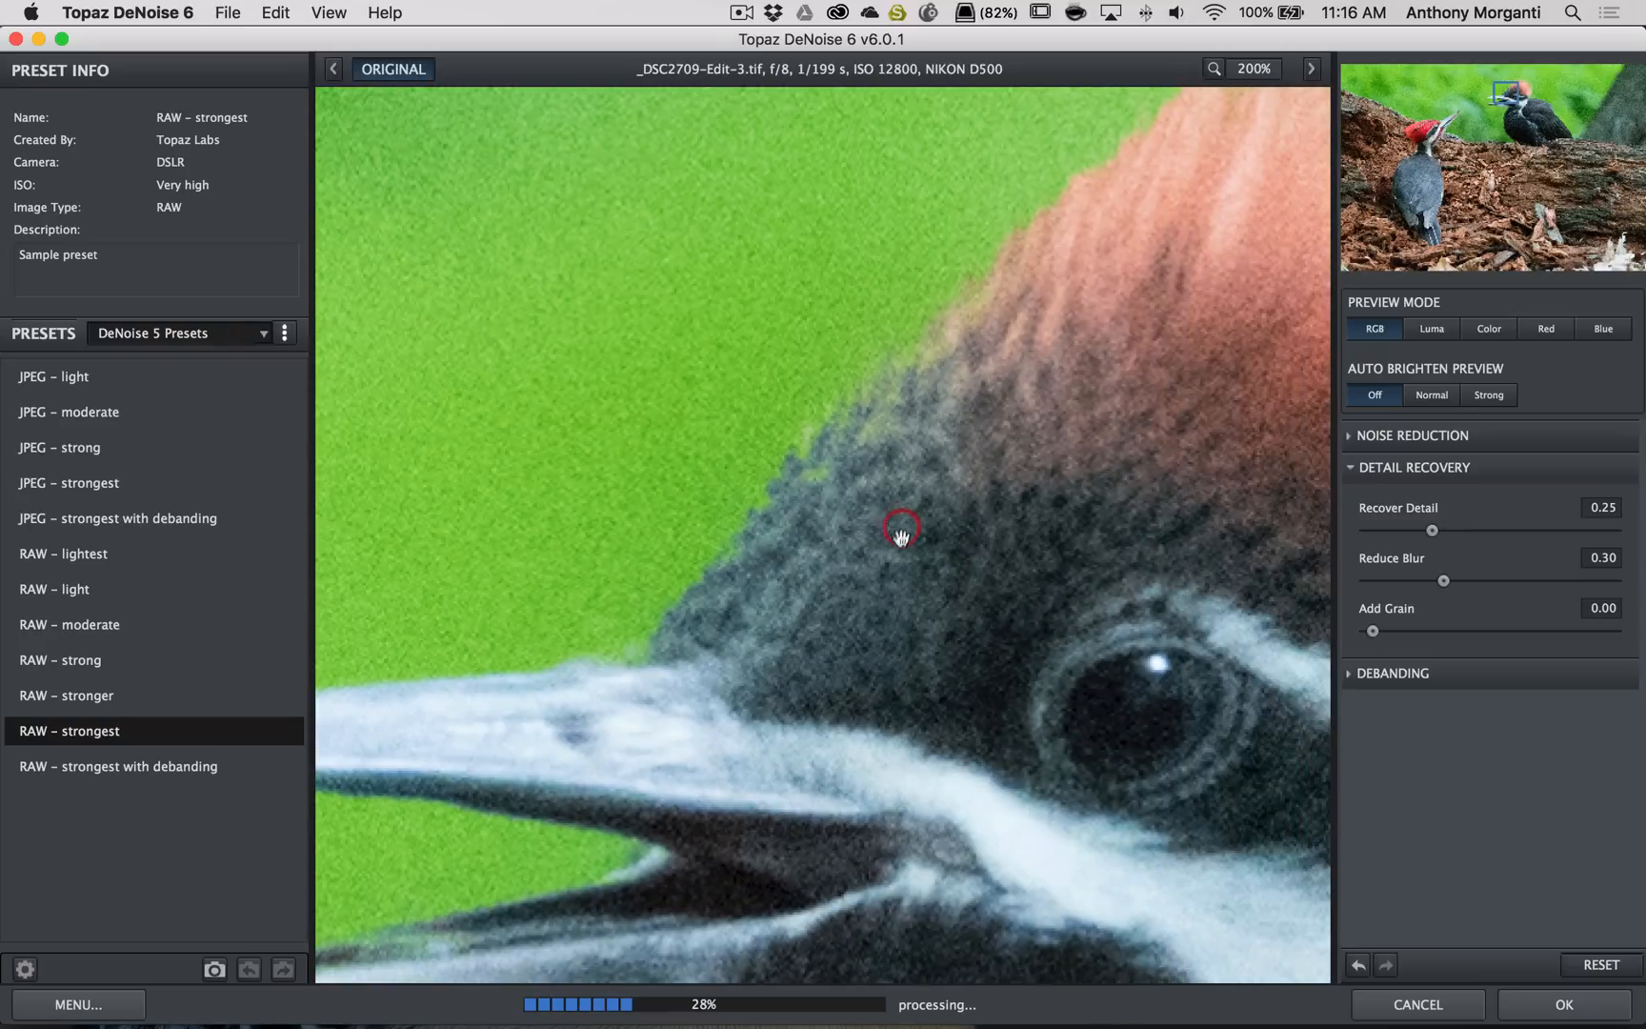
{"action": "left_click", "coordinate": [392, 70]}
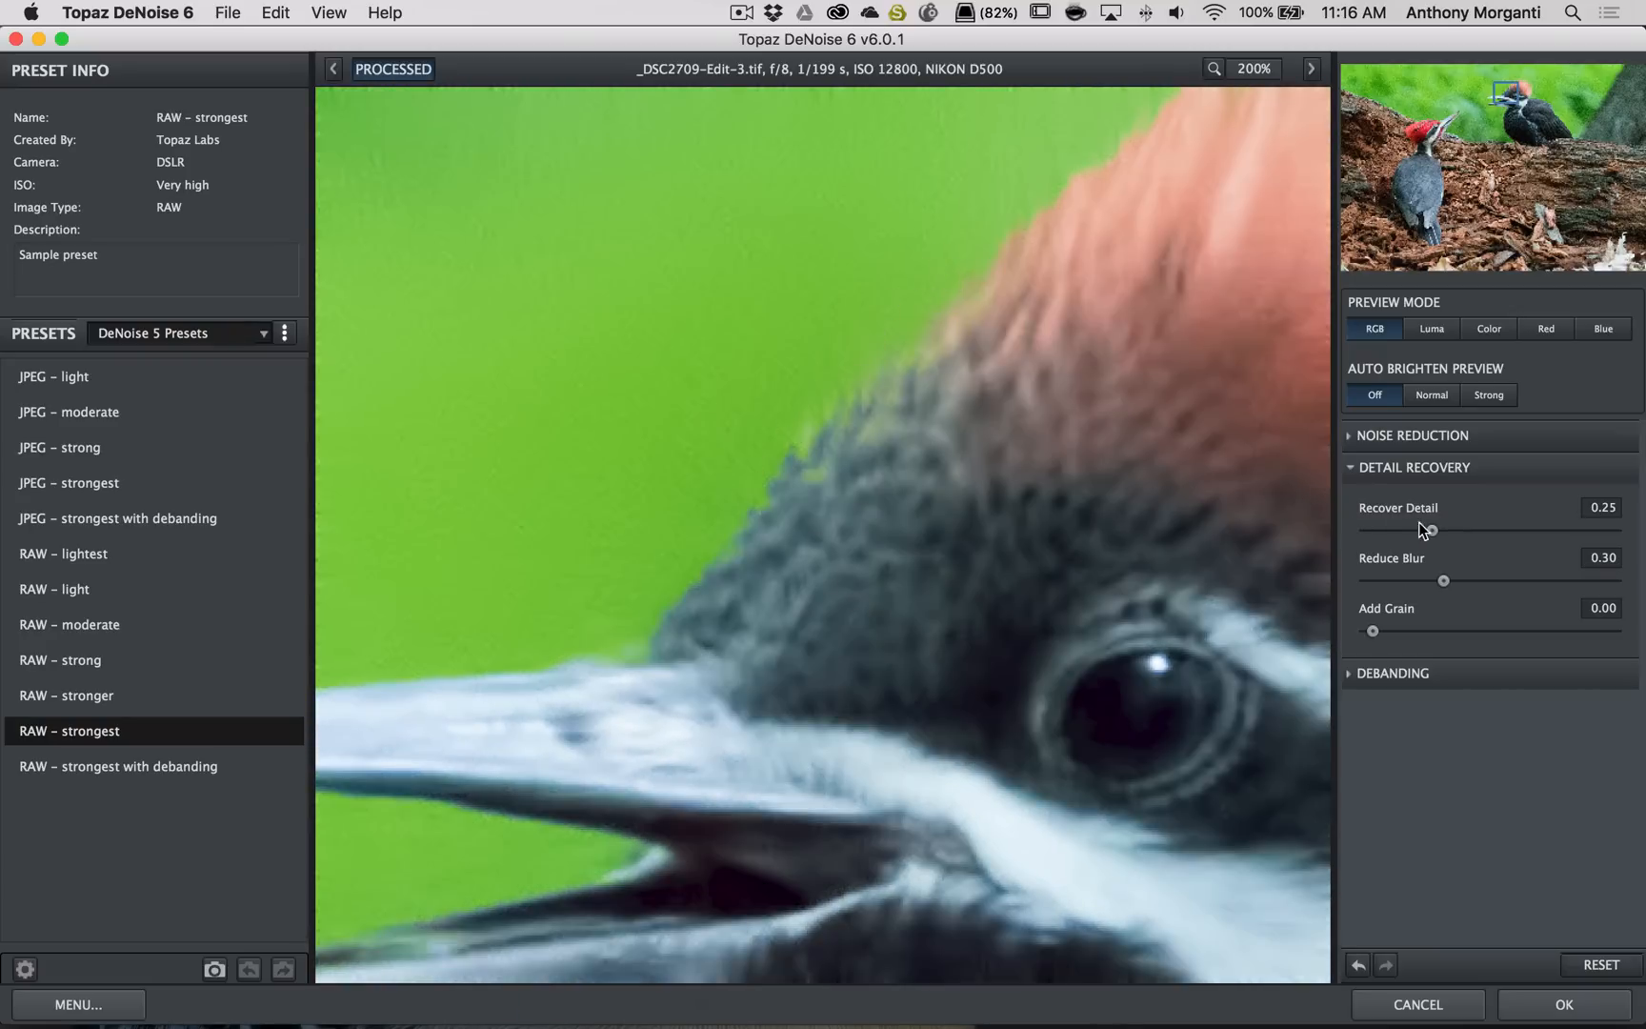
{"action": "left_click_drag", "start_coordinate": [1431, 528], "coordinate": [1426, 528]}
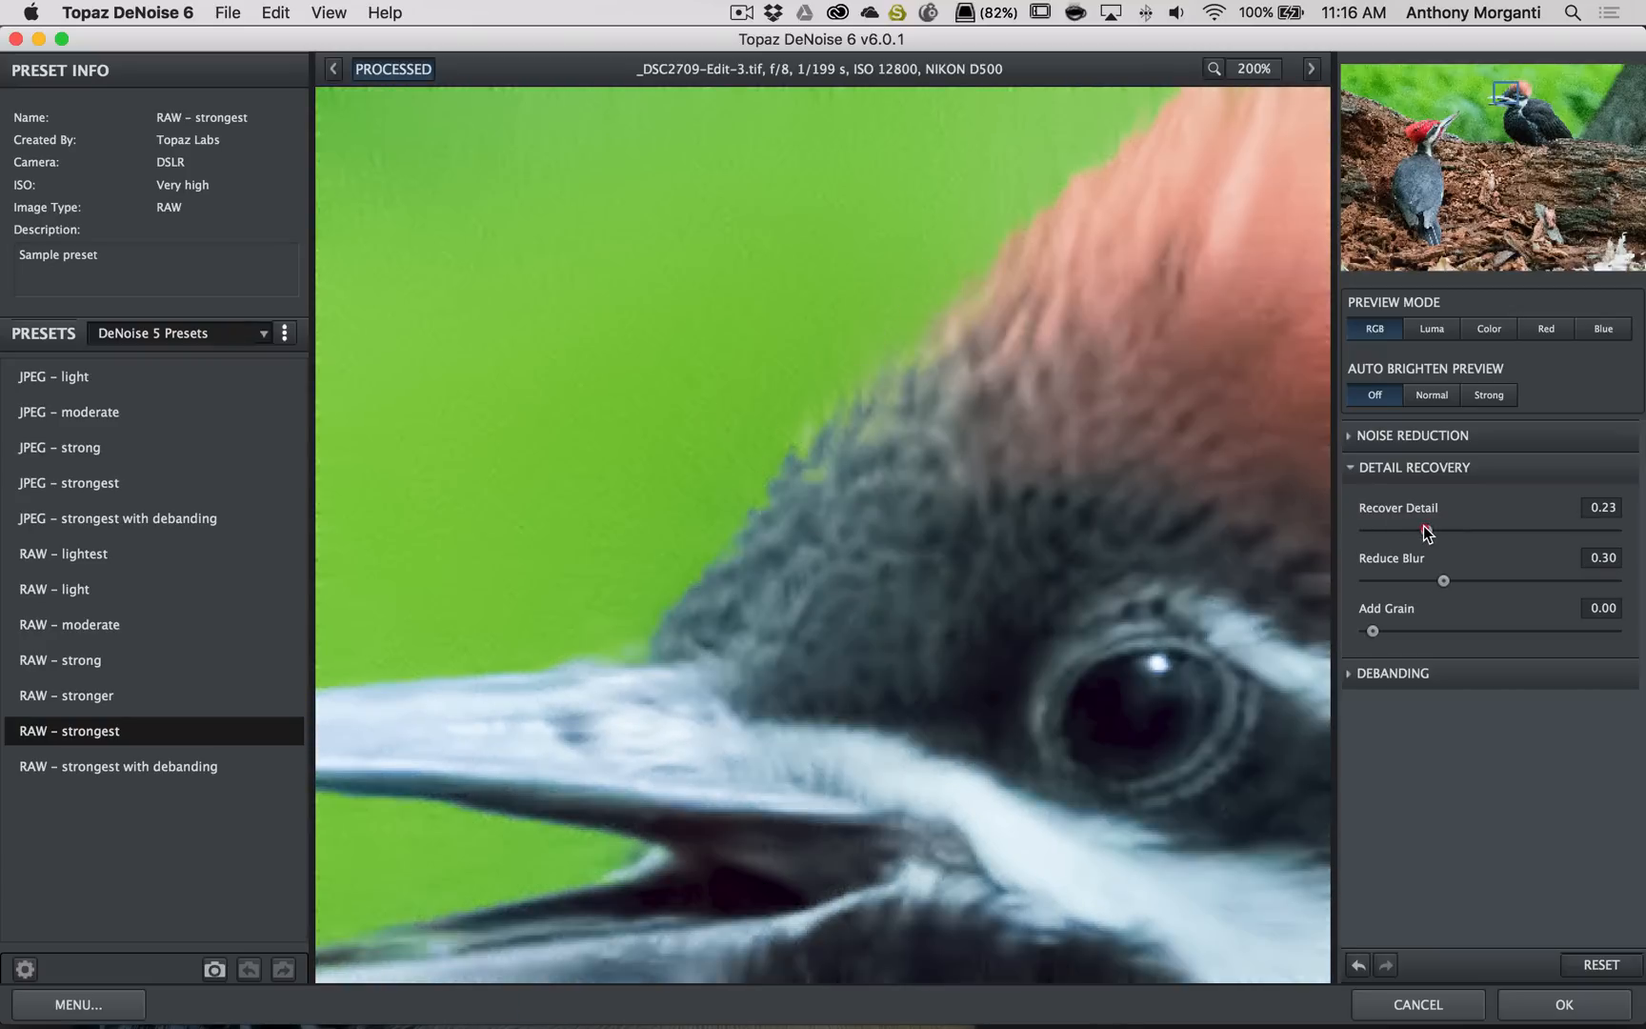
{"action": "left_click_drag", "start_coordinate": [1443, 532], "coordinate": [1428, 531]}
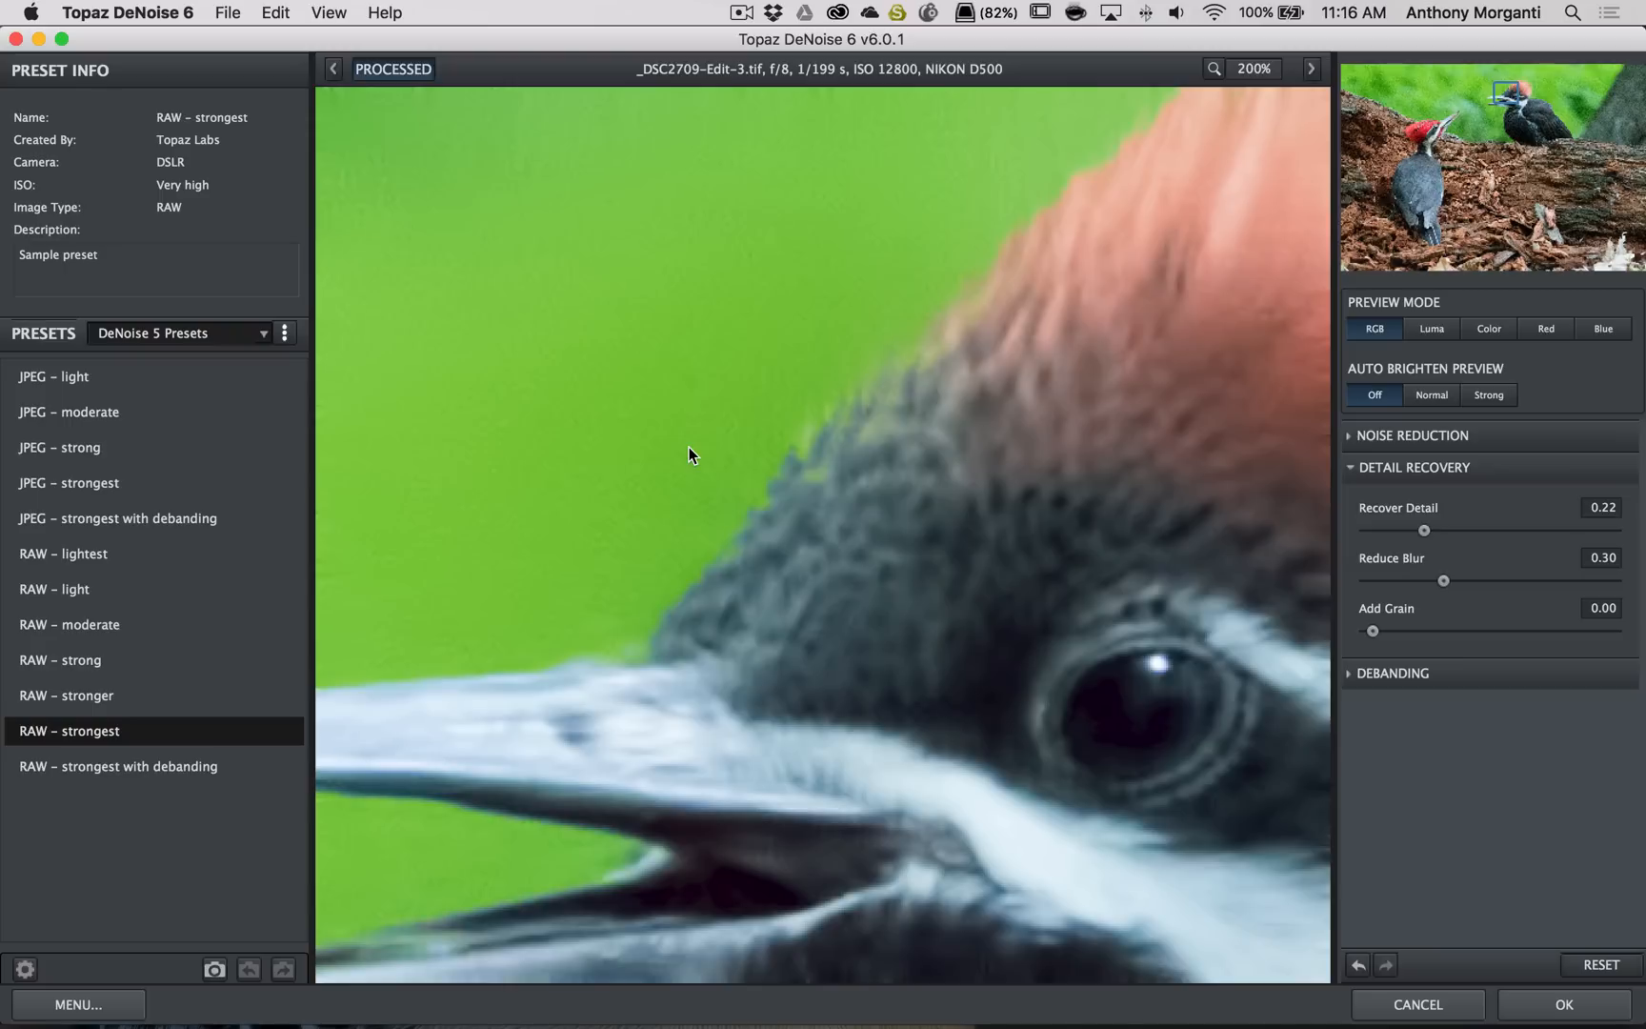
{"action": "mouse_move", "coordinate": [1099, 490]}
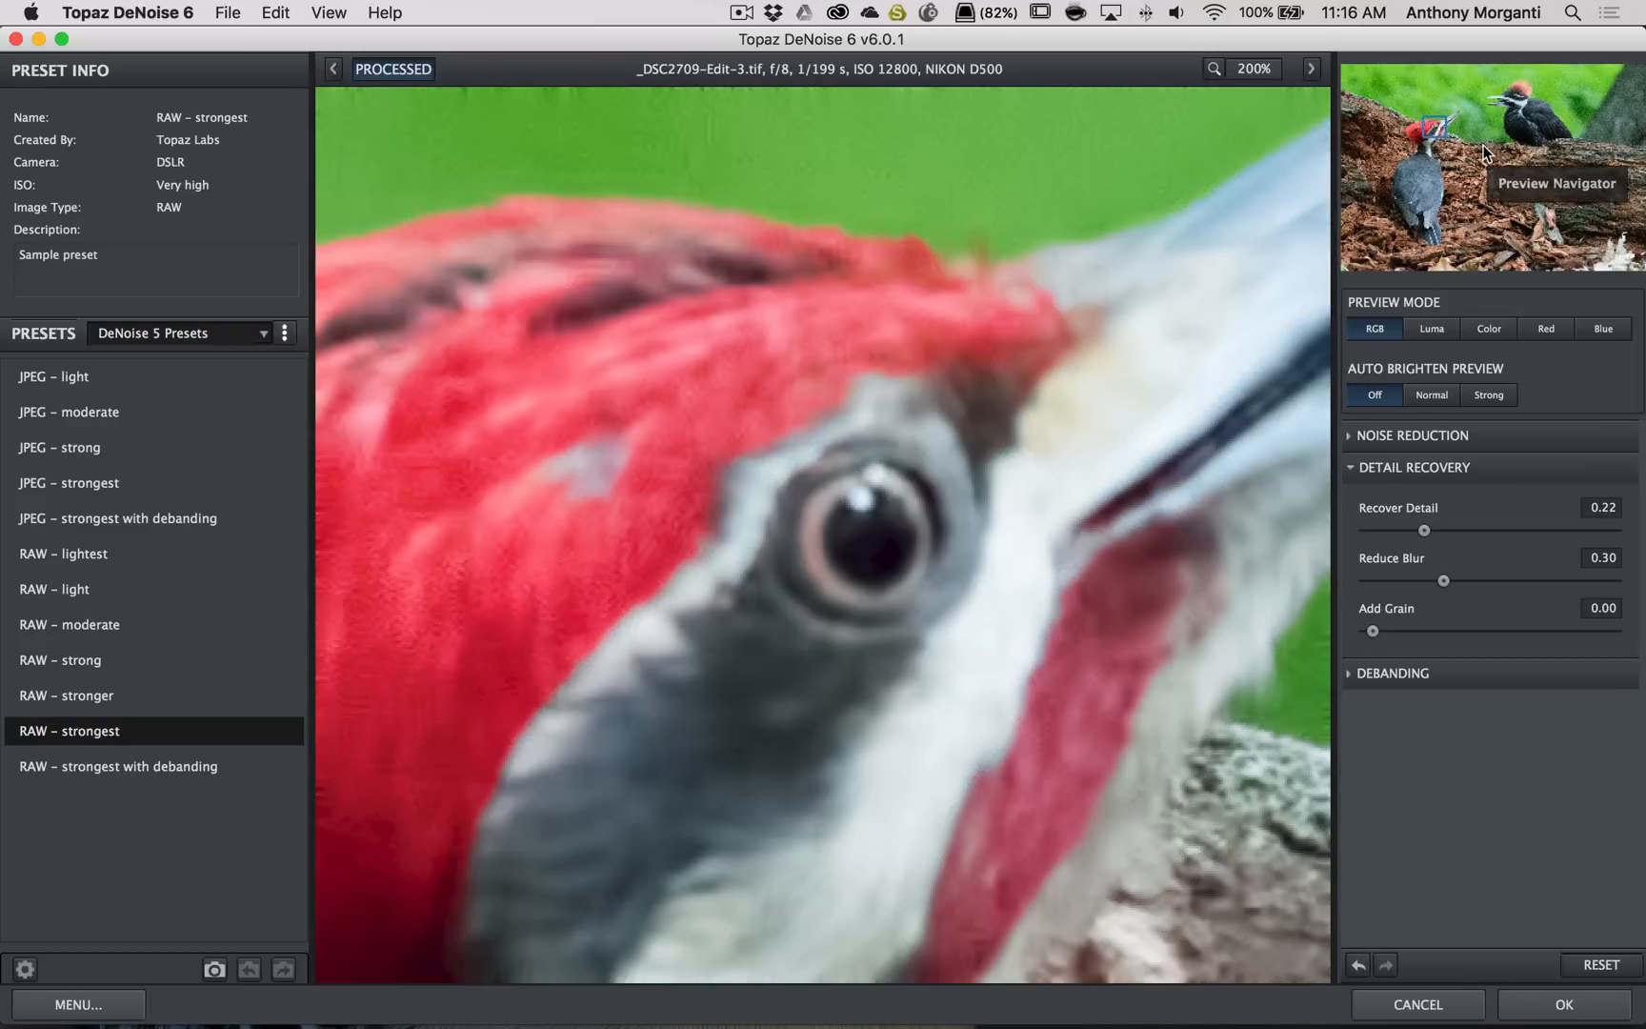
{"action": "mouse_move", "coordinate": [669, 487]}
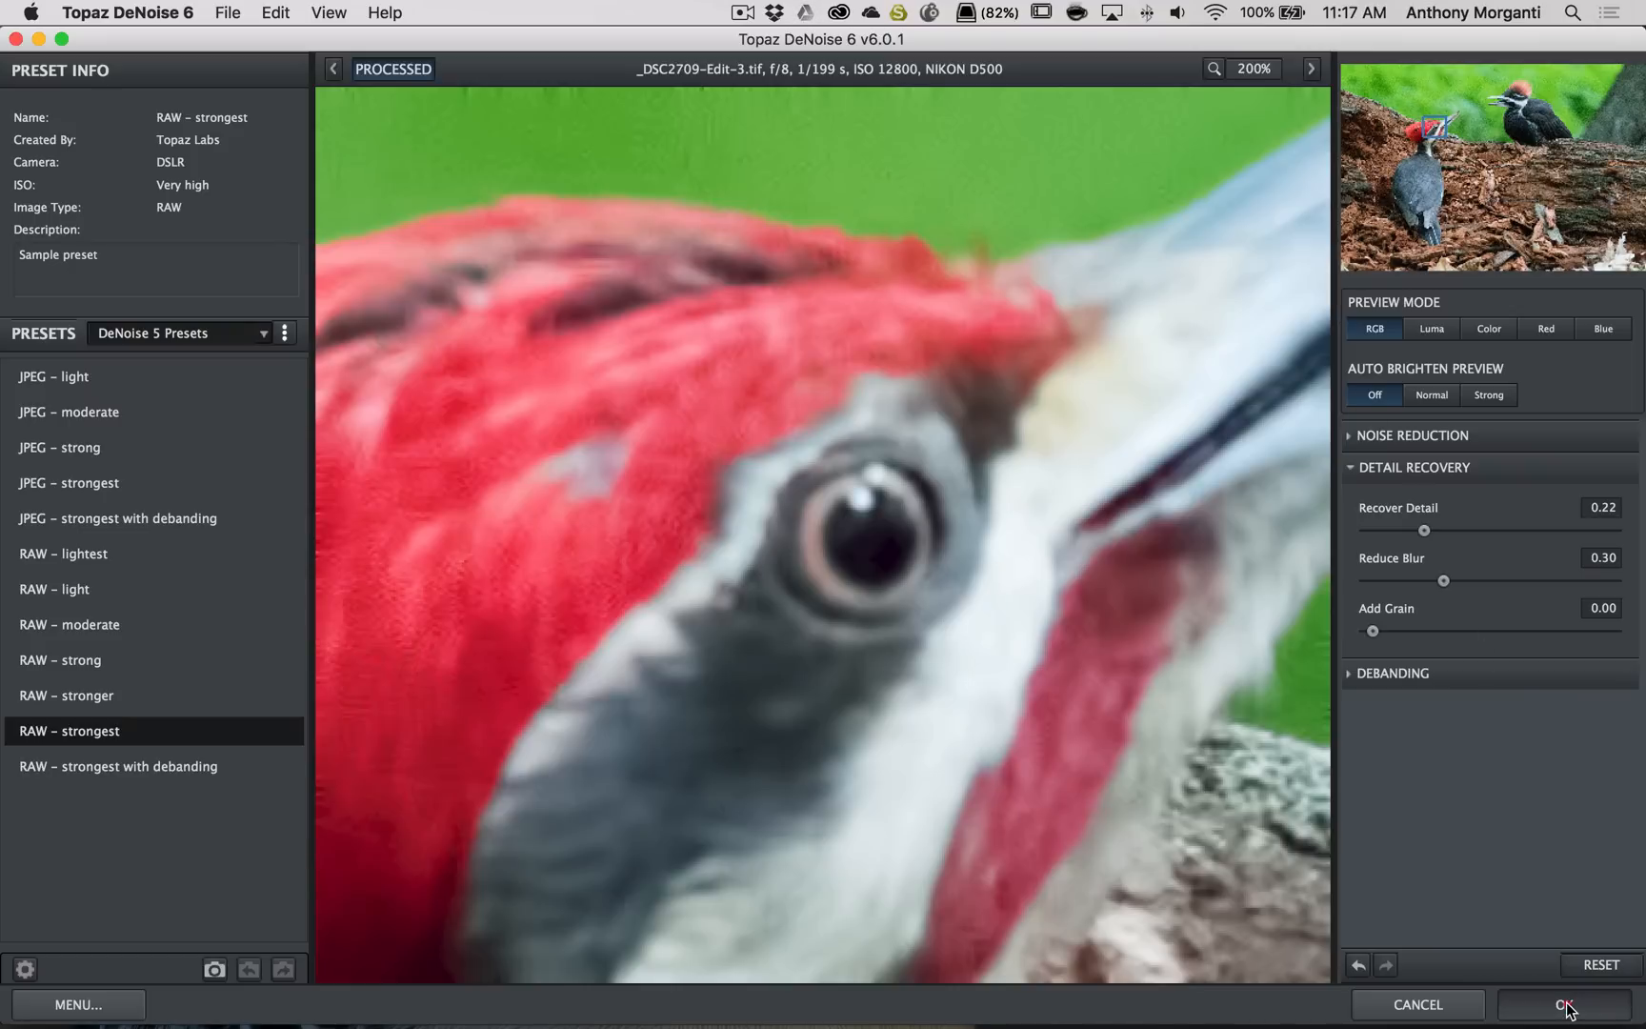
Accept the denoise to return to Lightroom and zoom out to the whole photo
{"action": "left_click", "coordinate": [1566, 1005]}
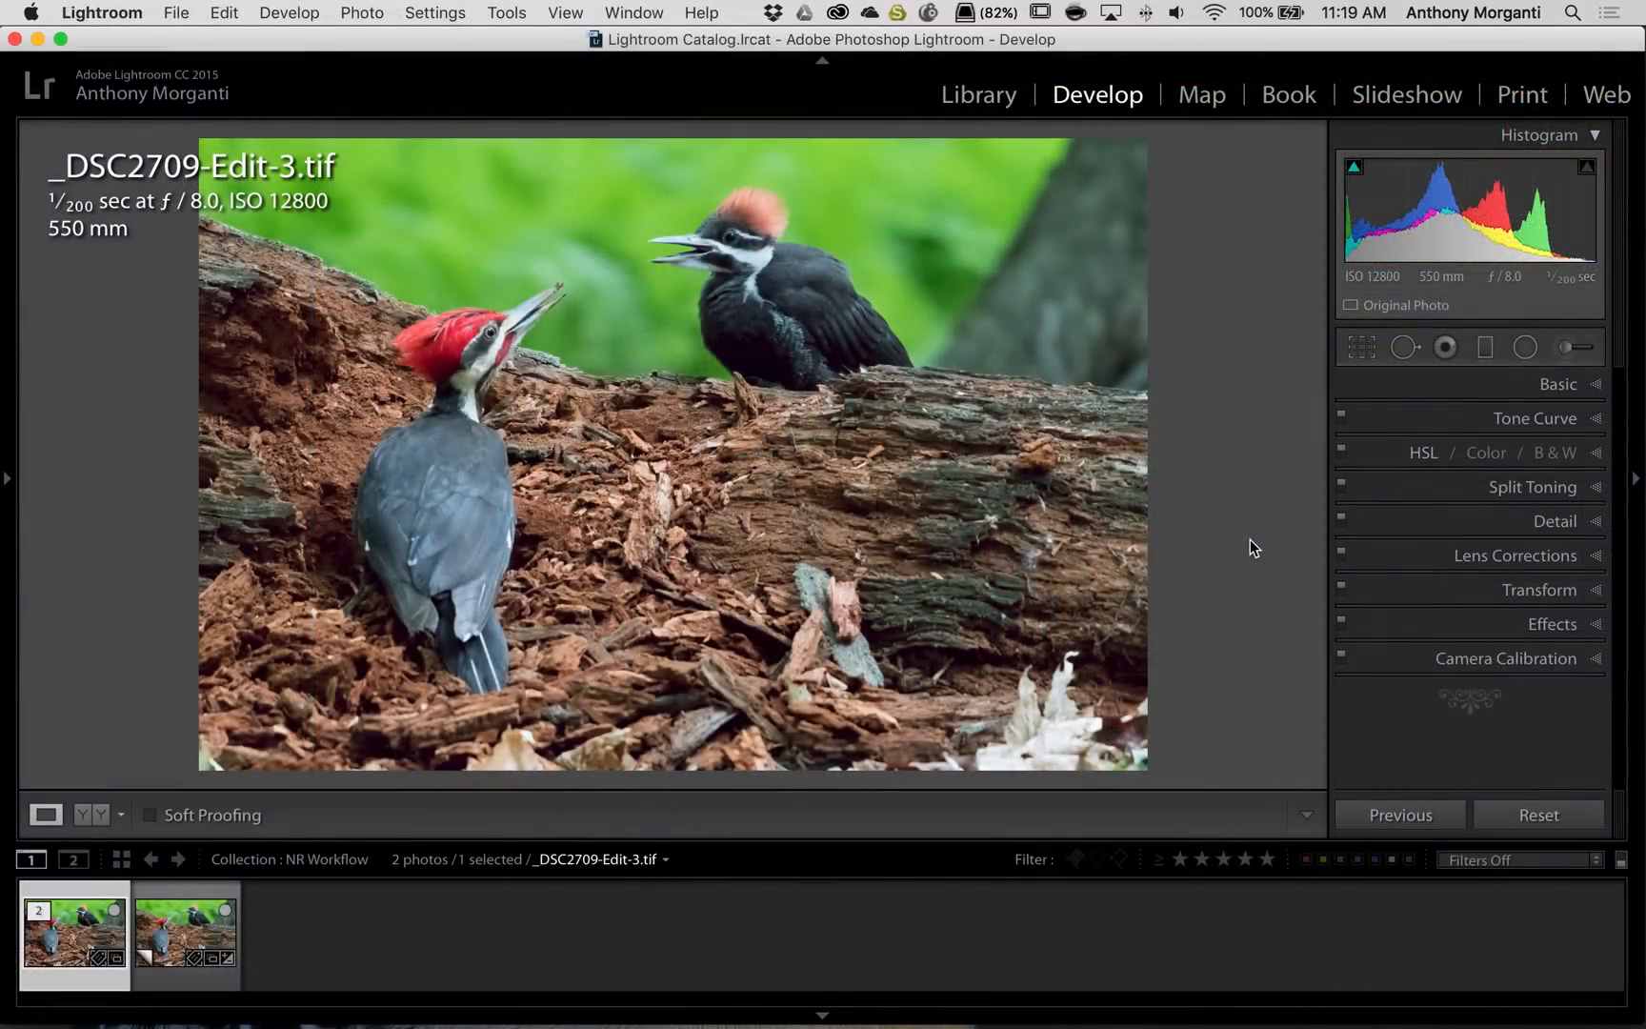
{"action": "mouse_move", "coordinate": [895, 321]}
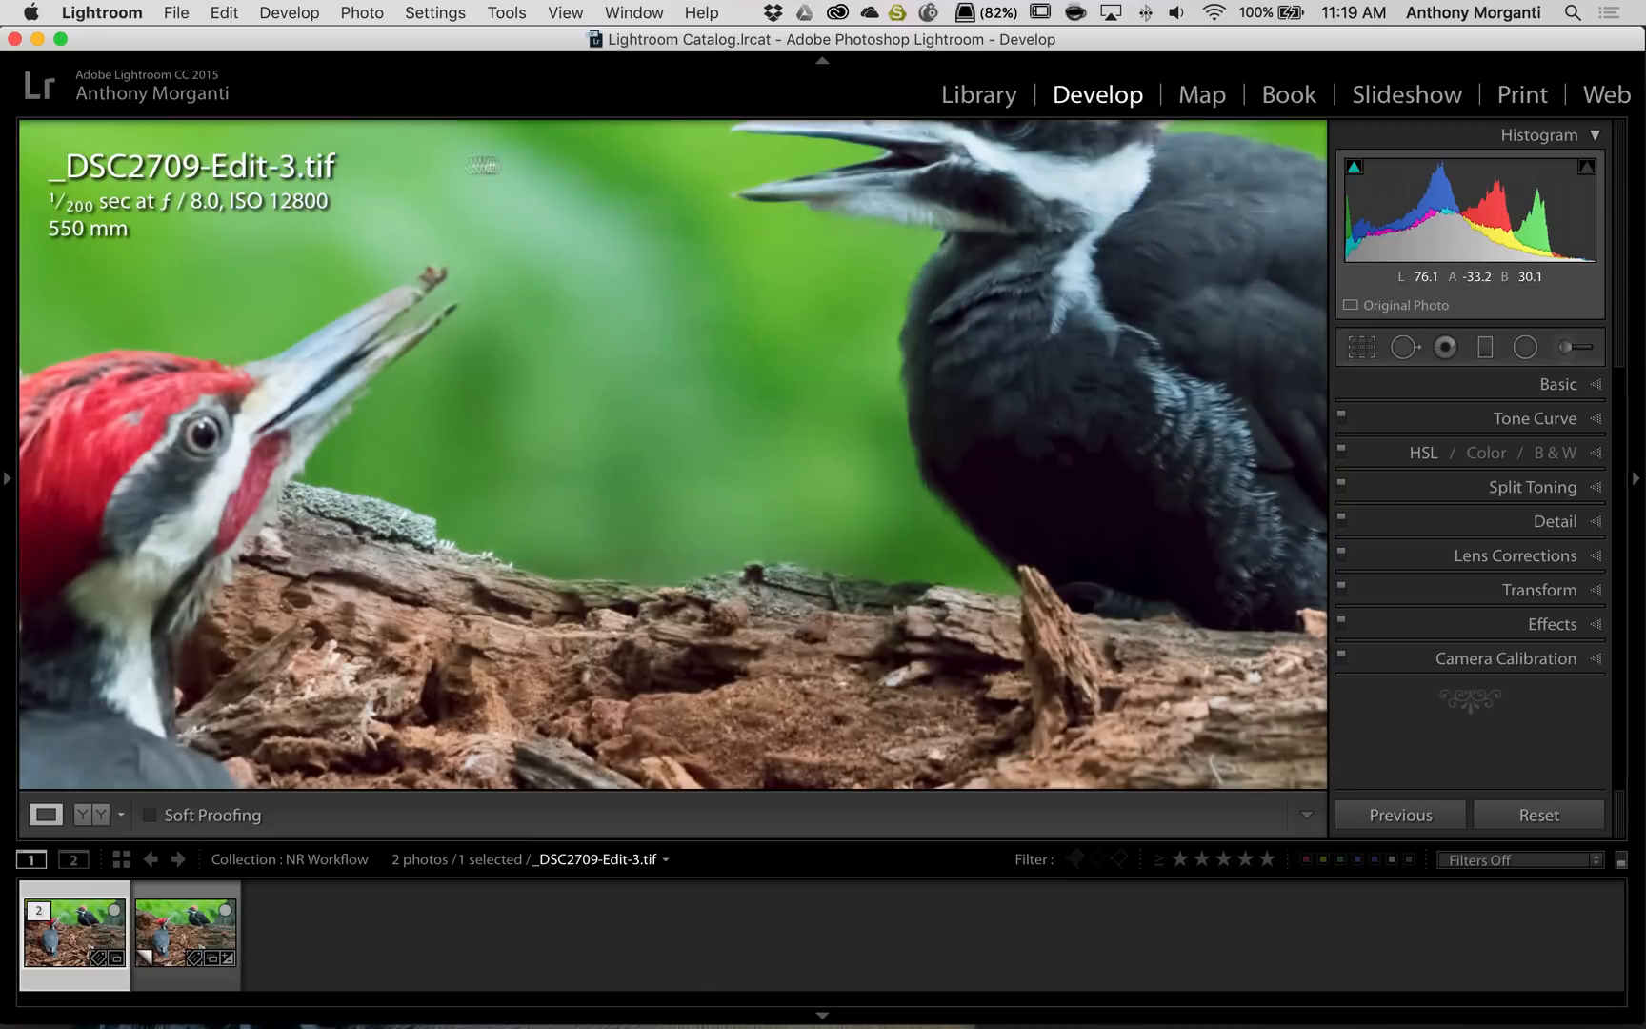
{"action": "left_click", "coordinate": [73, 935]}
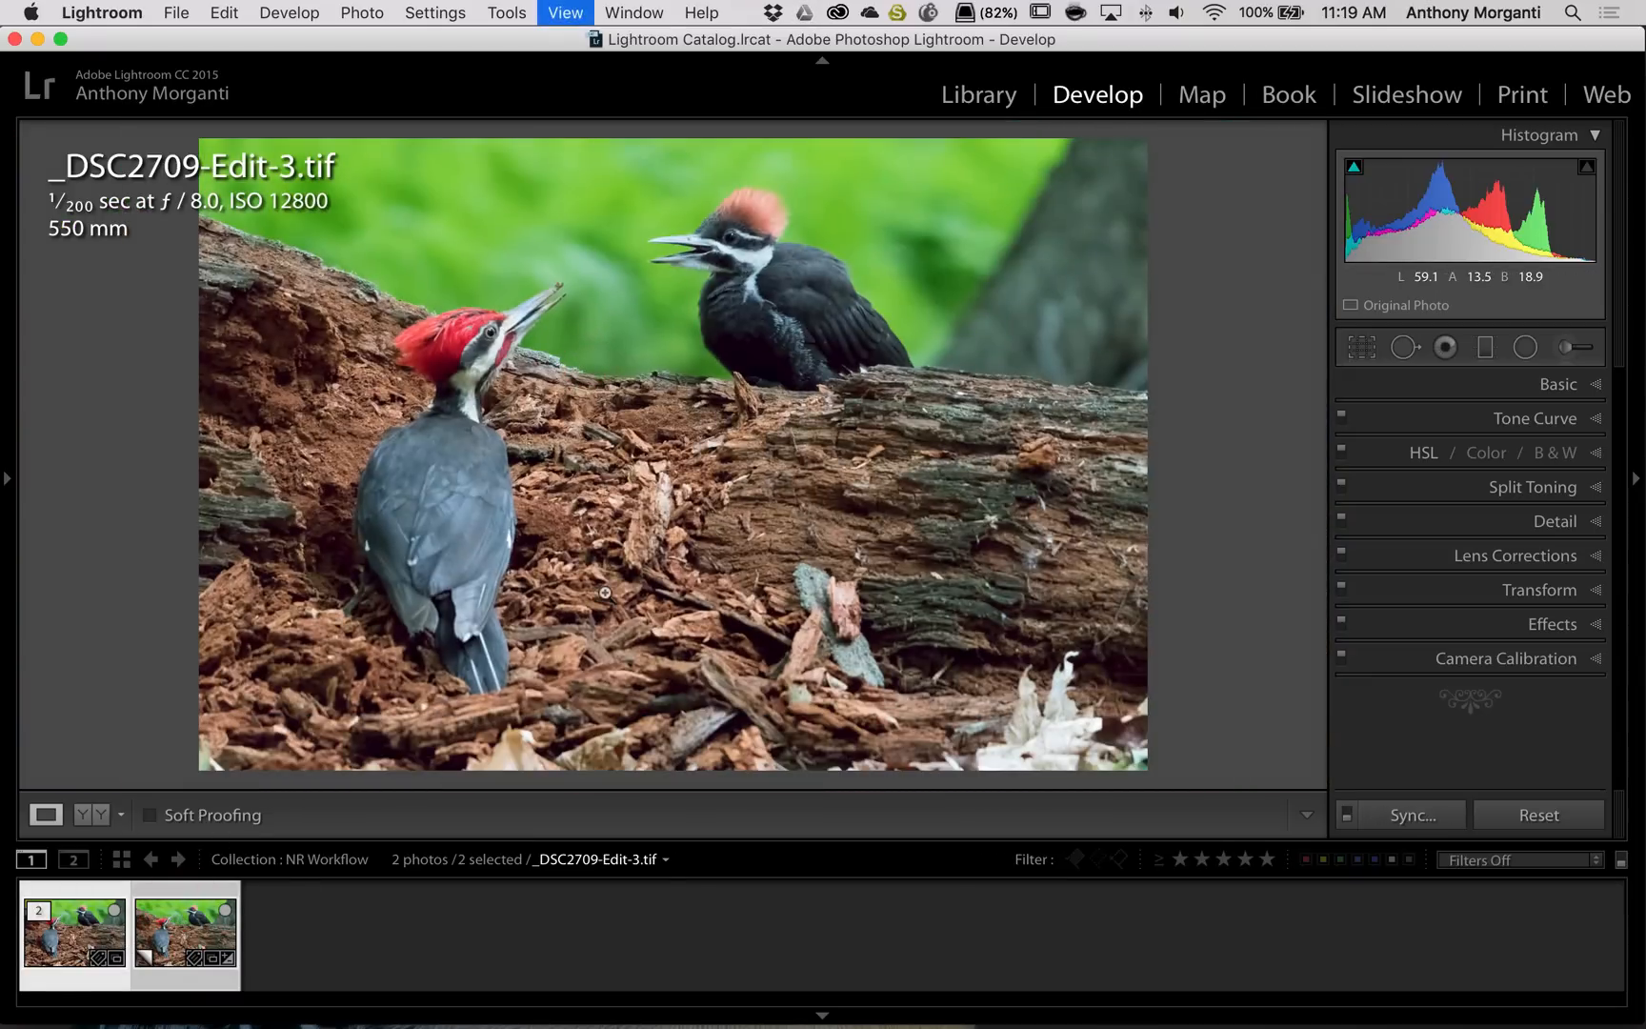
Compare both photos zoomed in side by side, then select only the denoised TIFF
{"action": "left_click", "coordinate": [978, 94]}
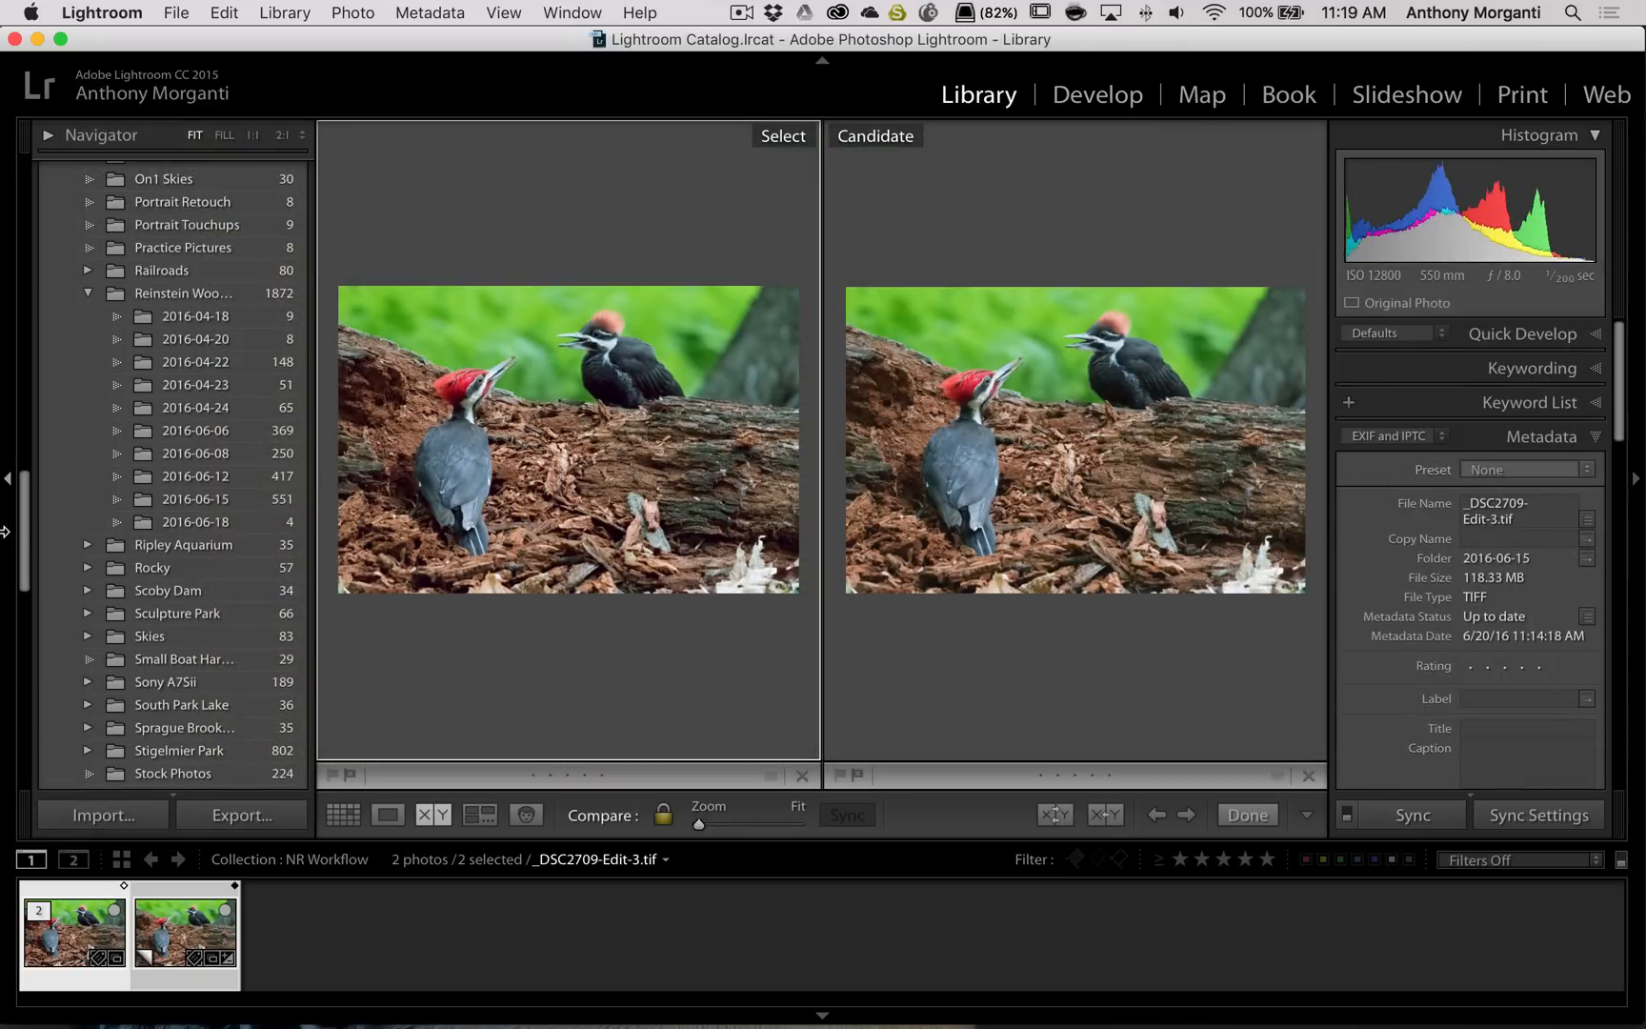
{"action": "left_click", "coordinate": [8, 474]}
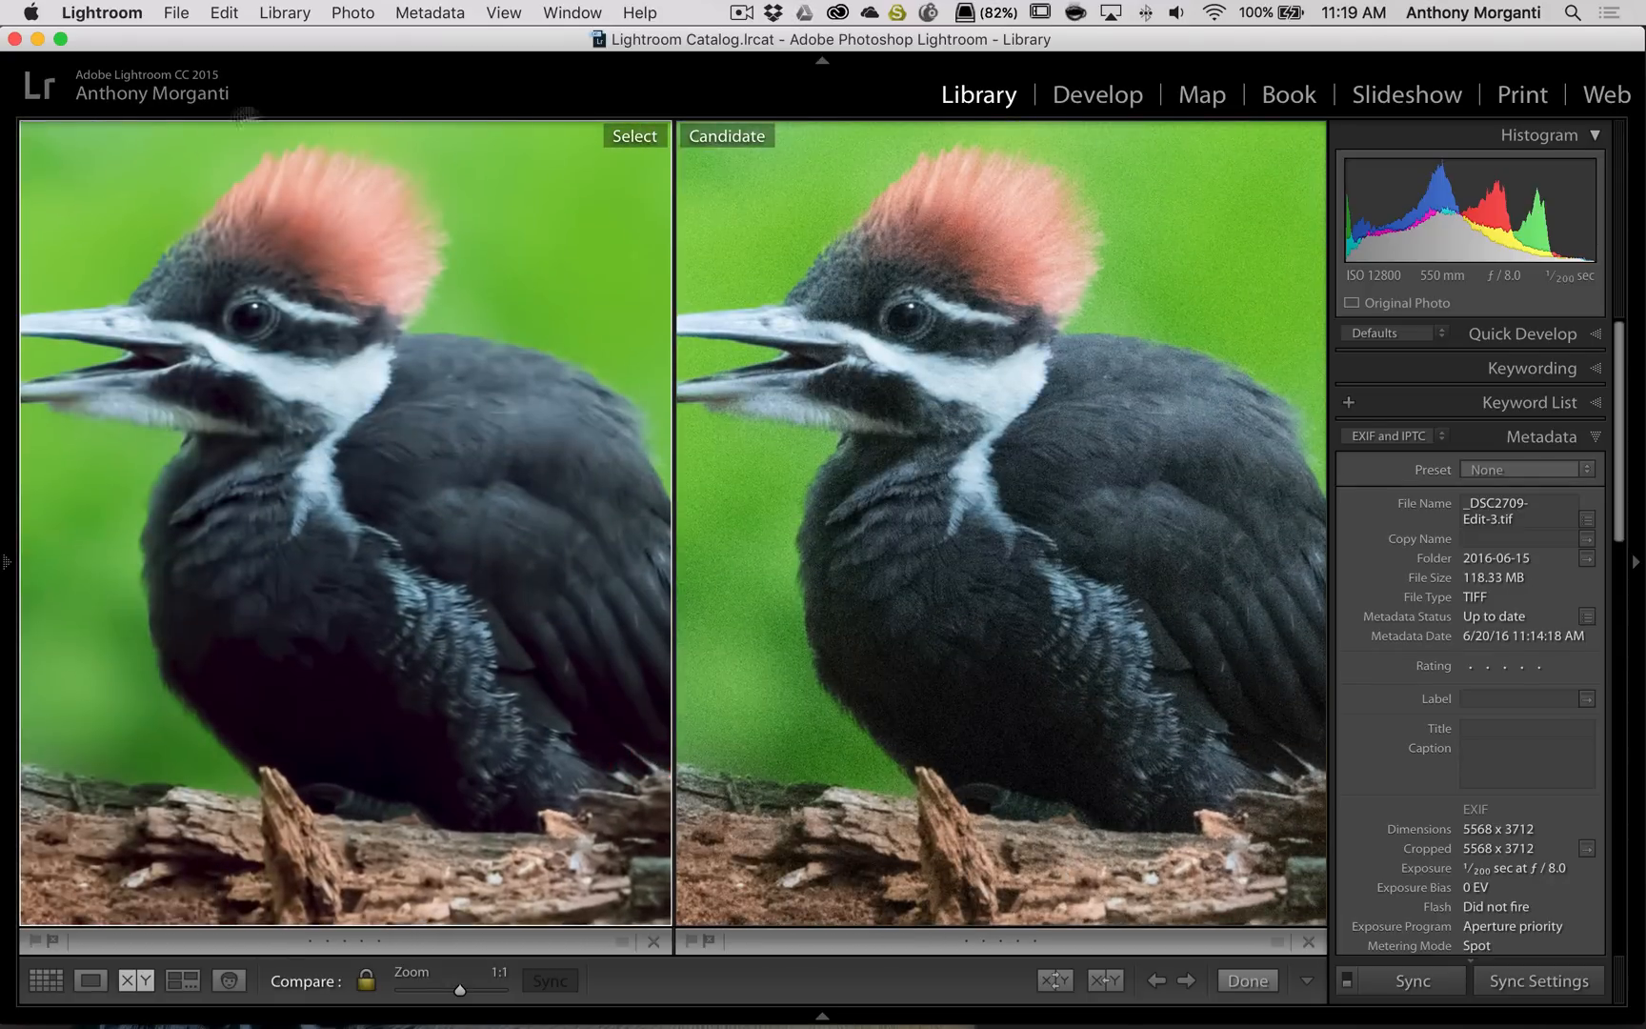
{"action": "mouse_move", "coordinate": [224, 363]}
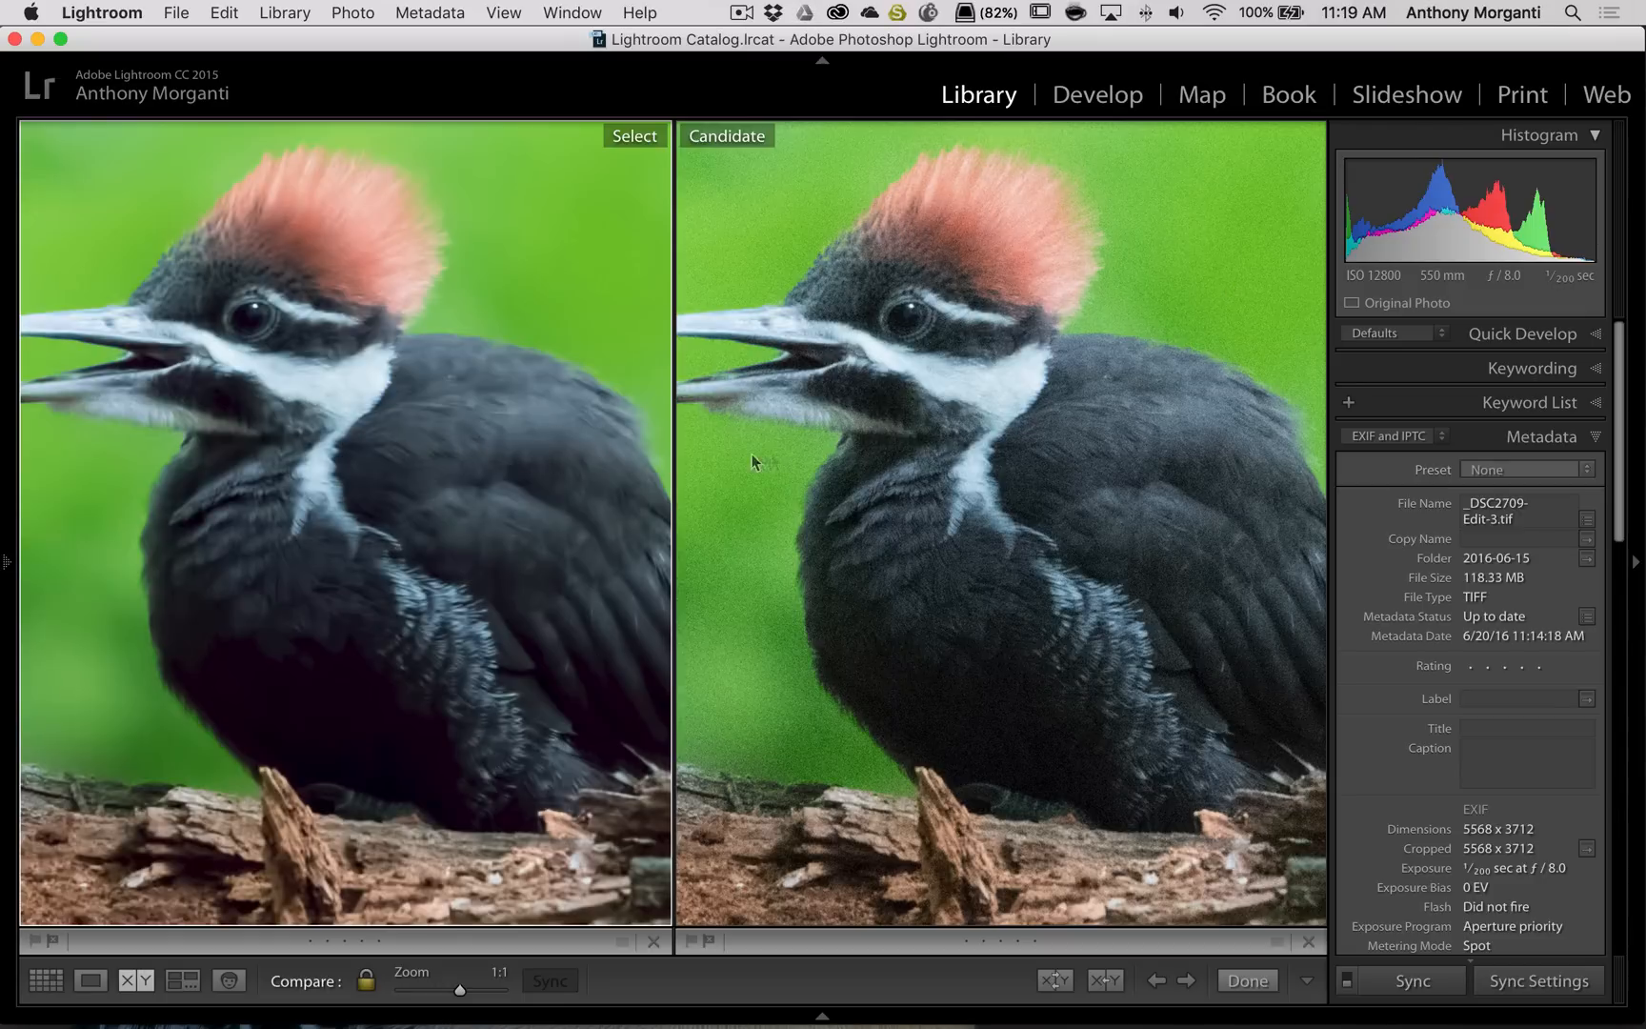
{"action": "mouse_move", "coordinate": [1107, 394]}
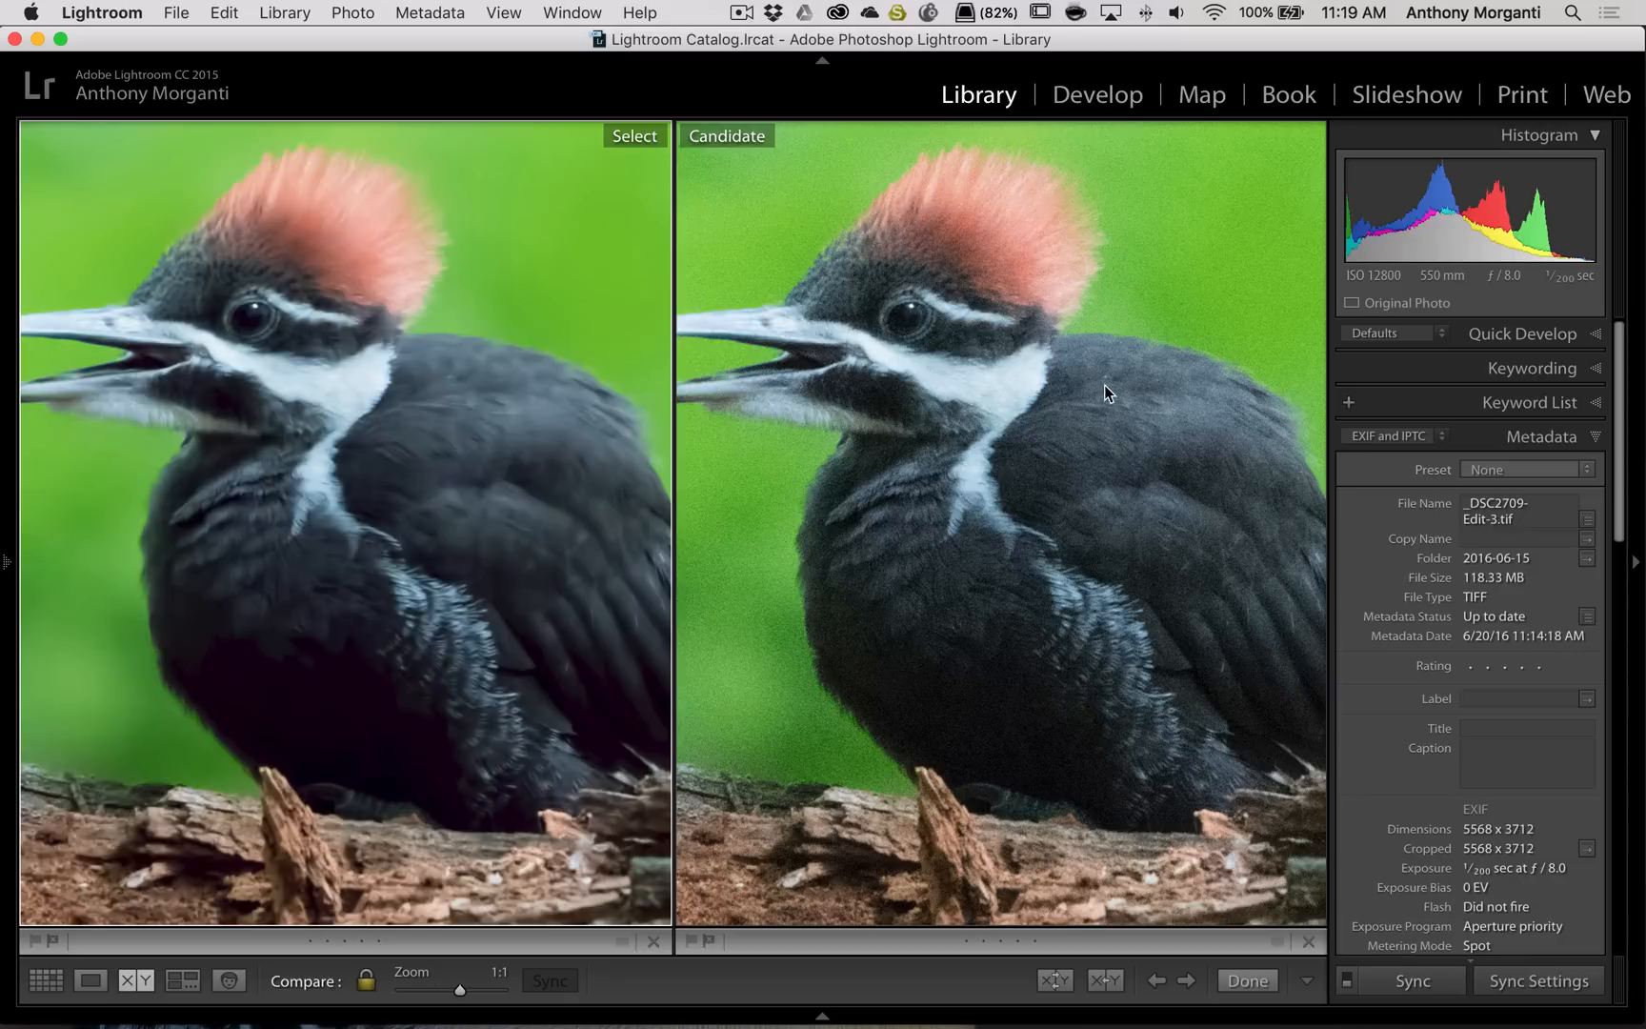
{"action": "mouse_move", "coordinate": [483, 295]}
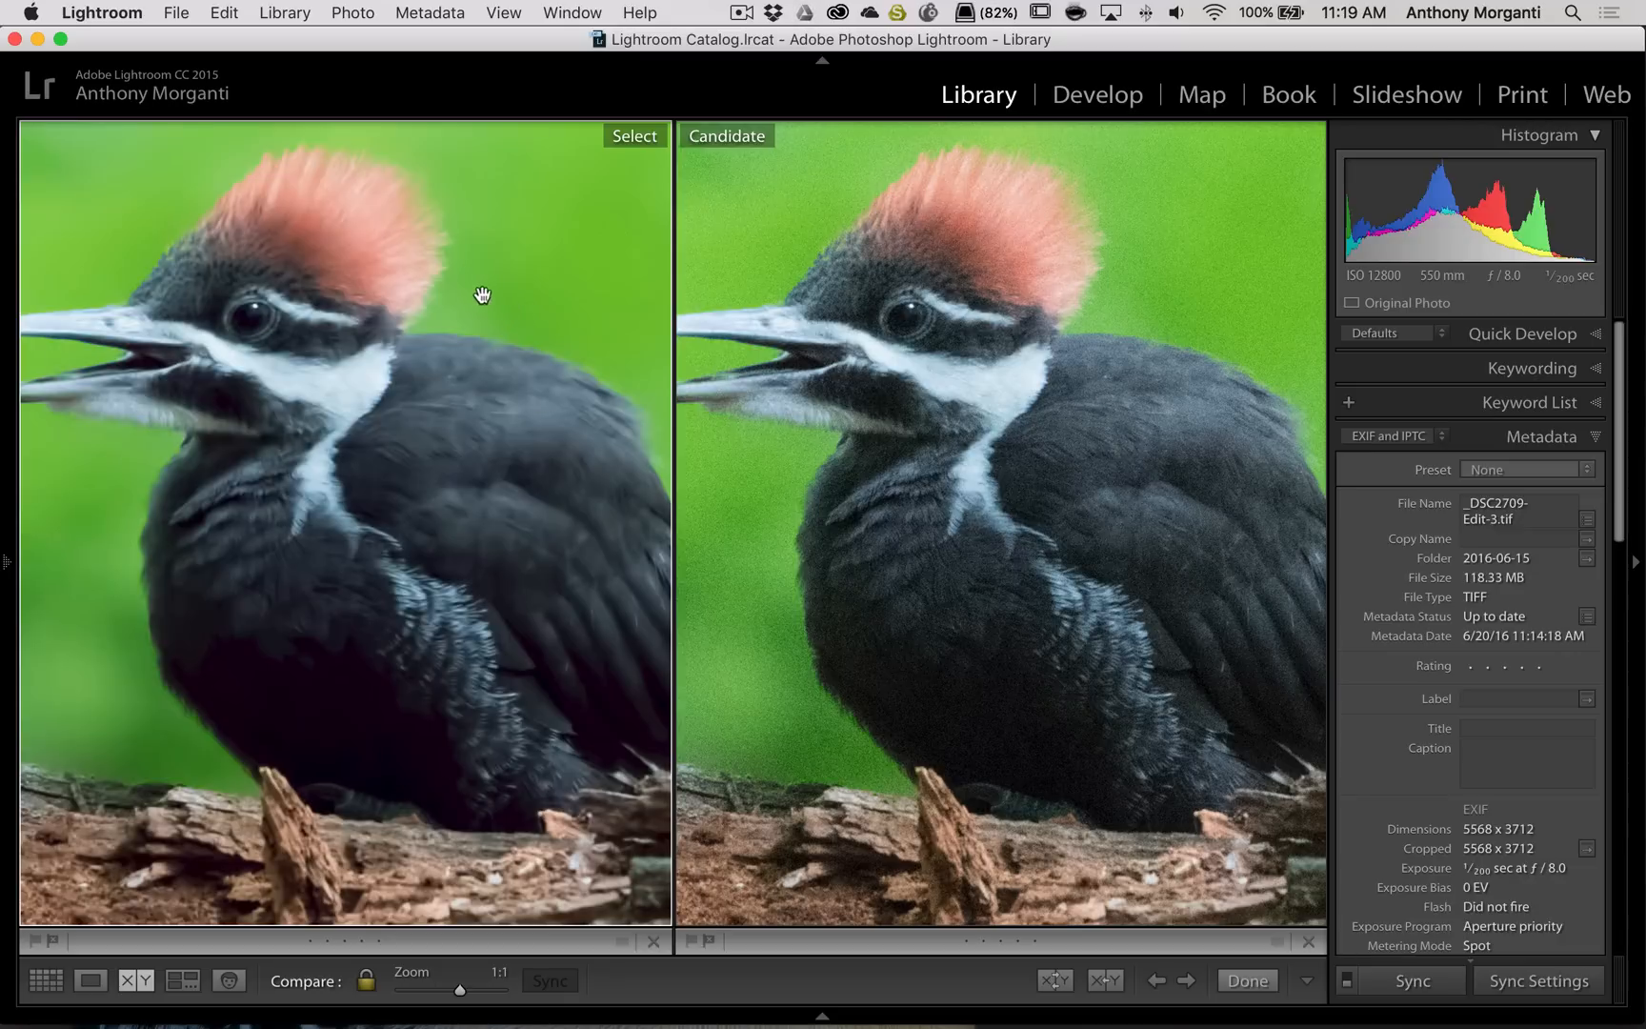
{"action": "mouse_move", "coordinate": [451, 325]}
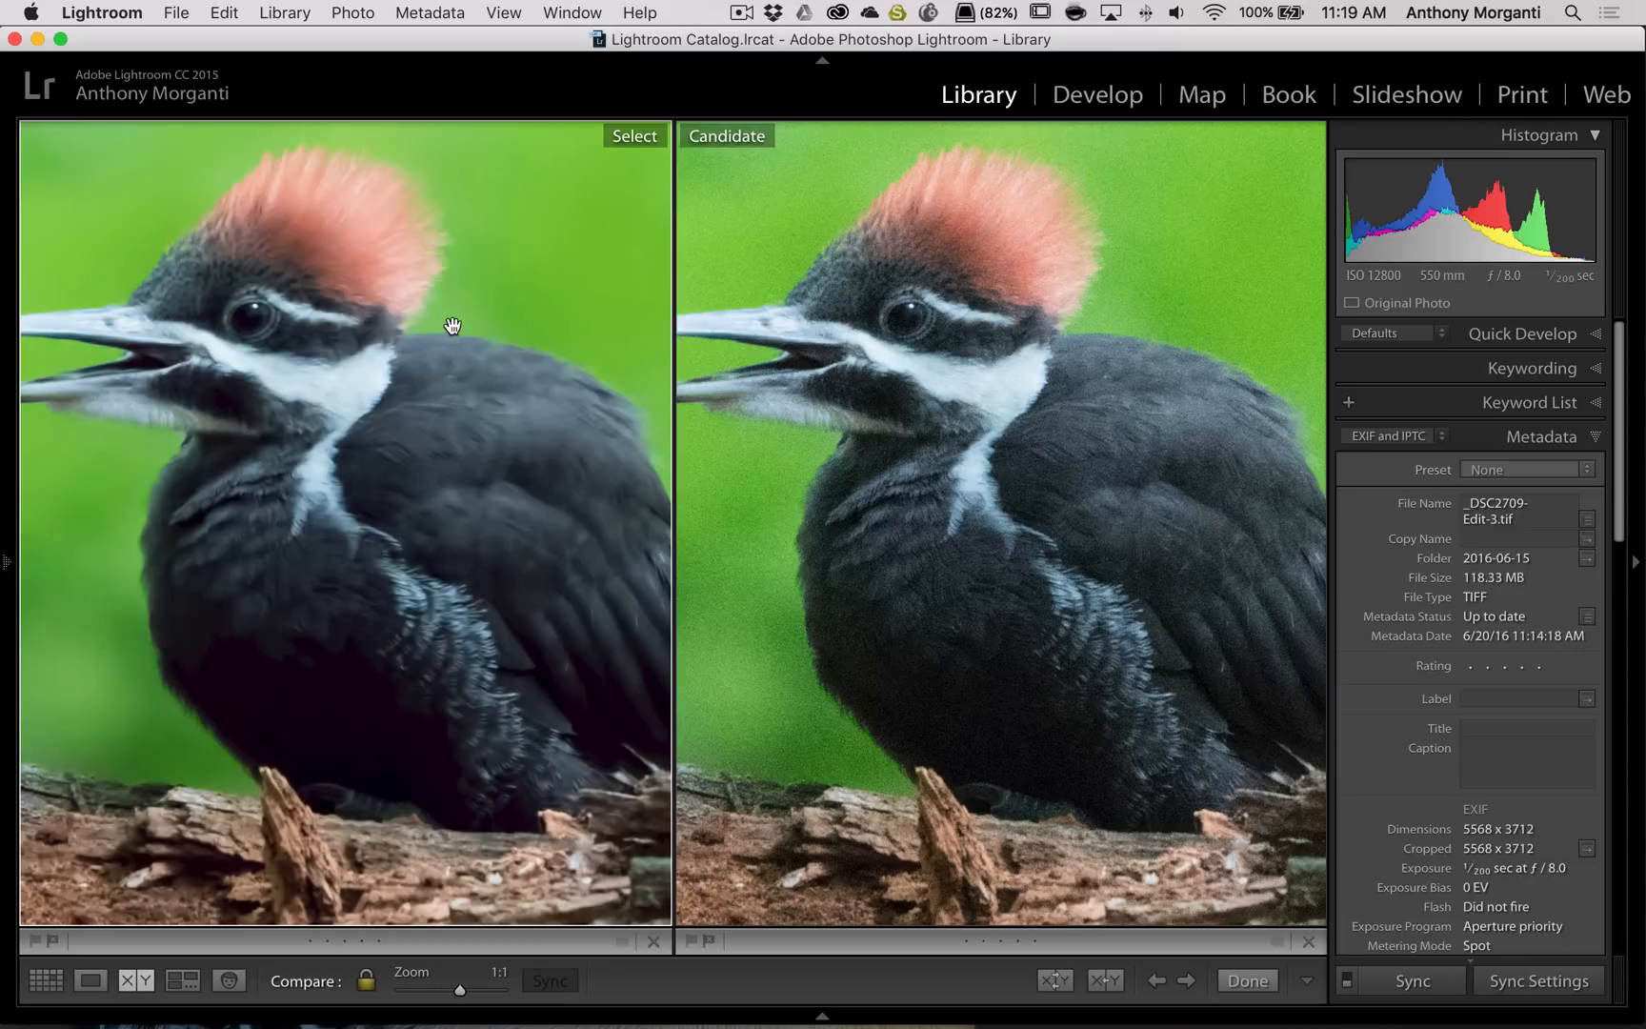
{"action": "mouse_move", "coordinate": [472, 317]}
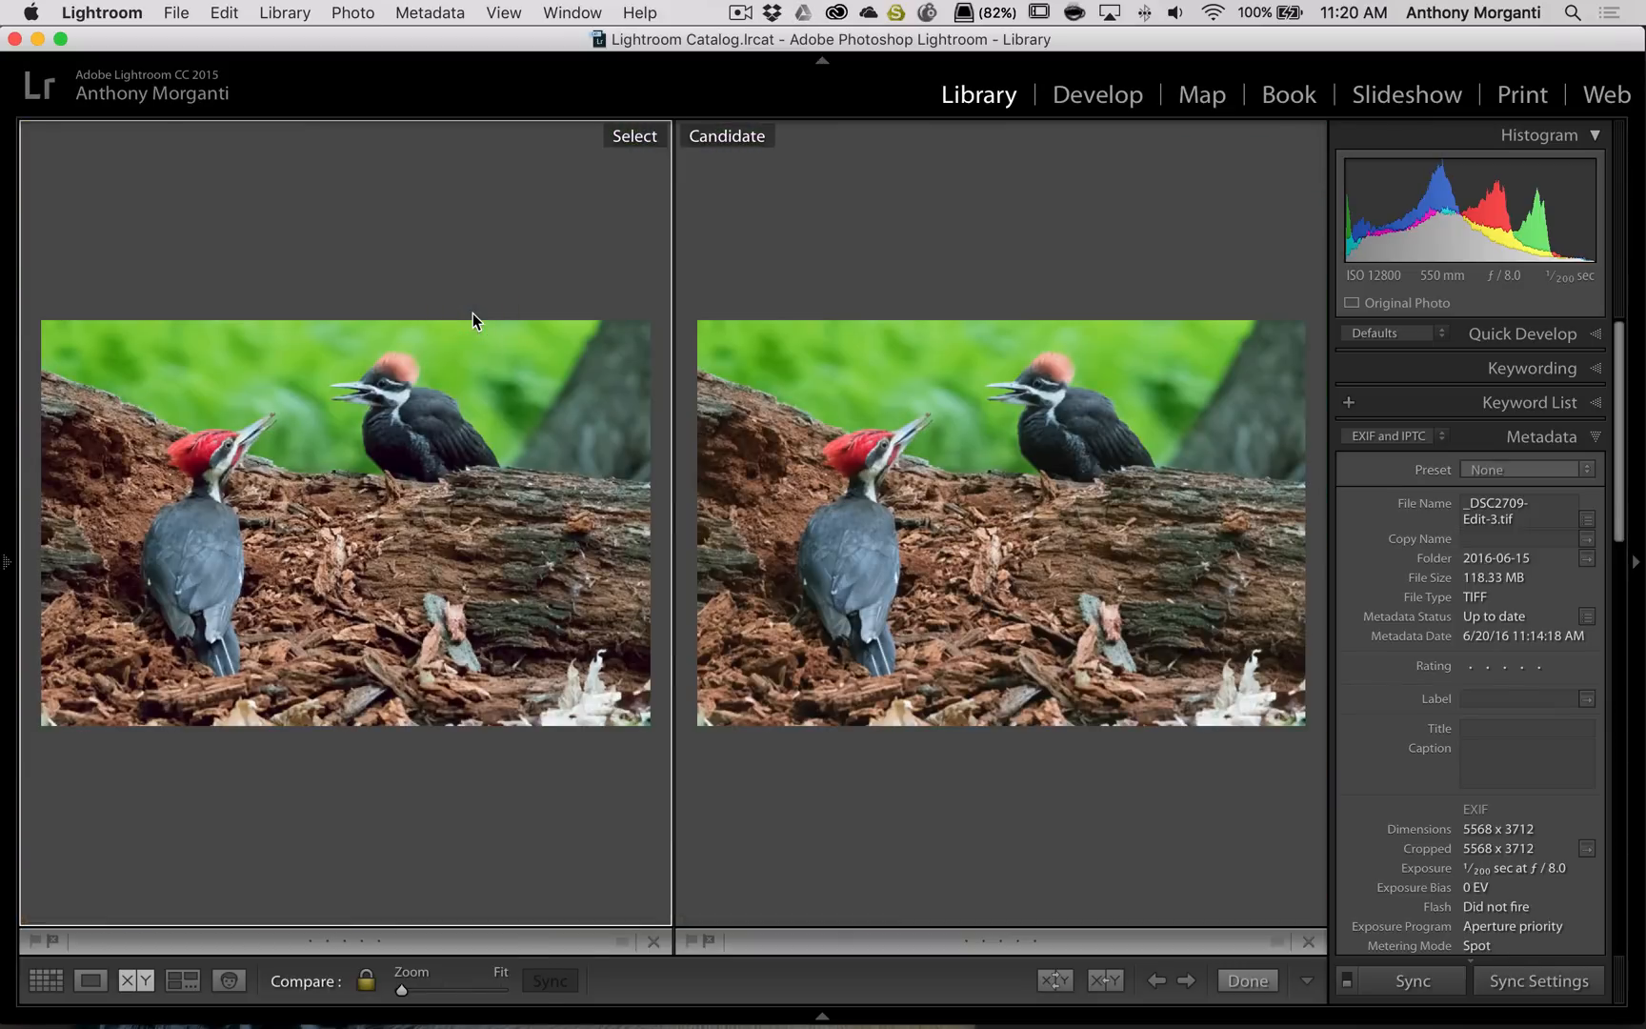
{"action": "left_click", "coordinate": [91, 979]}
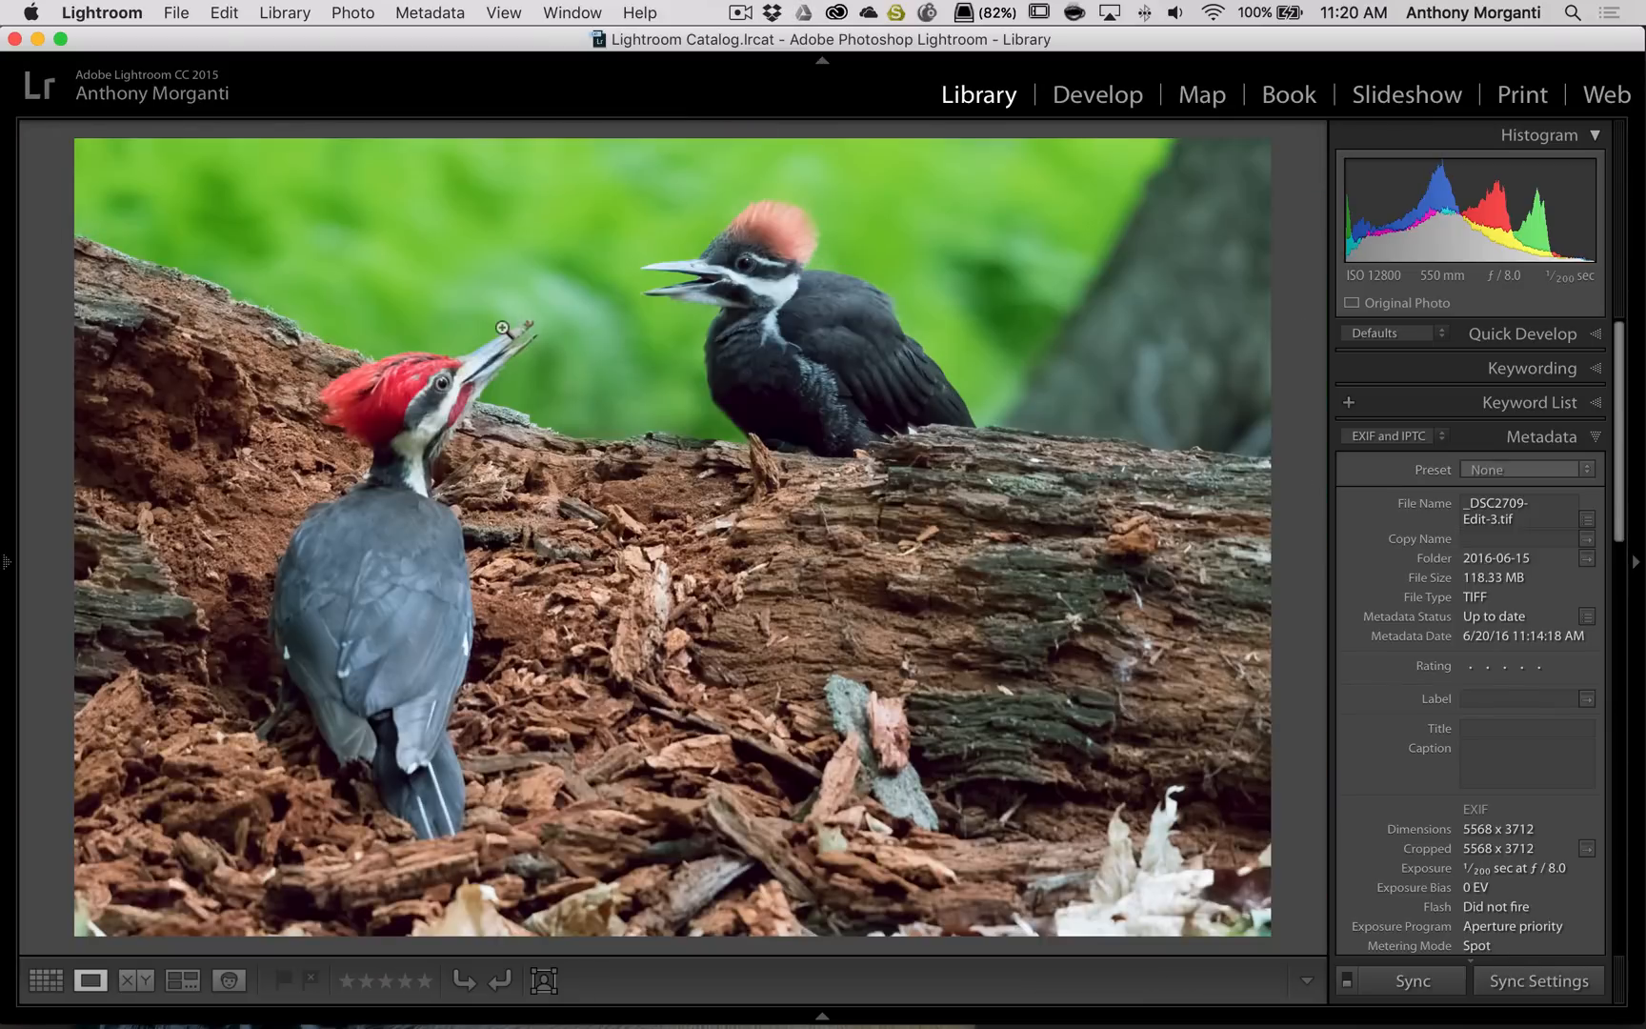
{"action": "mouse_move", "coordinate": [619, 306]}
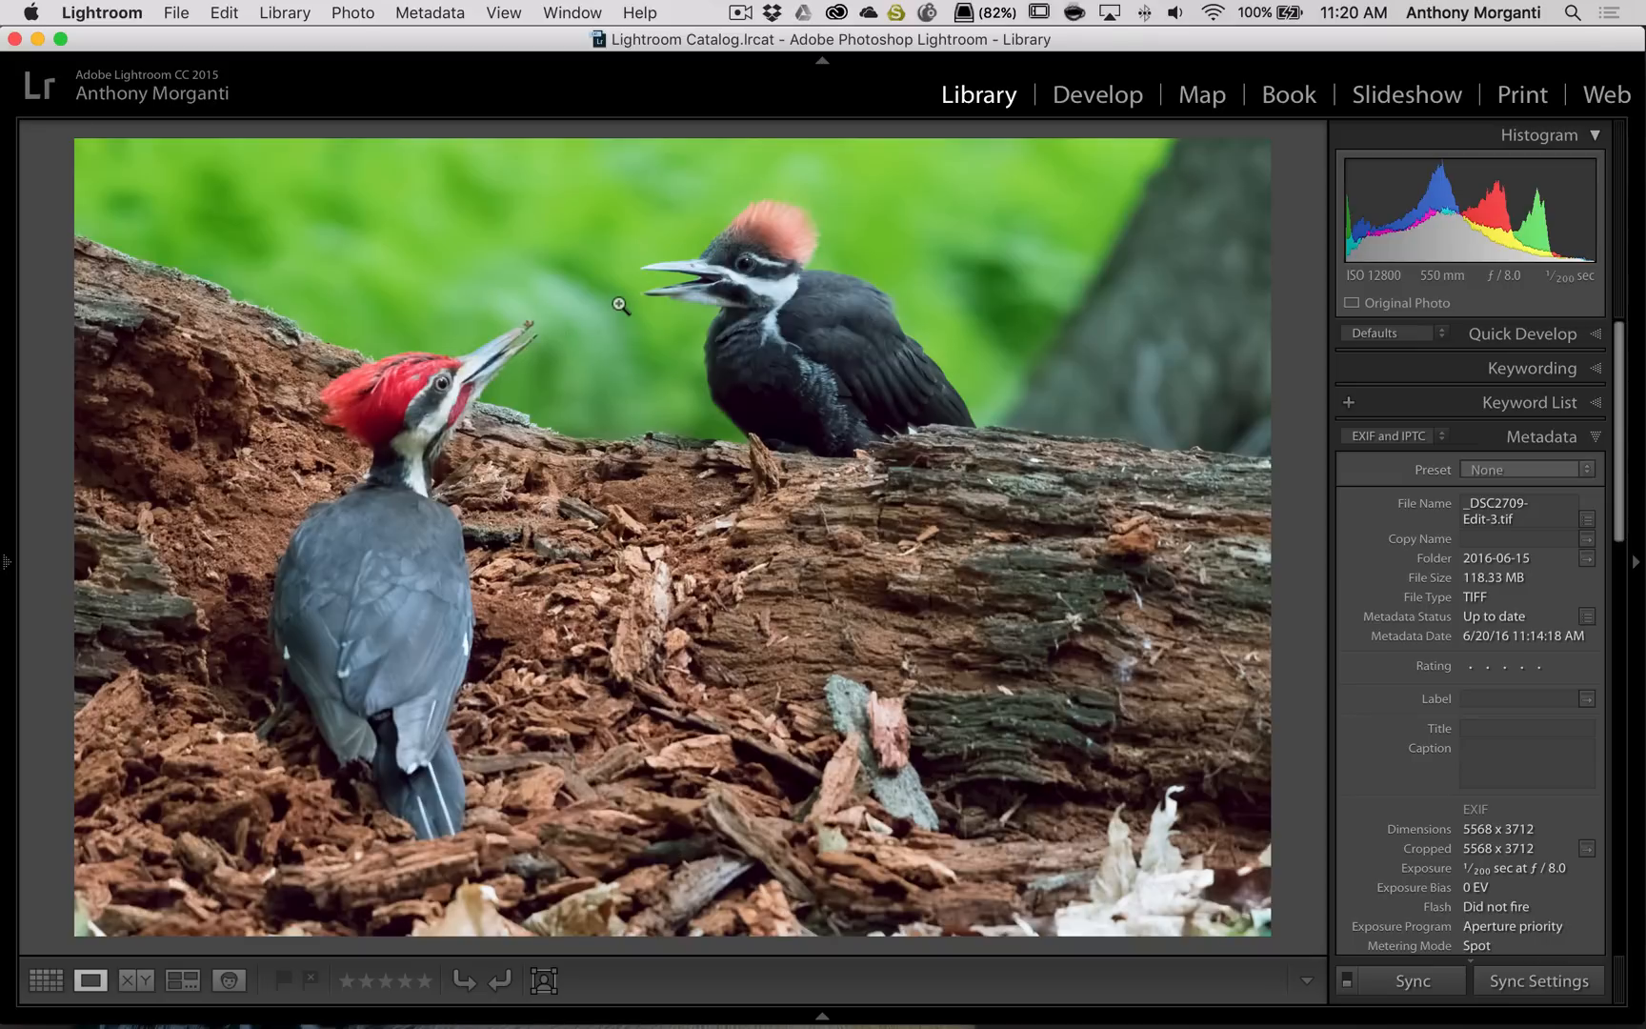
{"action": "mouse_move", "coordinate": [824, 1016]}
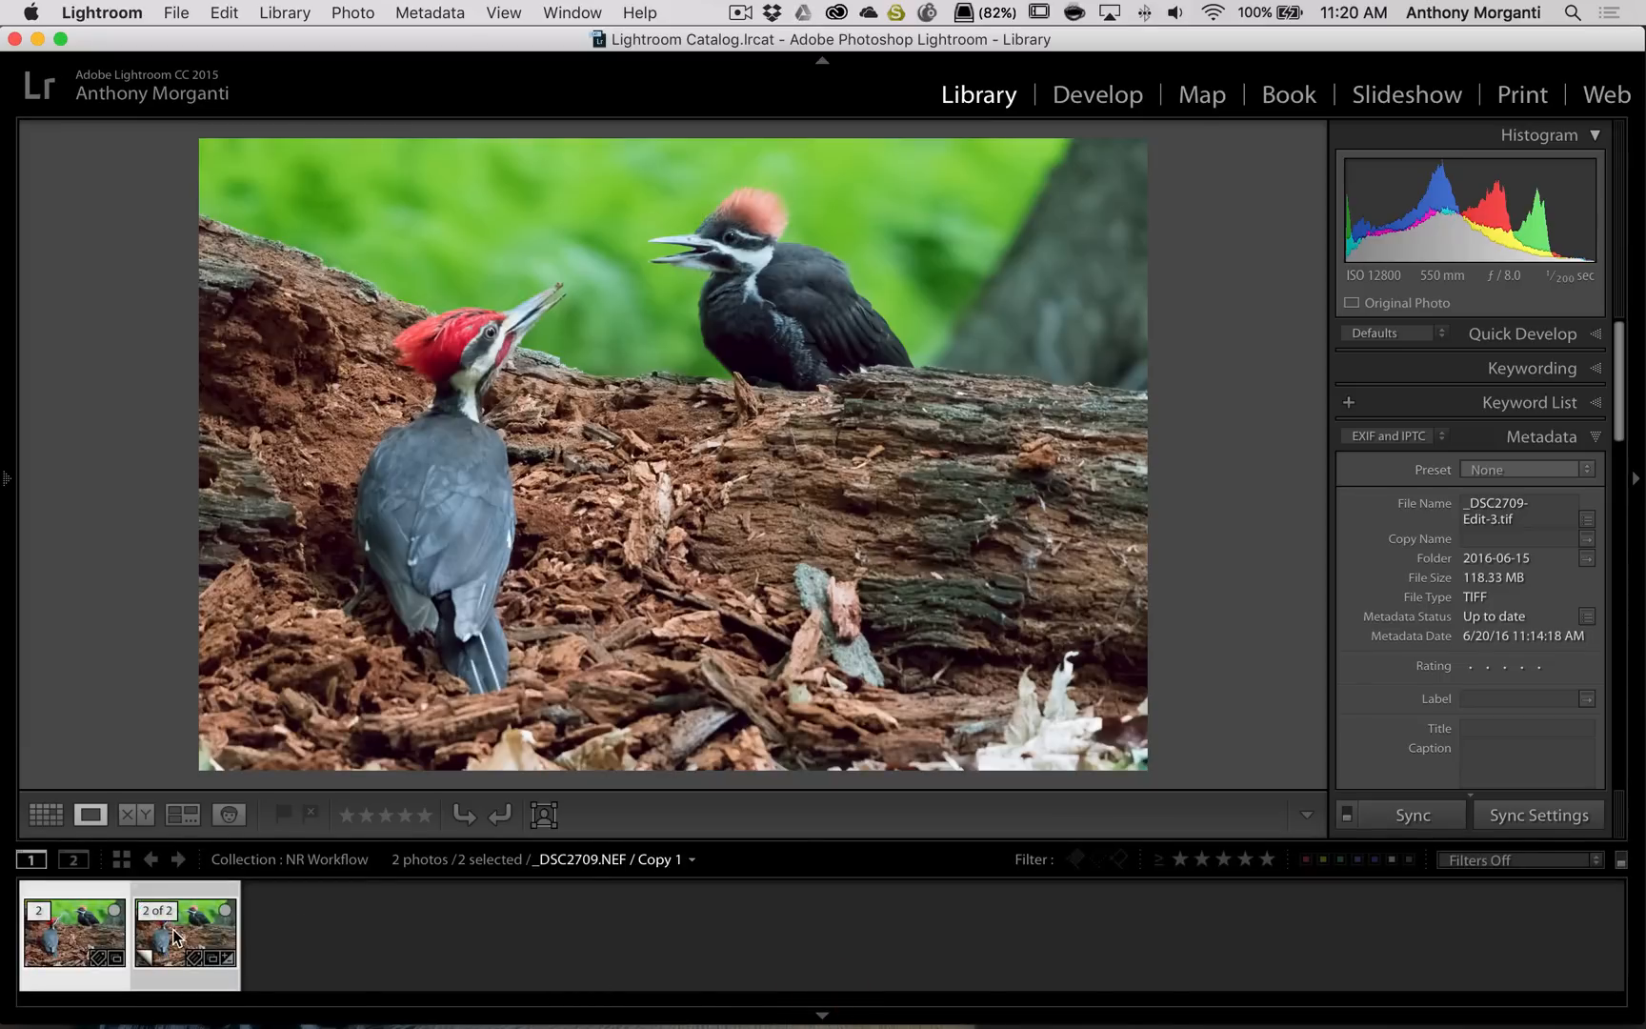
{"action": "left_click", "coordinate": [74, 934]}
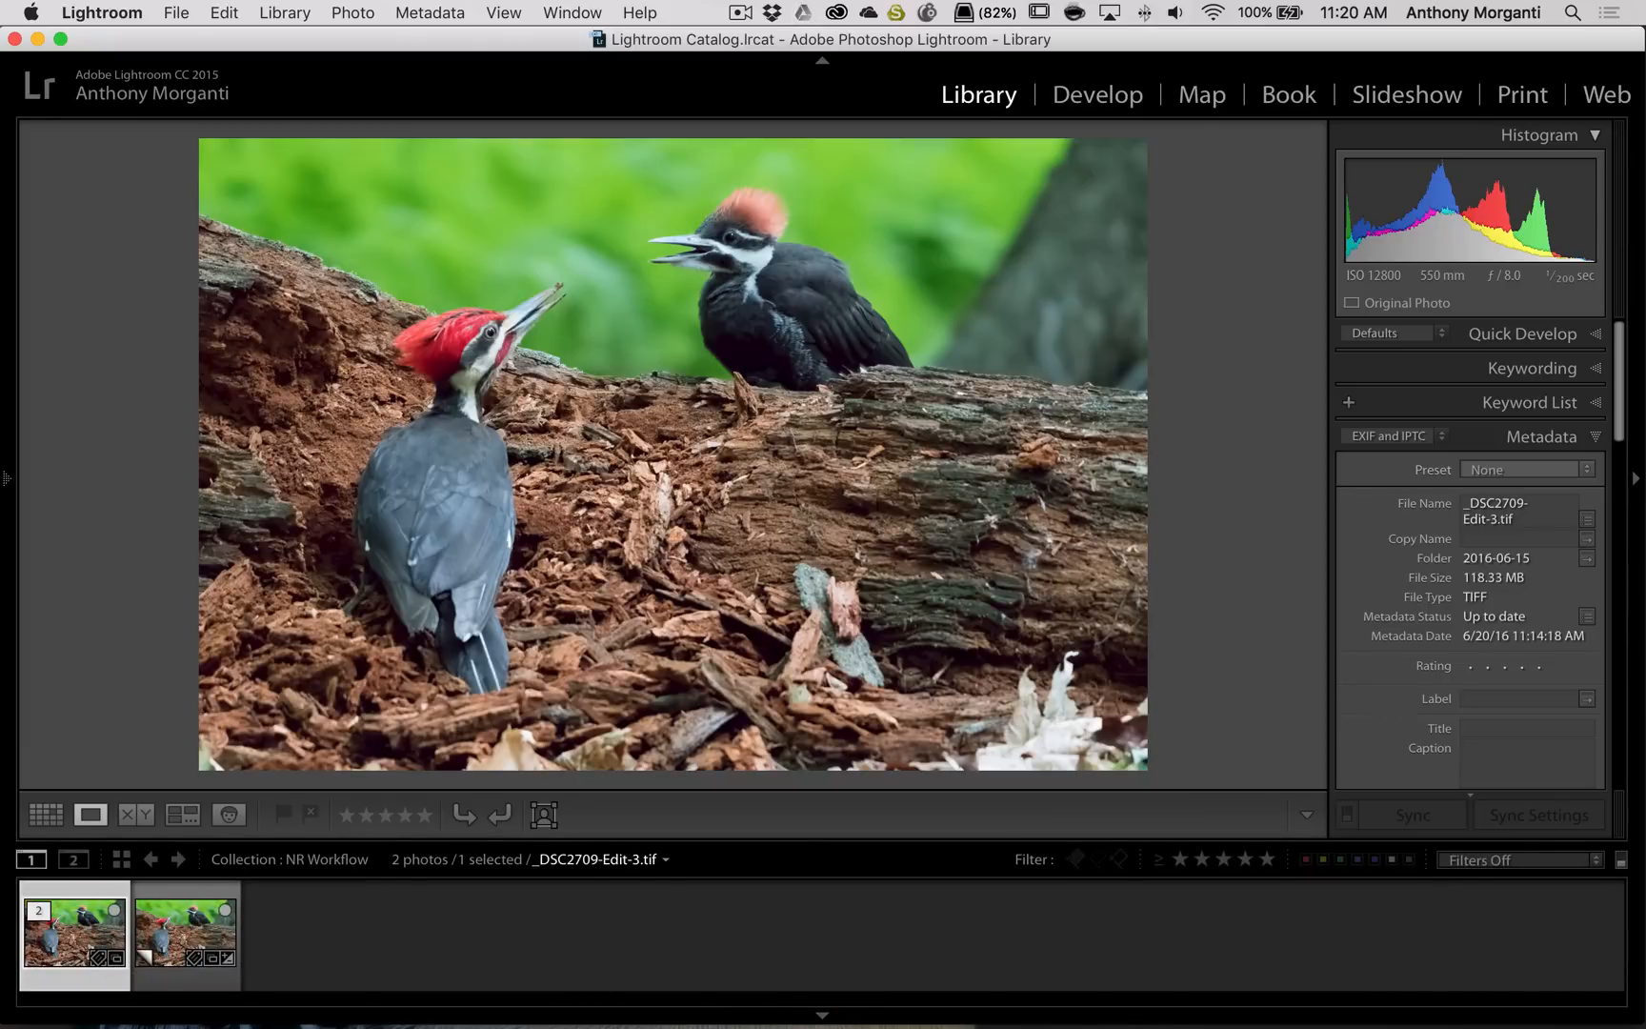
In Develop, crop tighter around both birds with Aspect set to Original
{"action": "left_click", "coordinate": [1097, 94]}
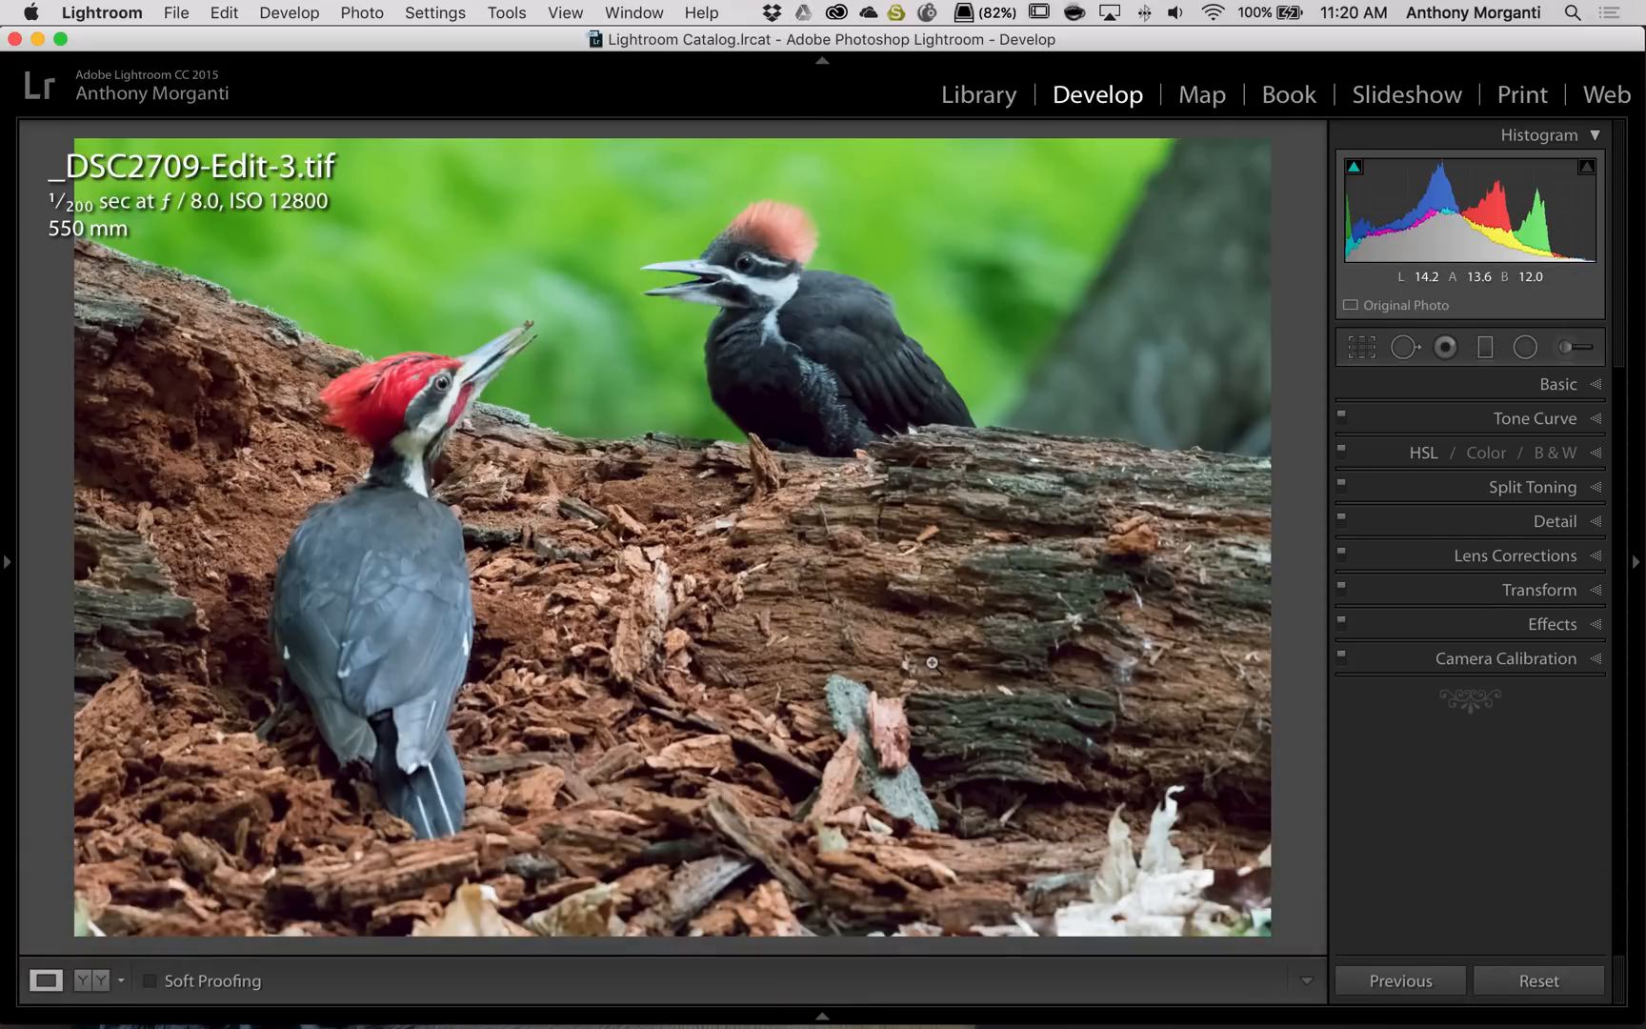
{"action": "left_click", "coordinate": [1364, 348]}
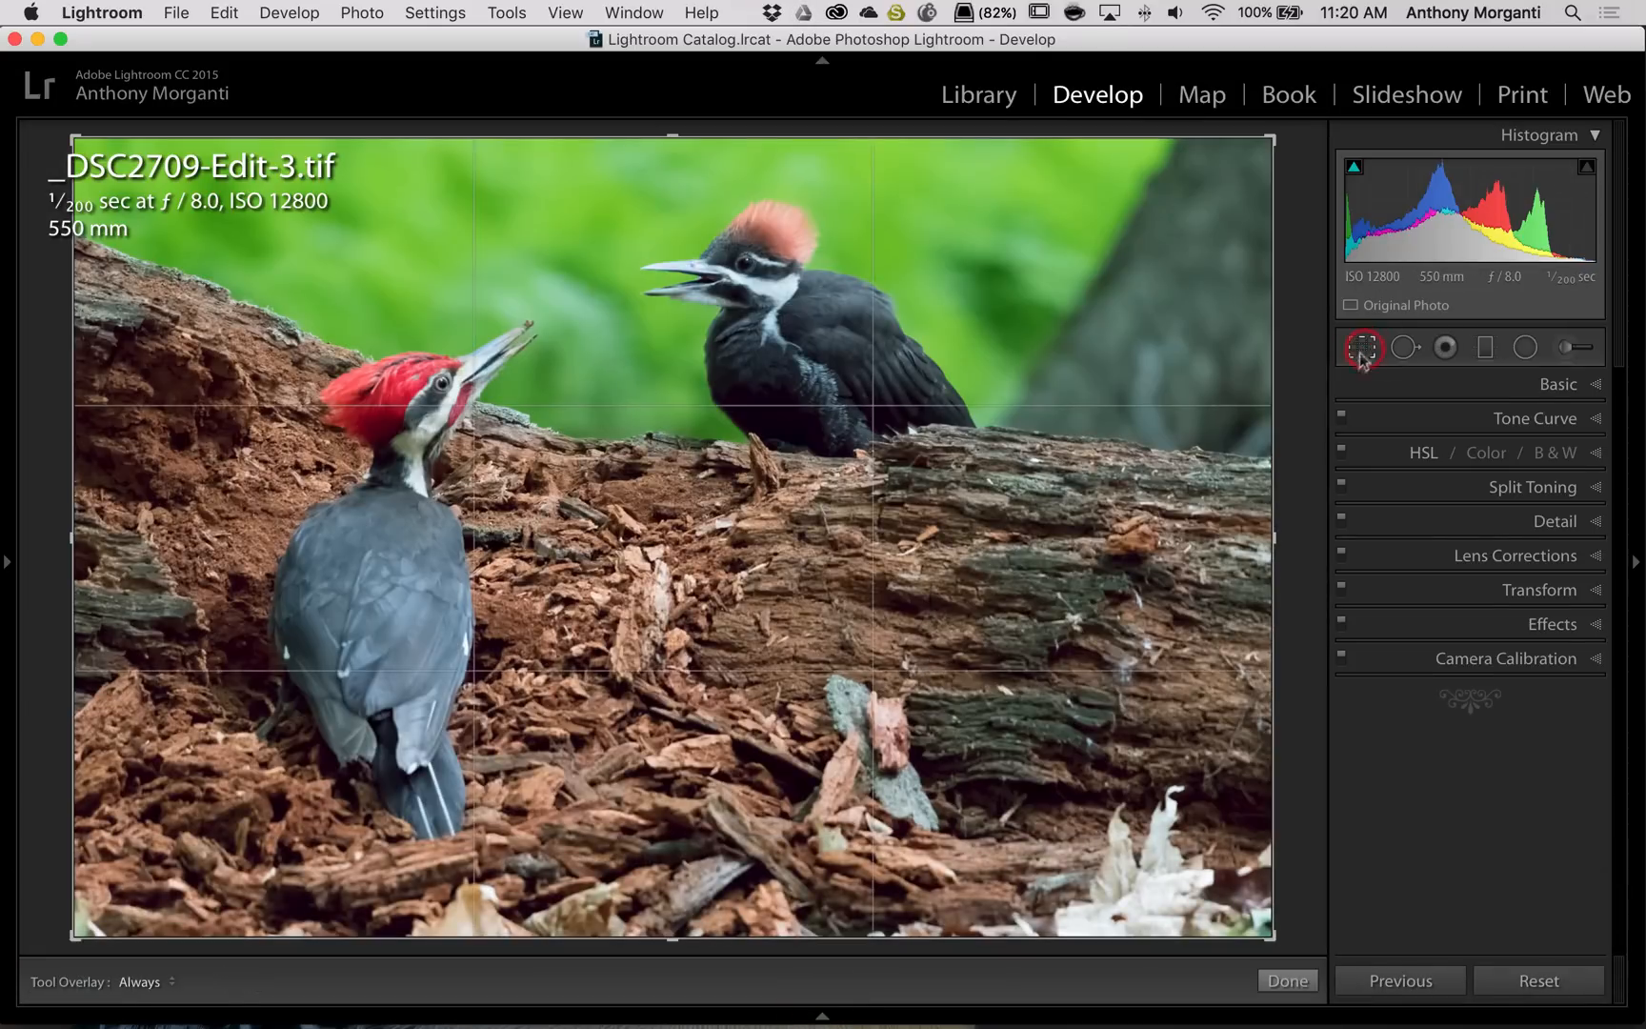
{"action": "left_click", "coordinate": [1364, 347]}
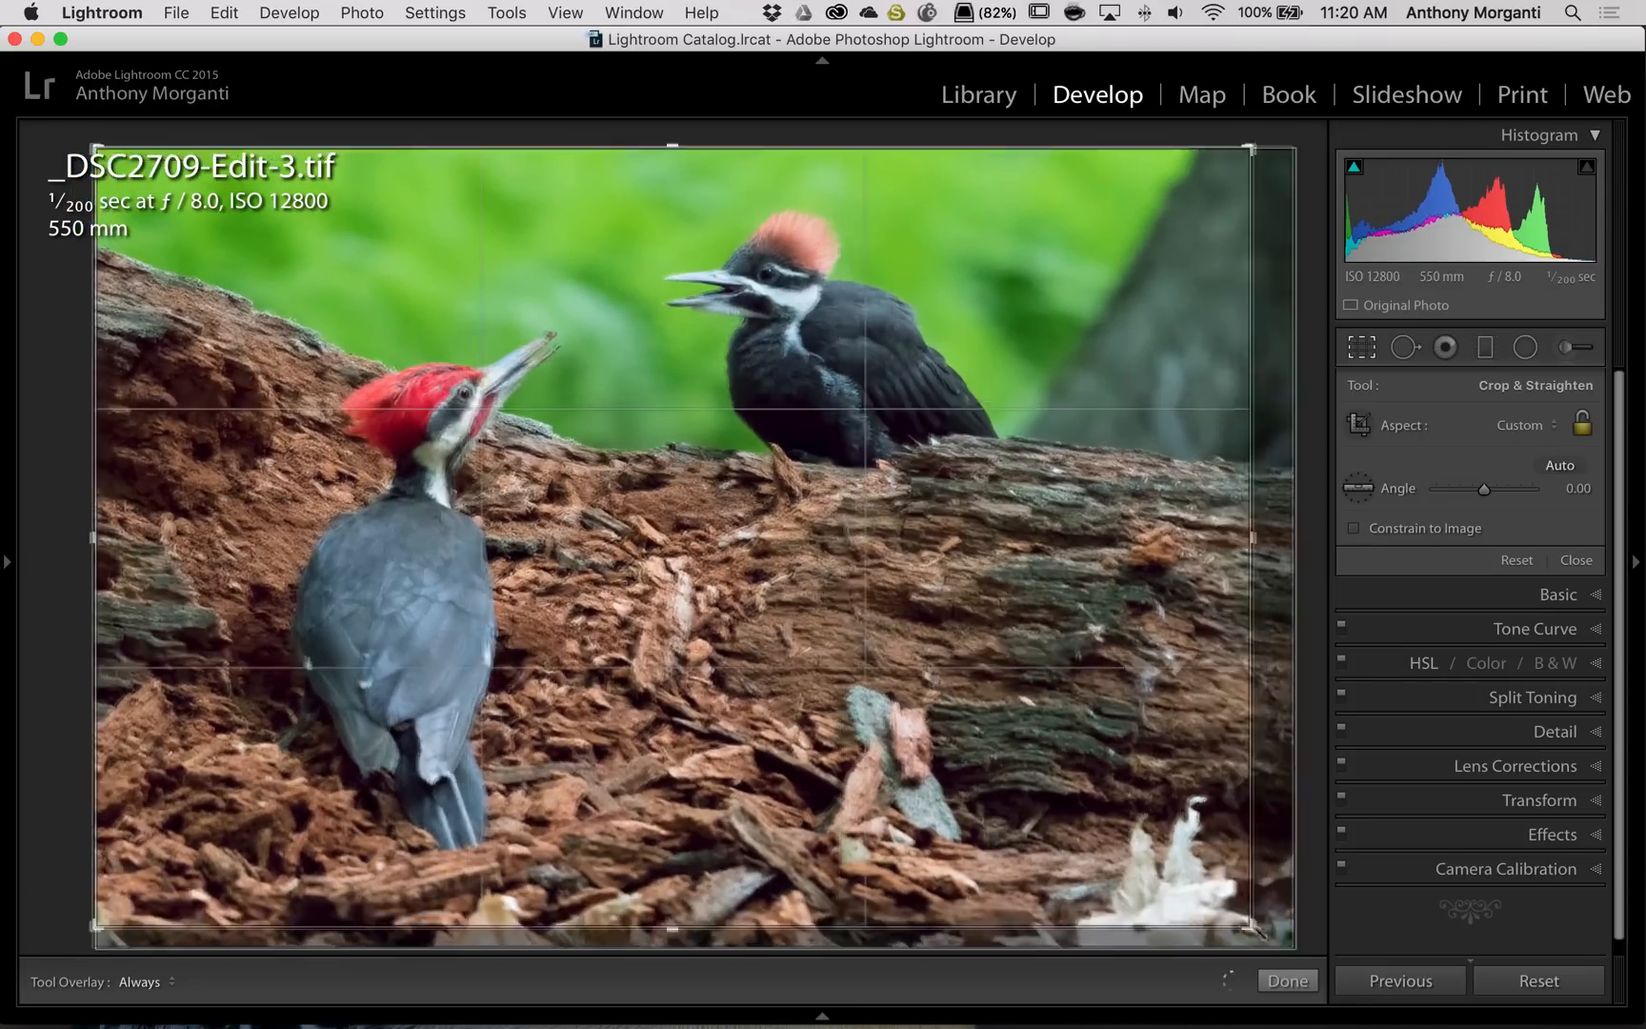
{"action": "left_click", "coordinate": [1584, 424]}
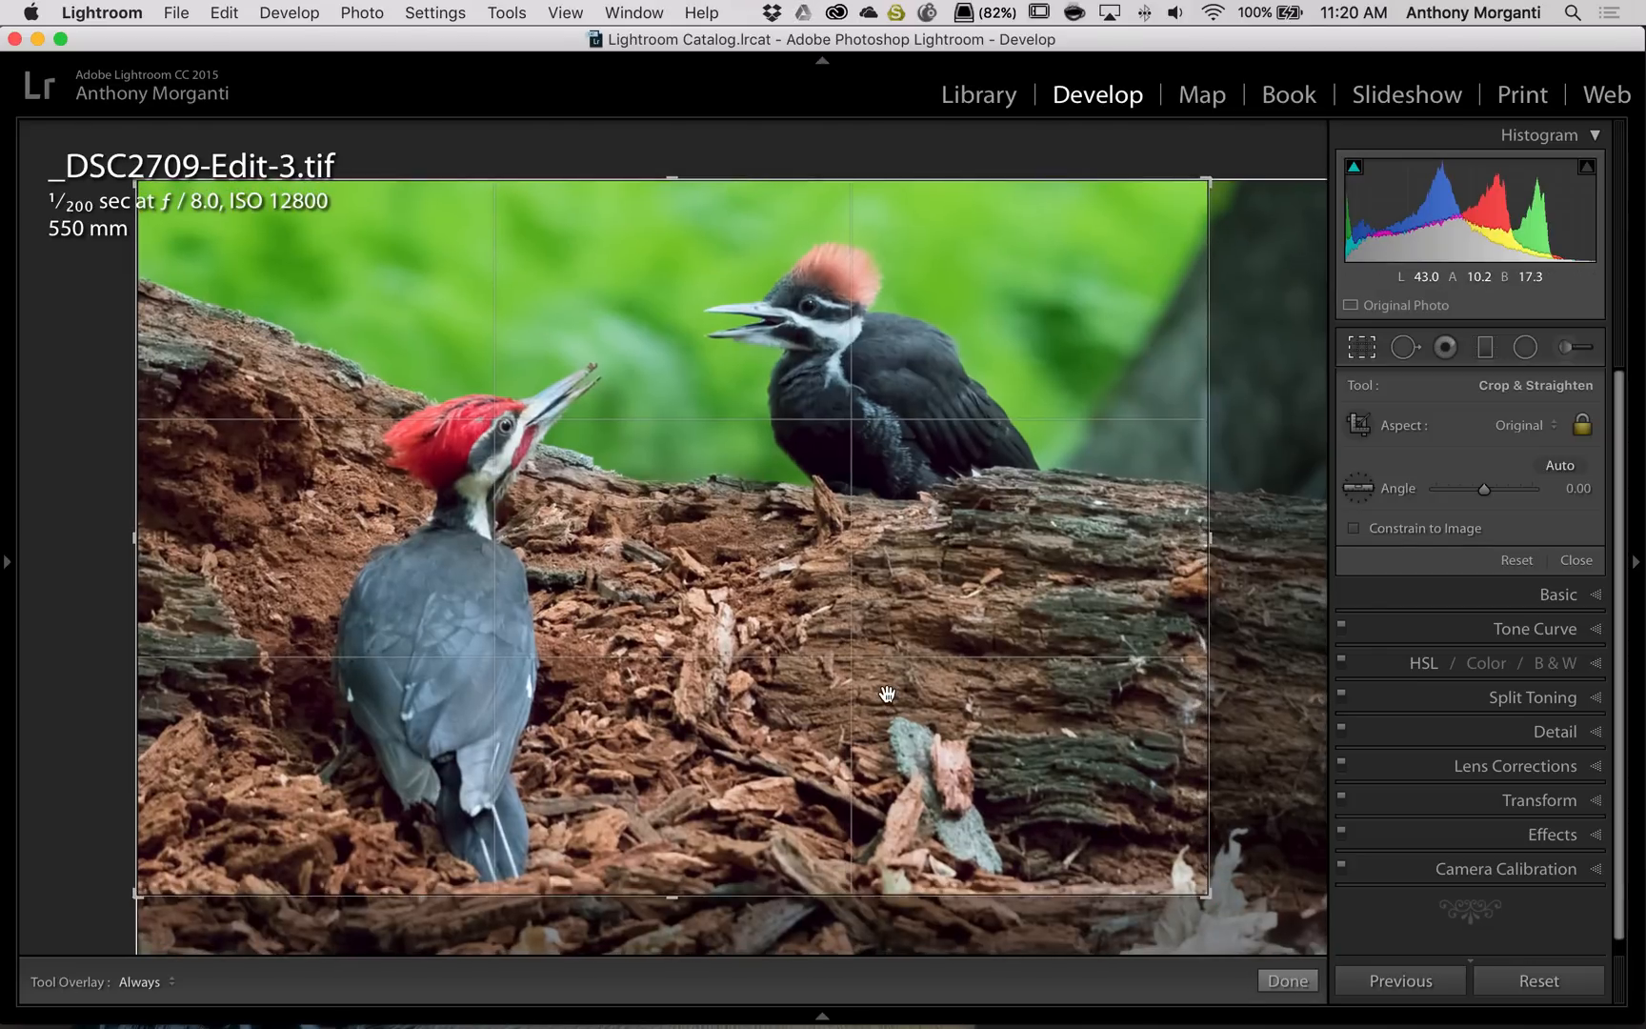
{"action": "left_click", "coordinate": [1286, 981]}
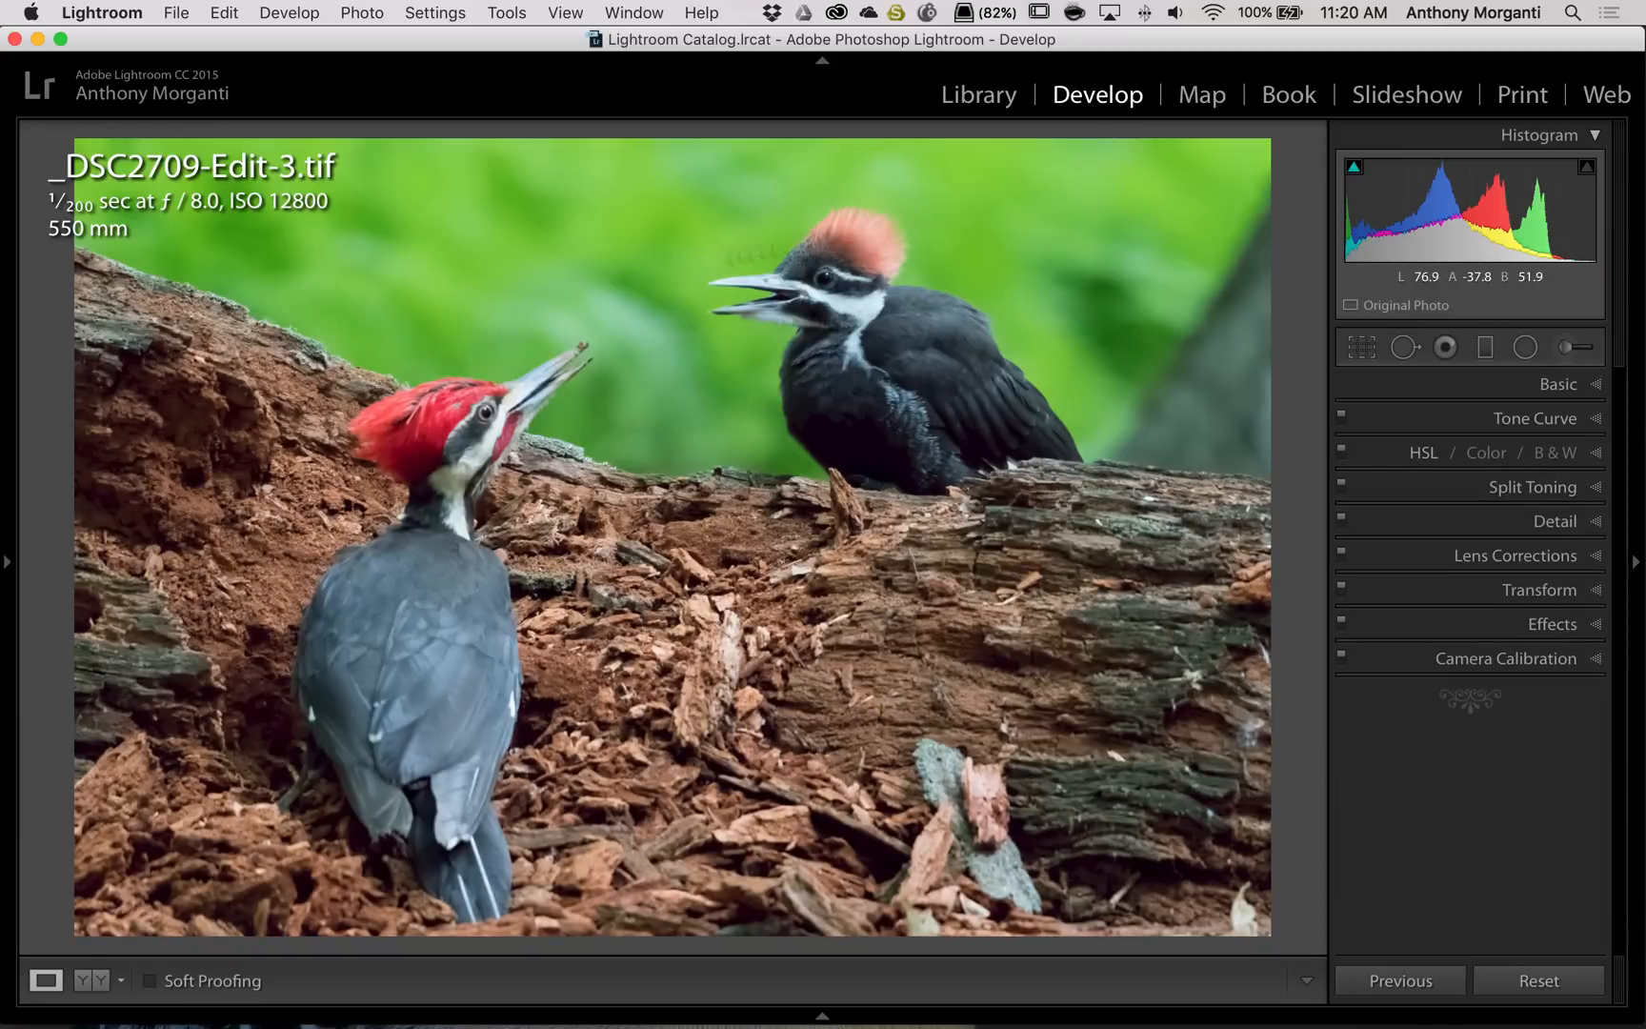
Set Highlights -56, Shadows +77, Clarity +37, Vibrance +24 and Saturation +9
{"action": "left_click", "coordinate": [1562, 383]}
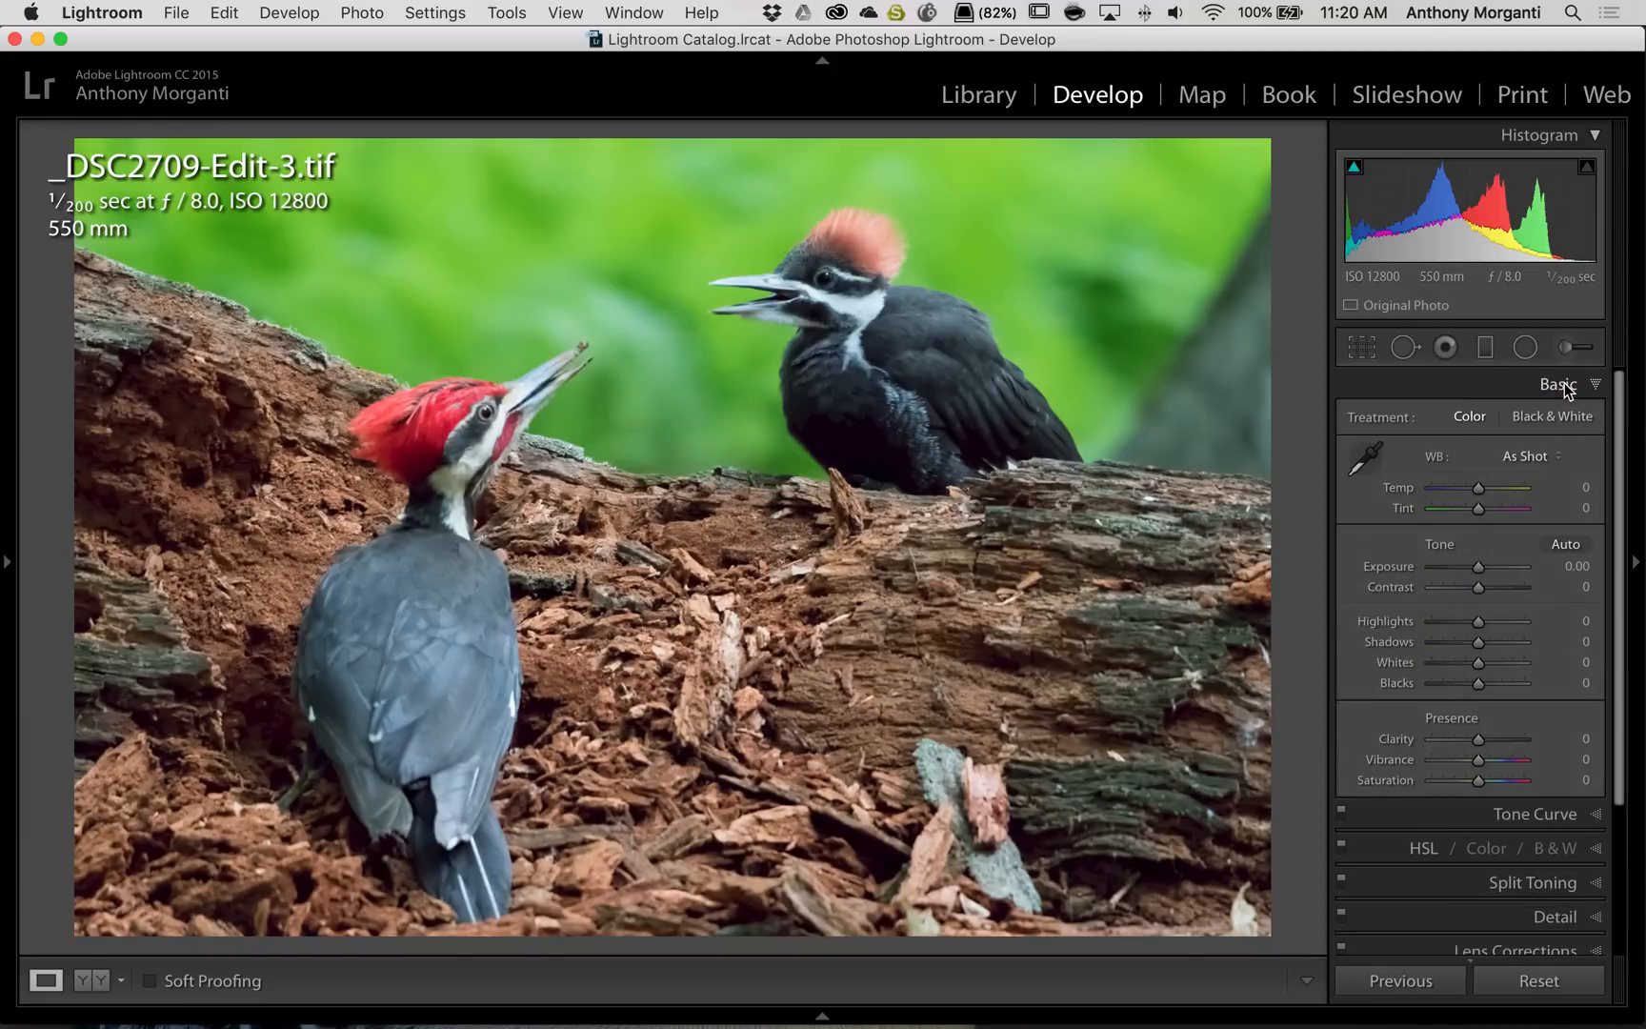
{"action": "mouse_move", "coordinate": [1533, 513]}
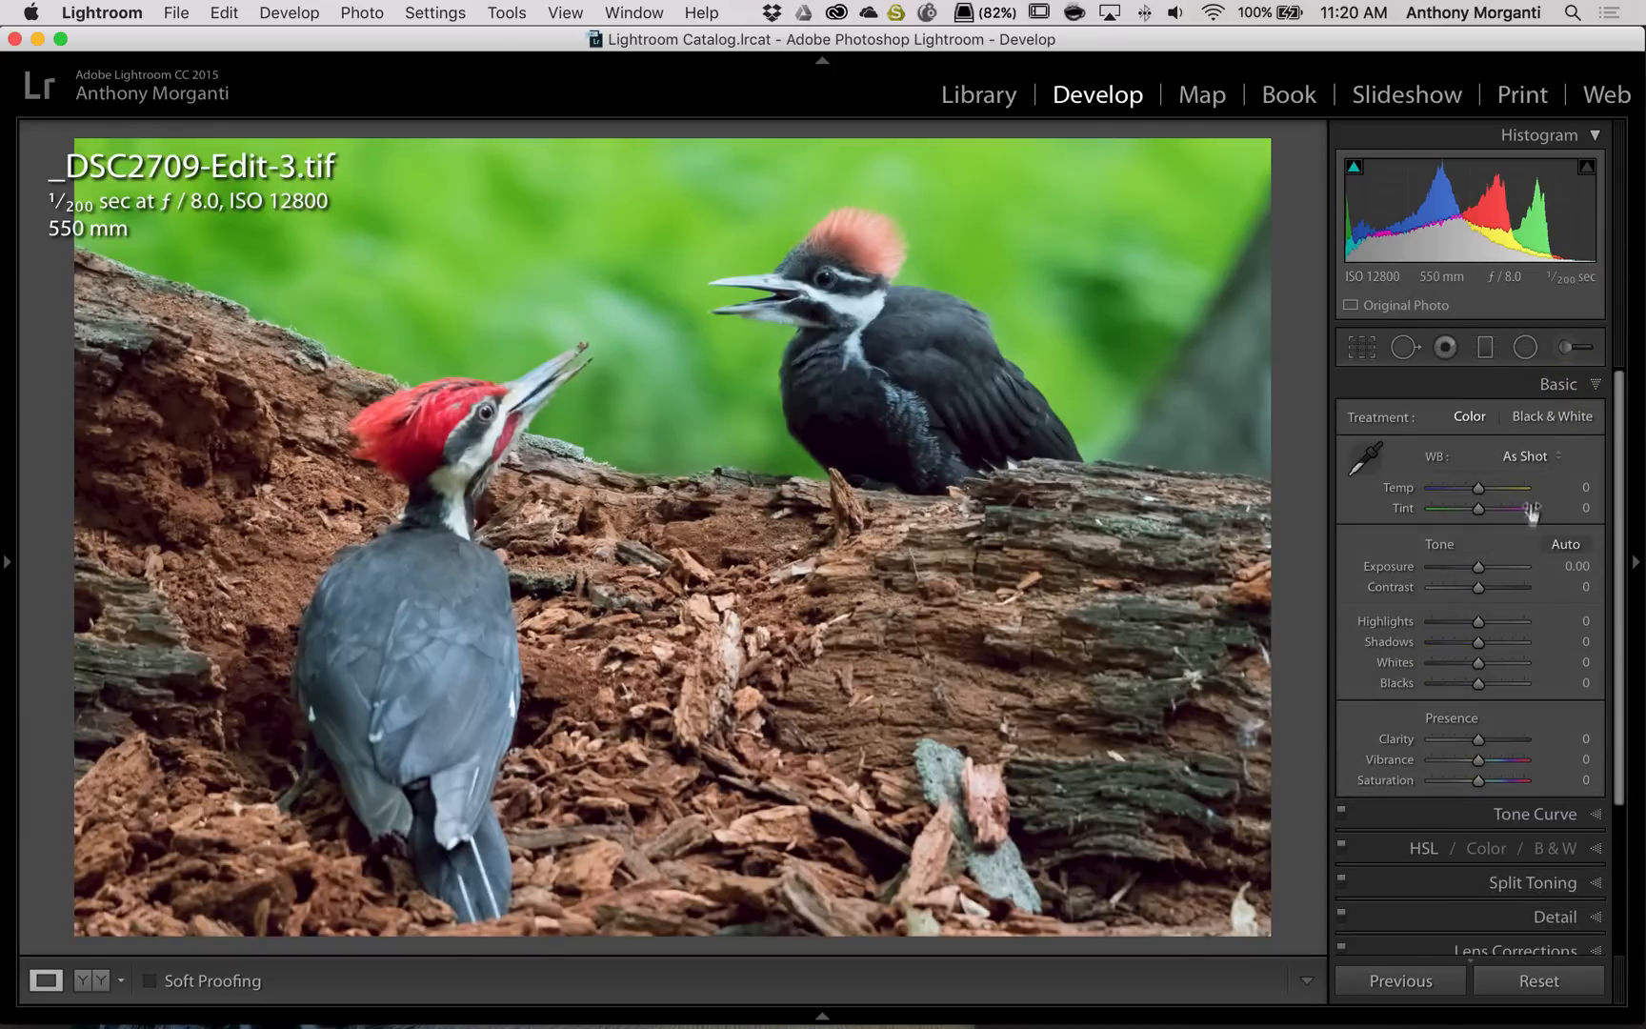
{"action": "left_click_drag", "start_coordinate": [1483, 620], "coordinate": [1457, 620]}
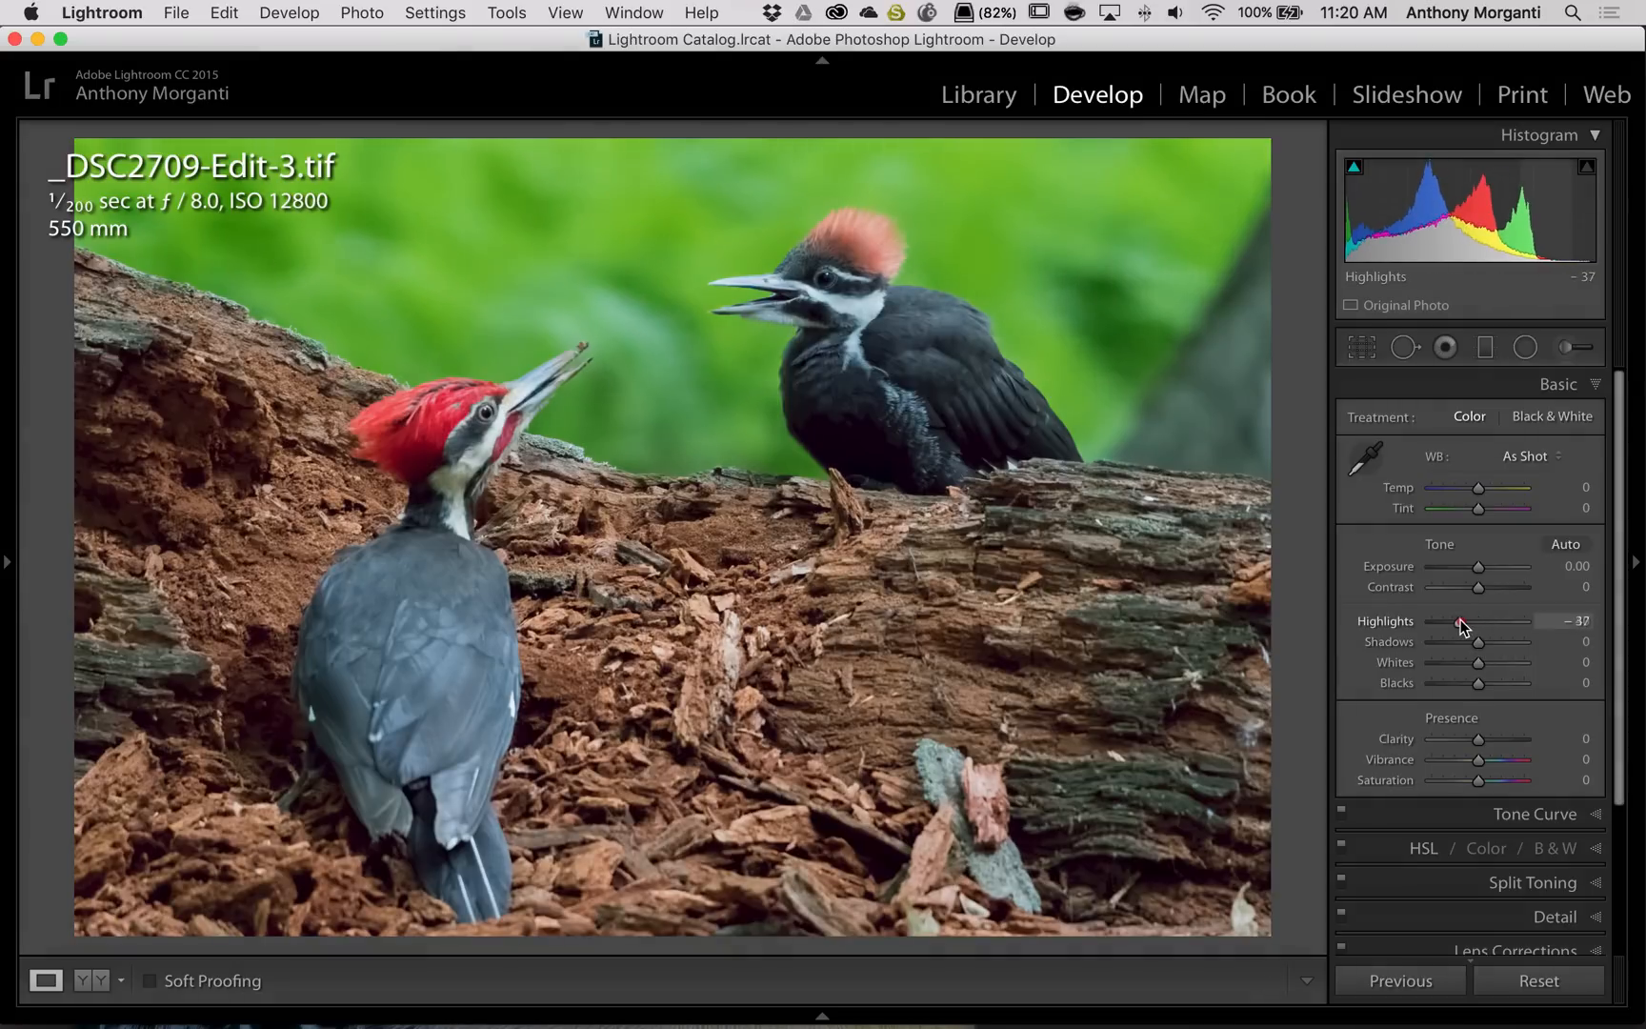
{"action": "left_click_drag", "start_coordinate": [1460, 620], "coordinate": [1454, 620]}
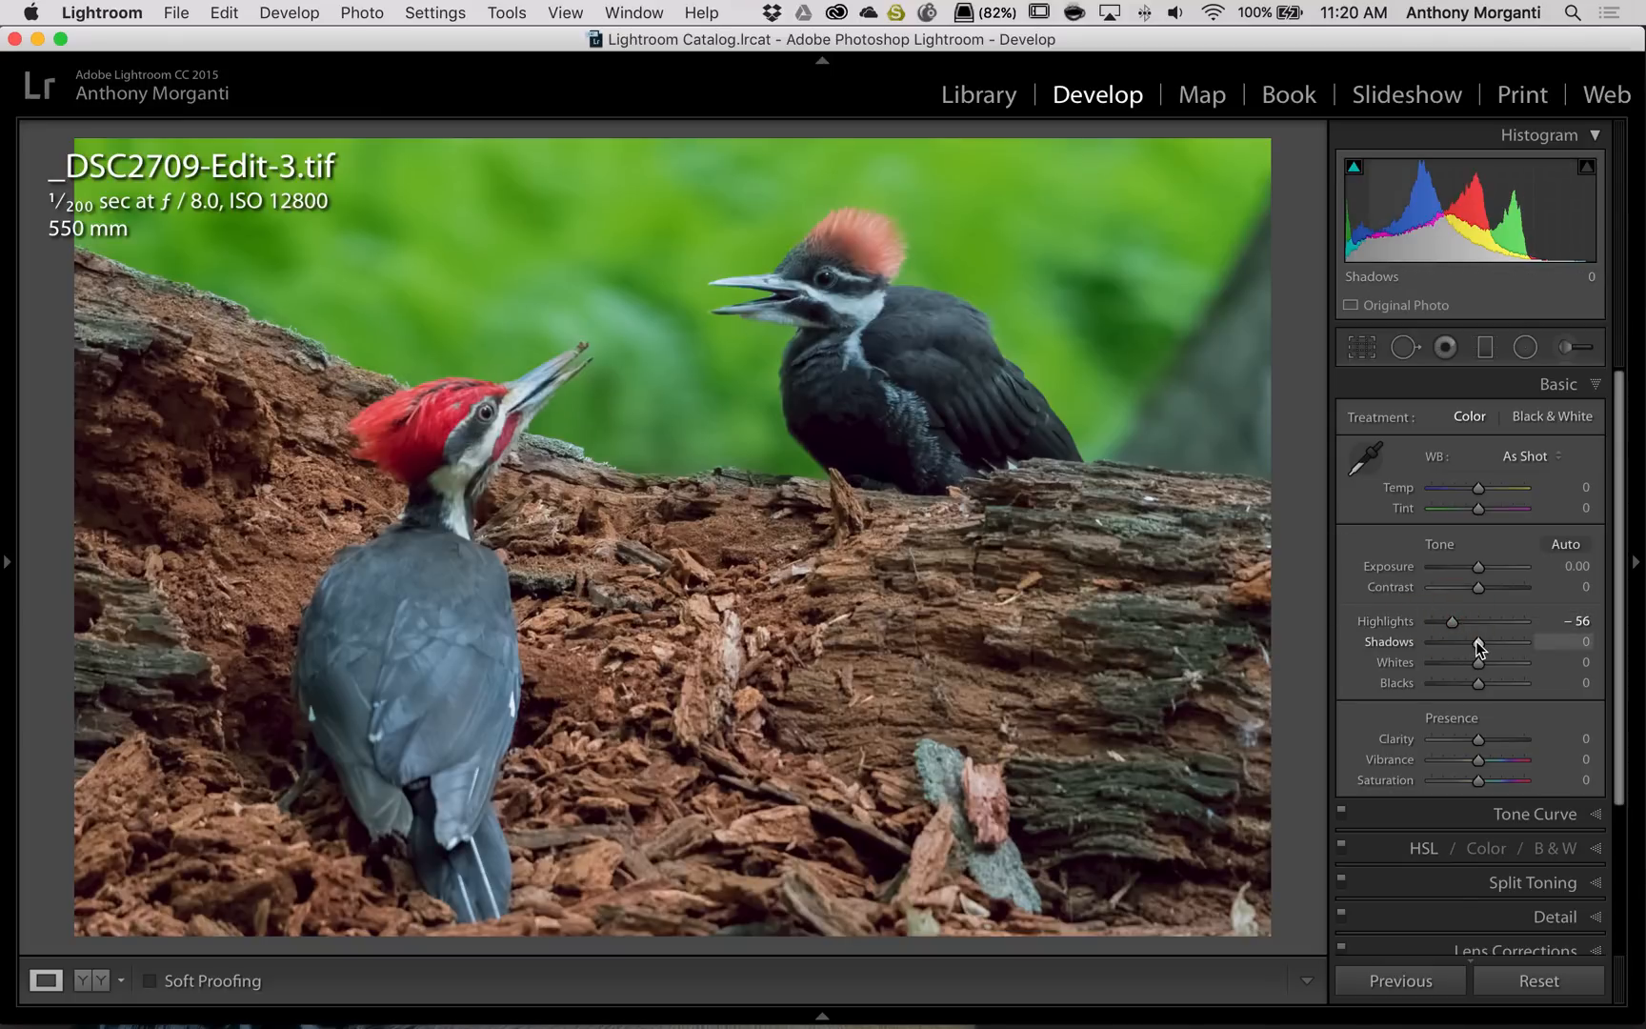
{"action": "left_click_drag", "start_coordinate": [1479, 641], "coordinate": [1515, 641]}
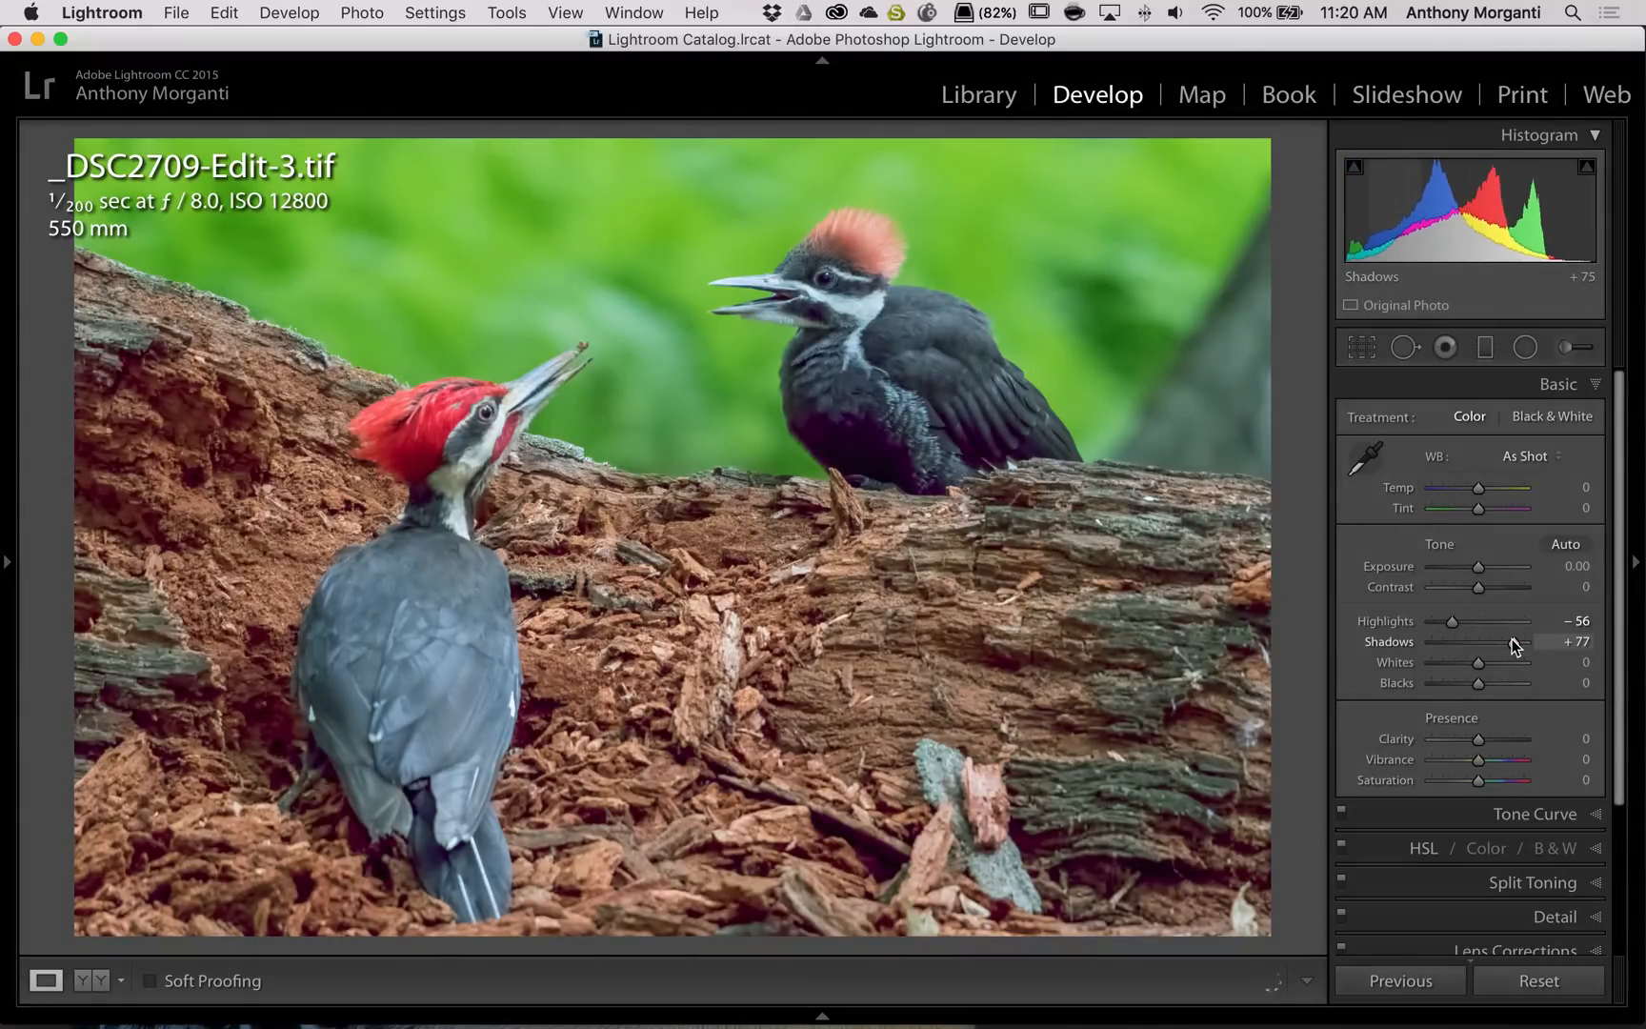
{"action": "left_click_drag", "start_coordinate": [1491, 642], "coordinate": [1512, 643]}
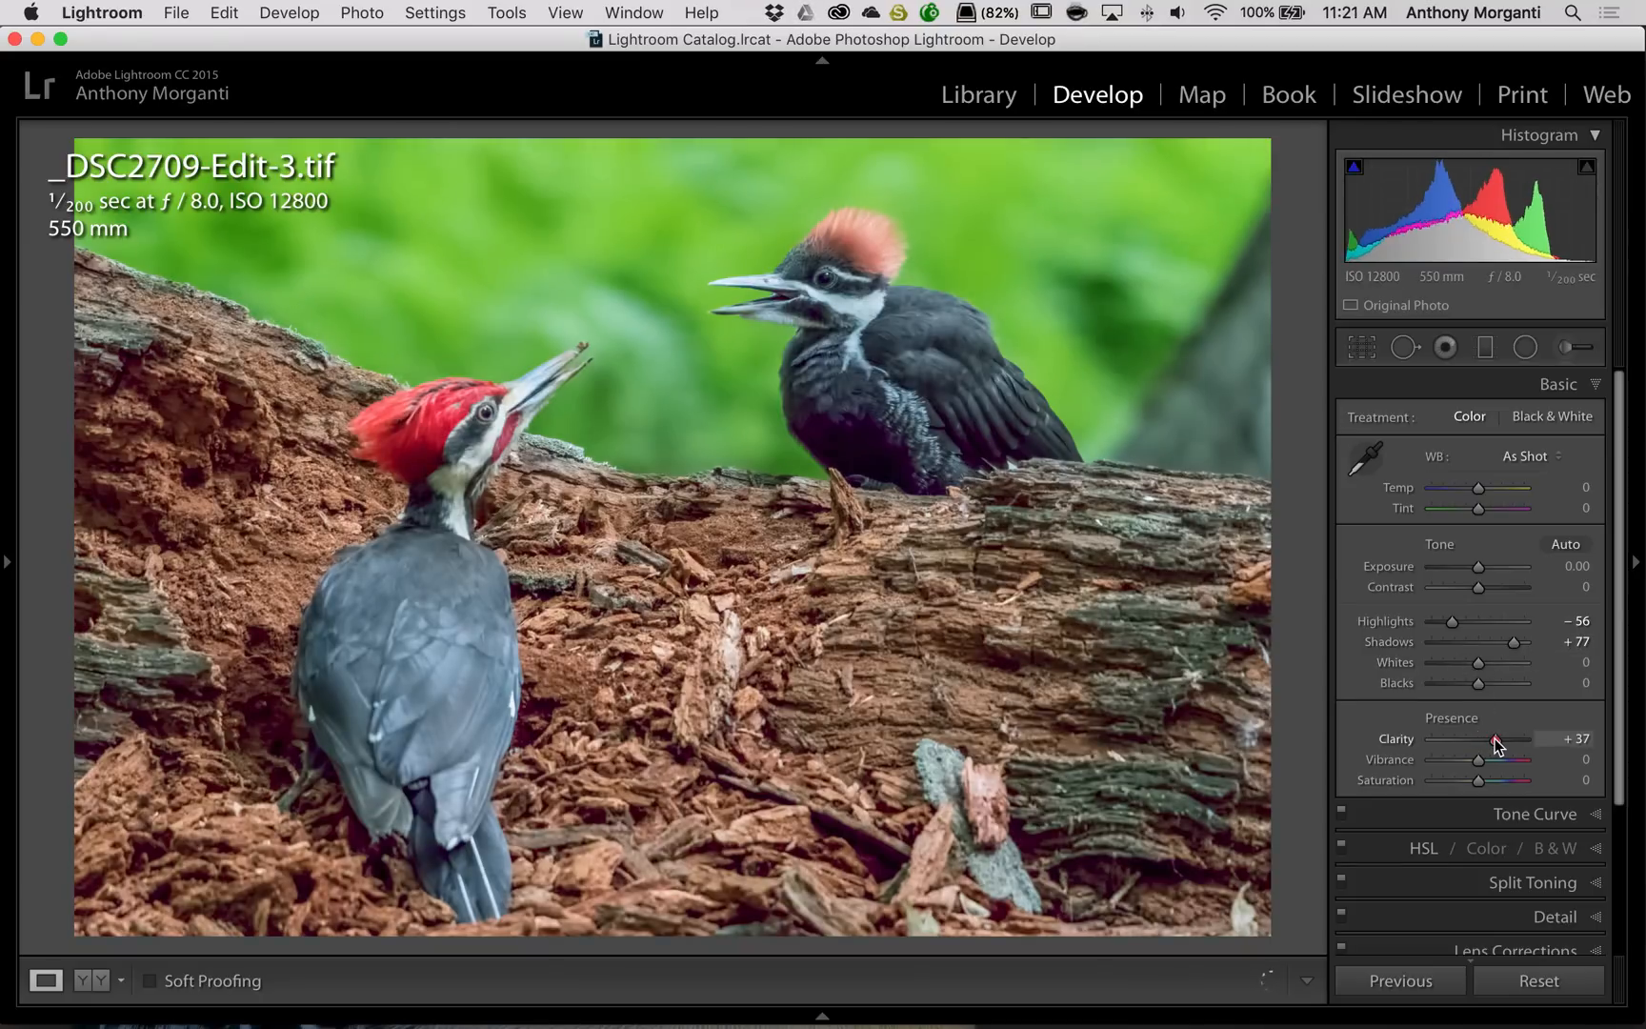
{"action": "left_click_drag", "start_coordinate": [1479, 759], "coordinate": [1501, 759]}
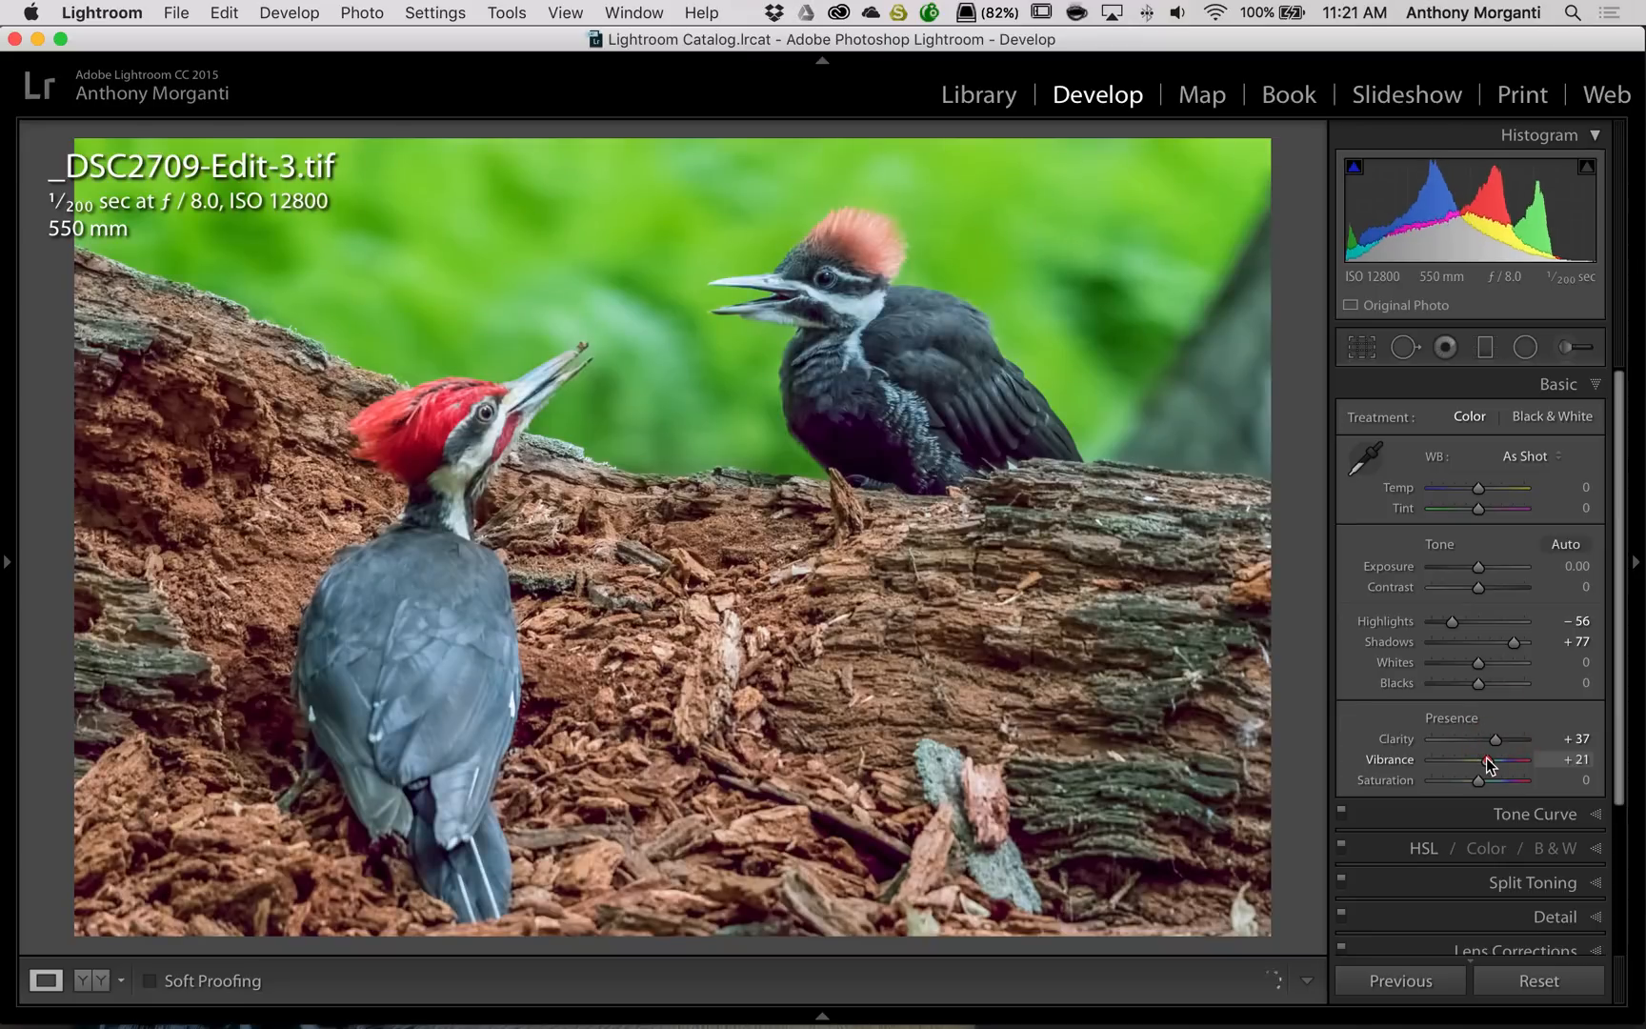
{"action": "left_click_drag", "start_coordinate": [1478, 763], "coordinate": [1481, 782]}
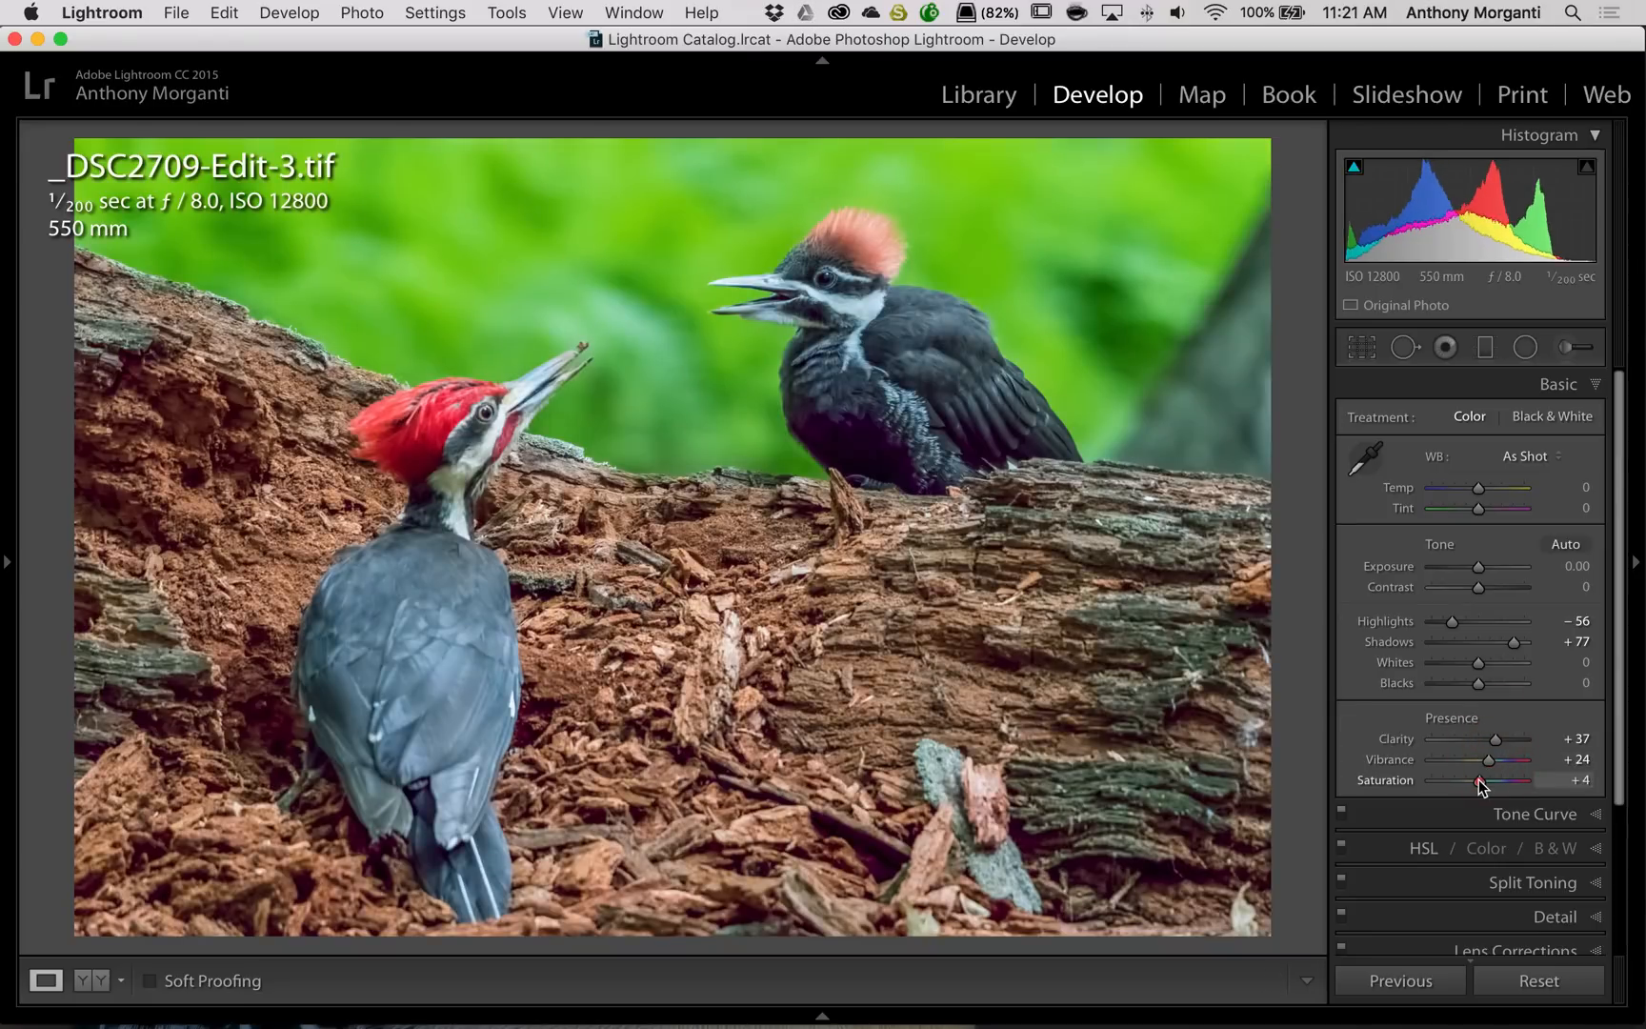
{"action": "left_click_drag", "start_coordinate": [1475, 780], "coordinate": [1486, 779]}
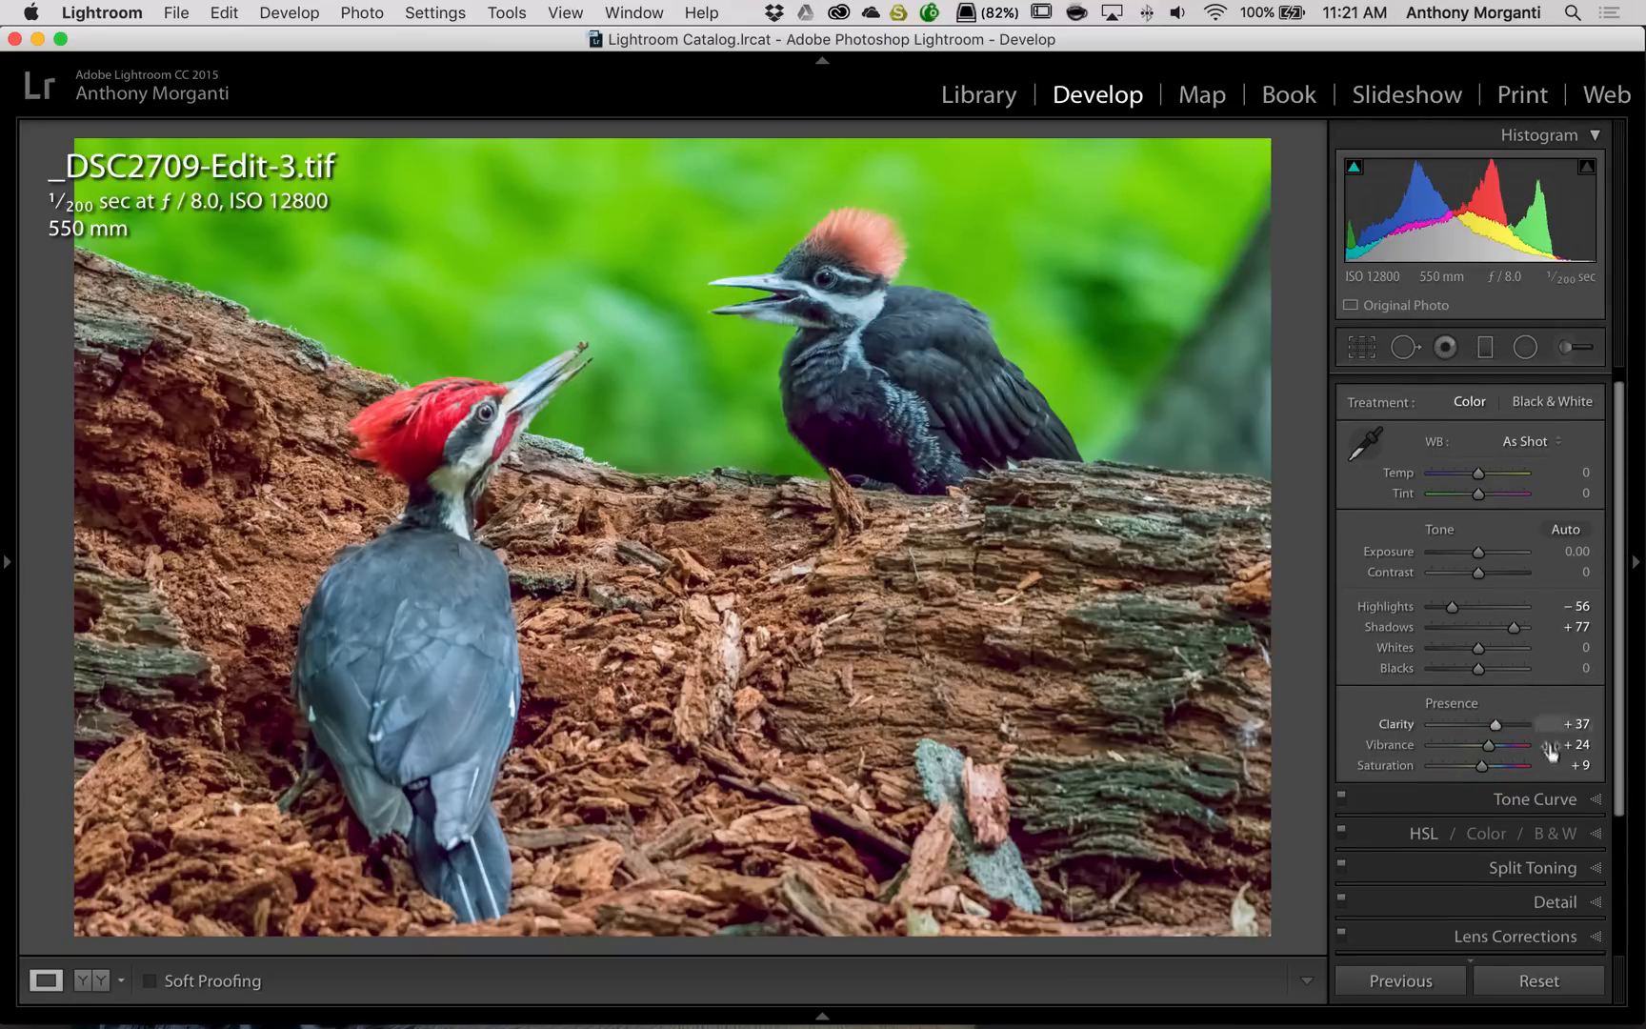
{"action": "left_click", "coordinate": [1534, 798]}
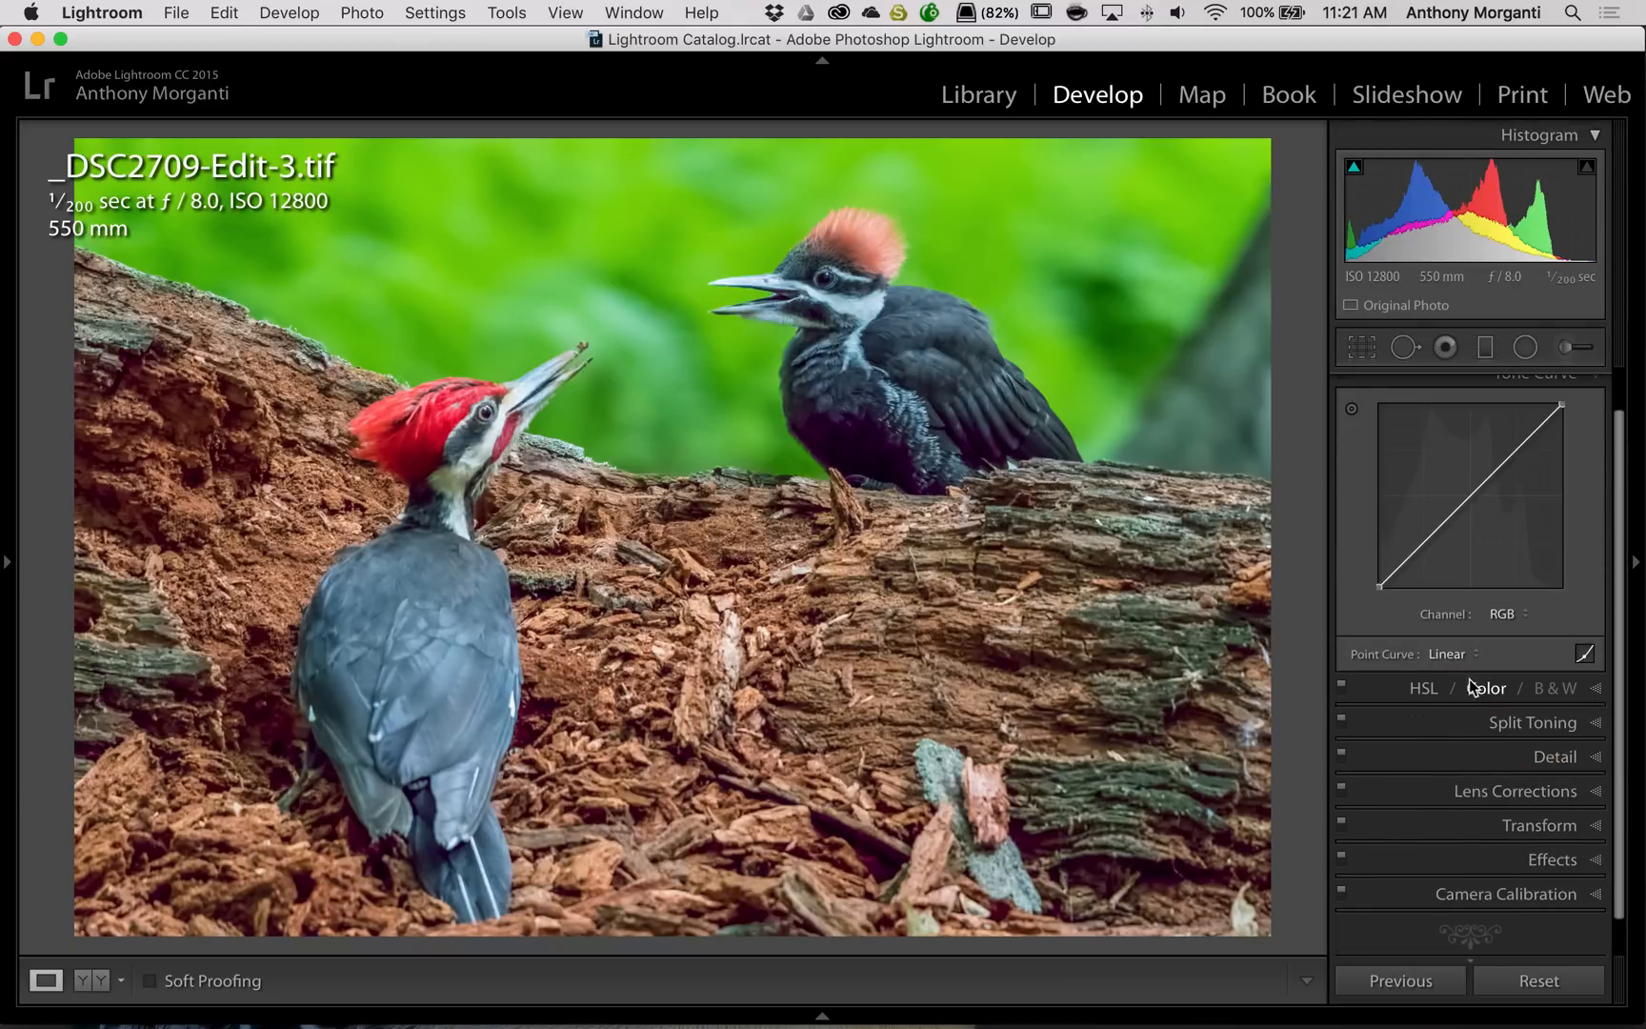
Set Whites to +12 and Blacks to -4, leaving Detail sharpening and noise reduction at zero
{"action": "left_click", "coordinate": [1458, 655]}
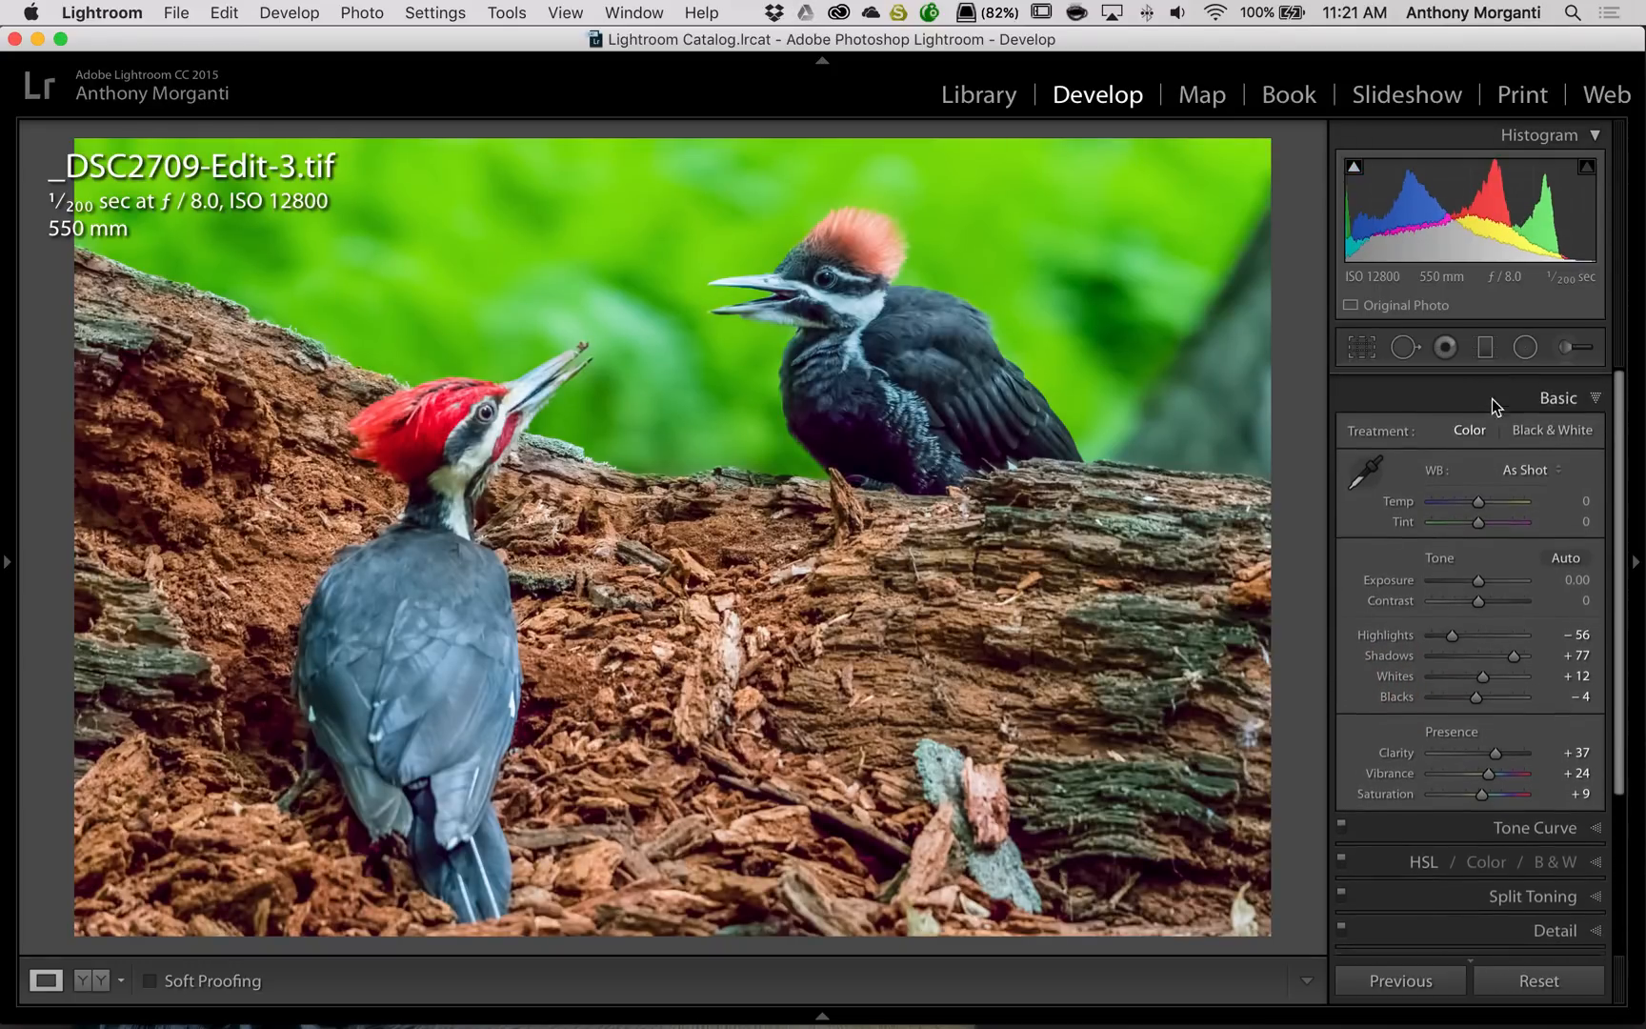
{"action": "left_click", "coordinate": [1560, 398]}
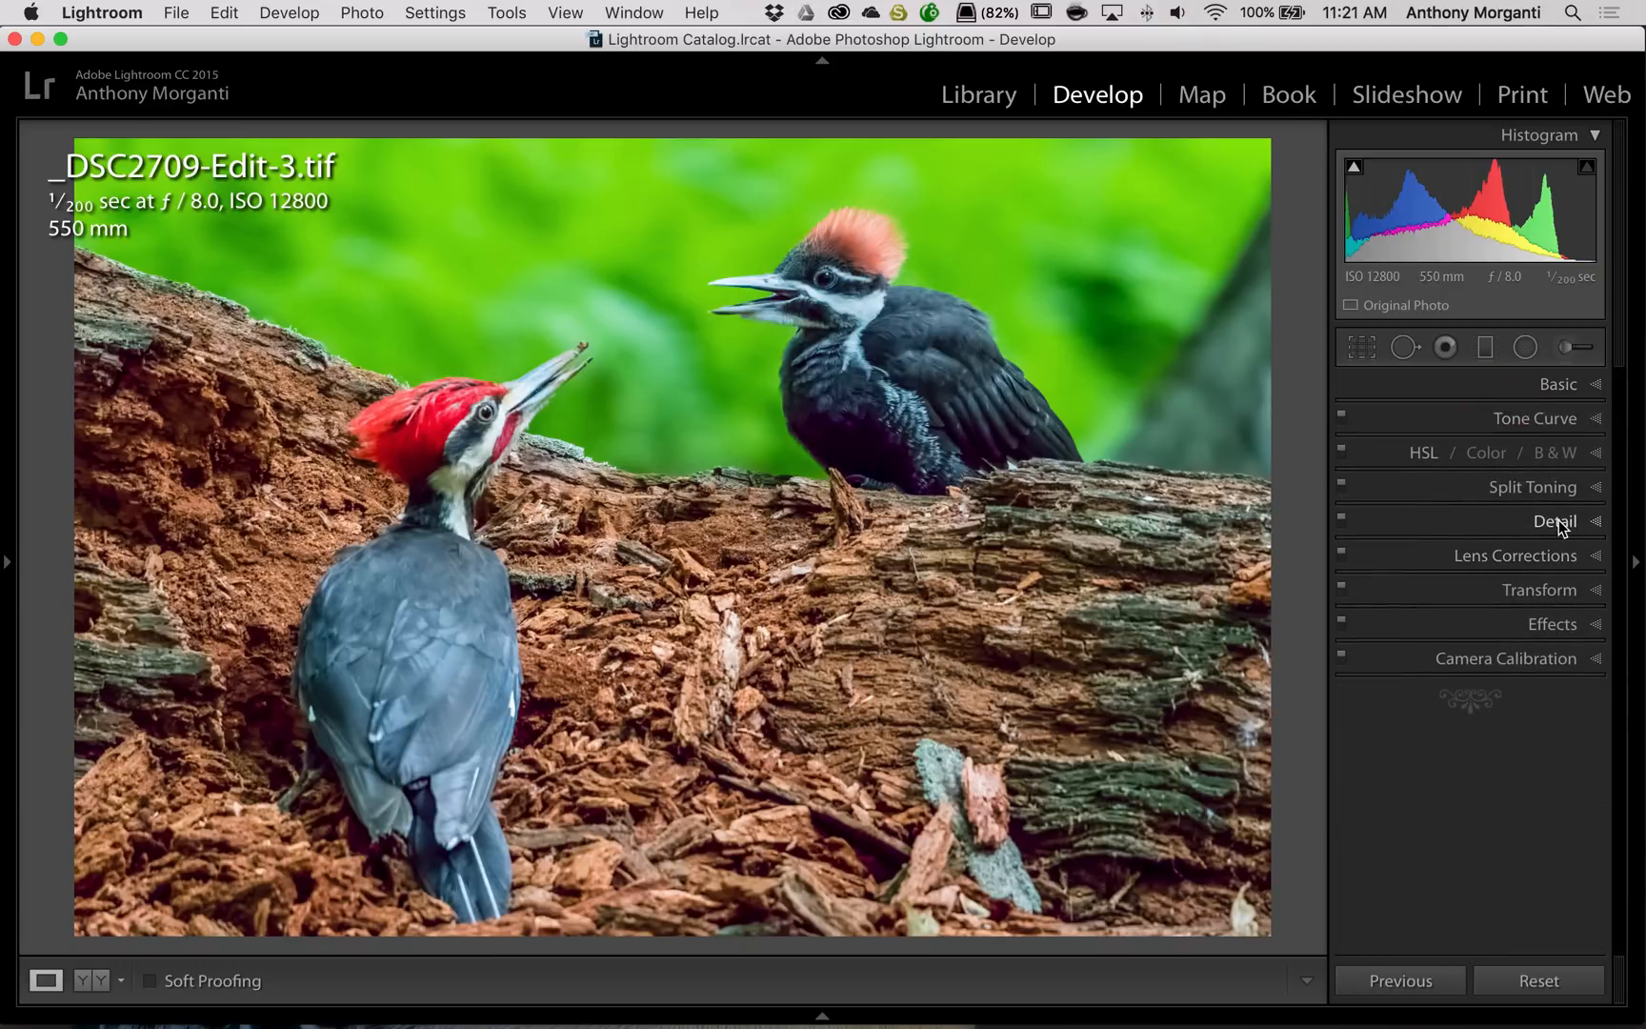
{"action": "left_click", "coordinate": [1555, 522]}
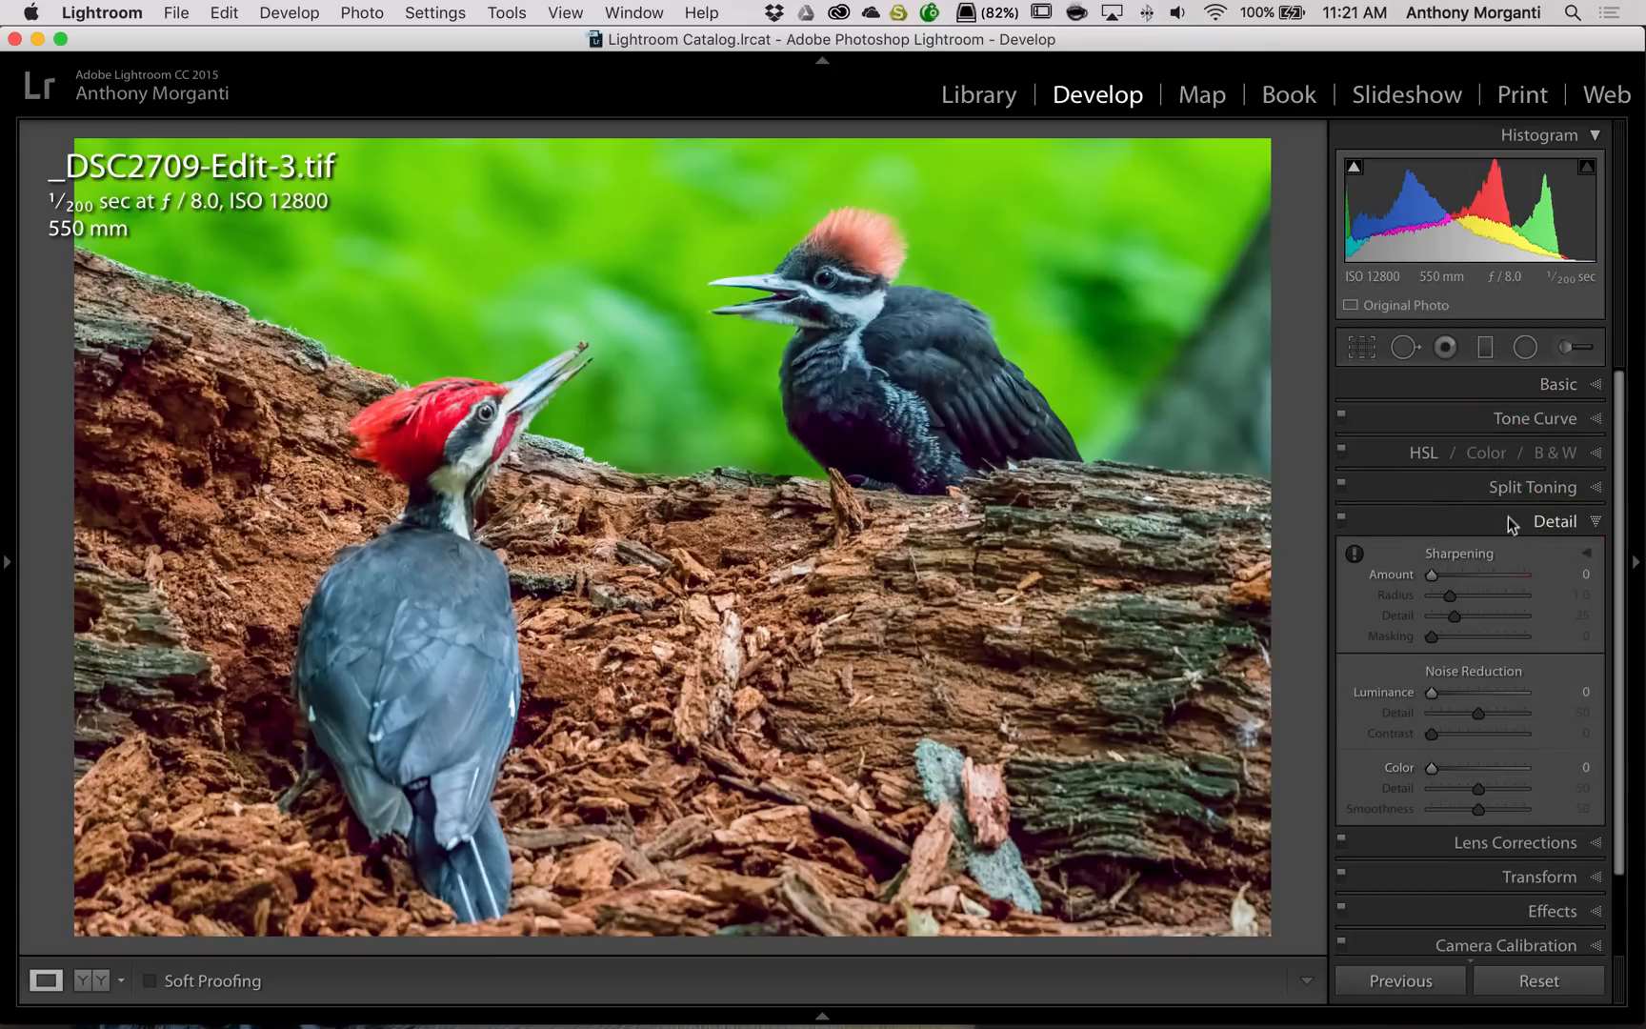
{"action": "left_click", "coordinate": [1555, 523]}
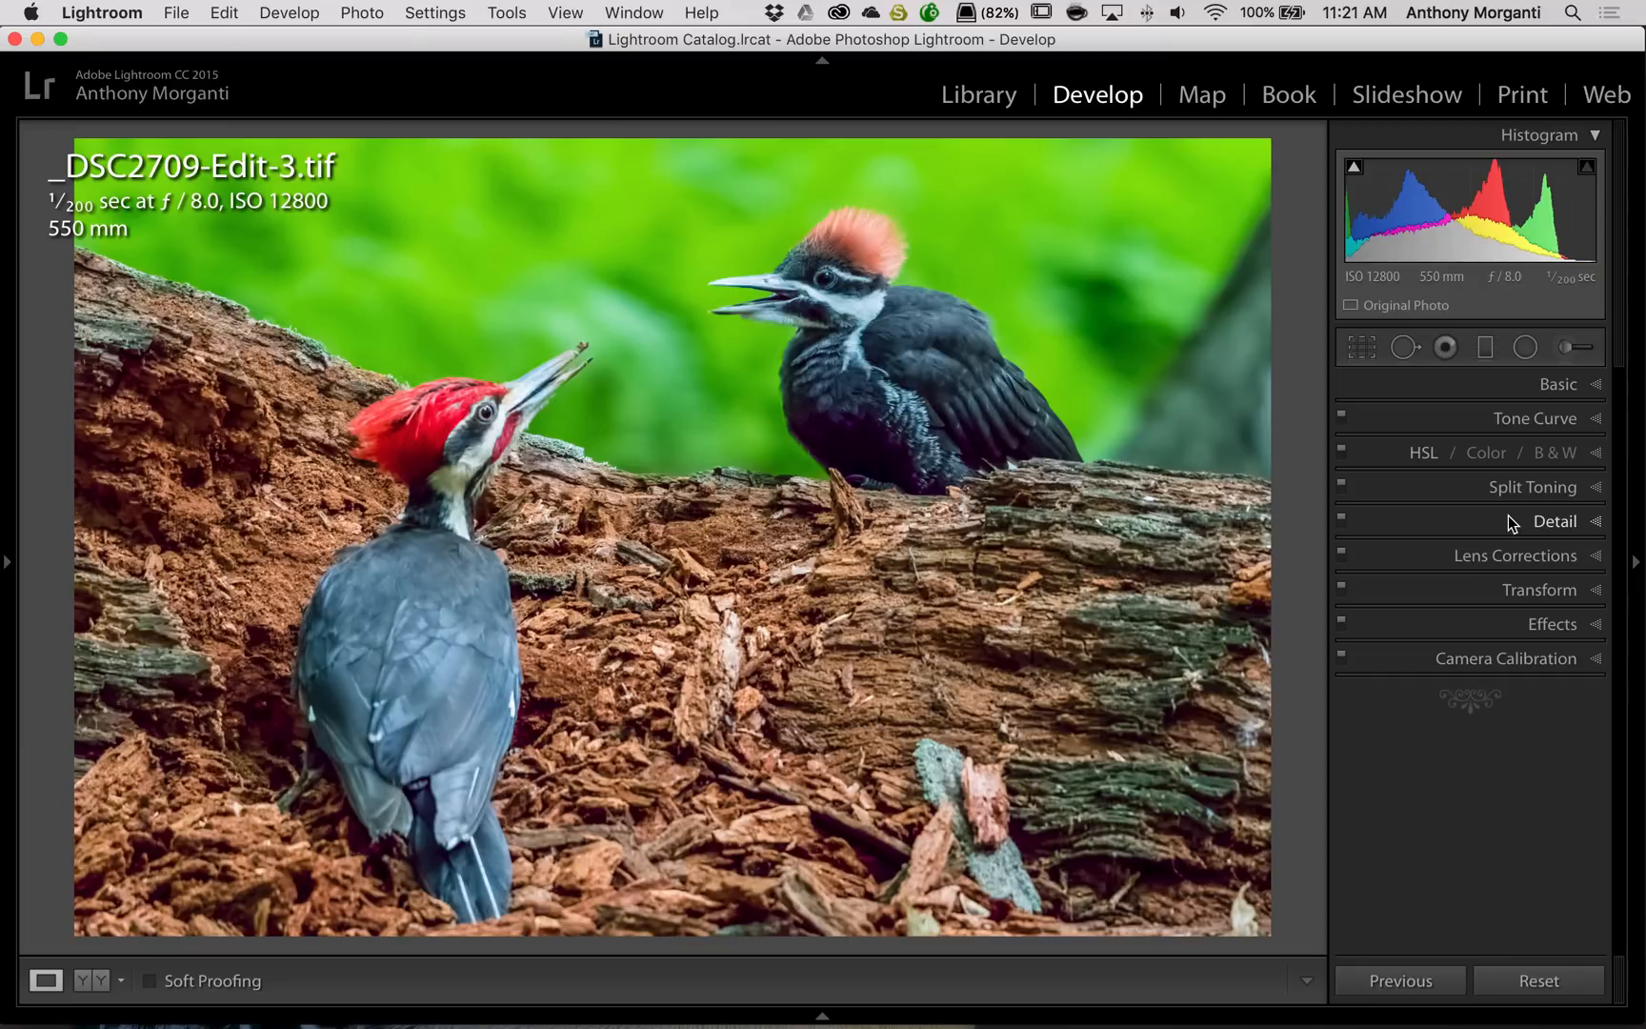
{"action": "mouse_move", "coordinate": [1492, 567]}
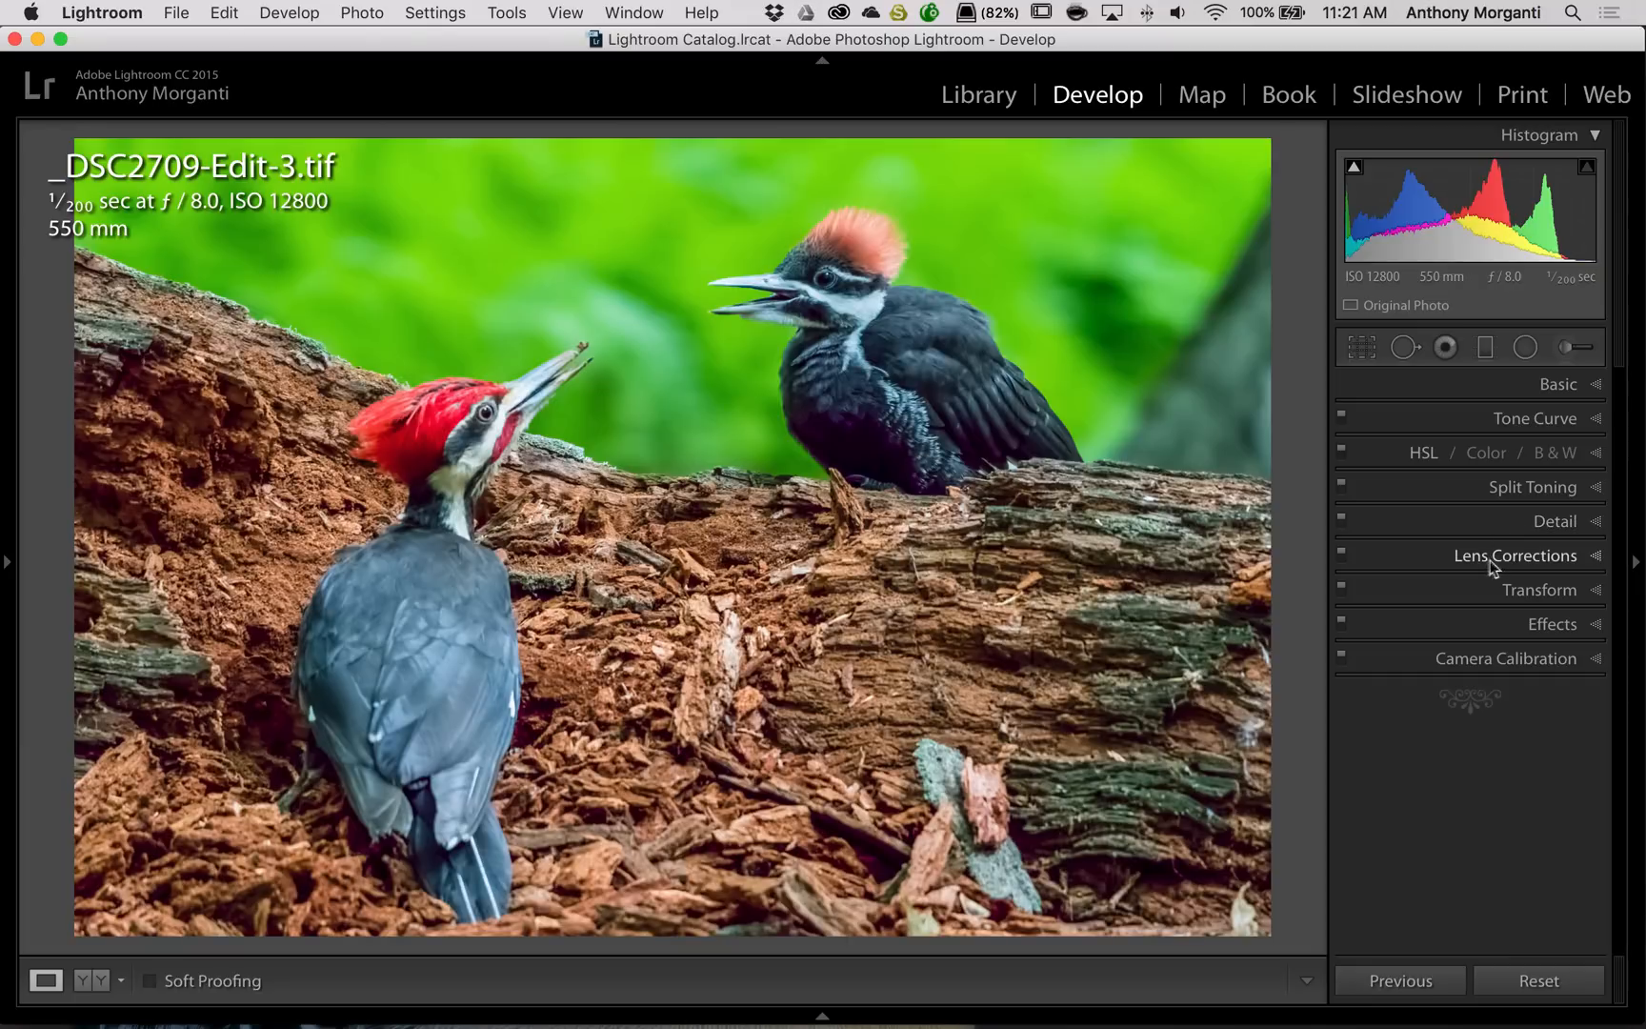
{"action": "mouse_move", "coordinate": [1520, 554]}
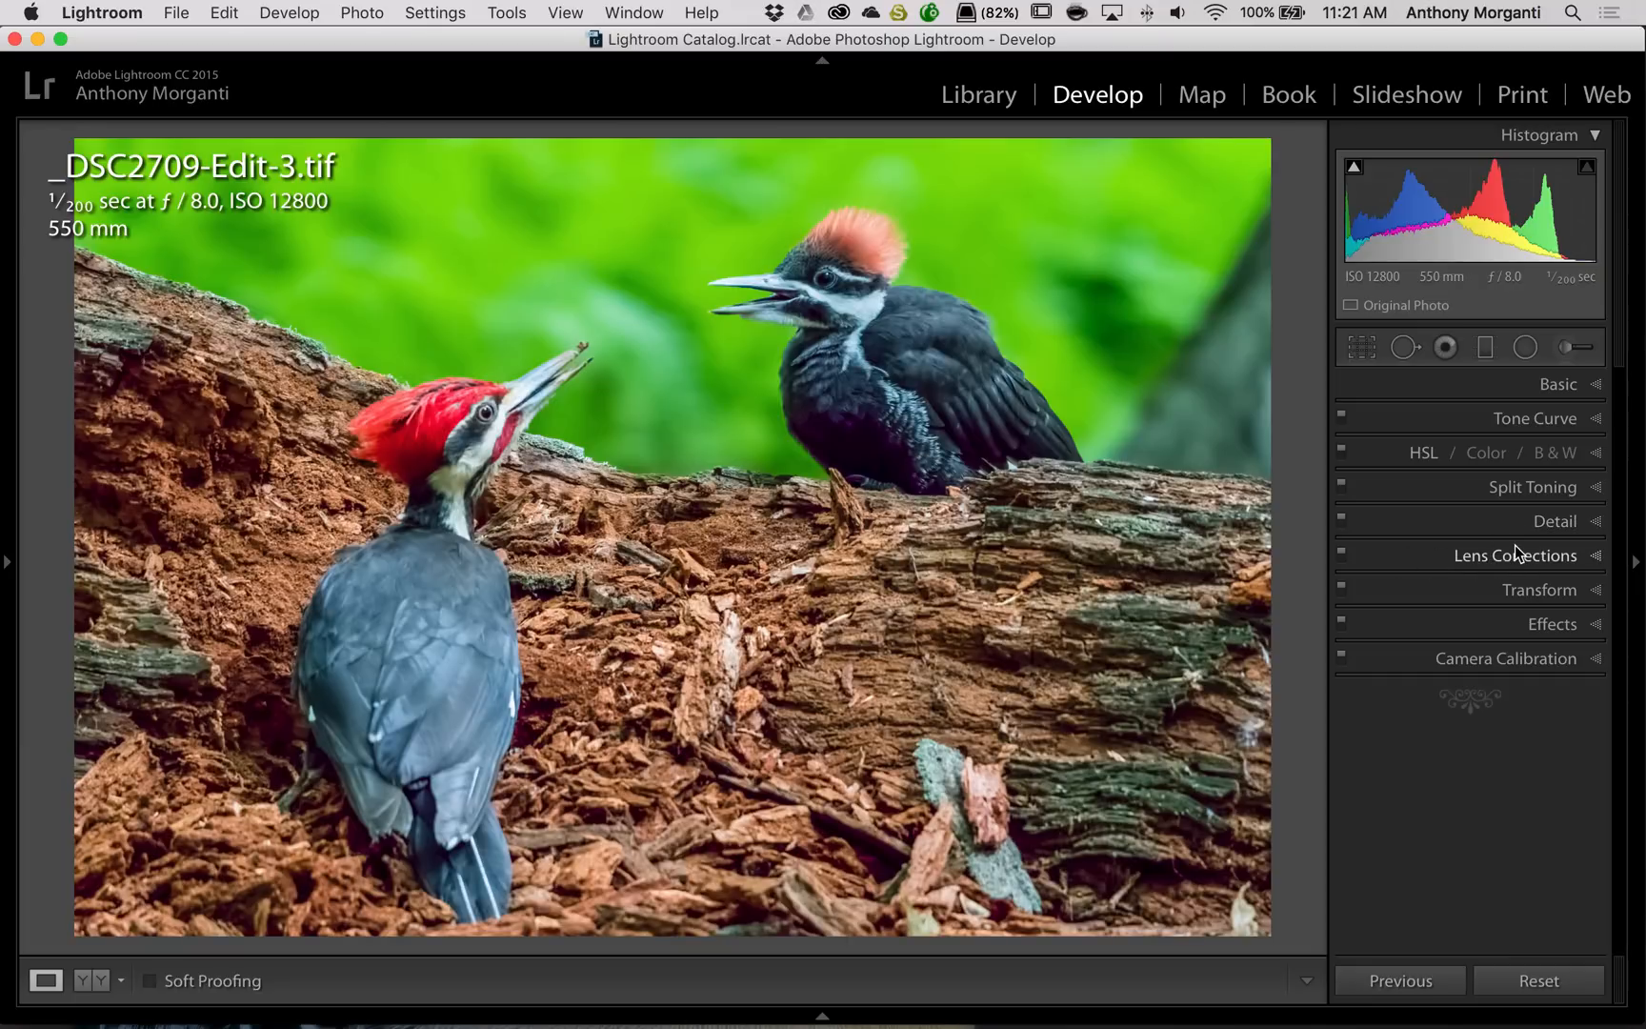
{"action": "mouse_move", "coordinate": [1505, 599]}
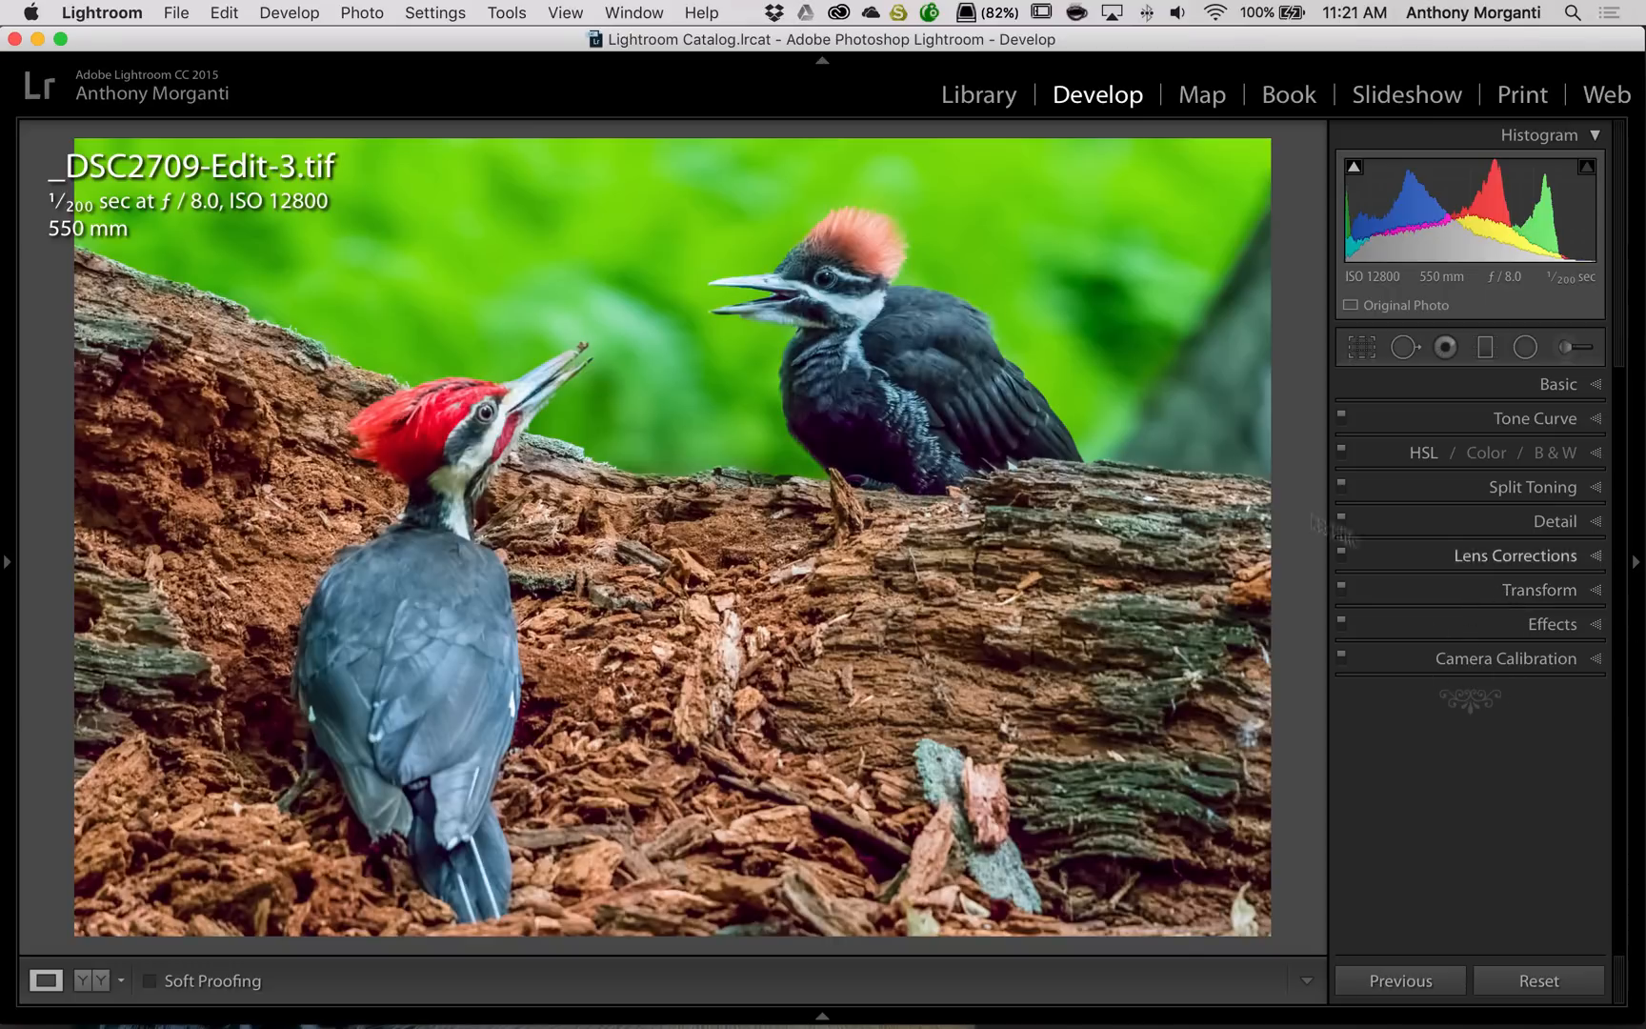
{"action": "left_click", "coordinate": [1559, 383]}
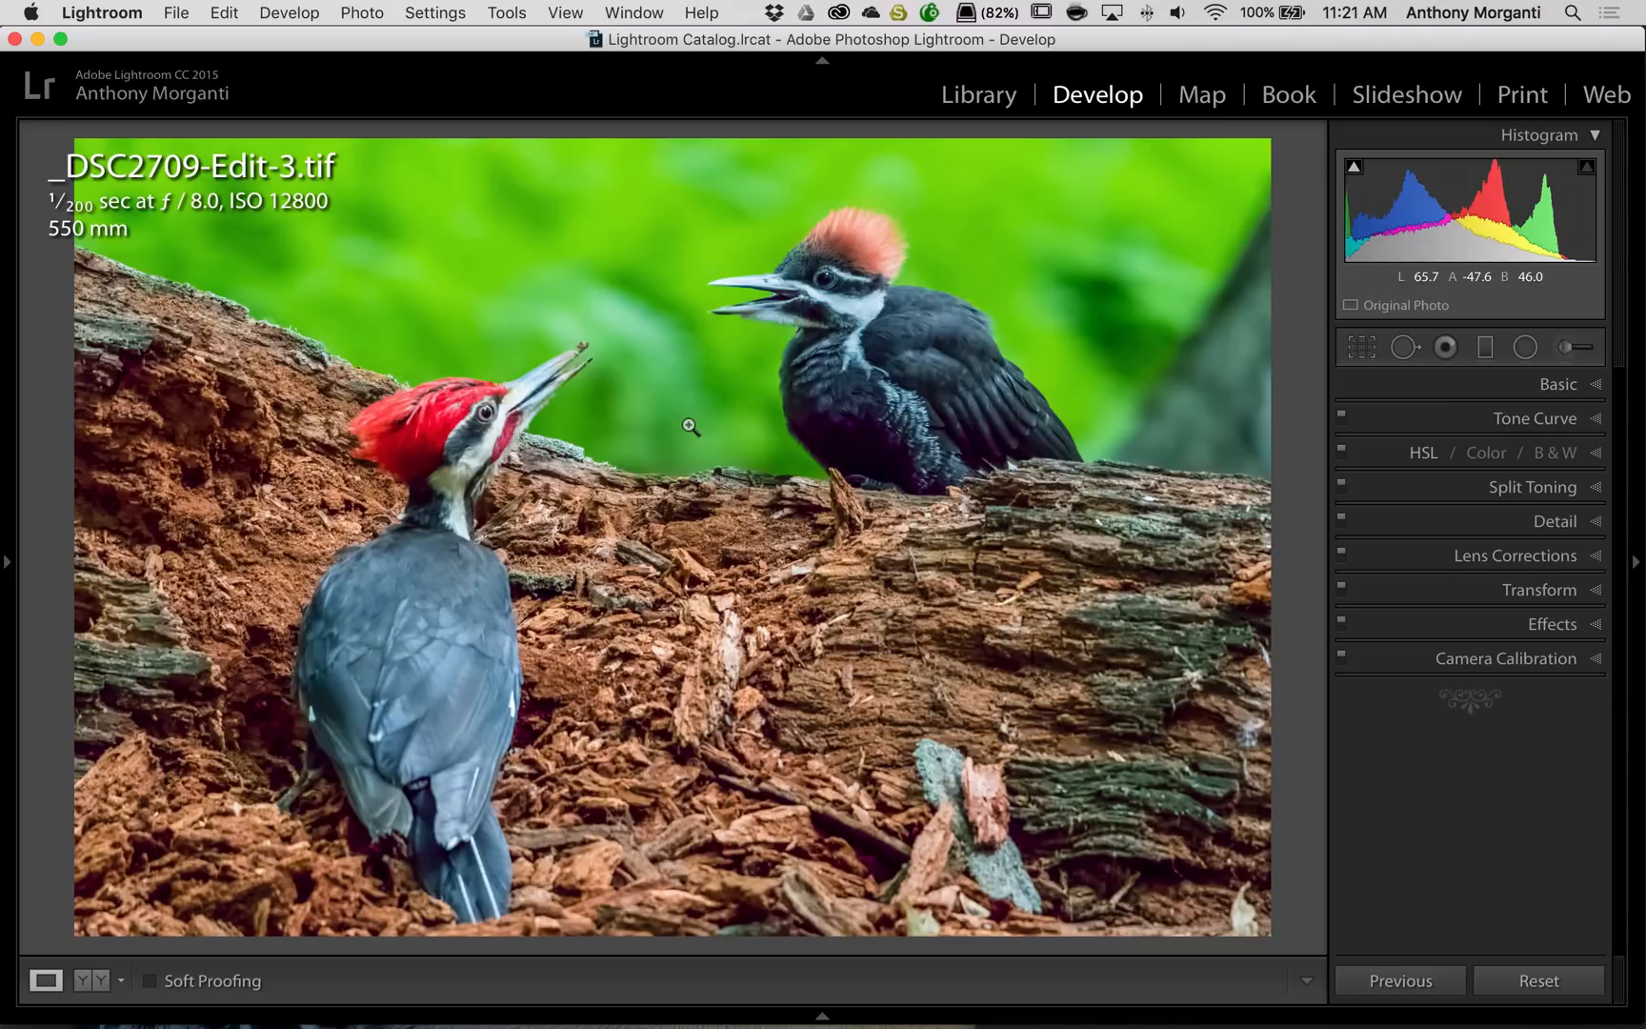
{"action": "mouse_move", "coordinate": [706, 371]}
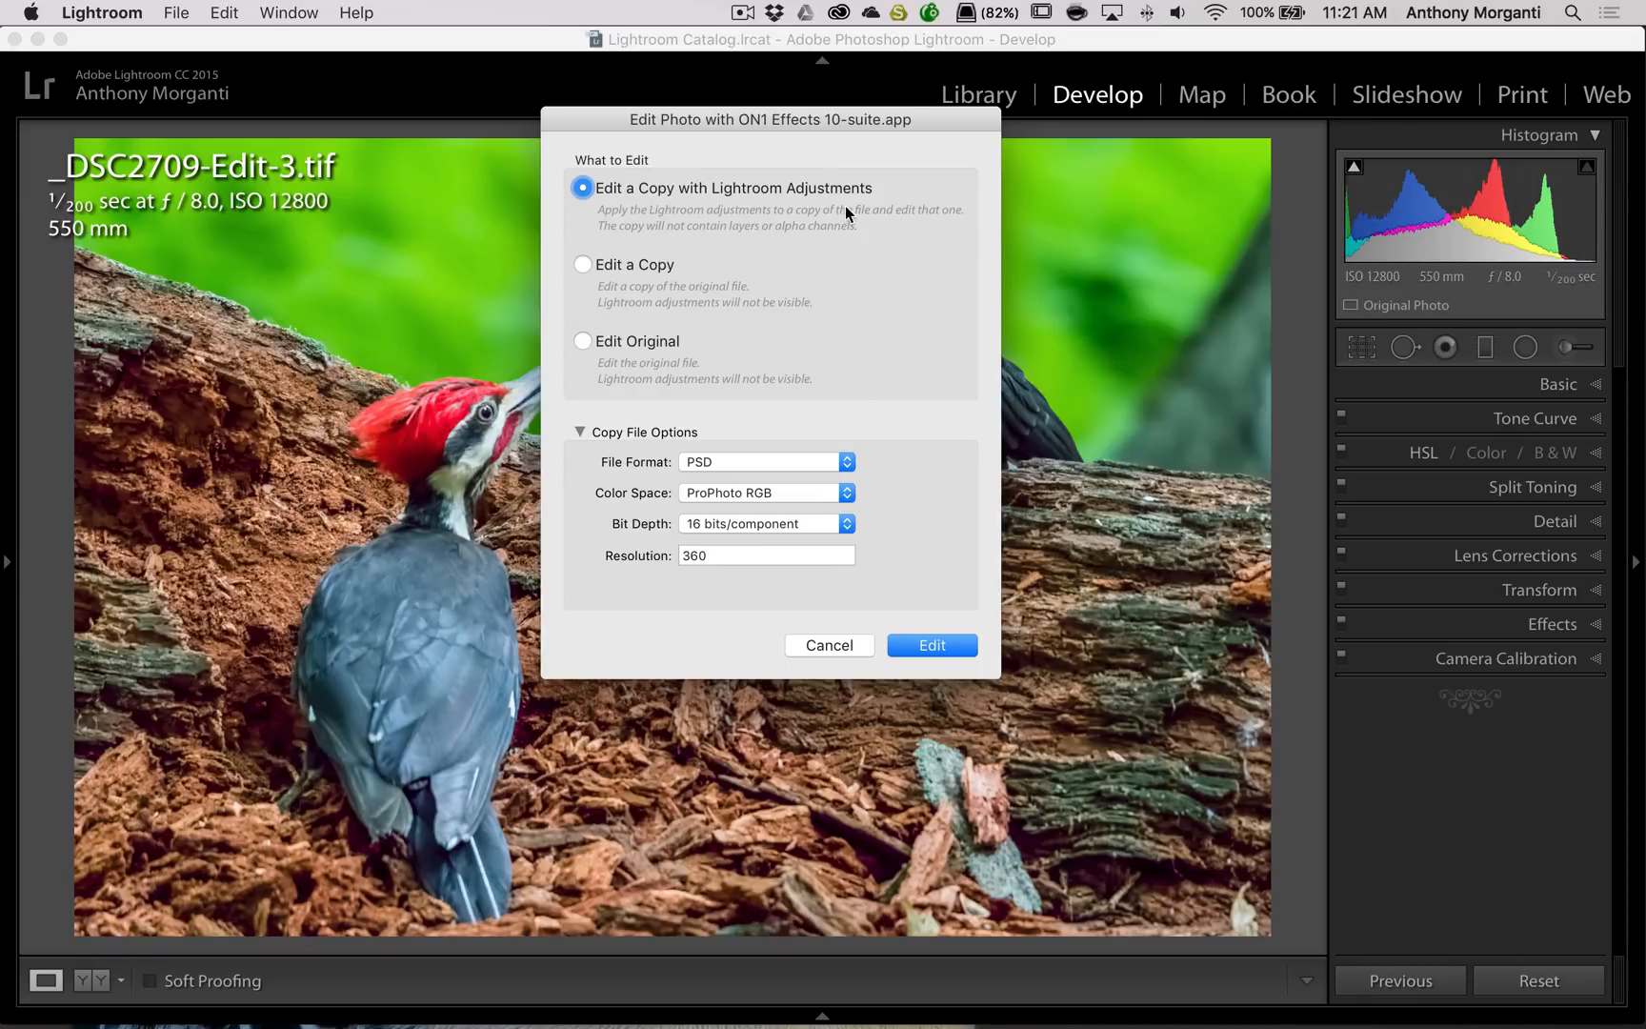
{"action": "mouse_move", "coordinate": [854, 290]}
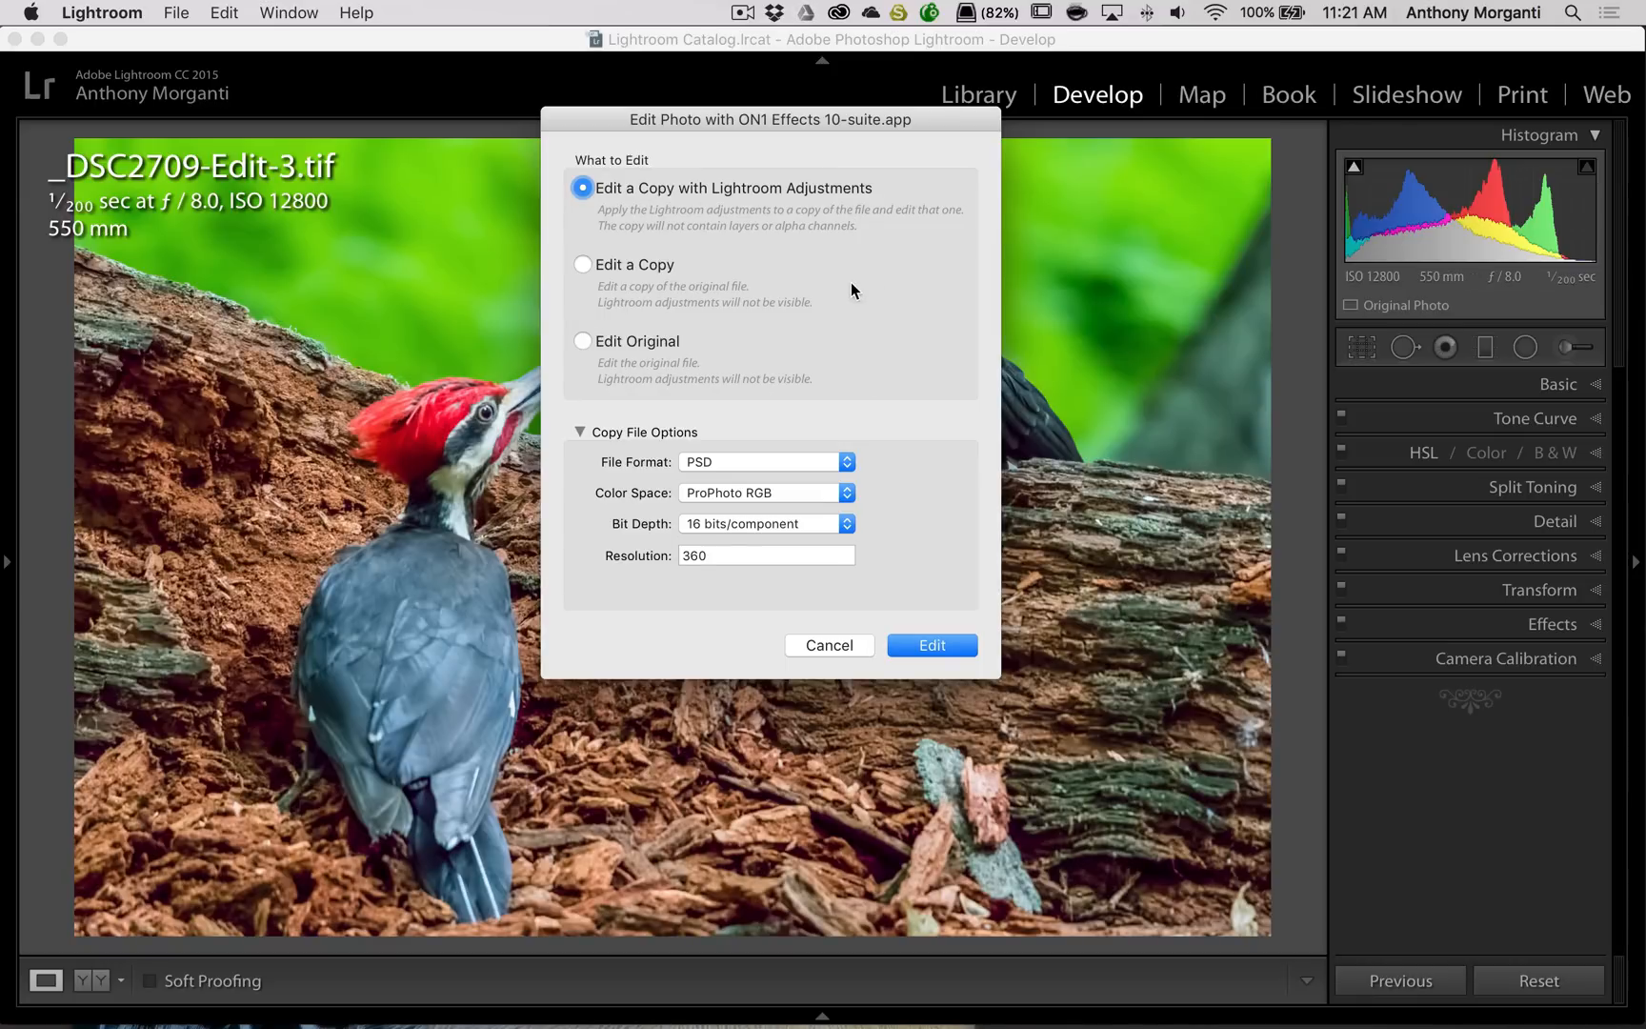
{"action": "mouse_move", "coordinate": [856, 631]}
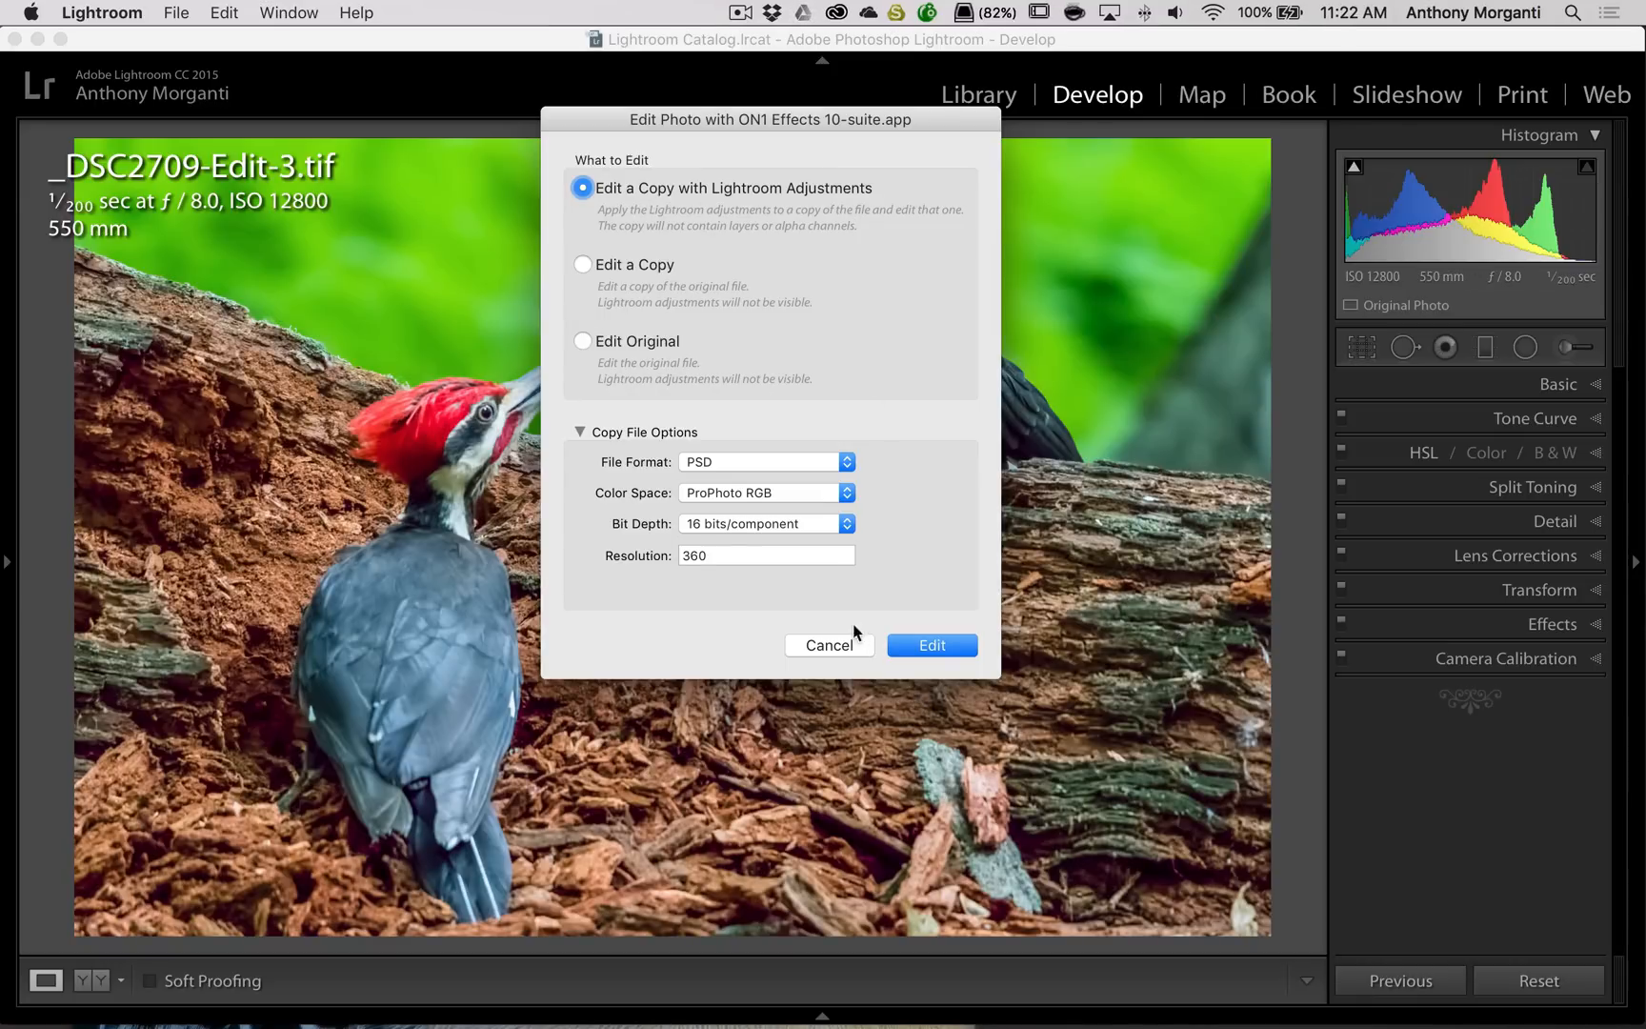
Edit a copy with Lightroom adjustments in ON1 Effects as a 16-bit ProPhoto RGB PSD
{"action": "left_click", "coordinate": [929, 645]}
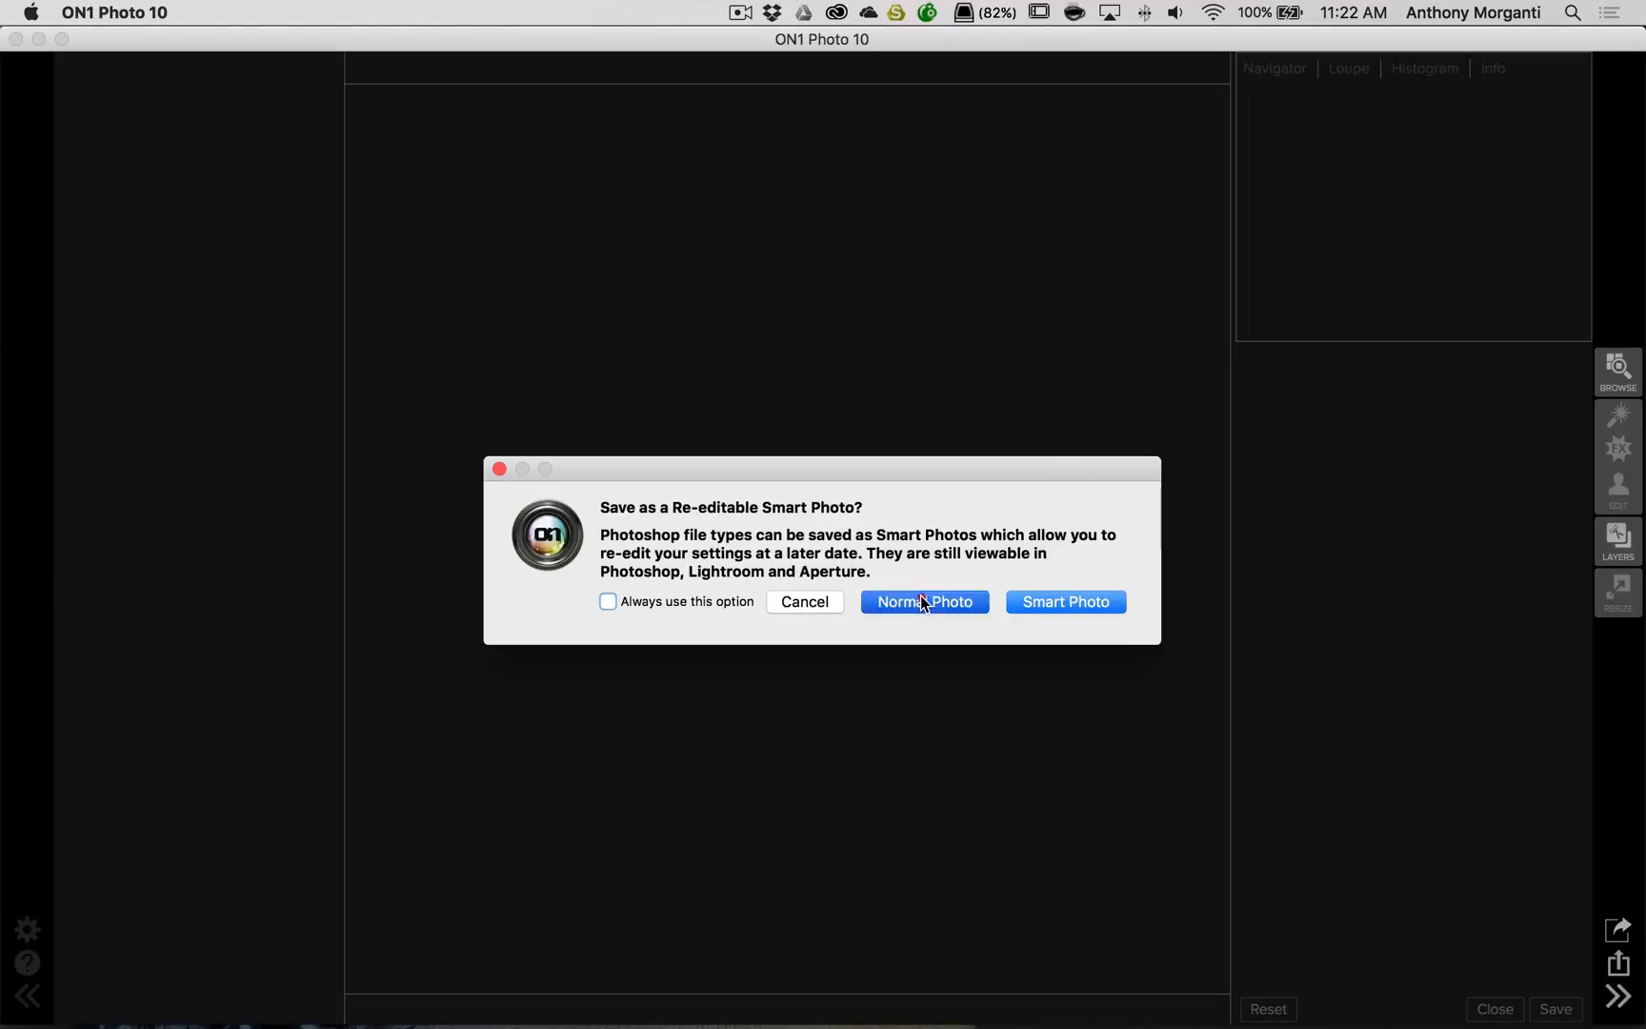
Open the woodpecker PSD as a Normal Photo rather than a re-editable Smart Photo
{"action": "left_click", "coordinate": [924, 601]}
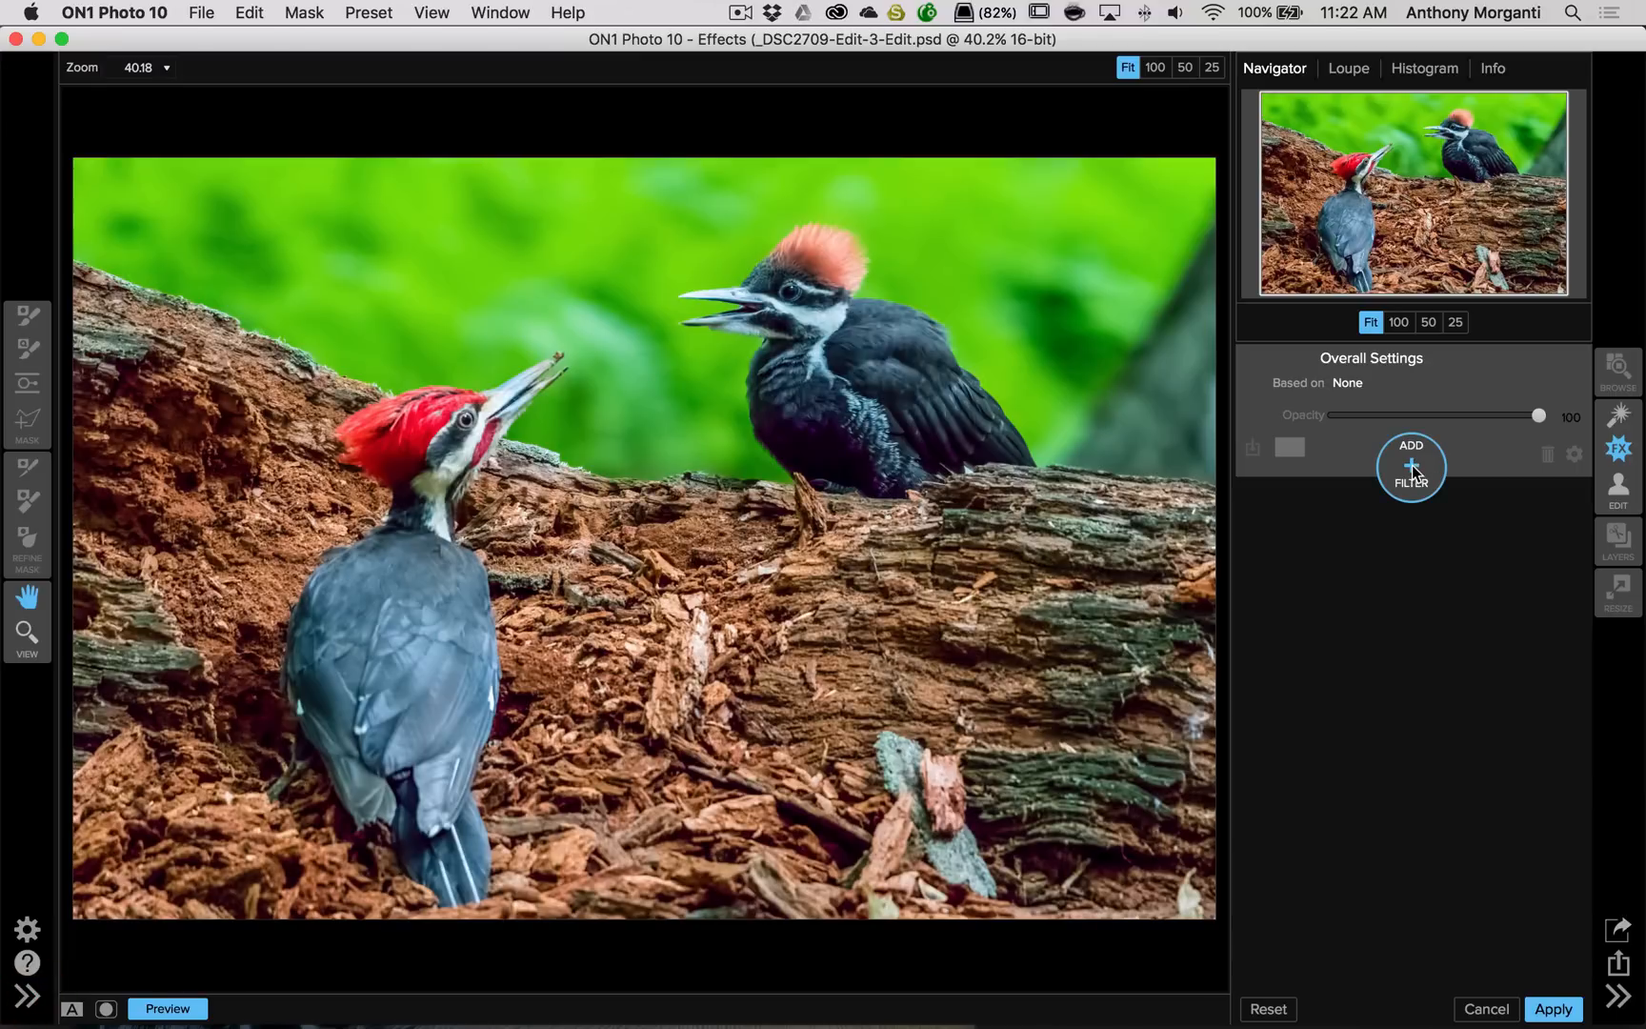
Add a Dynamic Contrast filter on its Natural preset
{"action": "left_click", "coordinate": [1410, 468]}
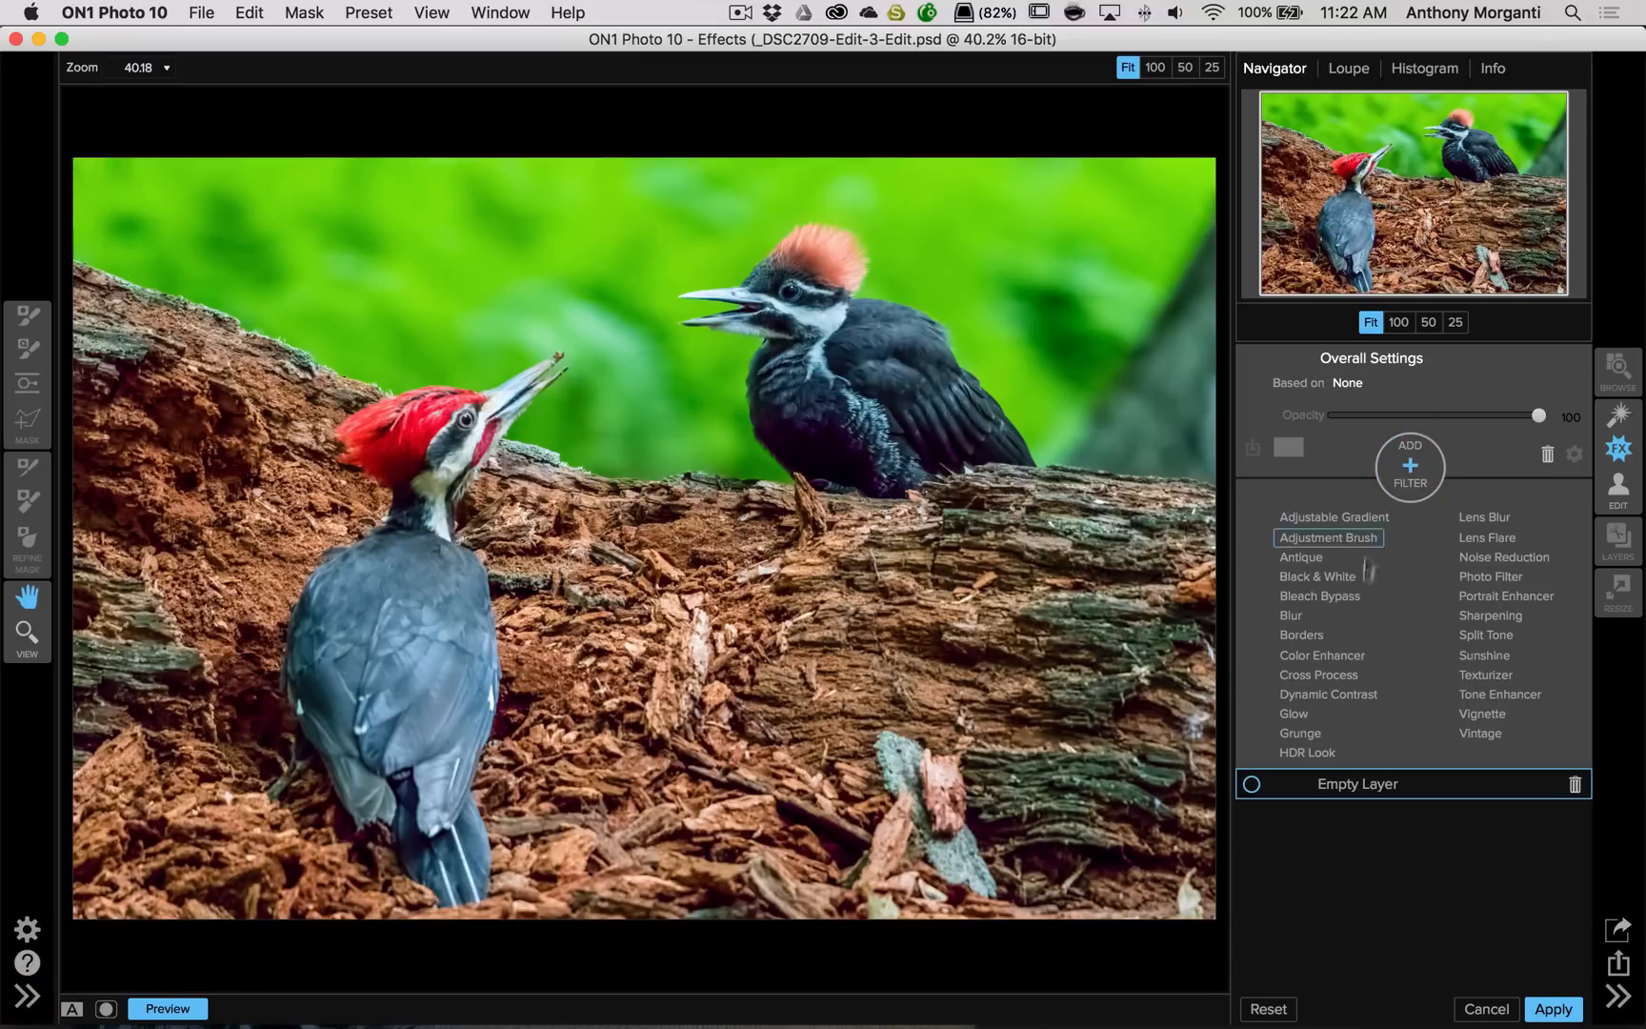
{"action": "left_click", "coordinate": [1328, 694]}
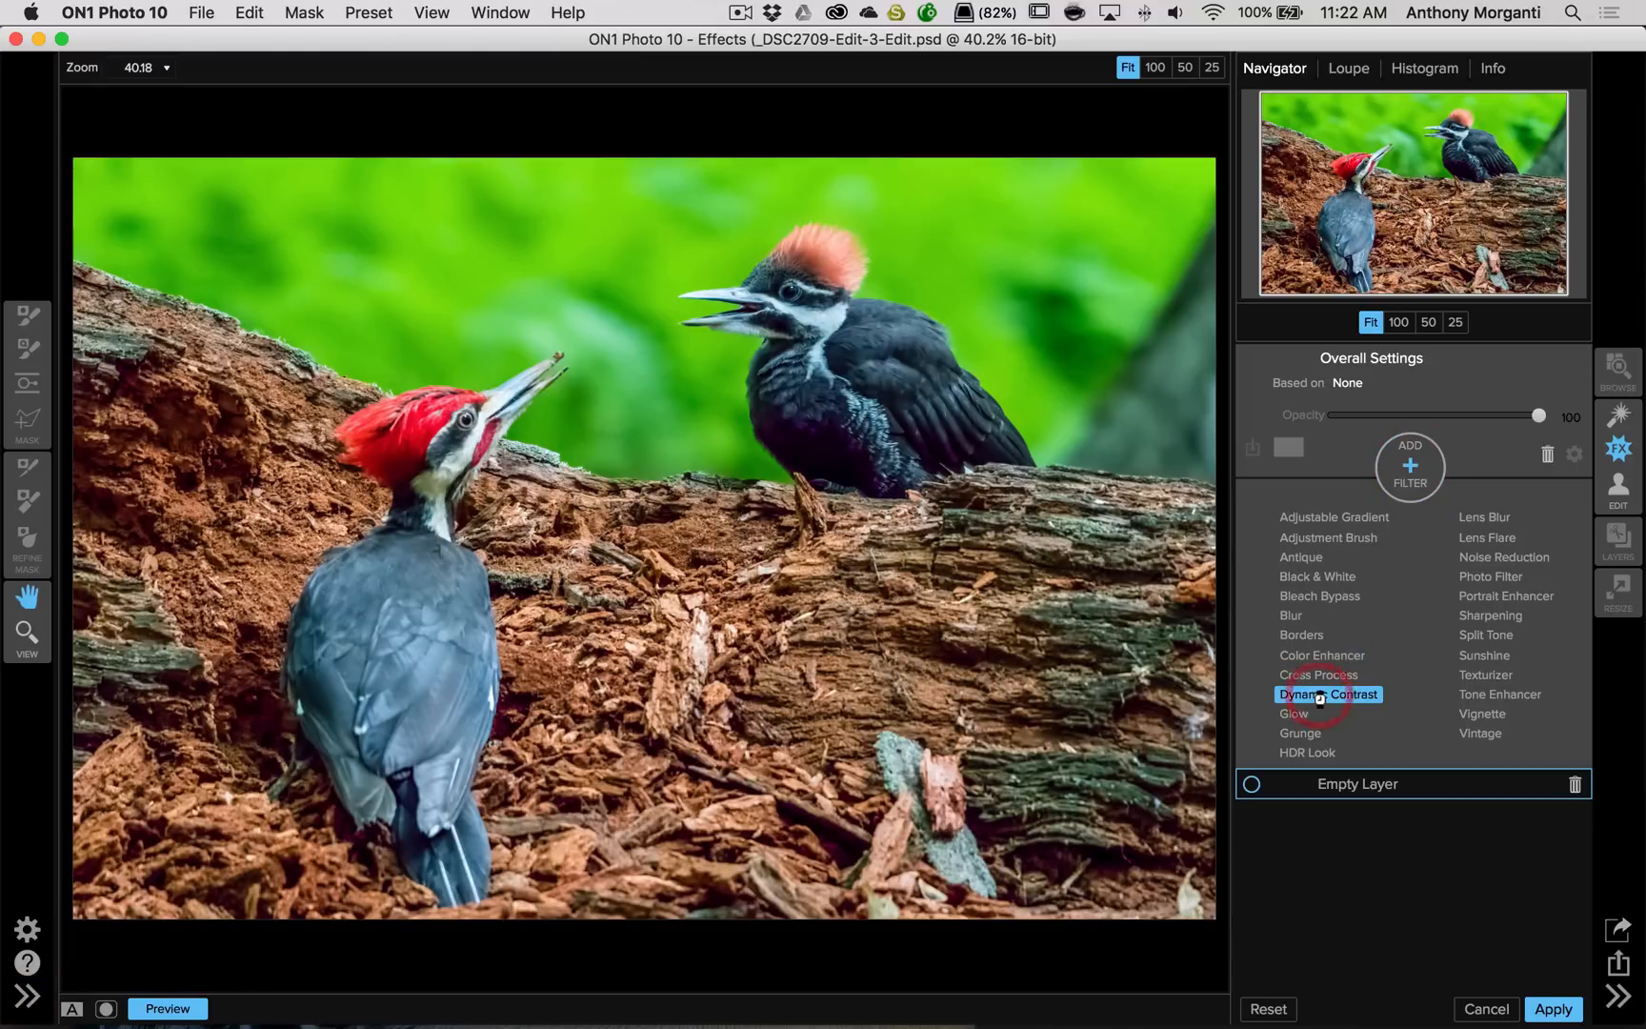
{"action": "left_click", "coordinate": [1328, 694]}
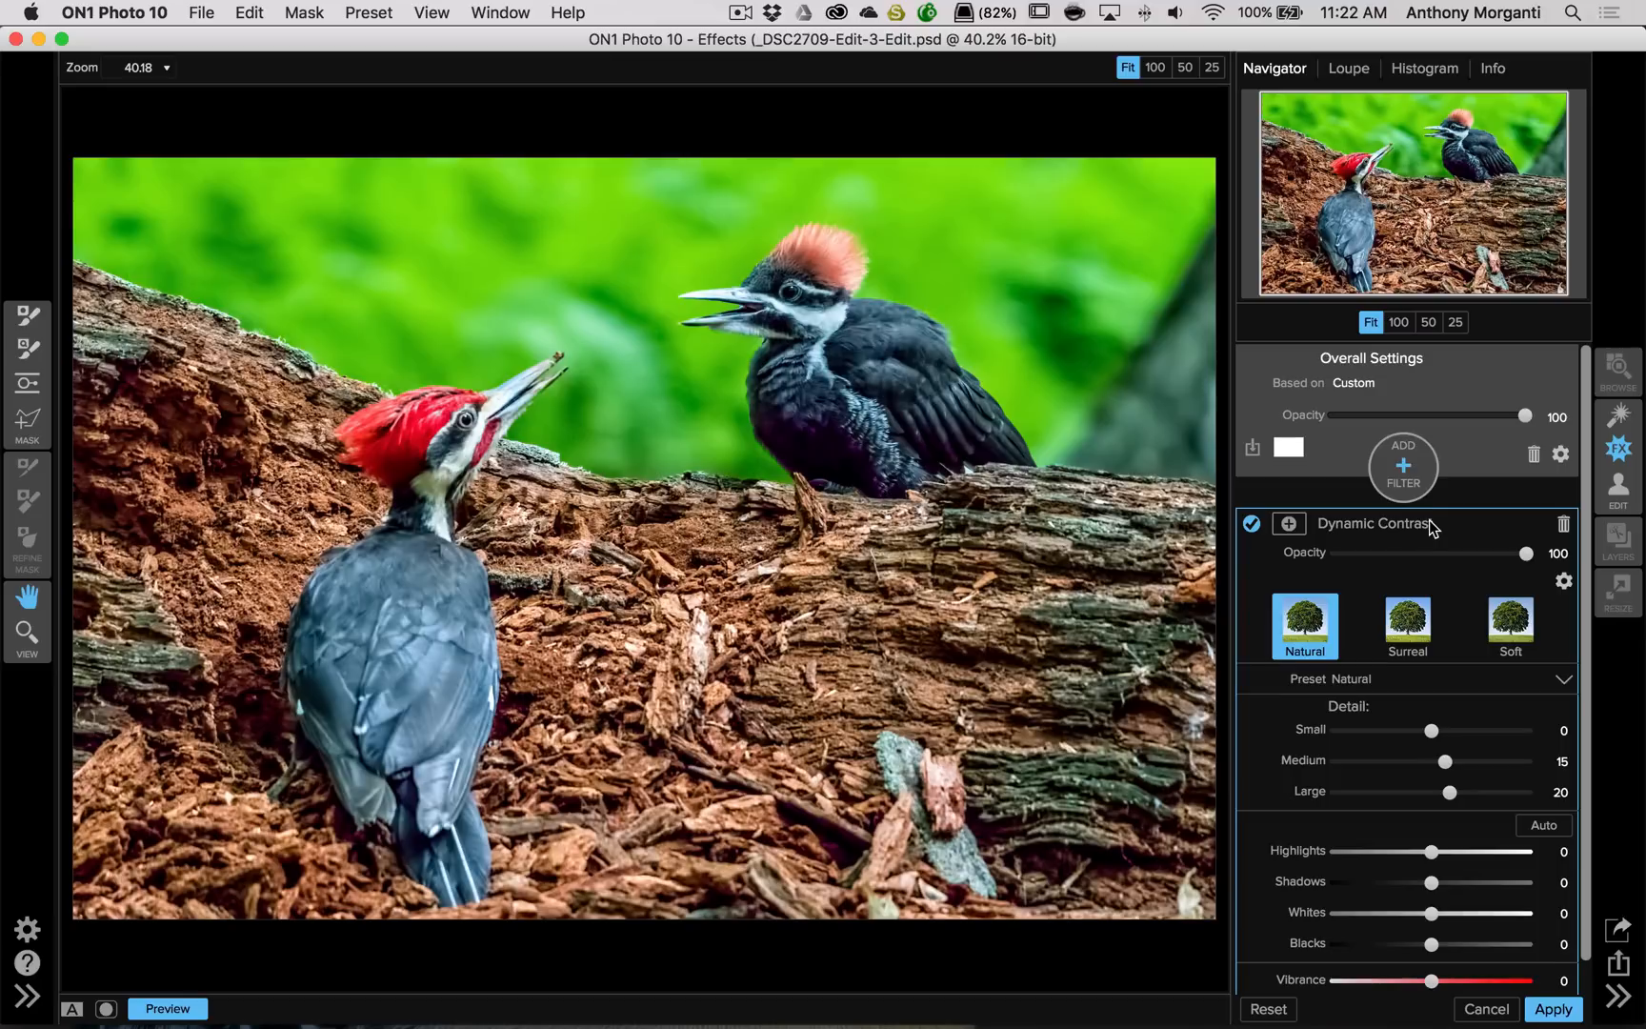
{"action": "mouse_move", "coordinate": [1454, 528]}
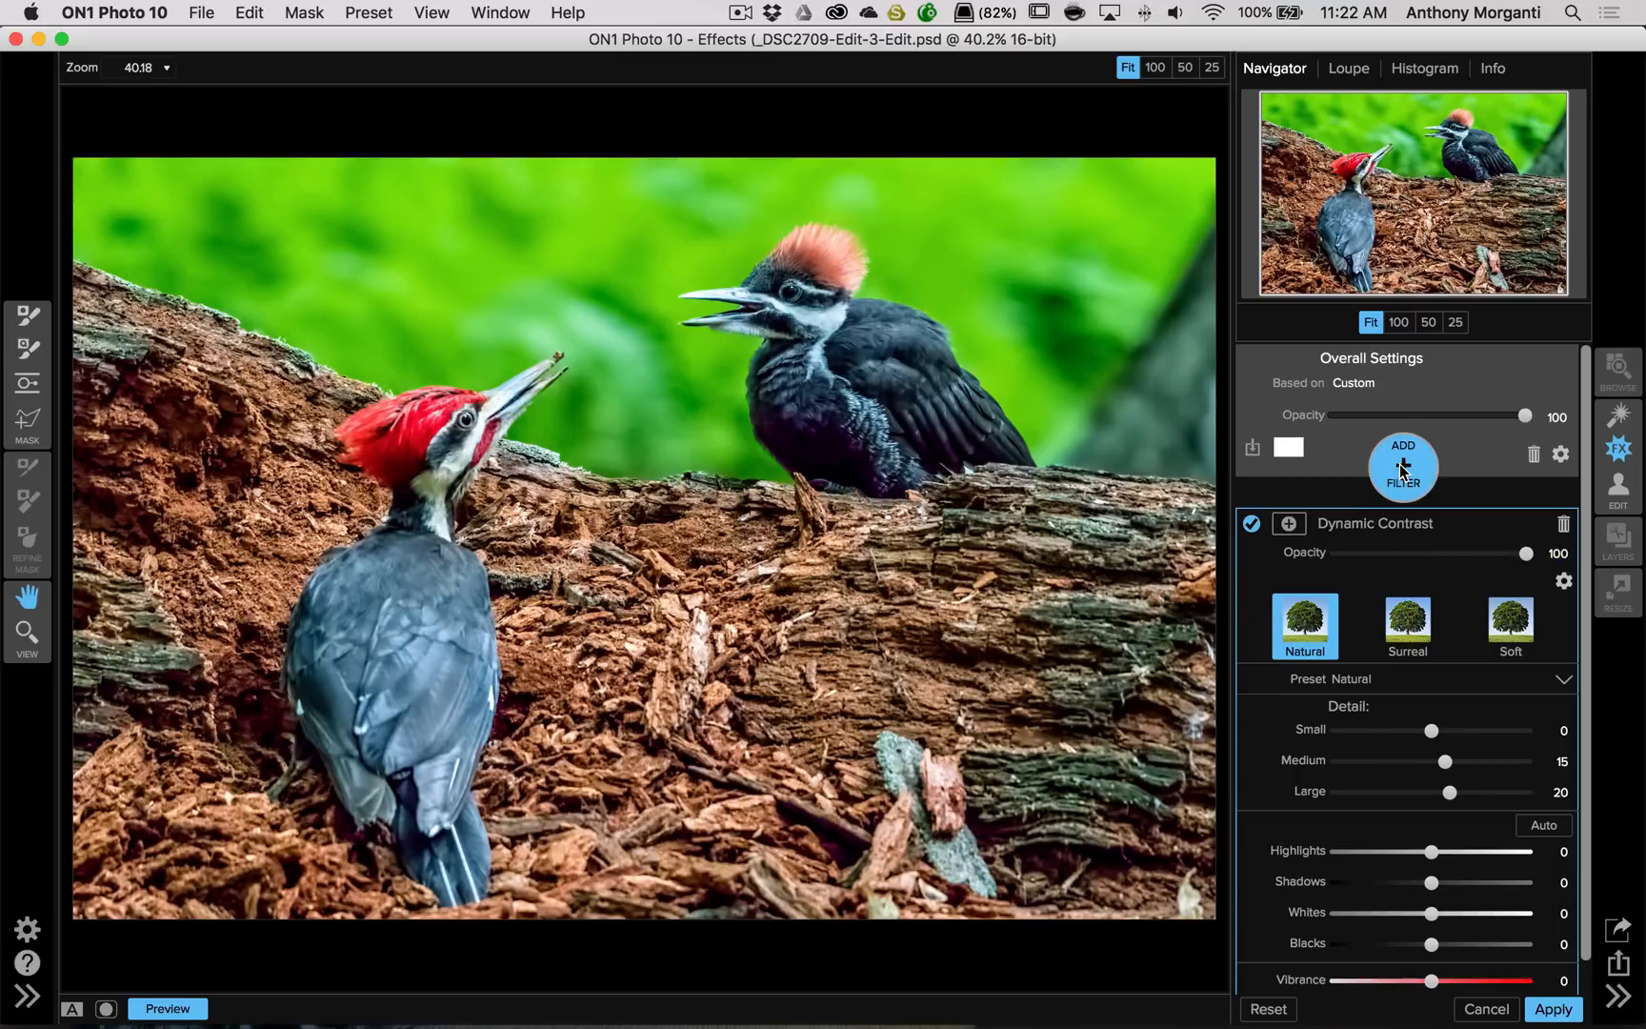
Add a Sharpening filter using the Screen Low preset
{"action": "left_click", "coordinate": [1409, 466]}
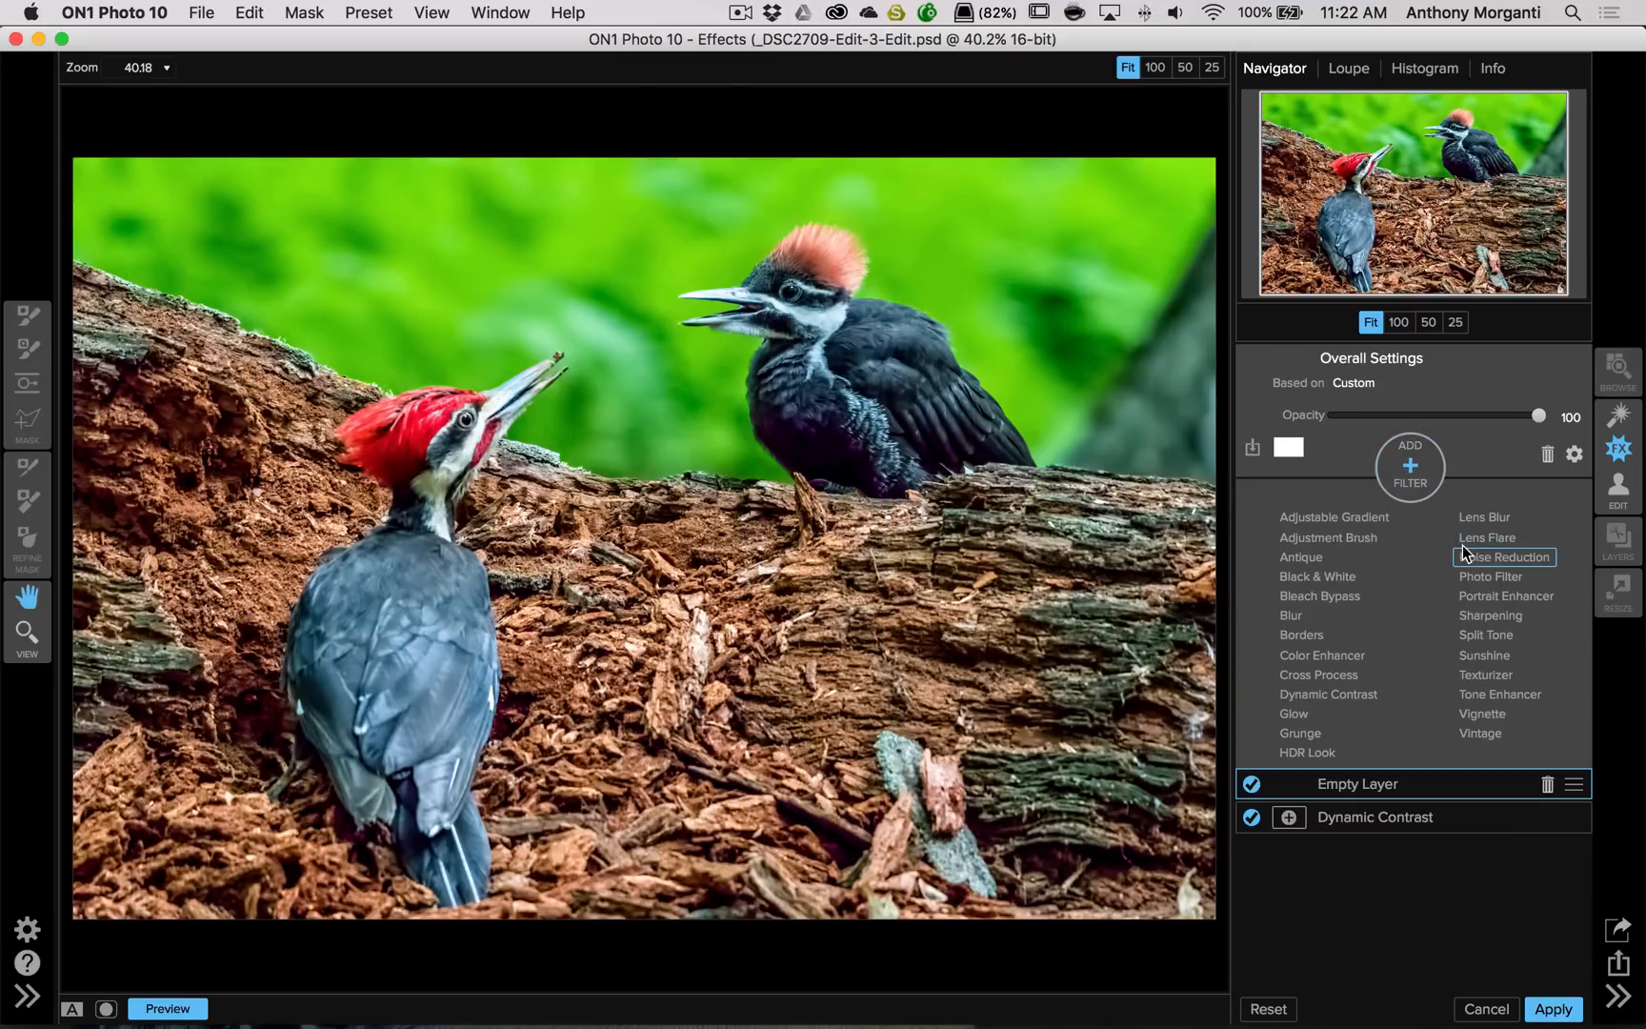
{"action": "mouse_move", "coordinate": [1486, 675]}
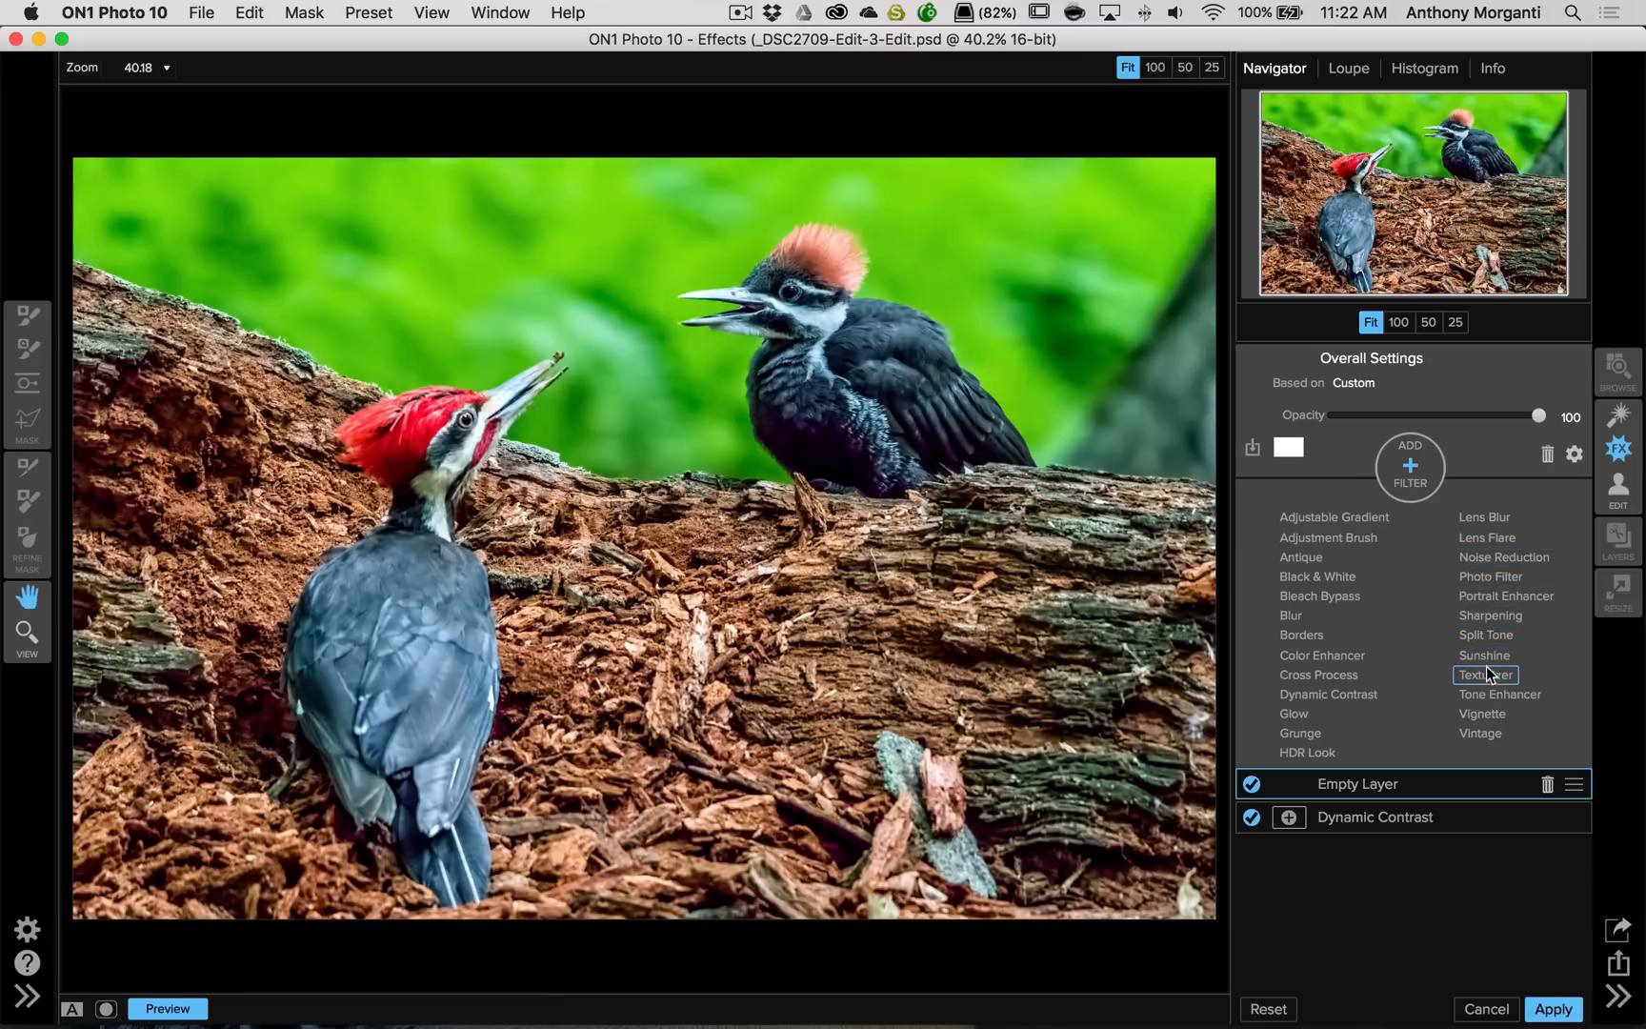
{"action": "mouse_move", "coordinate": [1500, 694]}
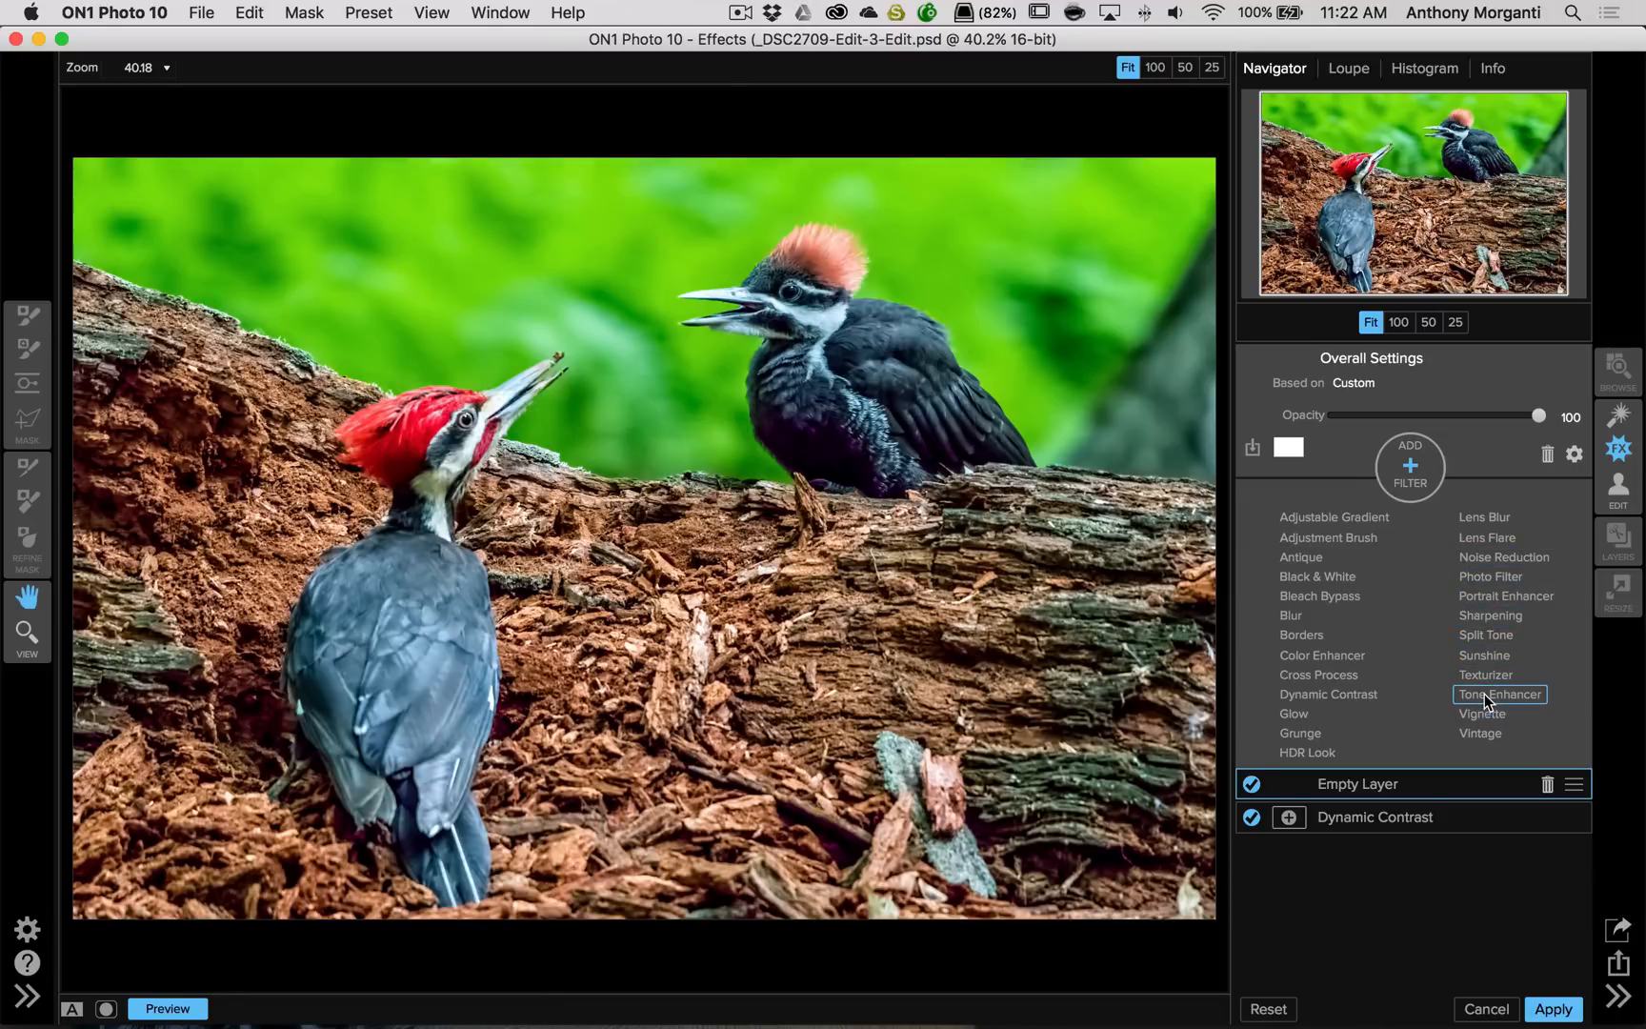
{"action": "mouse_move", "coordinate": [1490, 615]}
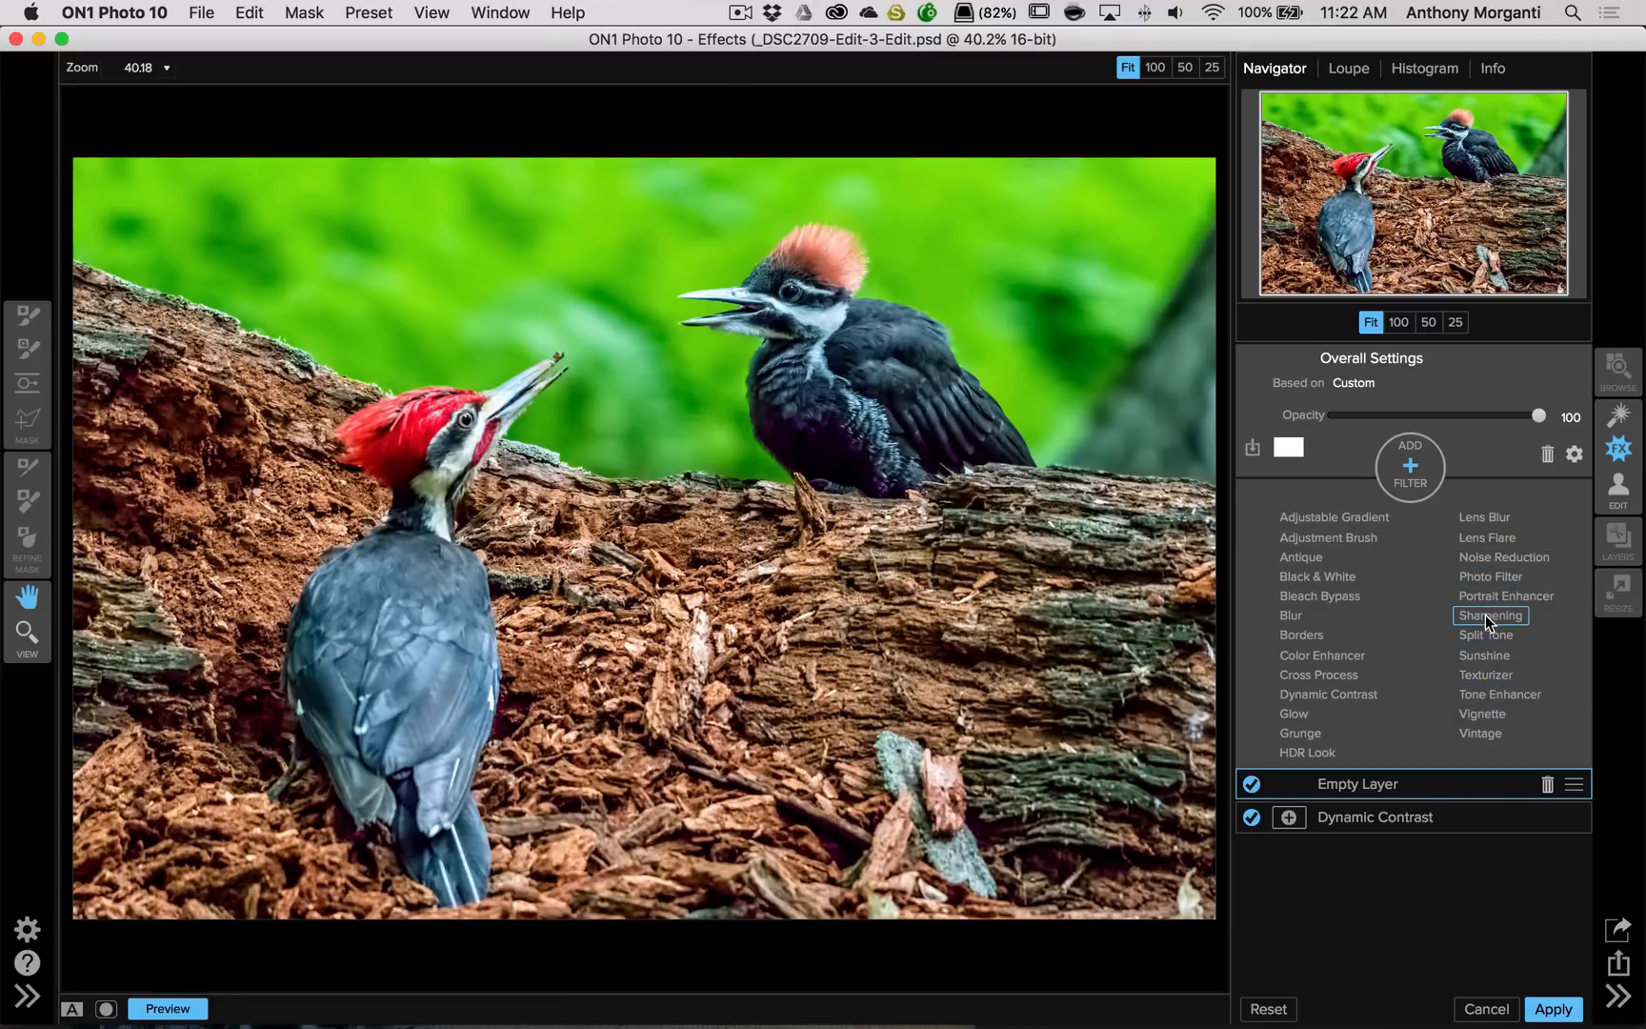
{"action": "left_click", "coordinate": [1490, 615]}
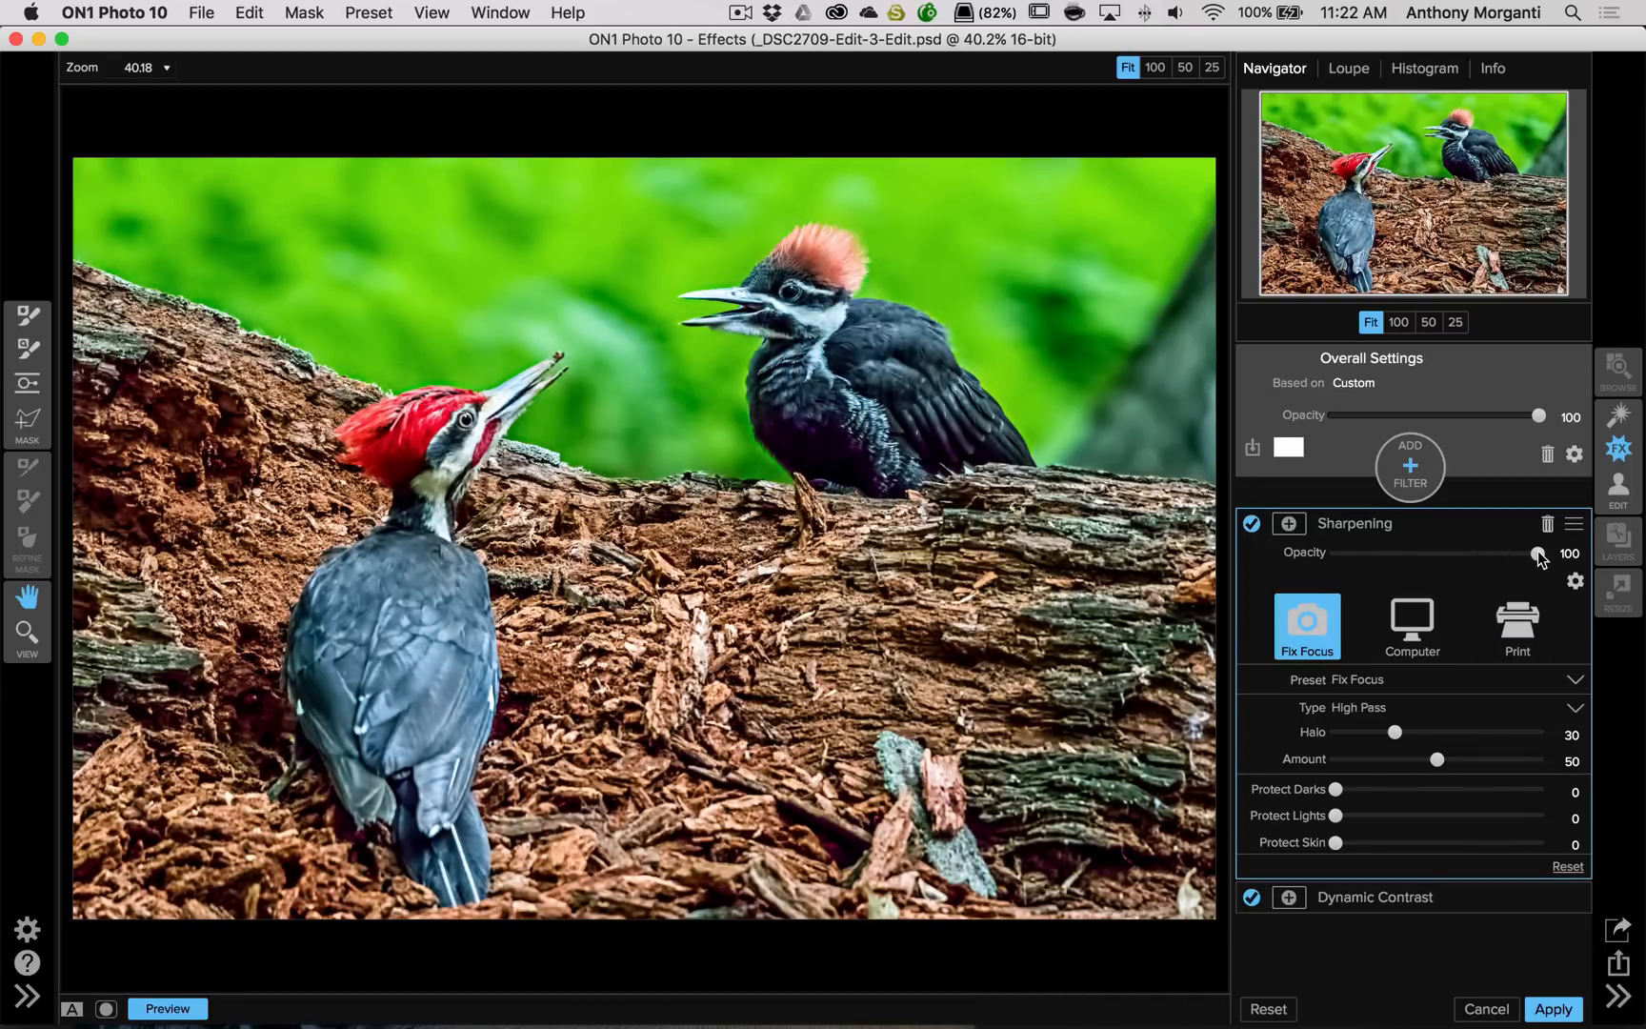
{"action": "left_click_drag", "start_coordinate": [1541, 554], "coordinate": [1397, 554]}
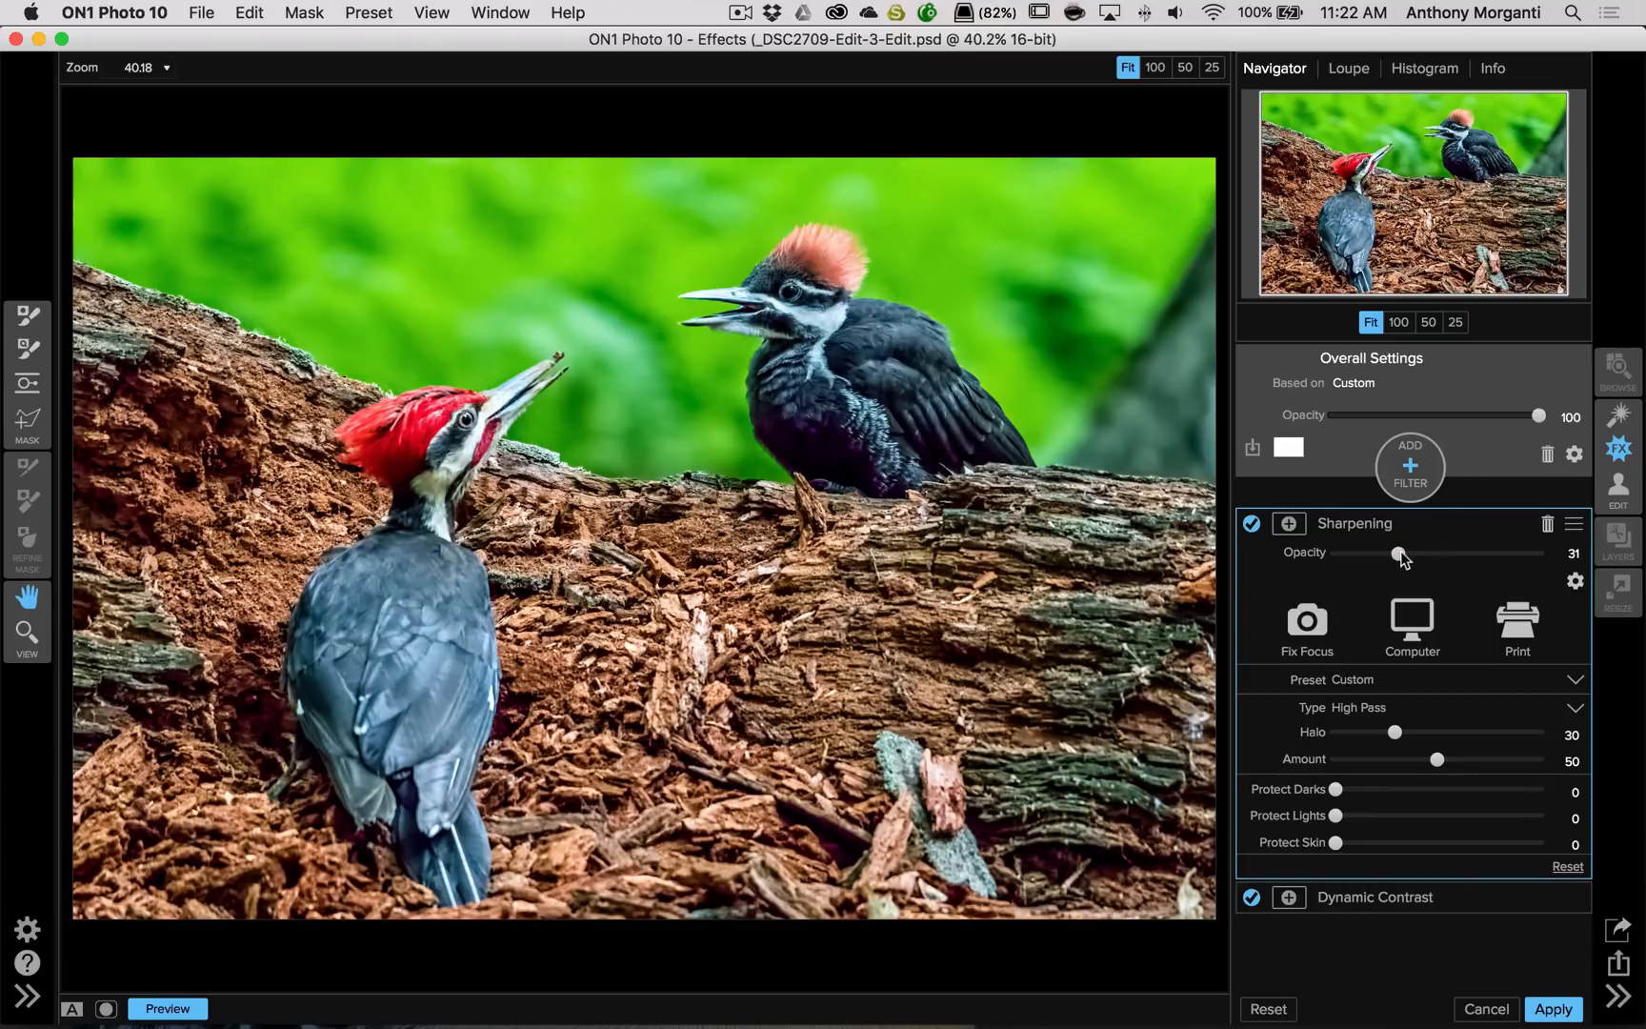
{"action": "left_click", "coordinate": [1411, 619]}
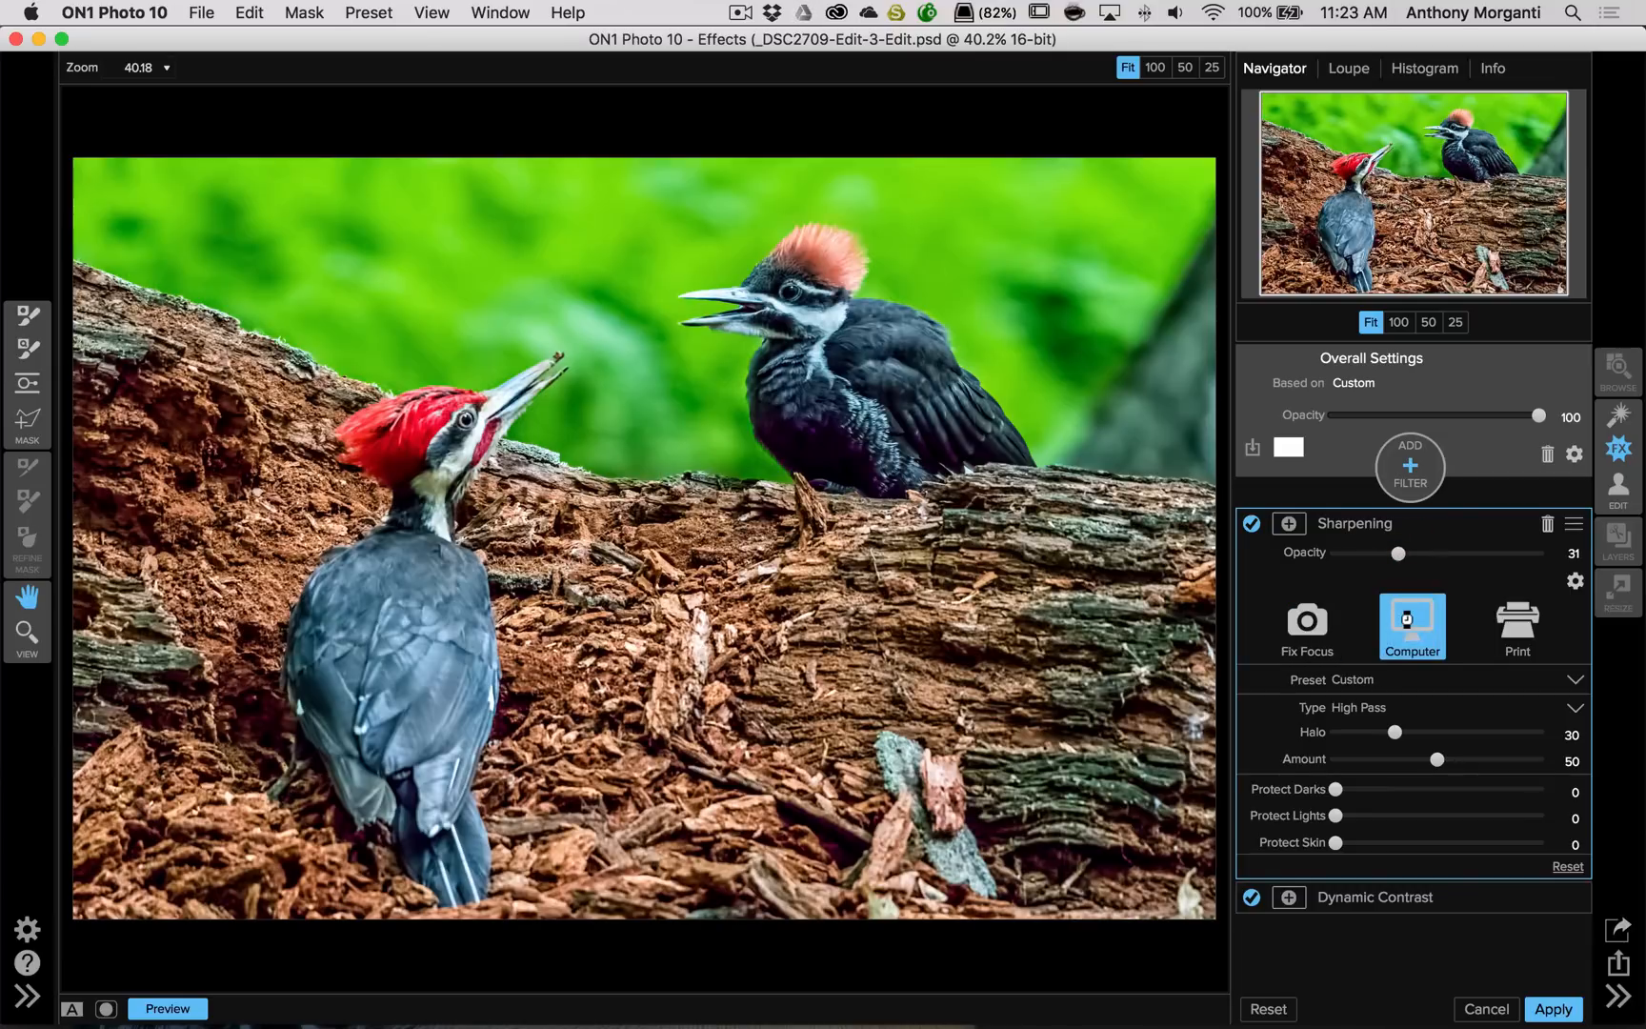
{"action": "left_click", "coordinate": [1411, 617]}
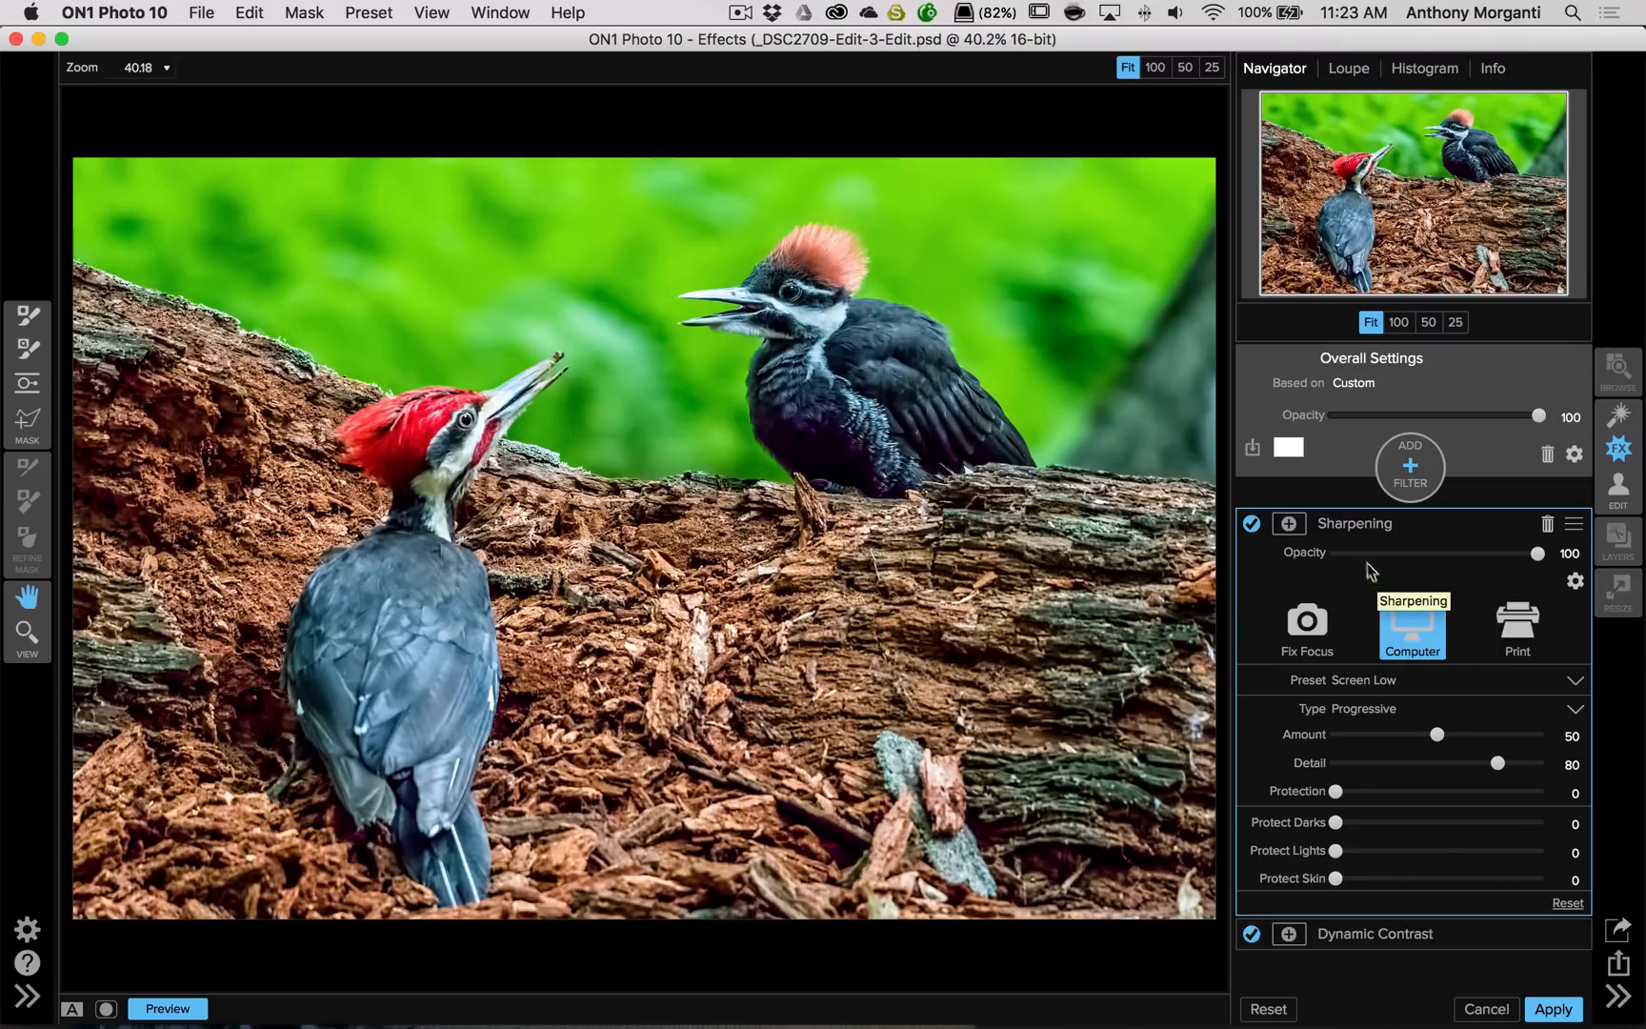
Lower the Sharpening filter opacity to about one-third, roughly 34
{"action": "left_click_drag", "start_coordinate": [1544, 554], "coordinate": [1528, 554]}
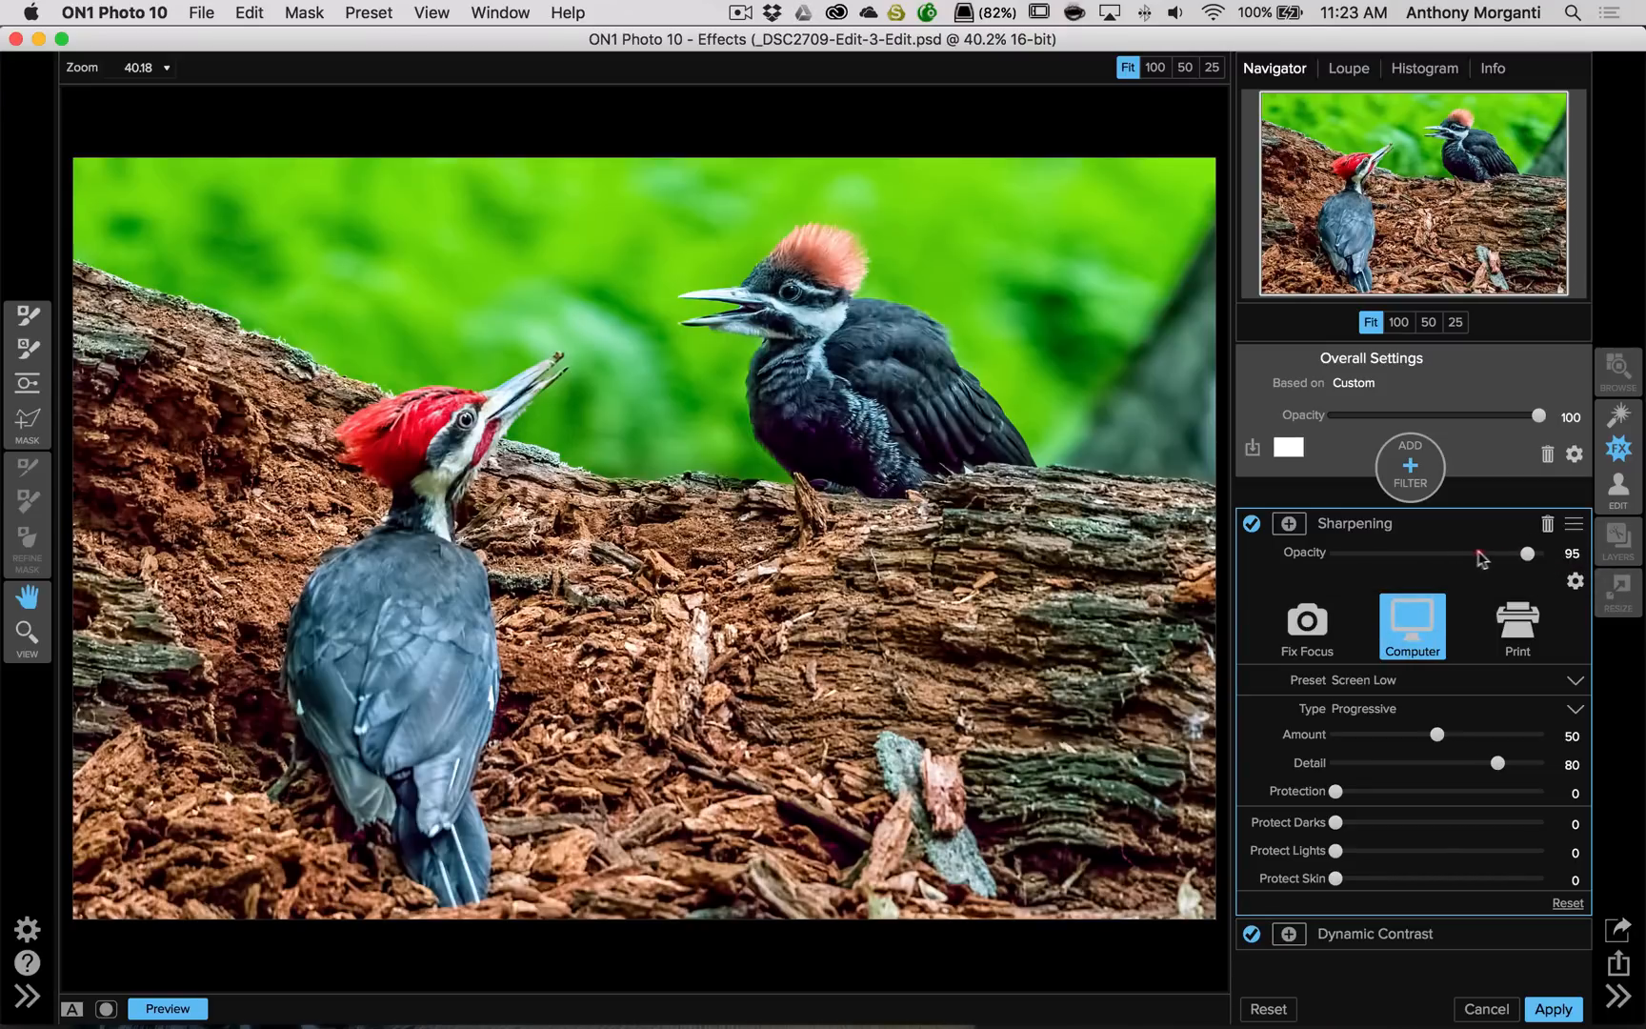
{"action": "left_click_drag", "start_coordinate": [1527, 553], "coordinate": [1439, 553]}
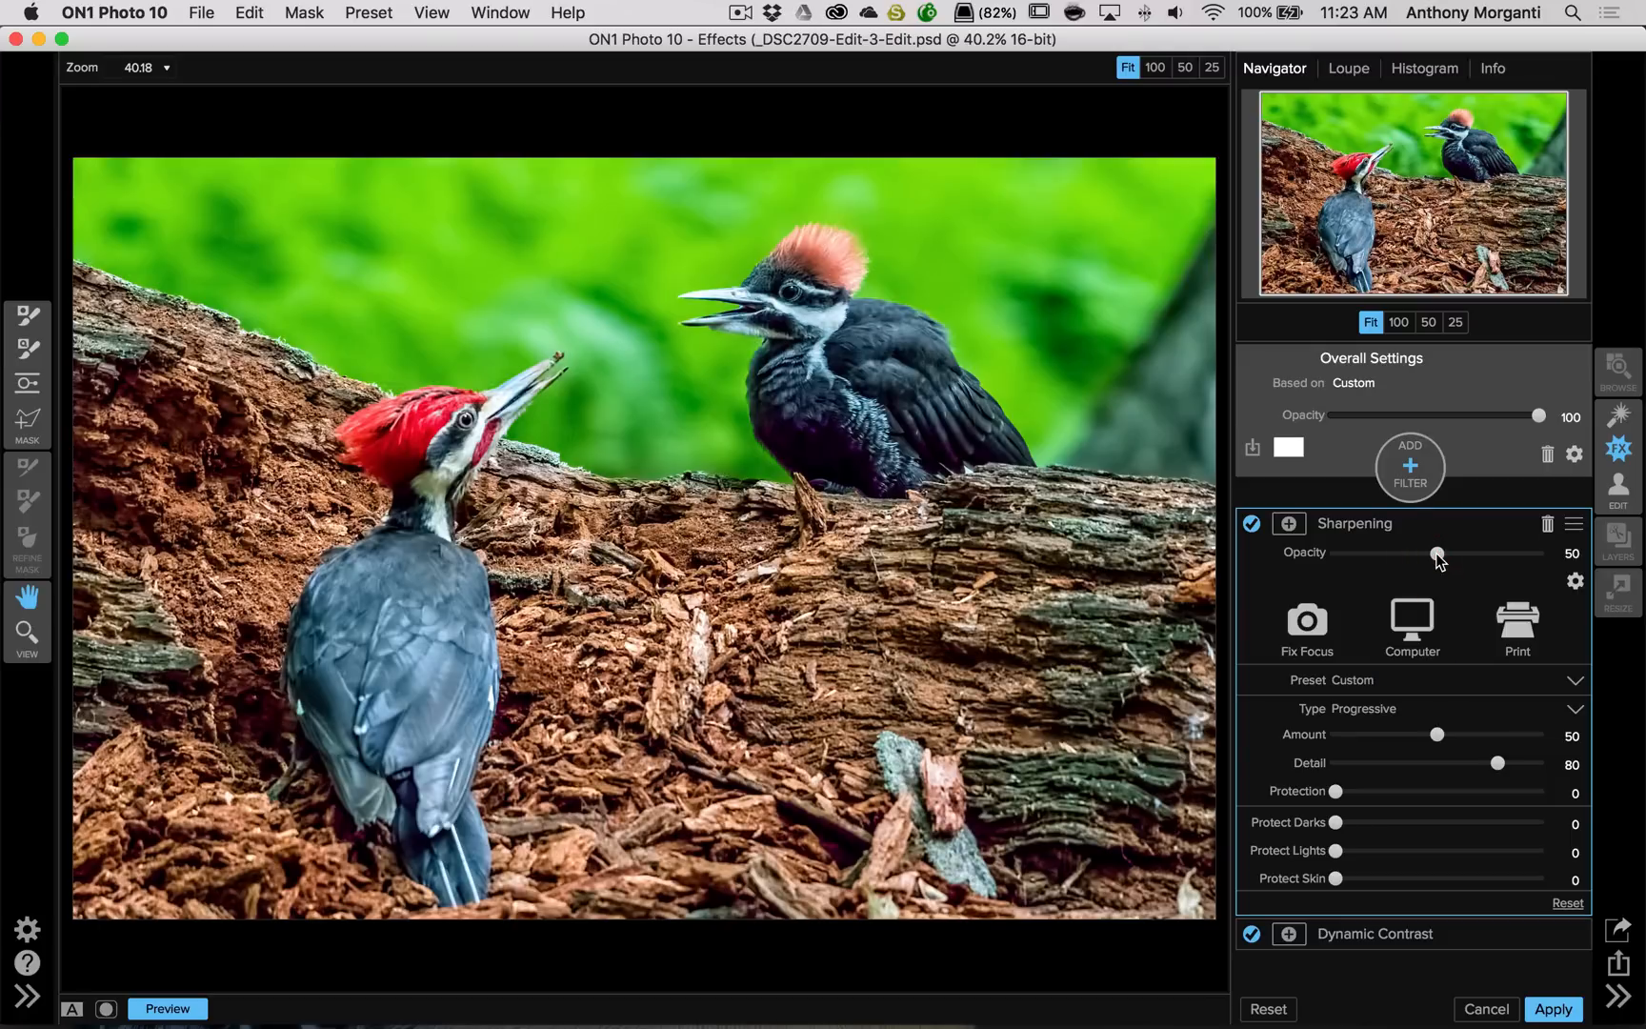
{"action": "left_click_drag", "start_coordinate": [1439, 557], "coordinate": [1412, 556]}
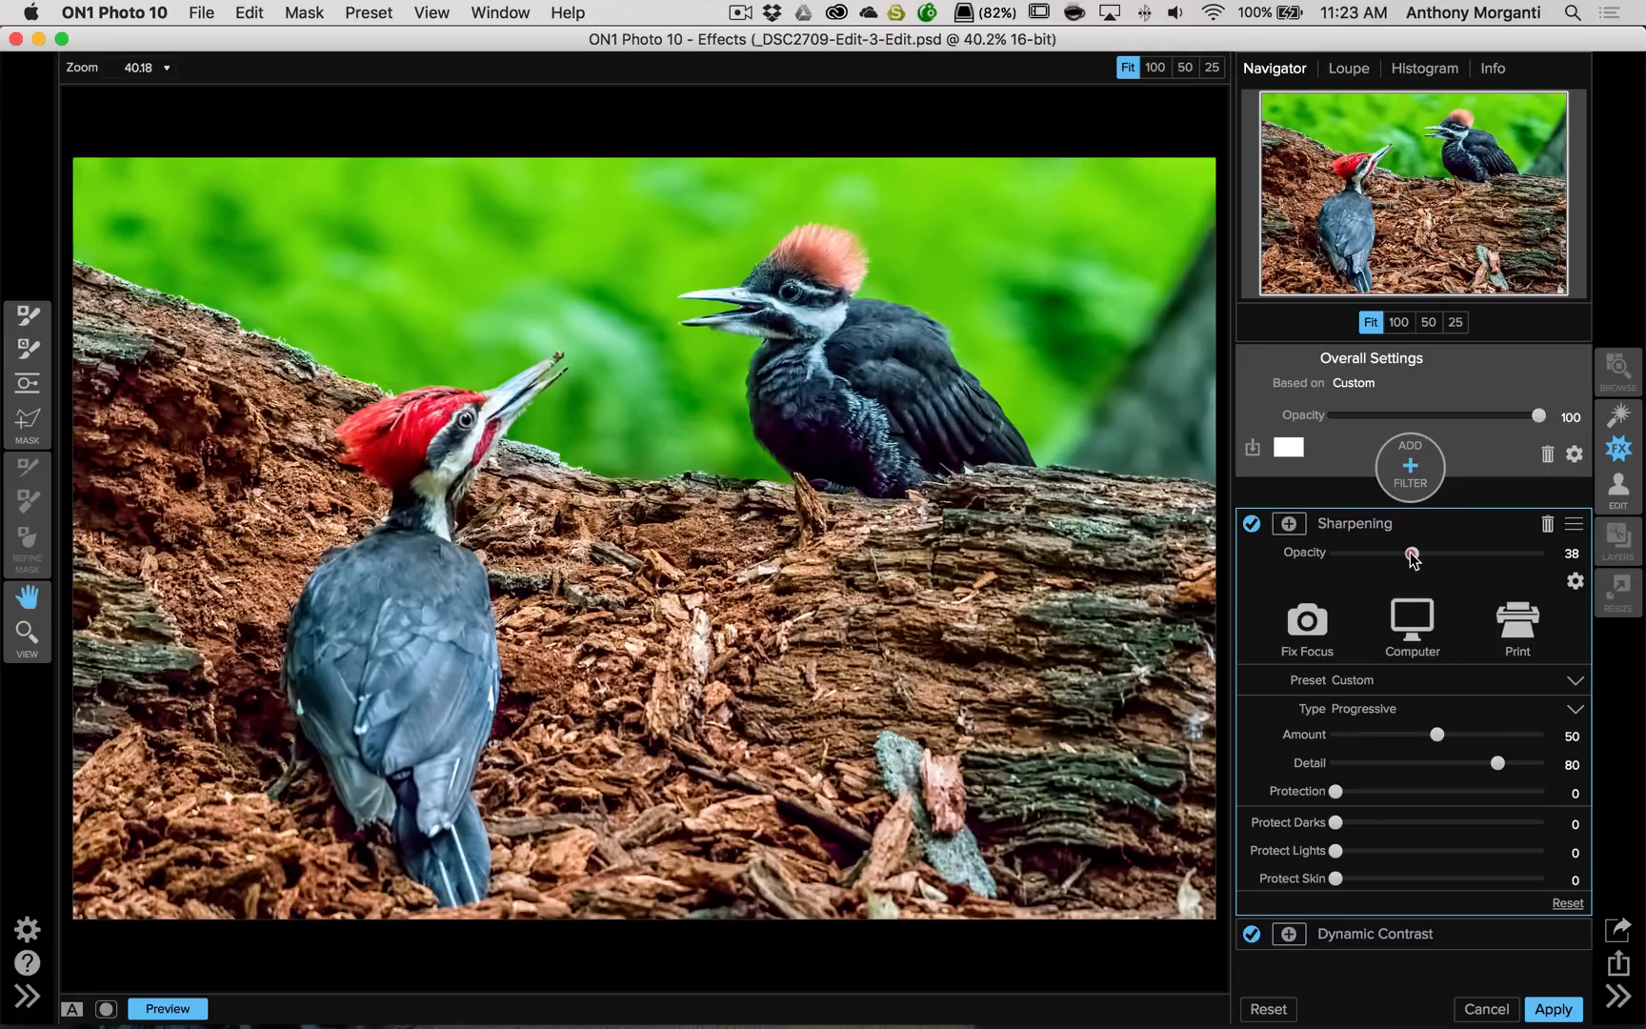
{"action": "left_click_drag", "start_coordinate": [1413, 553], "coordinate": [1405, 554]}
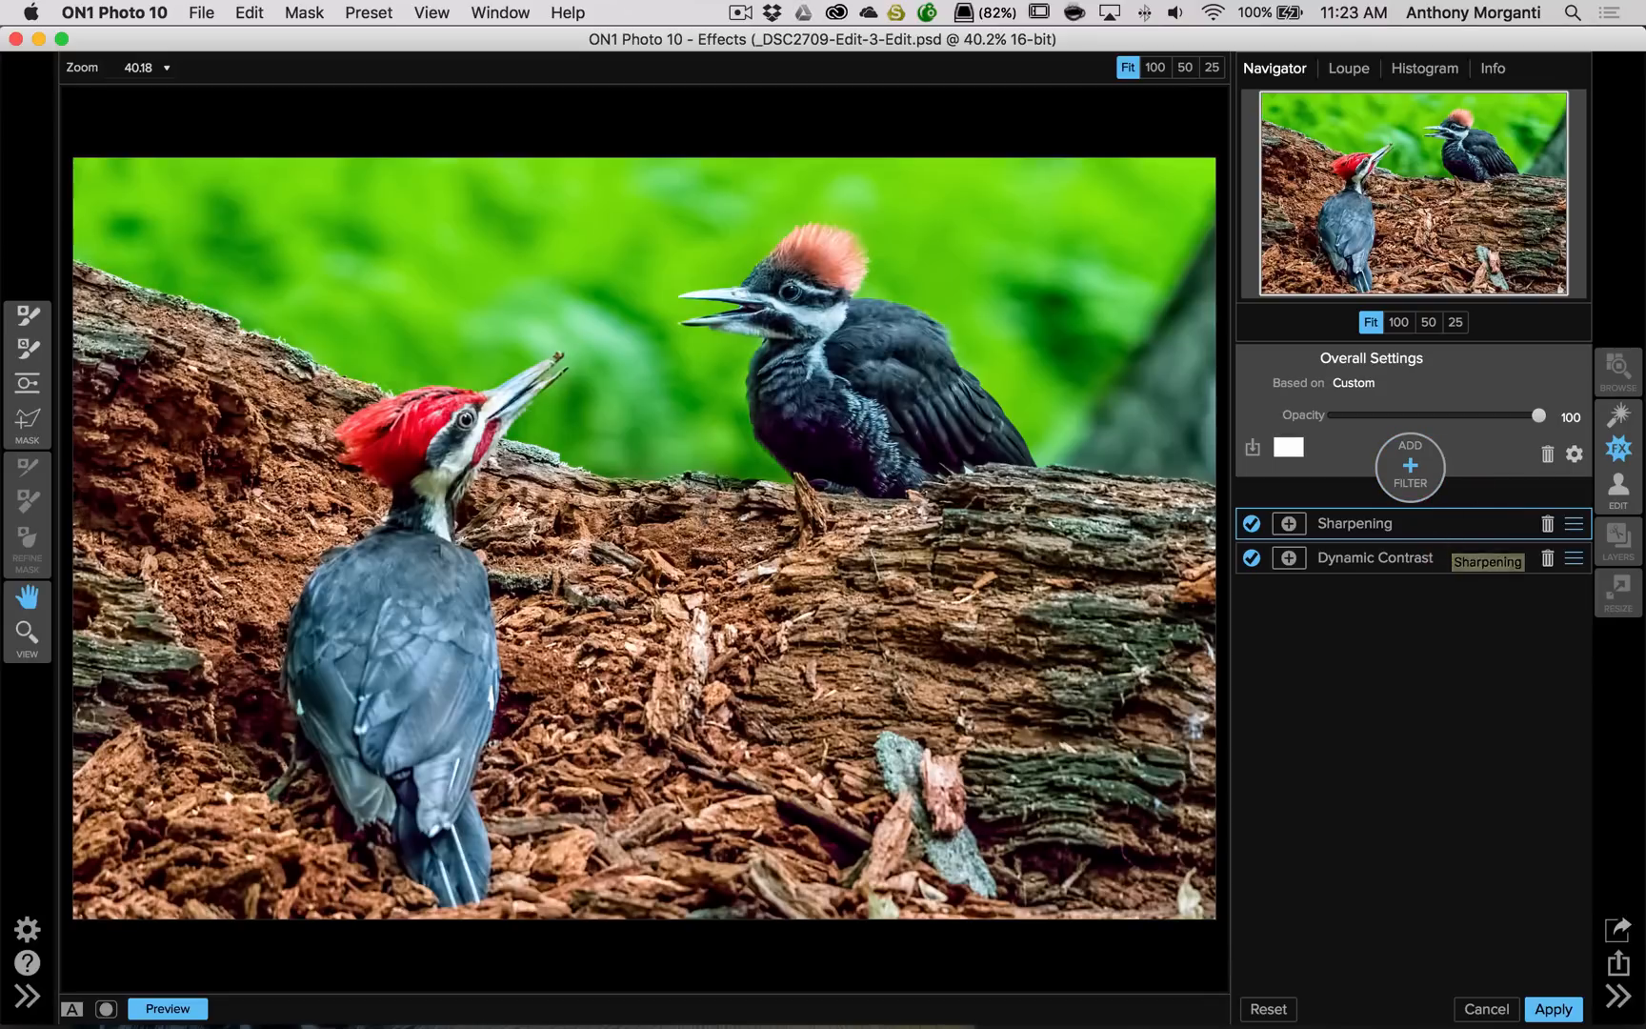
{"action": "left_click", "coordinate": [1355, 523]}
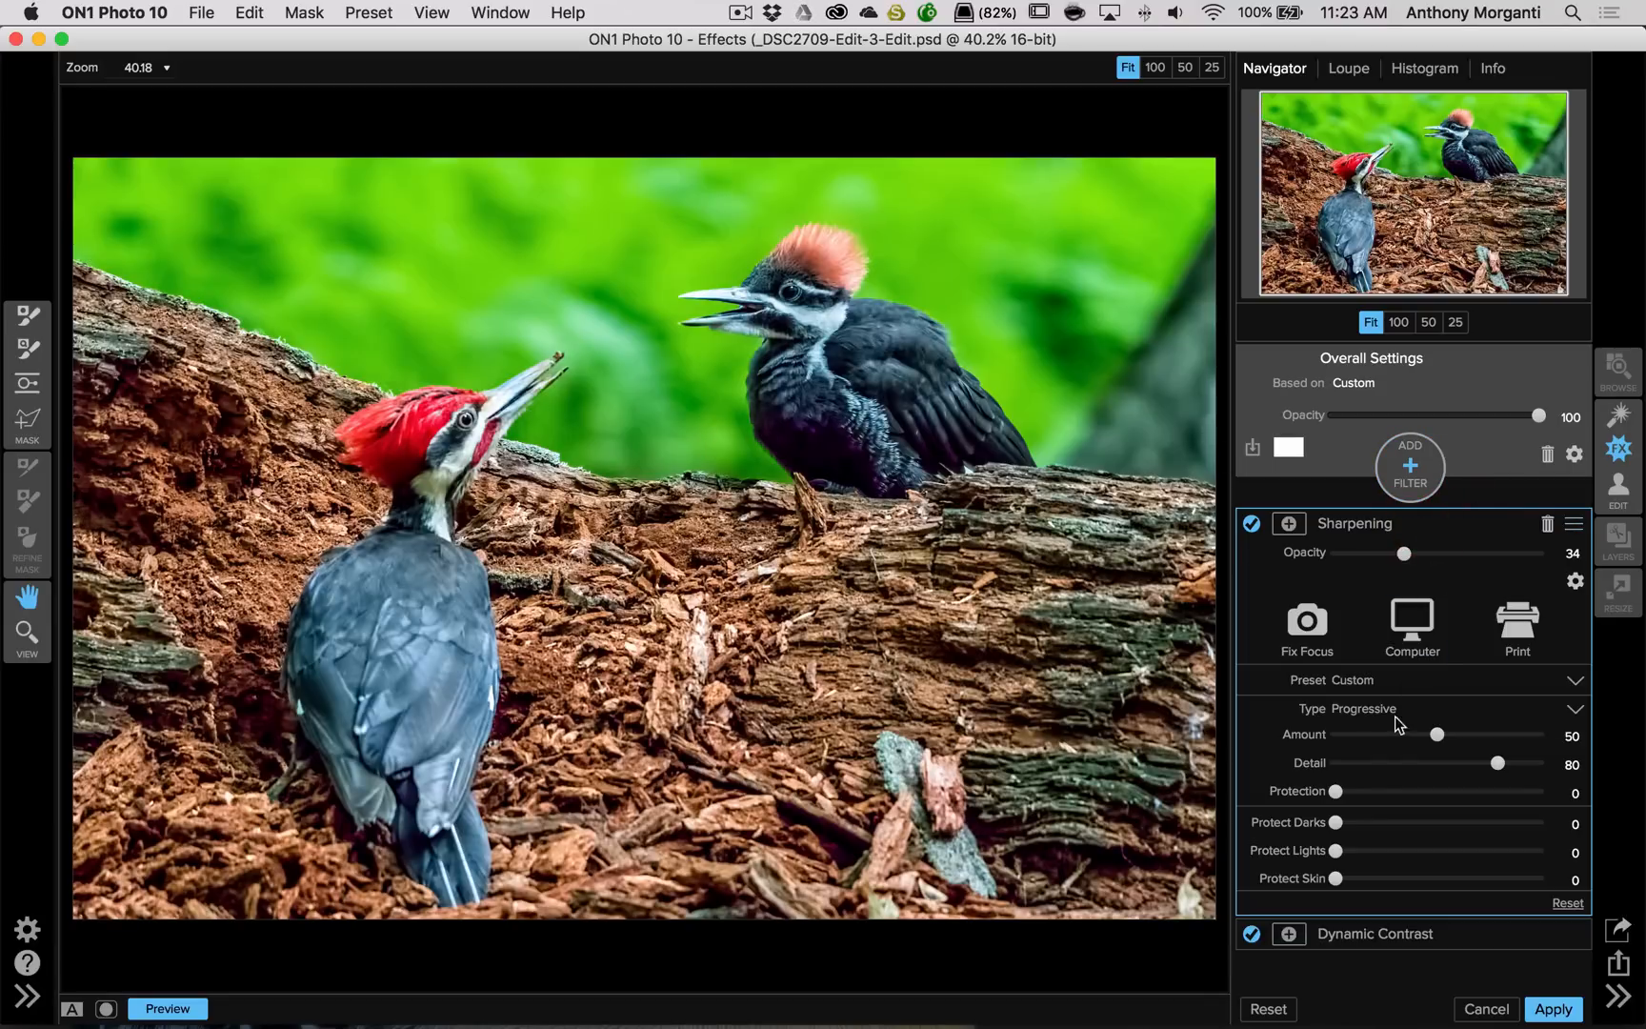
{"action": "left_click_drag", "start_coordinate": [1406, 554], "coordinate": [1372, 554]}
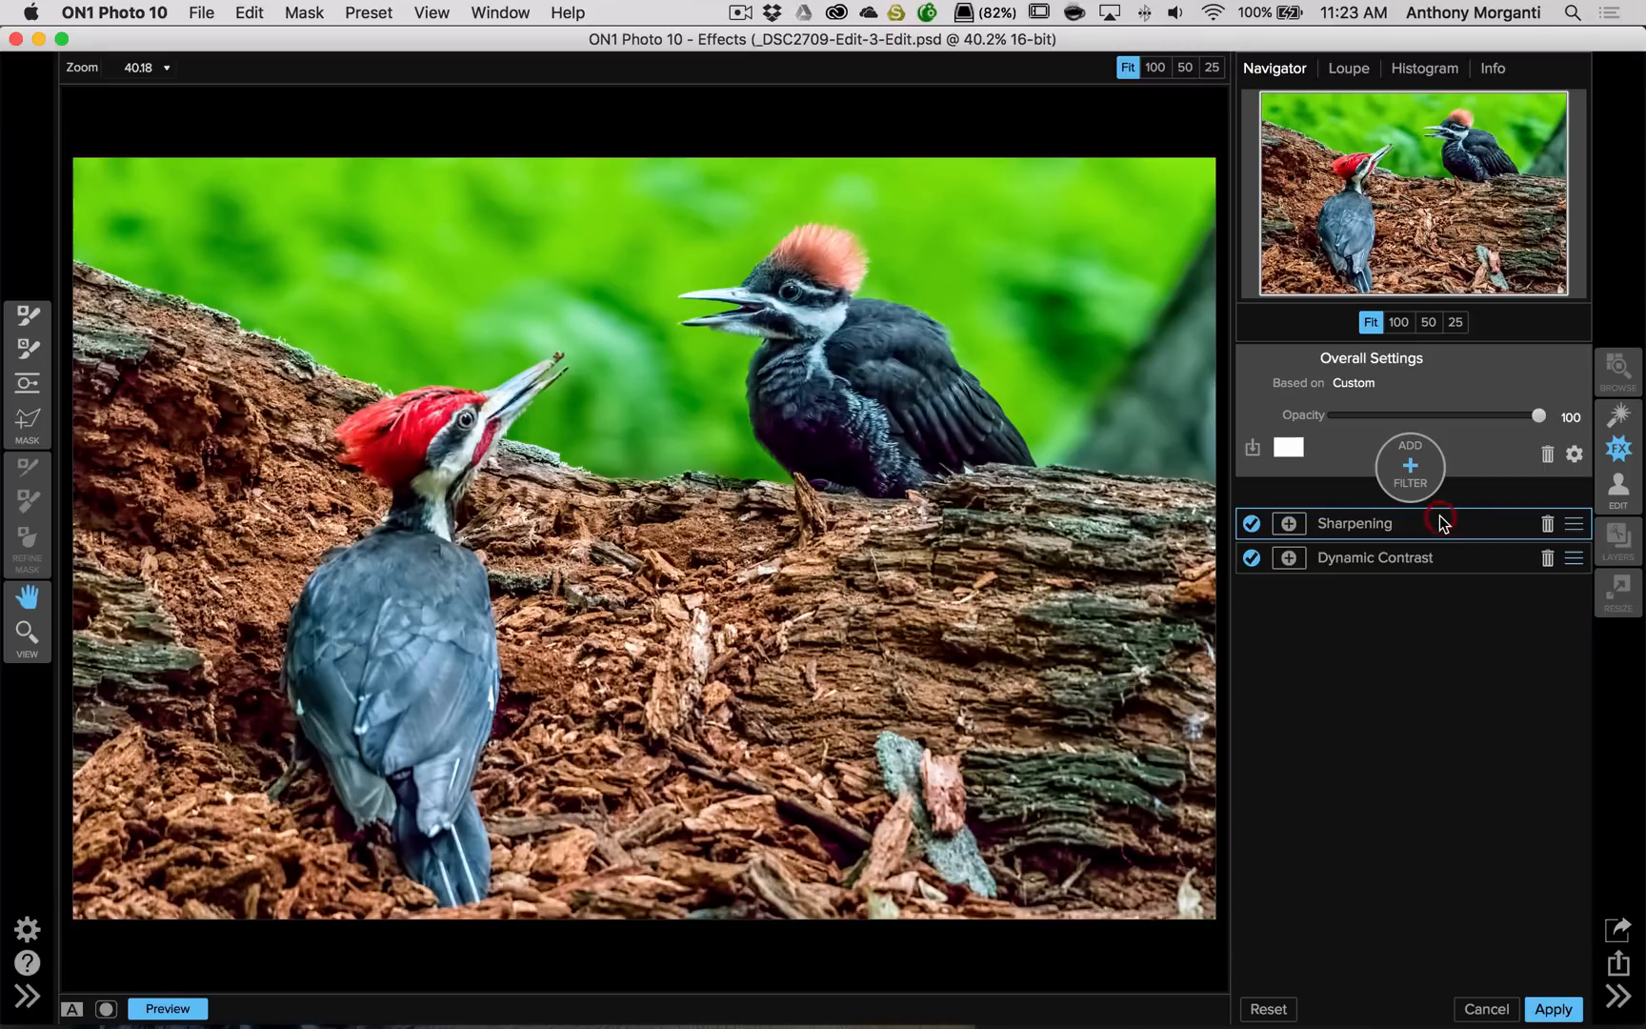
Add a Tone Enhancer filter with Auto off, Highlights -26 and Blacks -13
{"action": "left_click", "coordinate": [1410, 465]}
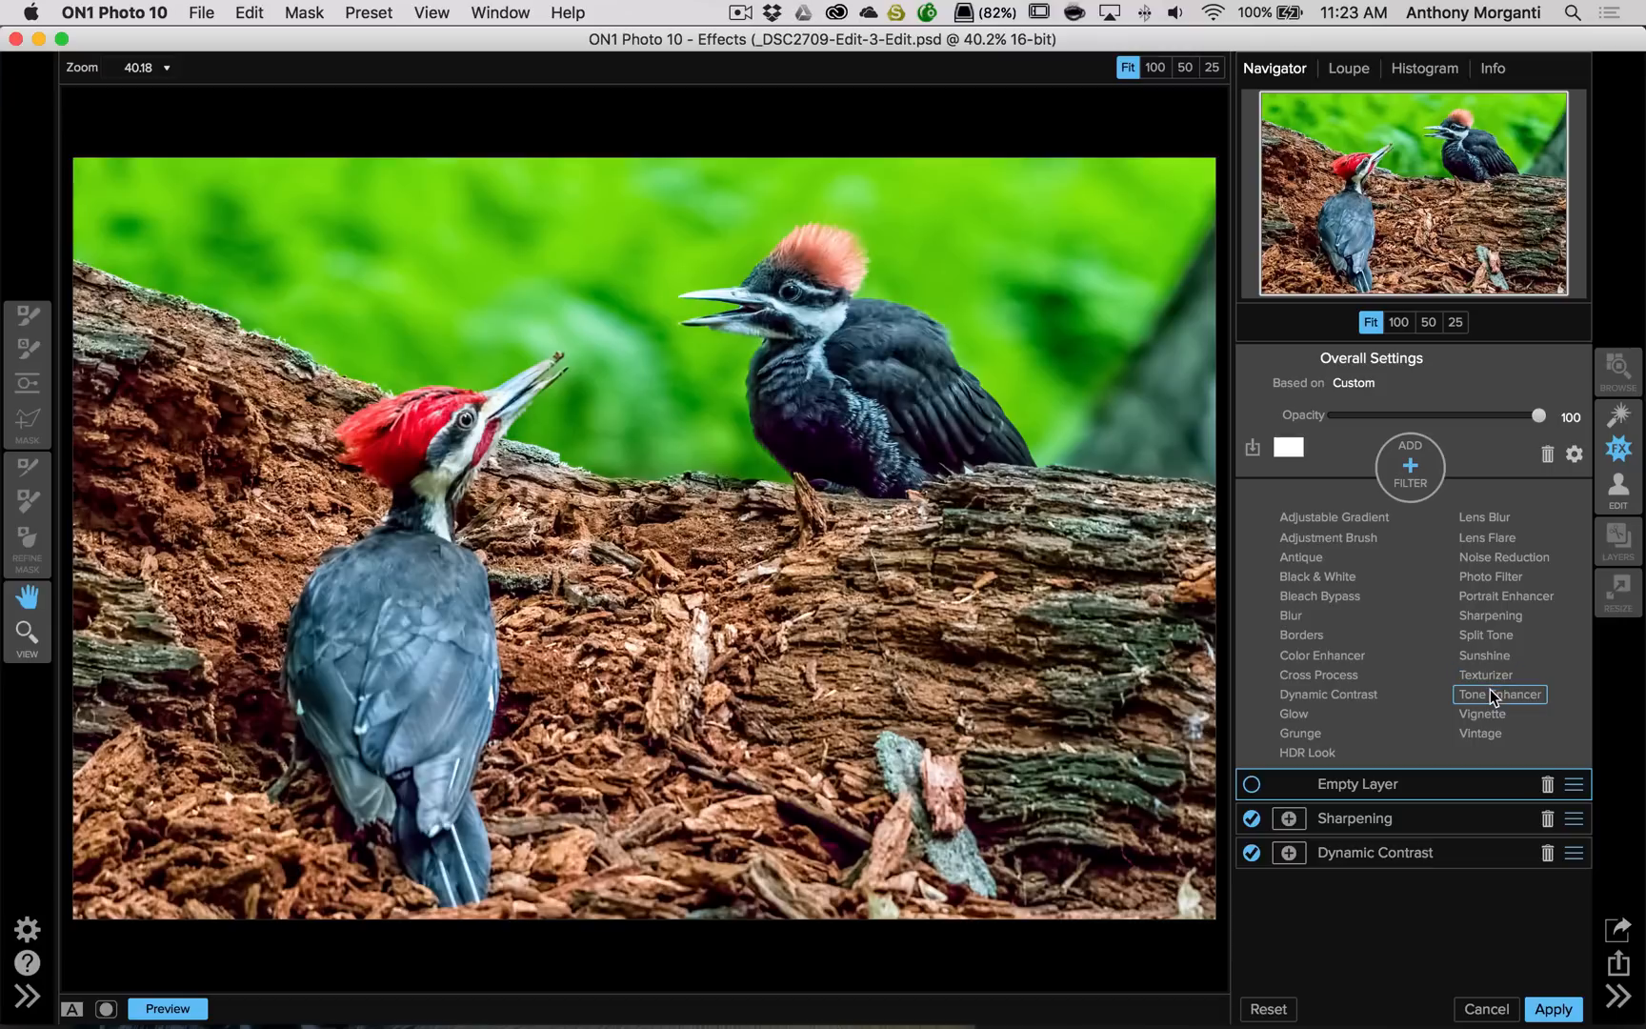
{"action": "left_click", "coordinate": [1500, 694]}
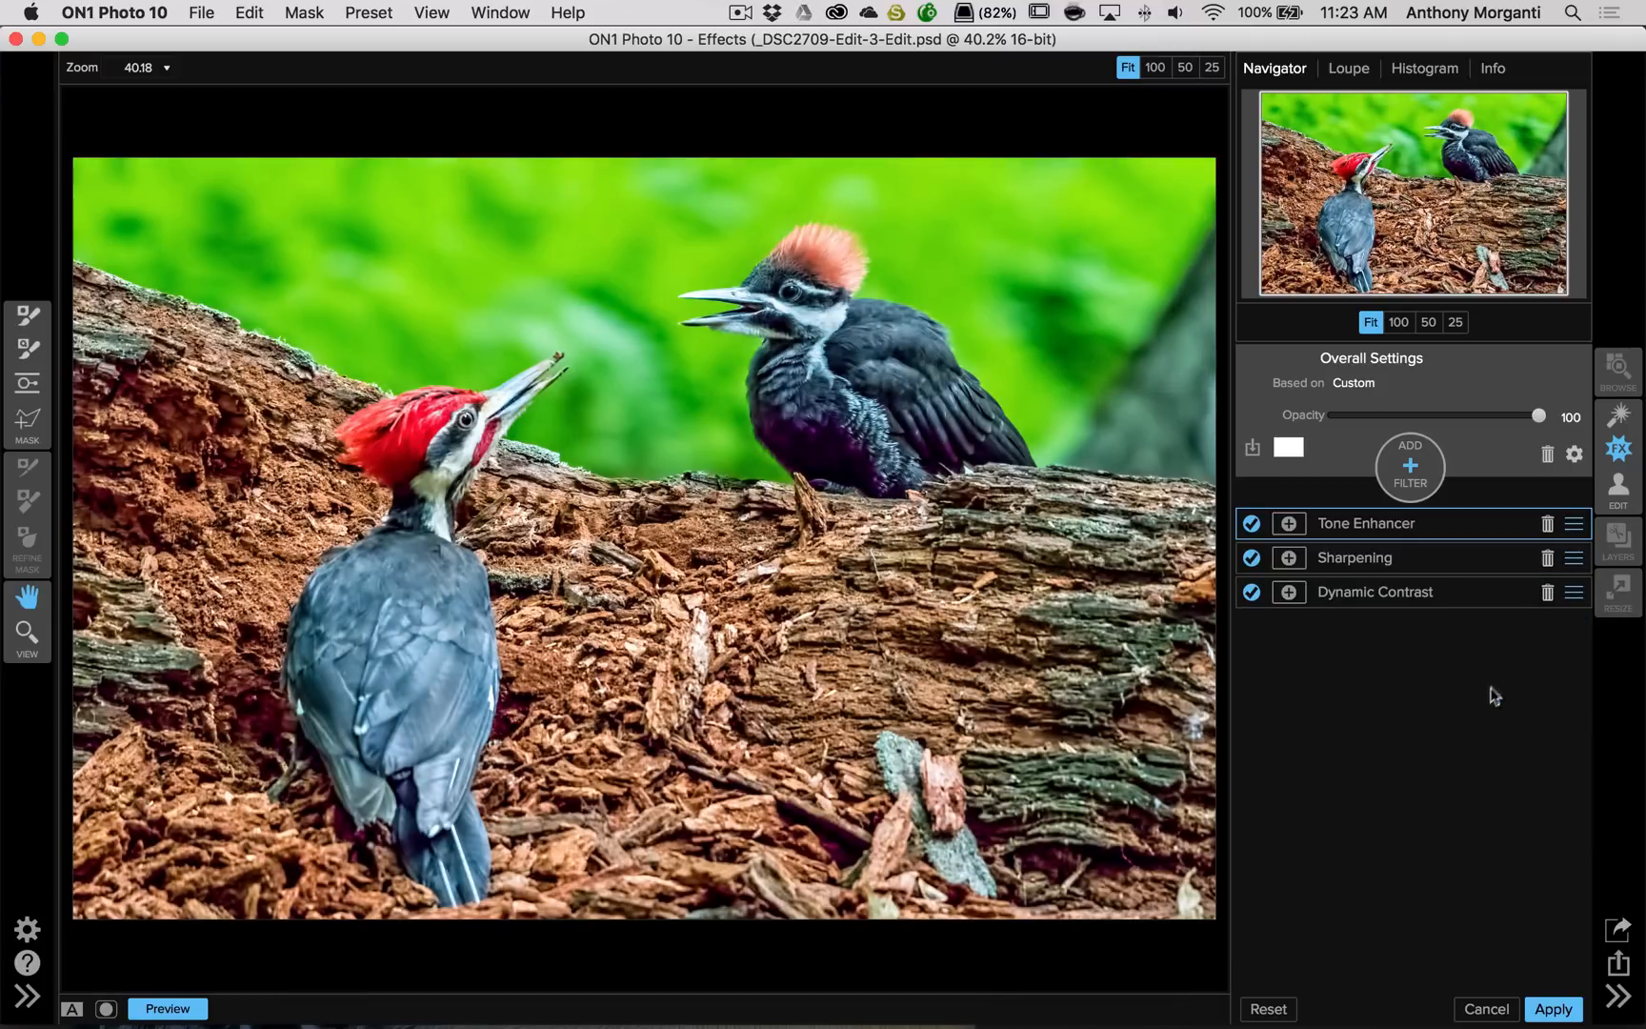
{"action": "left_click", "coordinate": [1366, 523]}
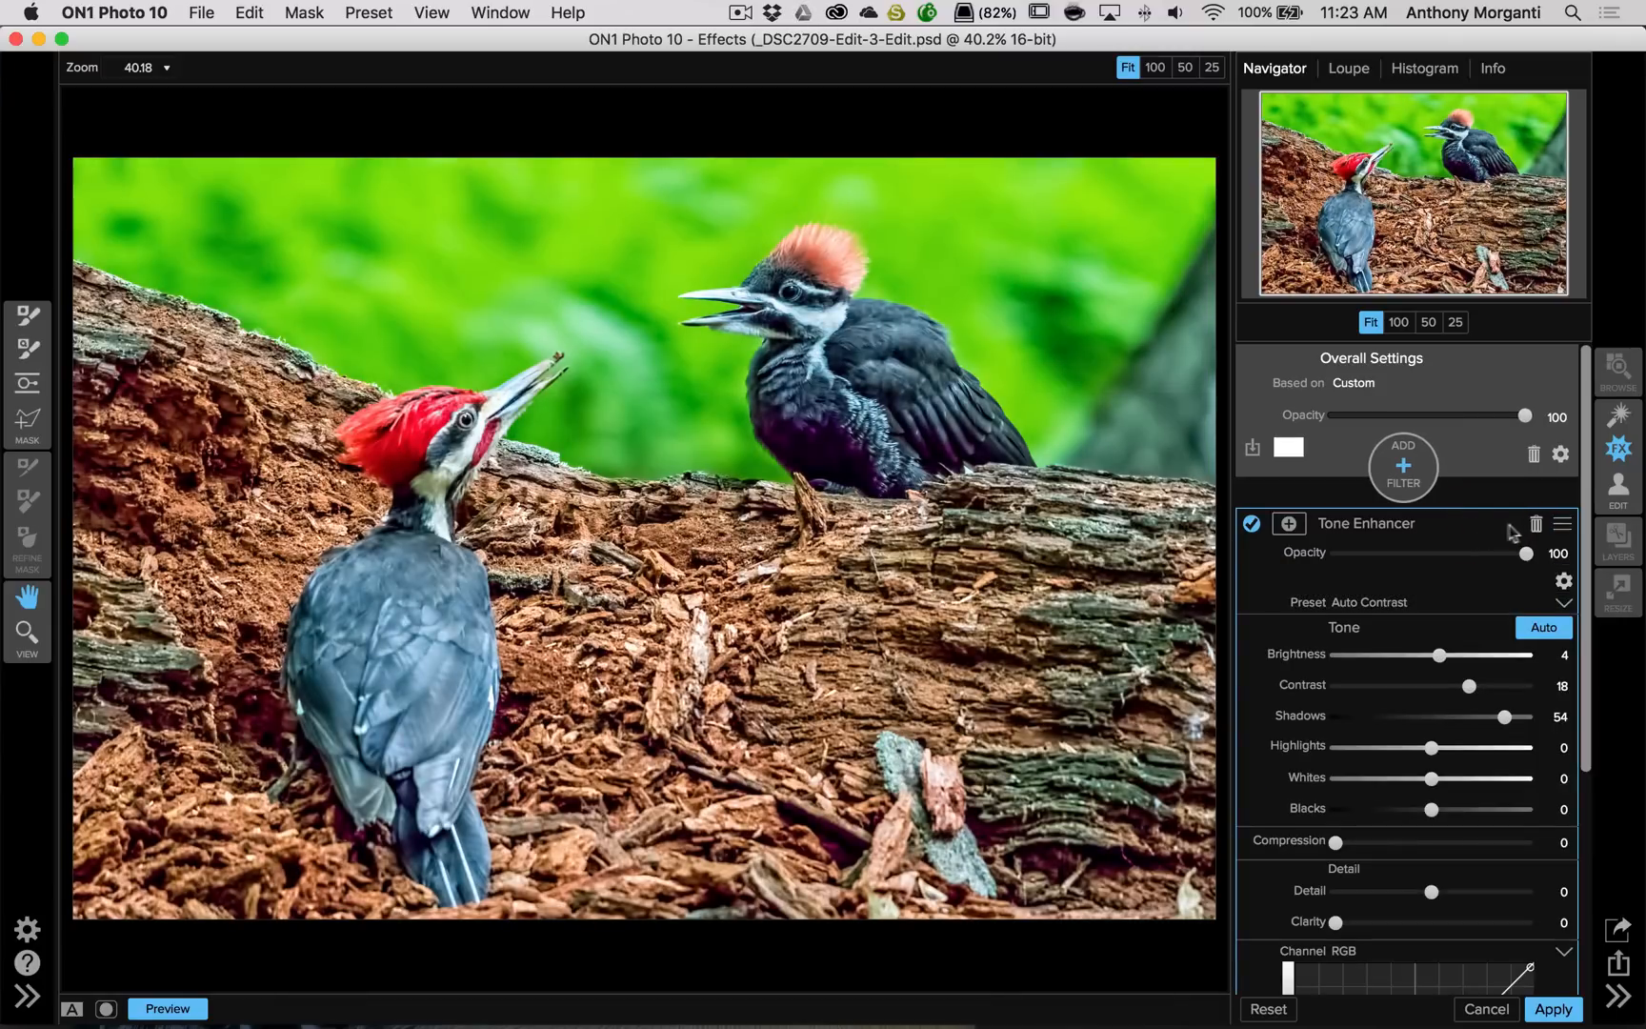
{"action": "left_click", "coordinate": [1544, 628]}
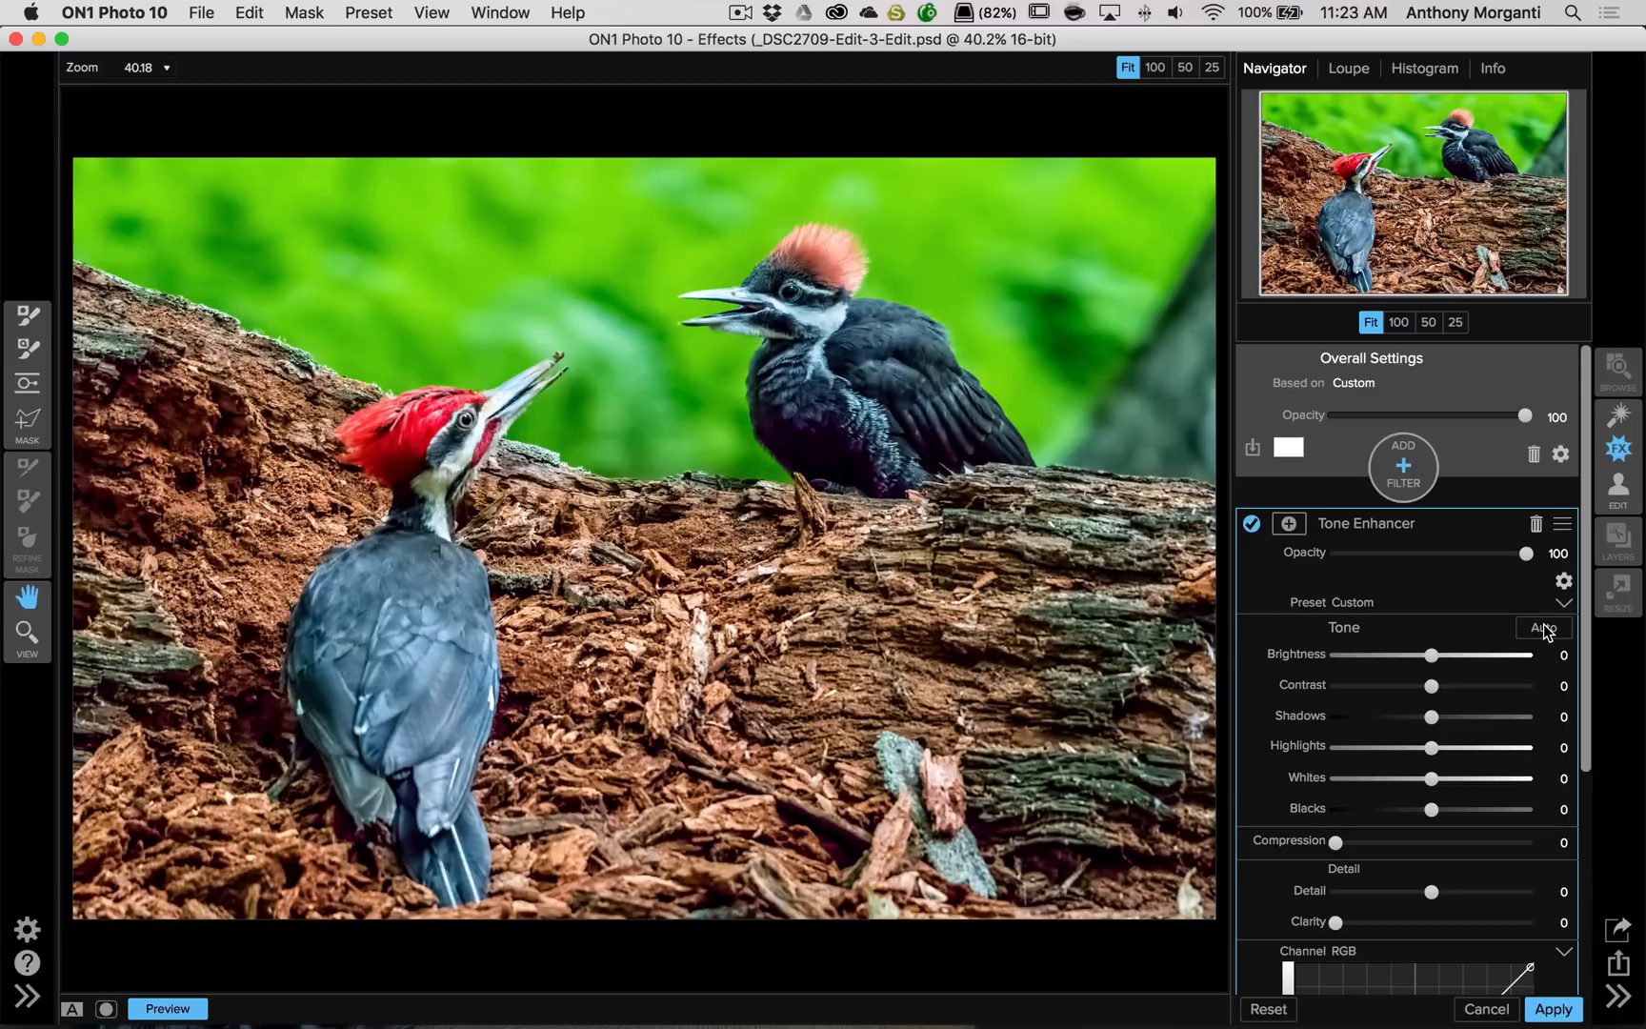
{"action": "mouse_move", "coordinate": [1375, 773]}
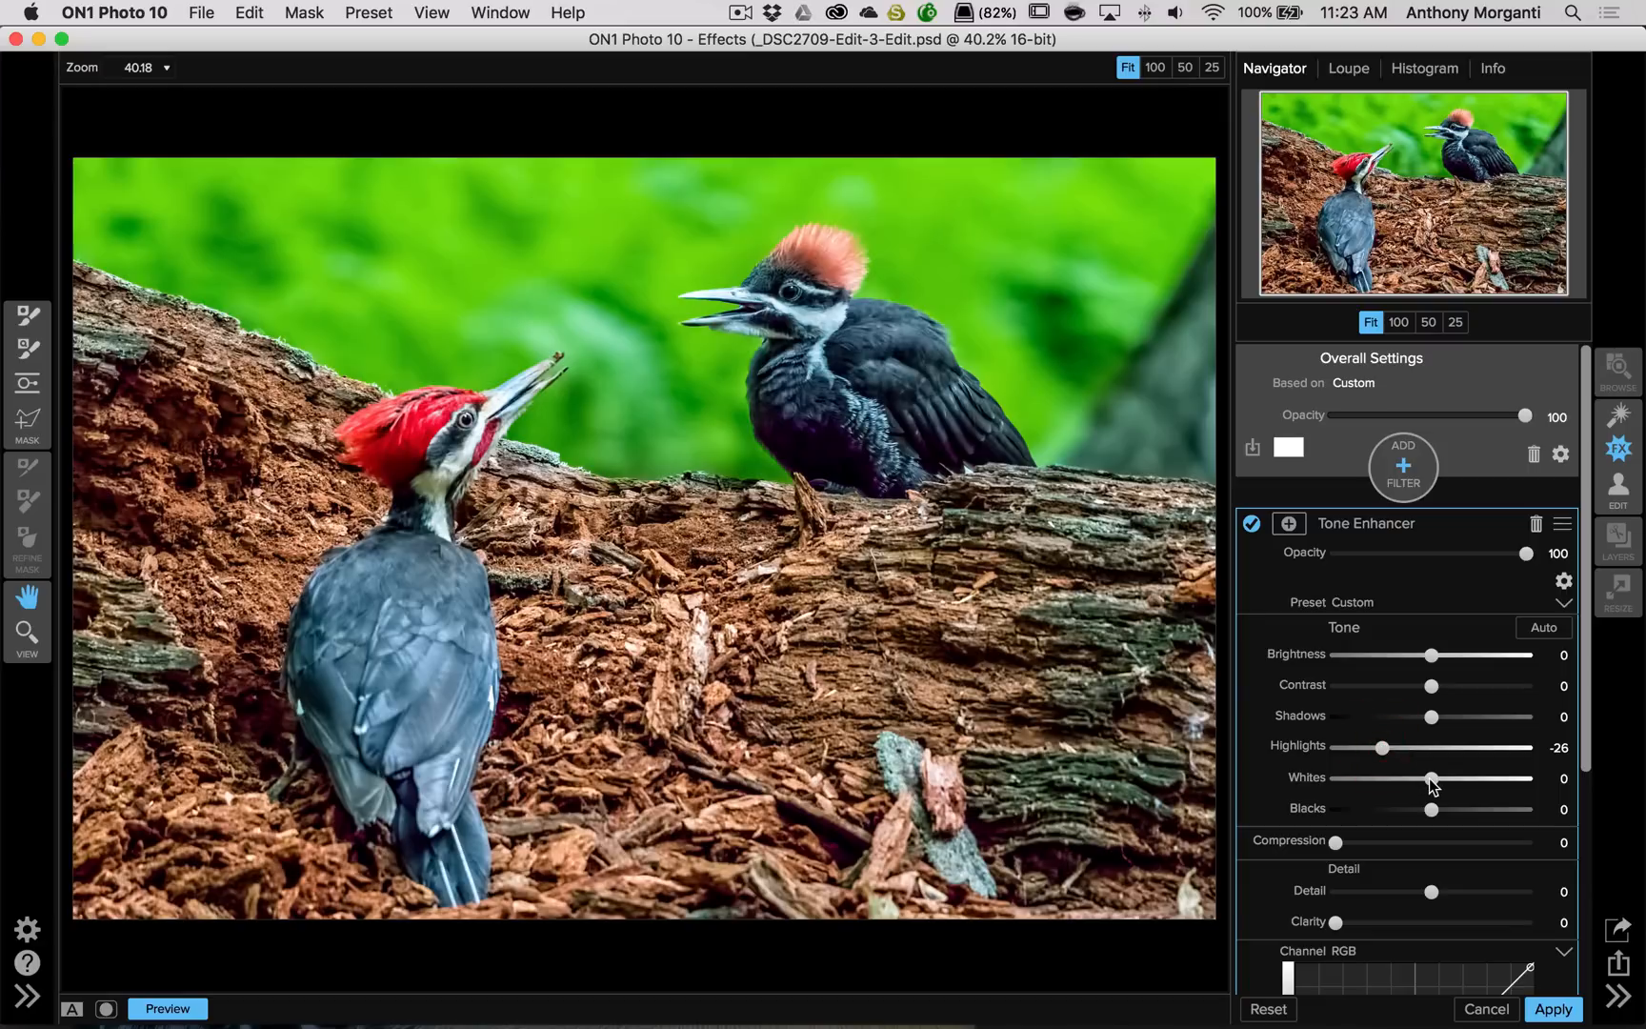
{"action": "left_click_drag", "start_coordinate": [1462, 808], "coordinate": [1404, 809]}
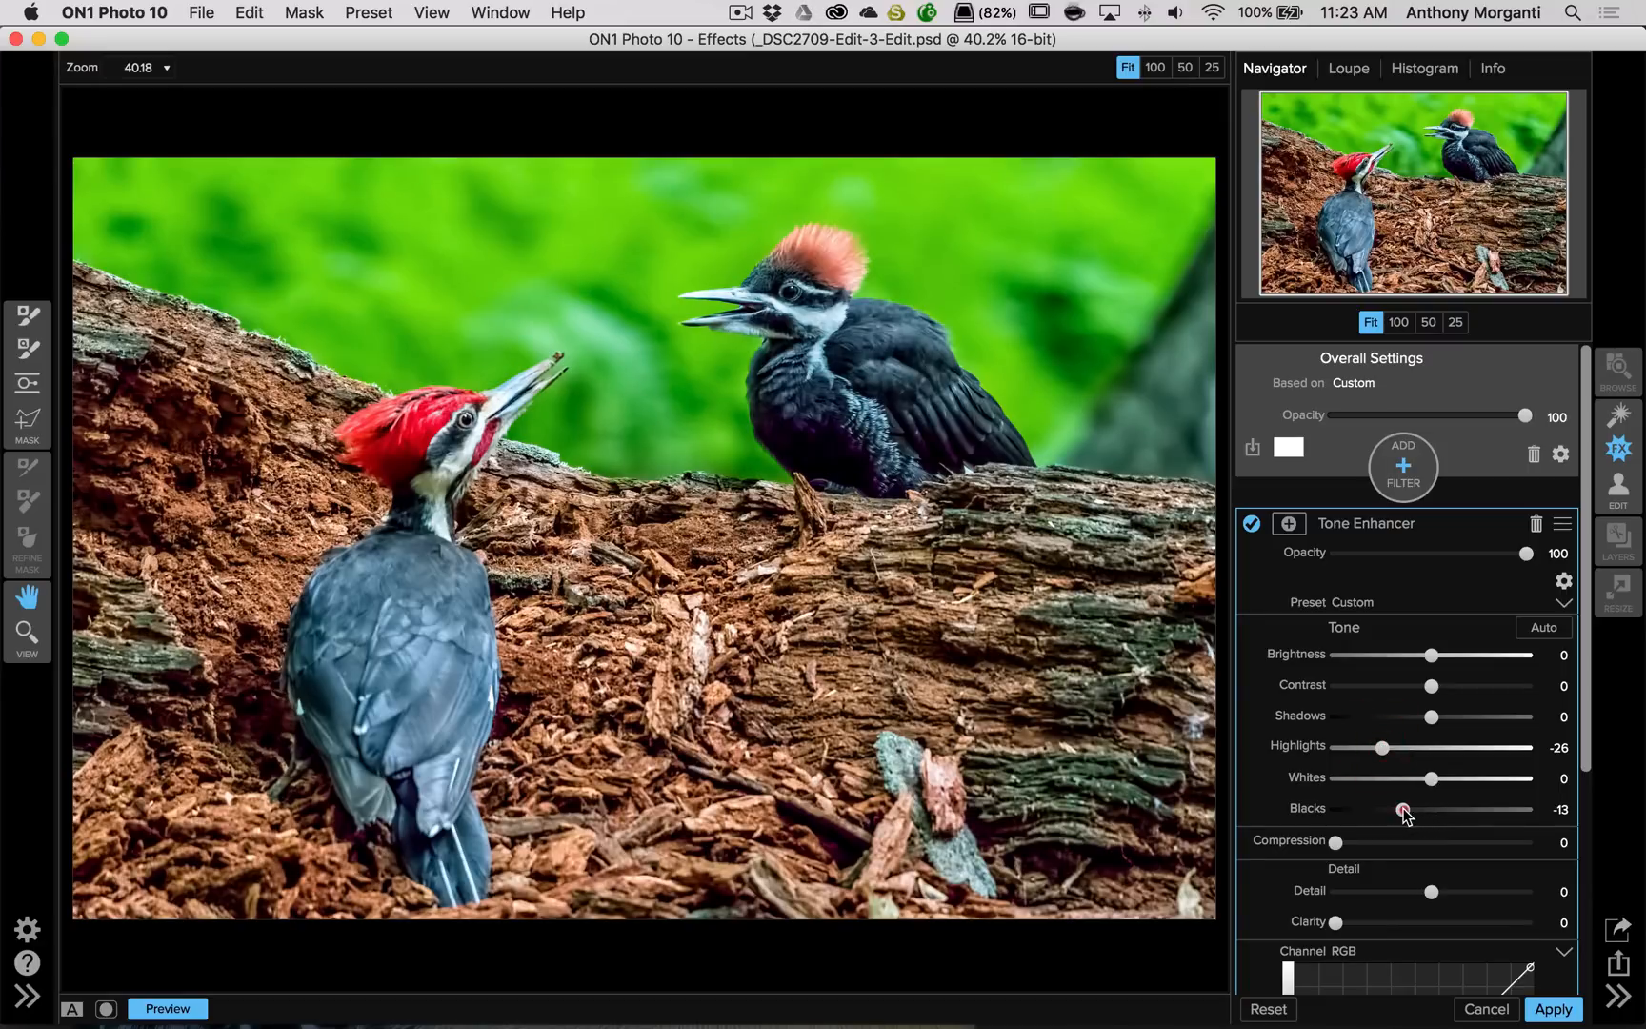
{"action": "left_click_drag", "start_coordinate": [1405, 810], "coordinate": [1395, 809]}
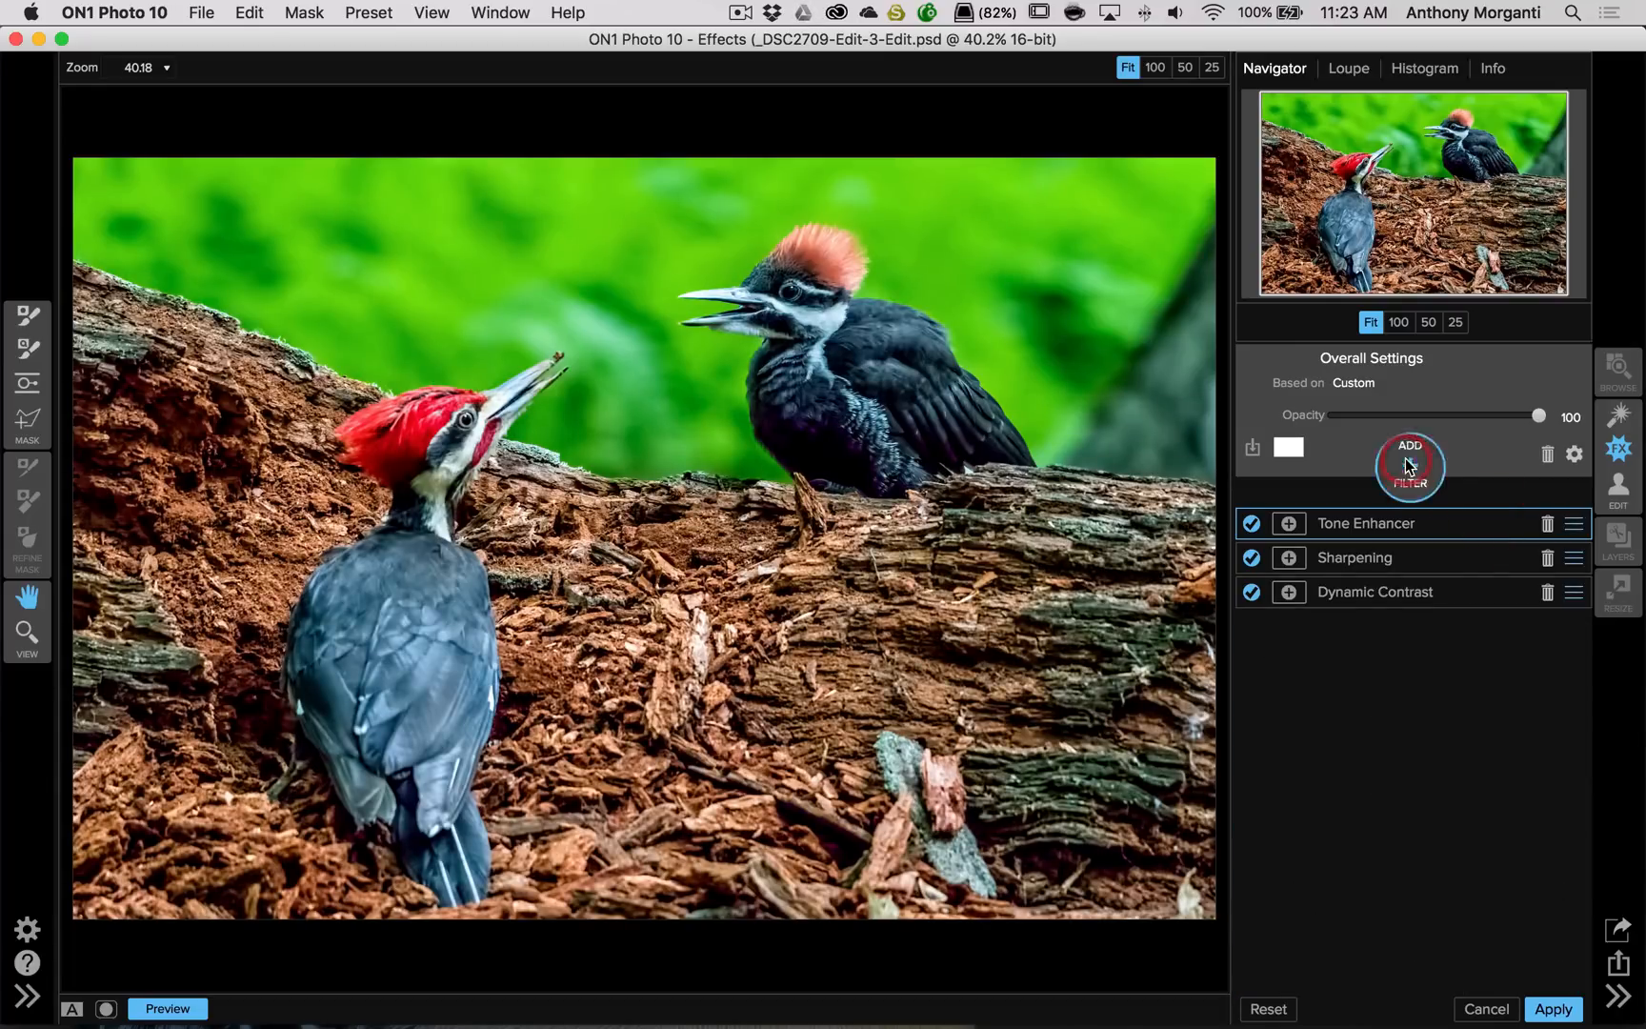
Add a Vignette filter using its Subtle preset
{"action": "left_click", "coordinate": [1410, 465]}
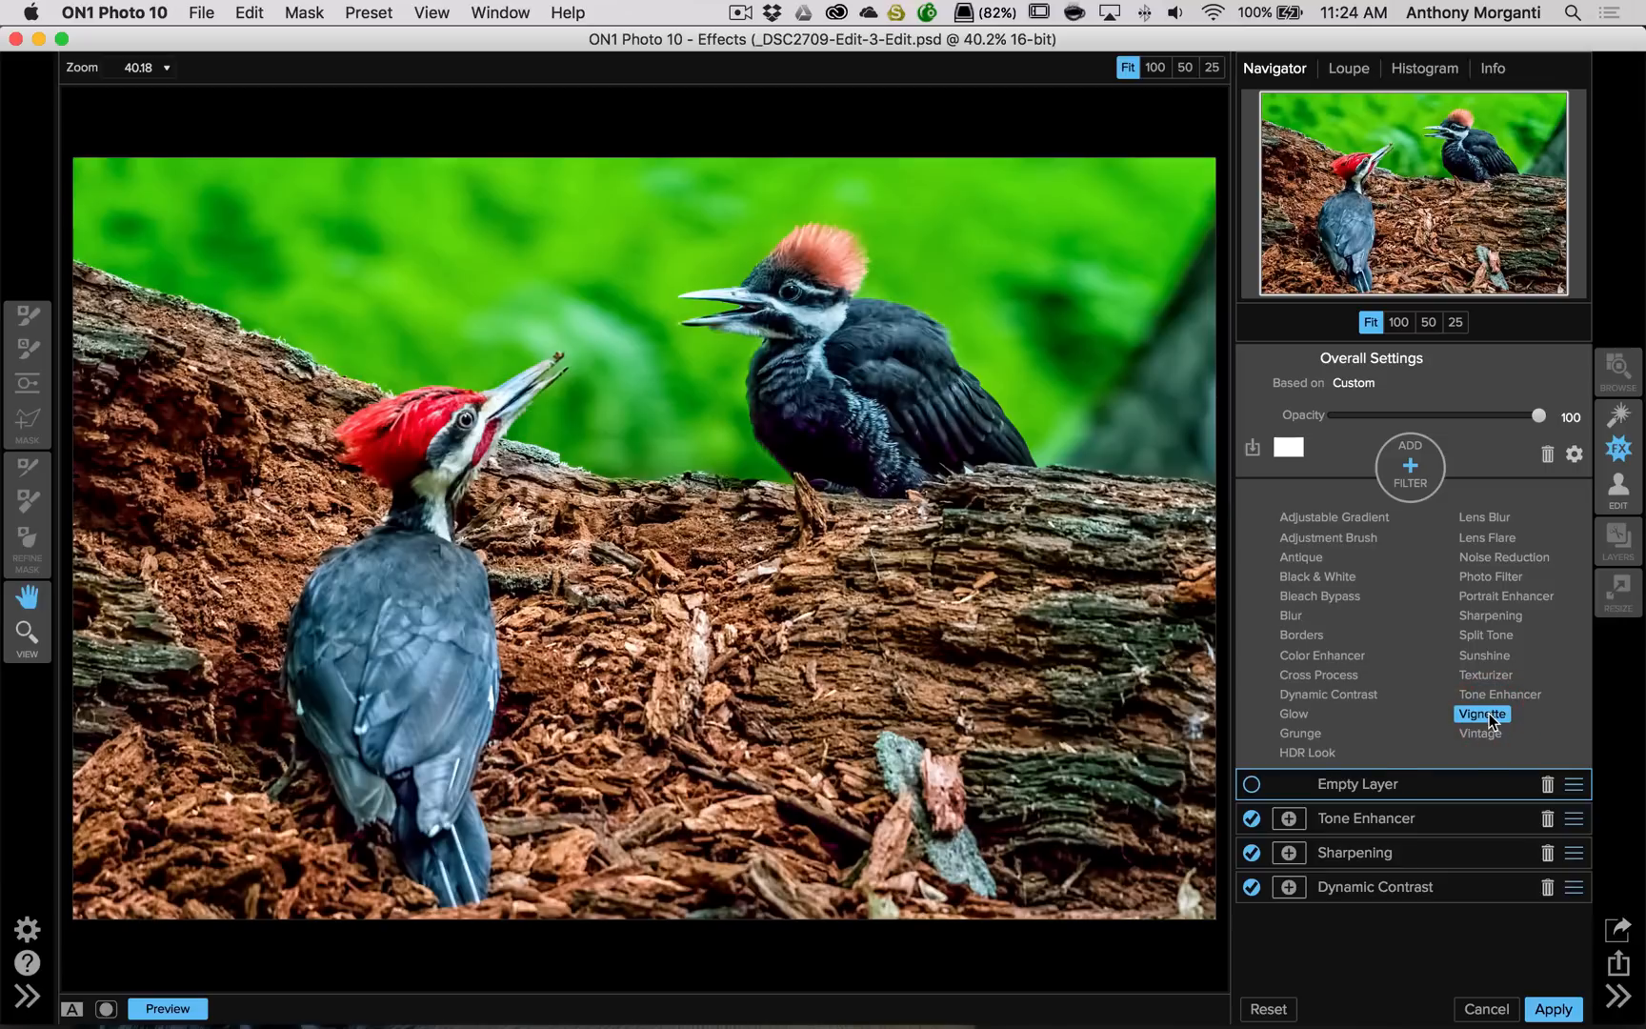
{"action": "left_click", "coordinate": [1483, 714]}
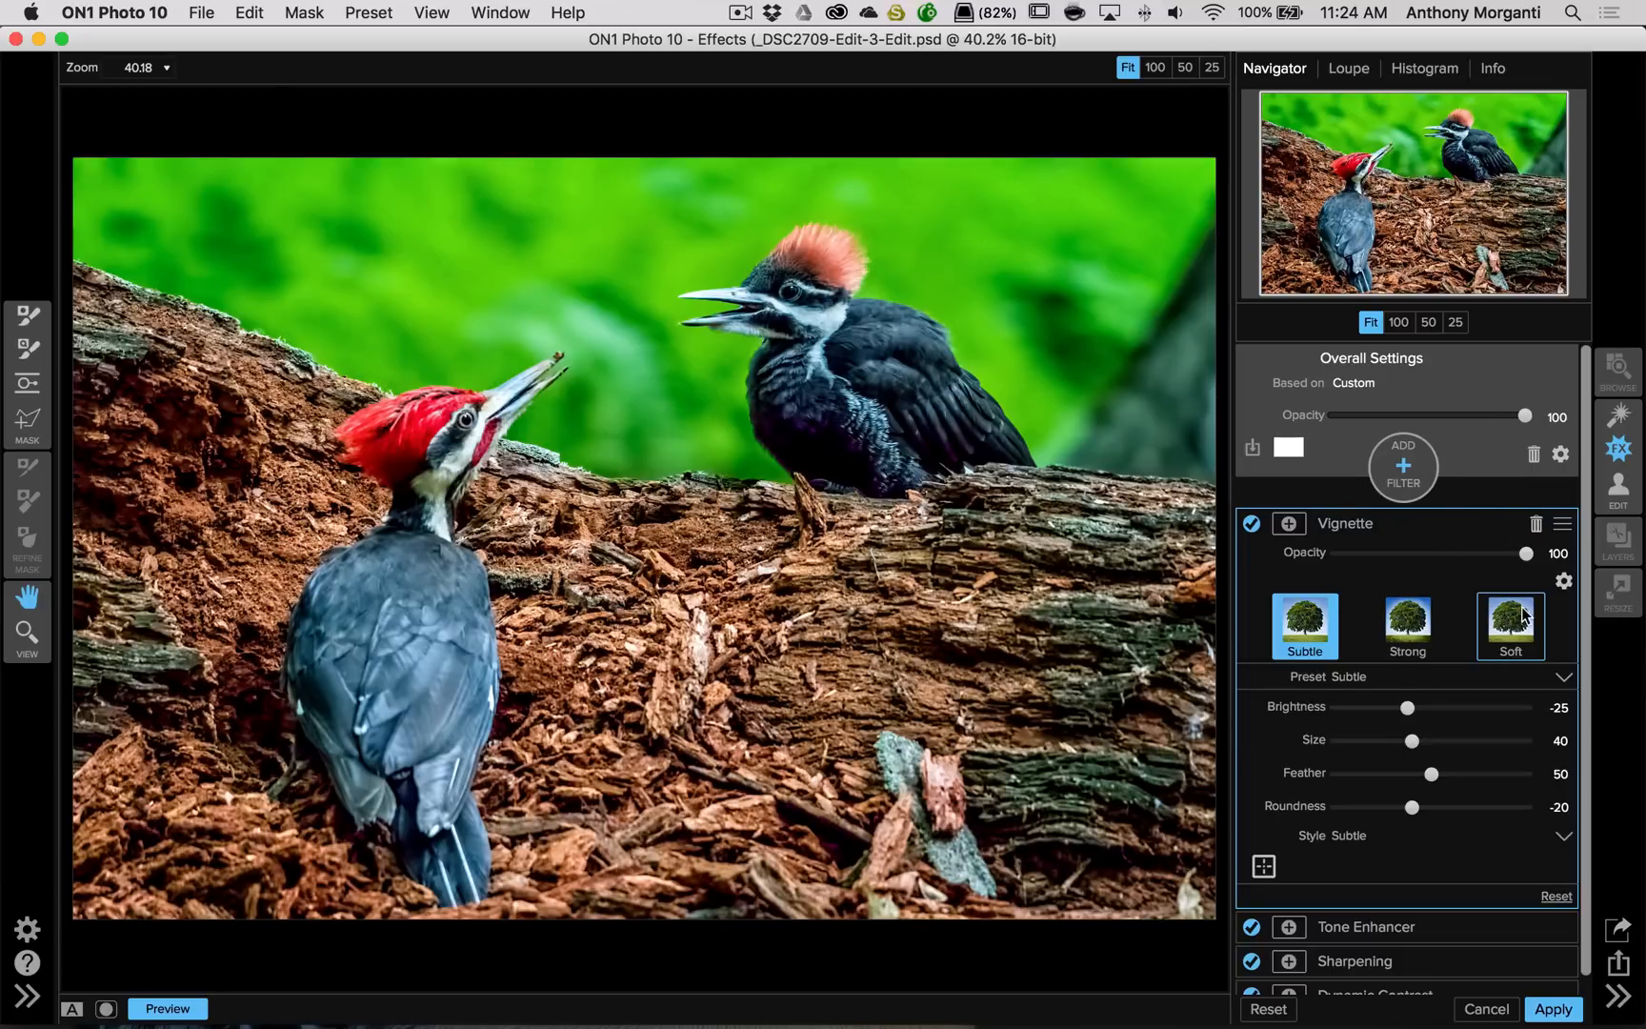
{"action": "left_click", "coordinate": [1508, 627]}
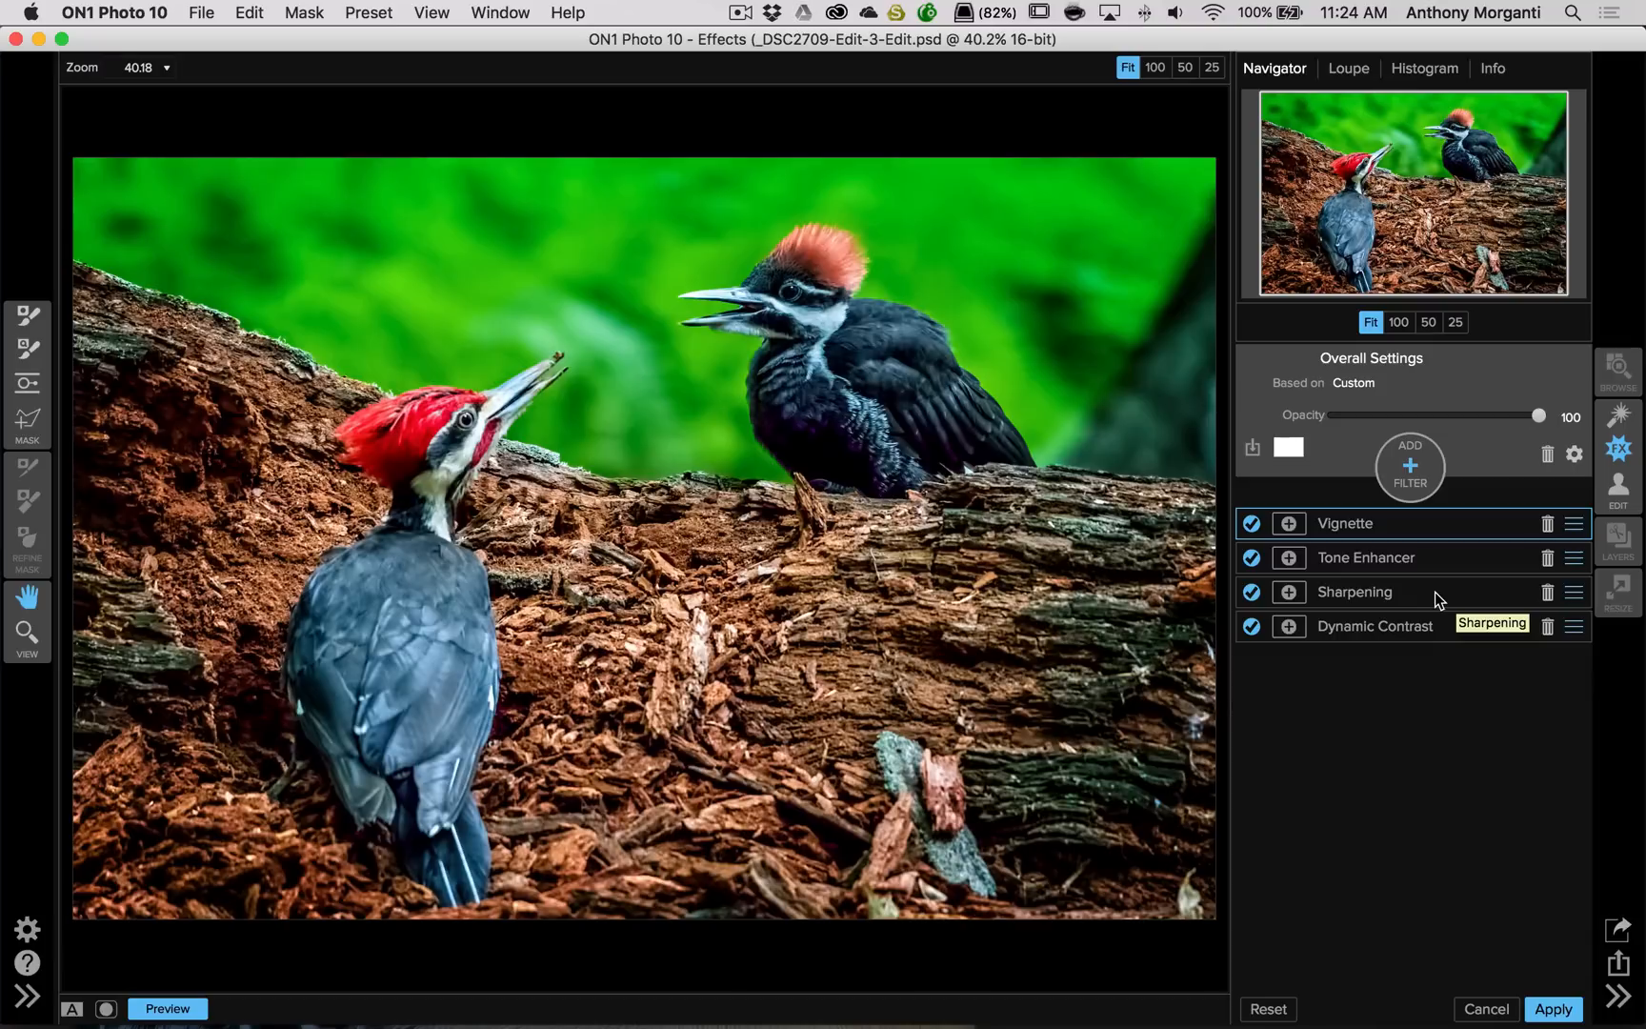
{"action": "mouse_move", "coordinate": [1457, 596]}
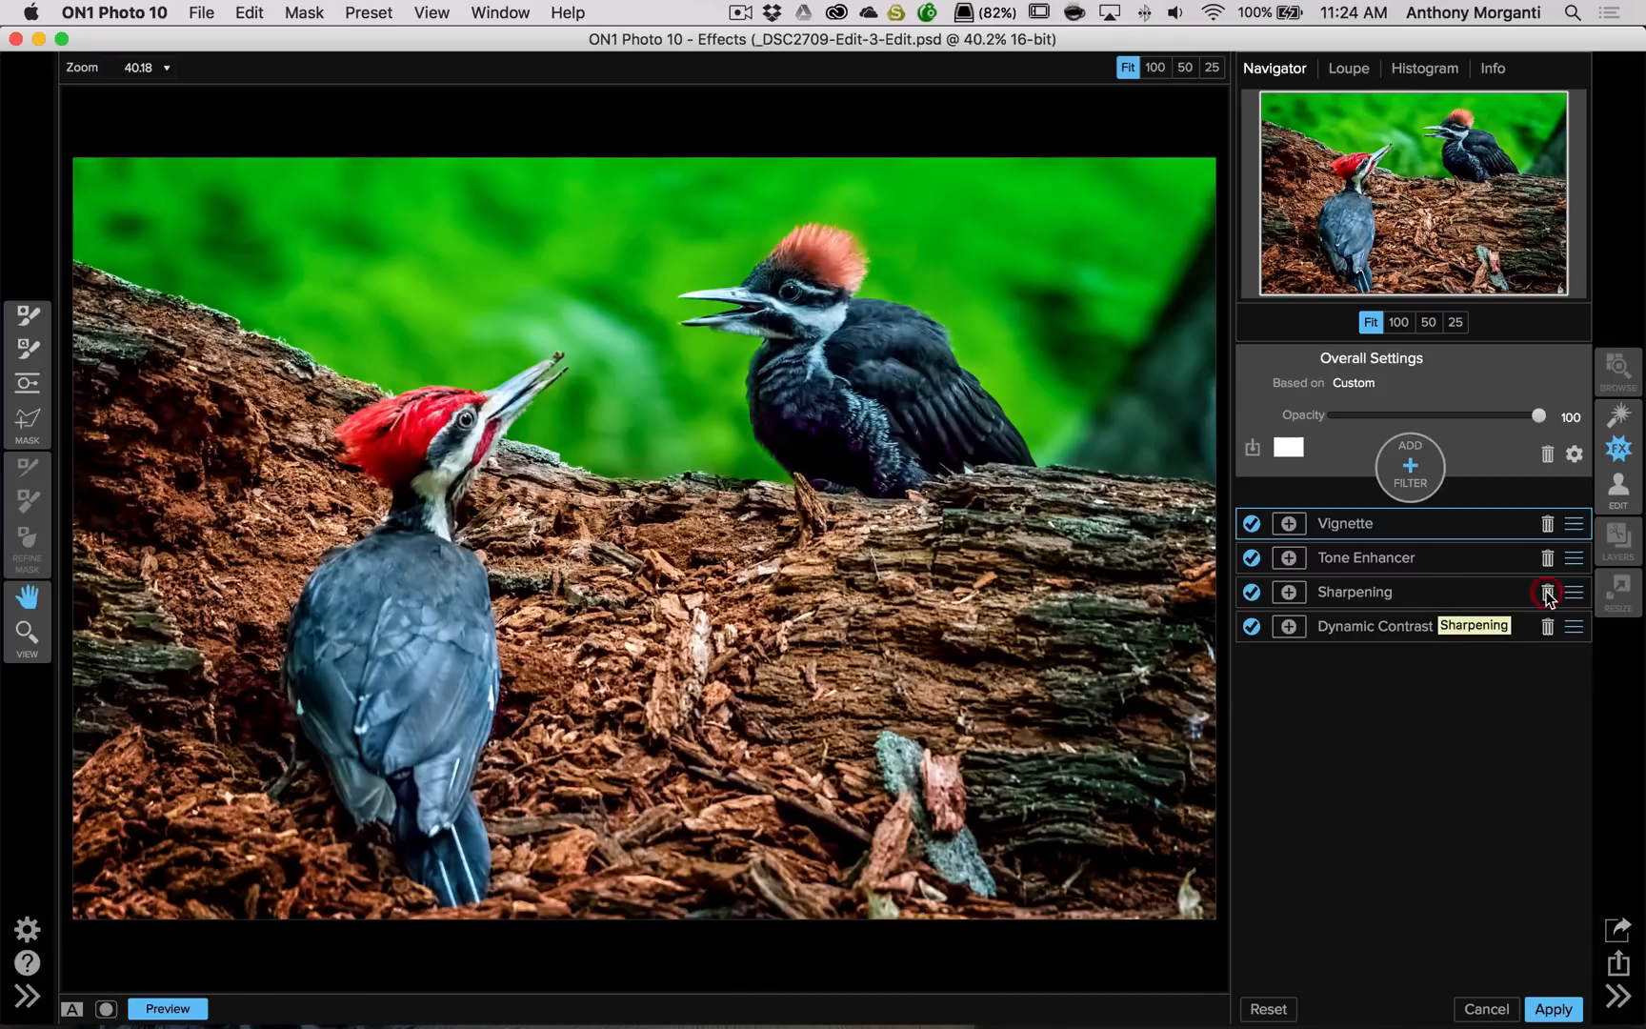
Delete the Sharpening filter, then apply the effects to return the photo to Lightroom
{"action": "left_click", "coordinate": [1346, 523]}
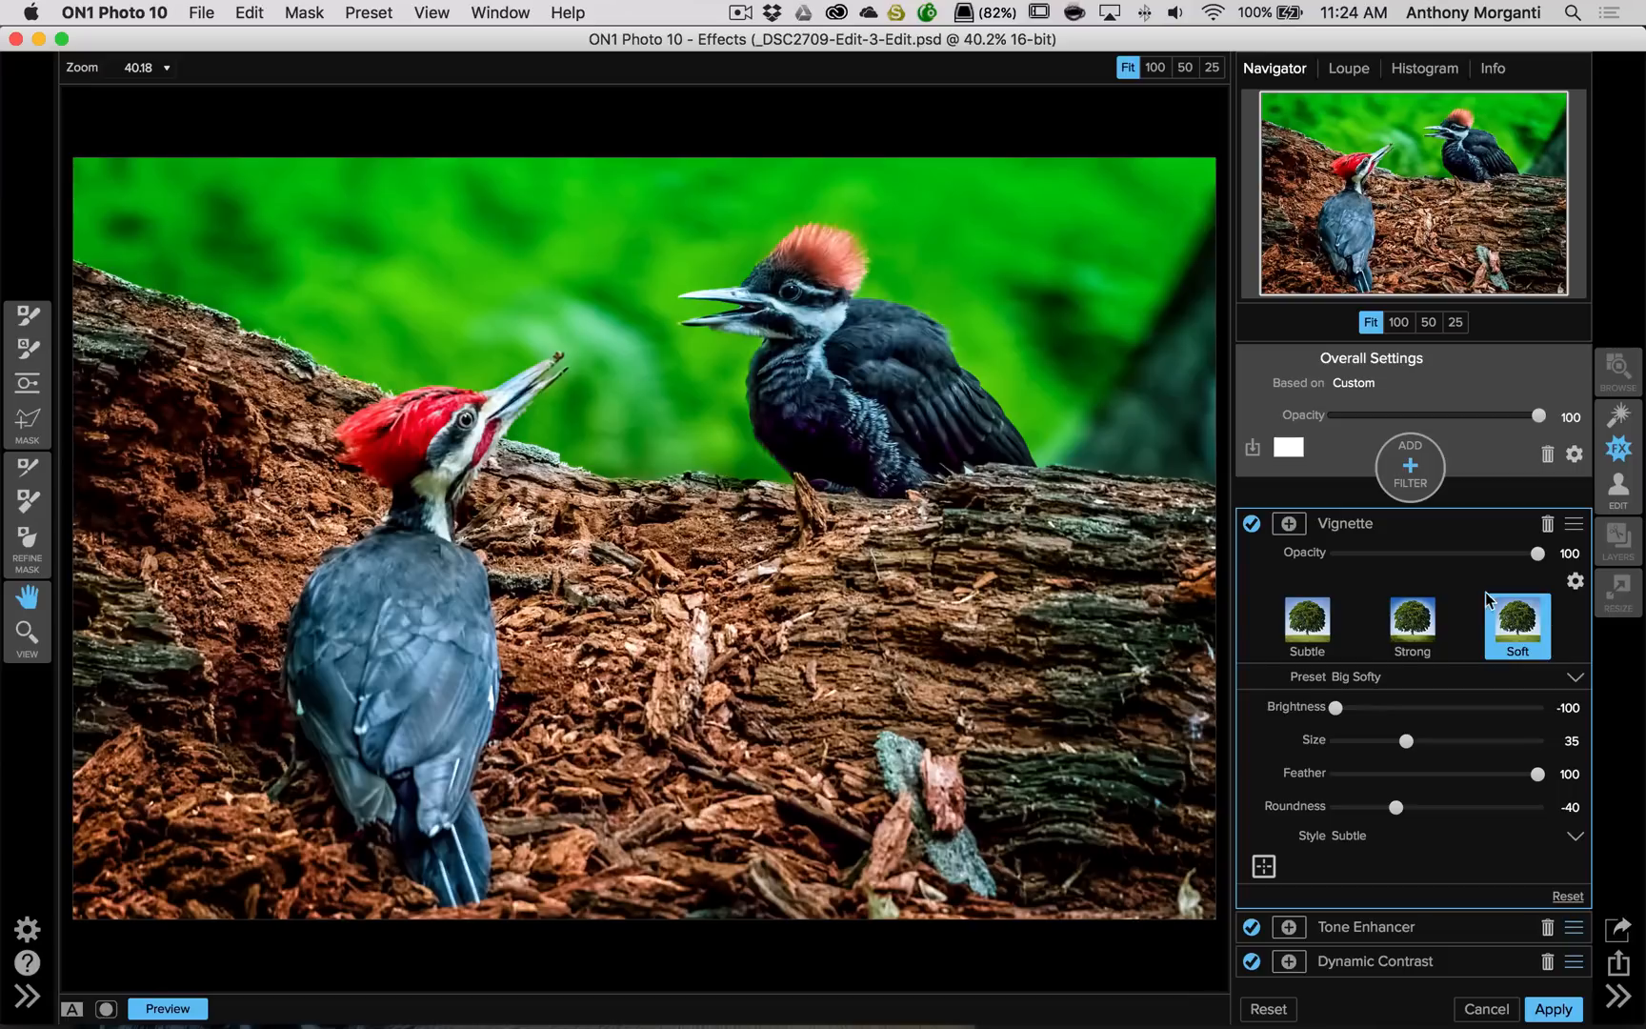
{"action": "left_click", "coordinate": [1345, 523]}
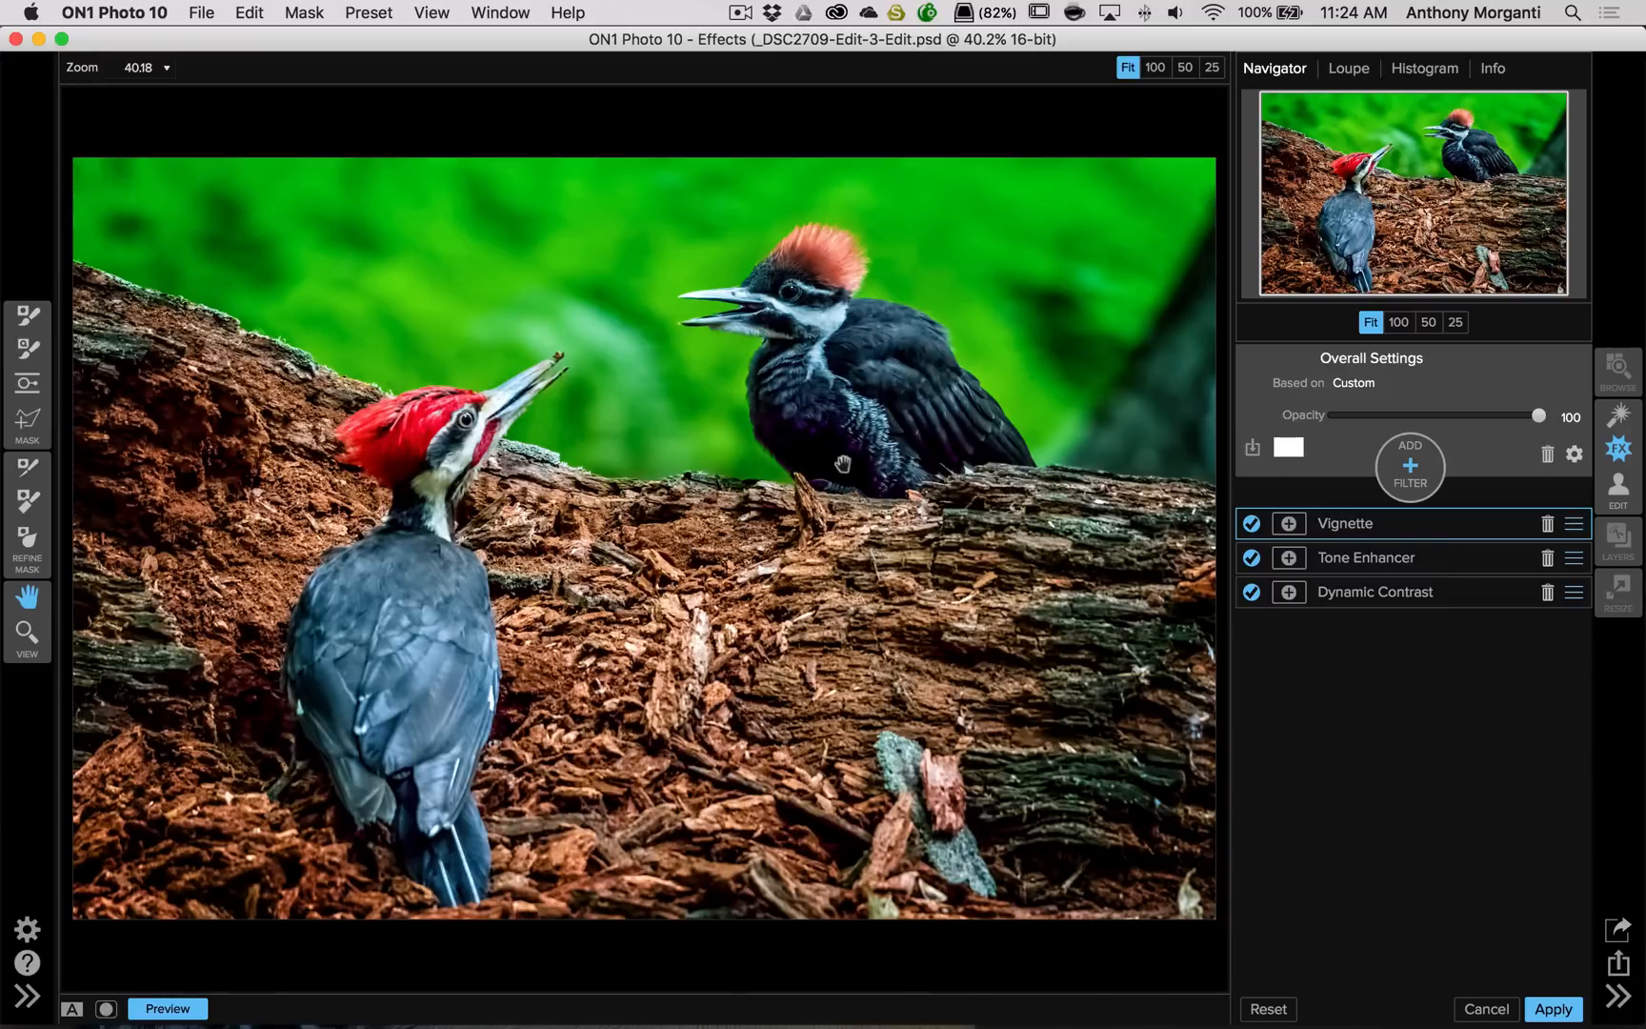
{"action": "mouse_move", "coordinate": [950, 488]}
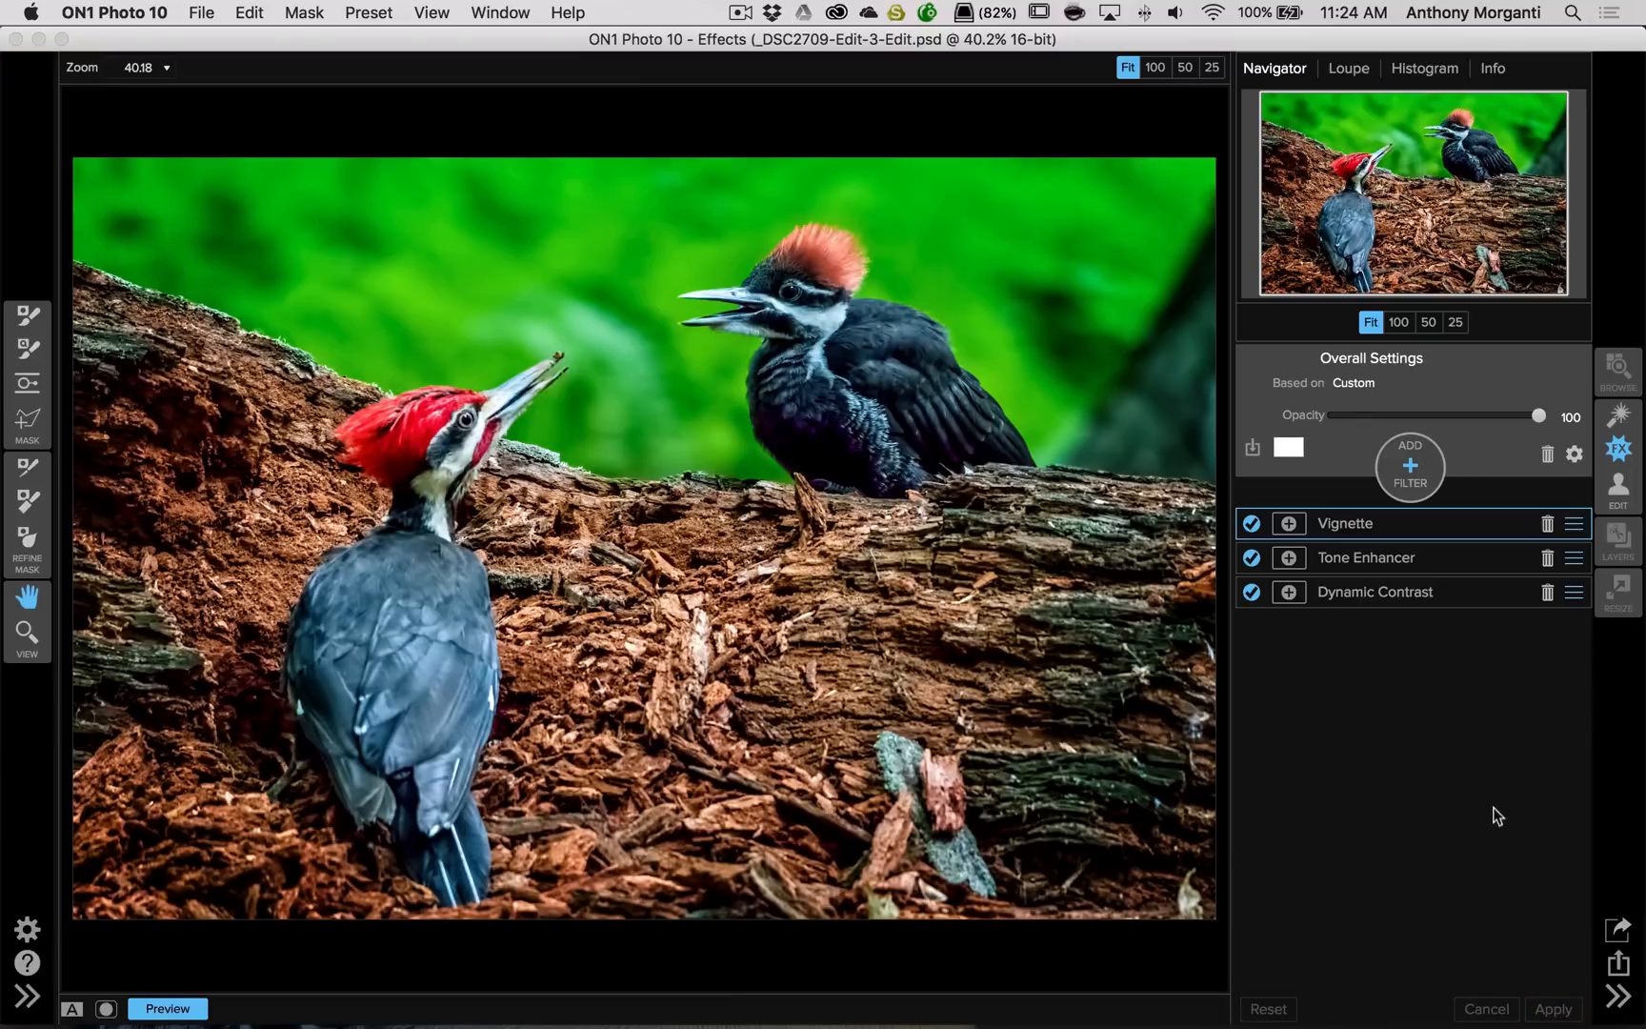
{"action": "left_click", "coordinate": [1554, 1009]}
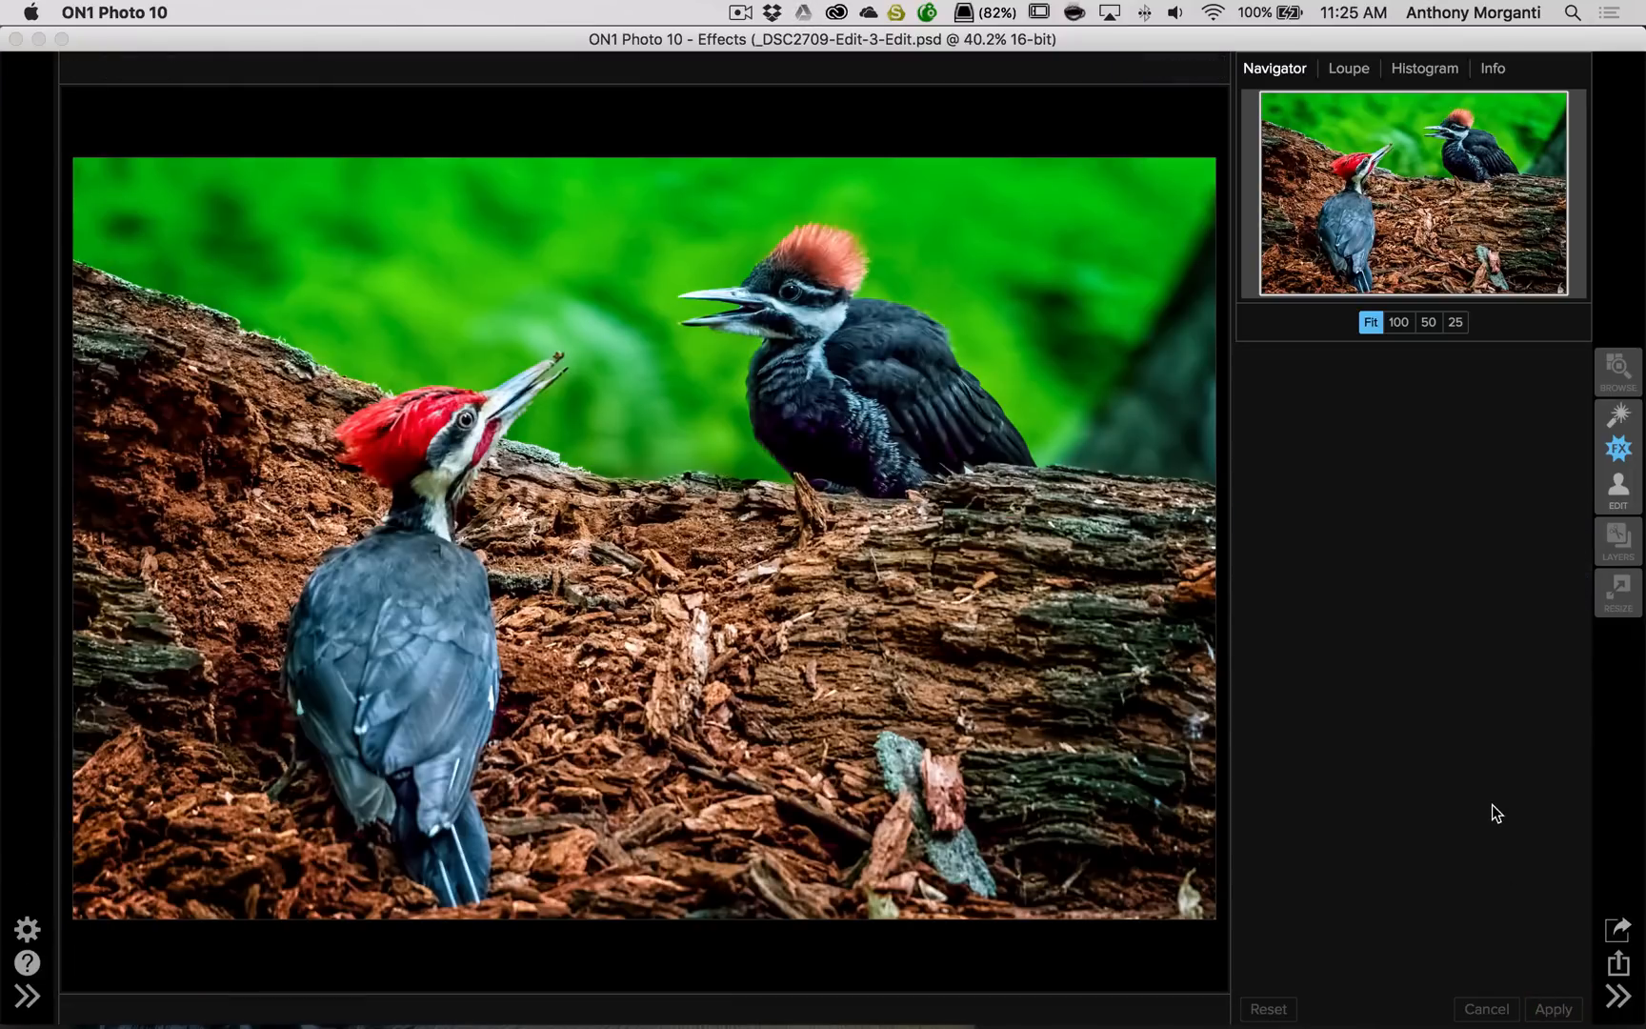
{"action": "left_click", "coordinate": [1553, 1009]}
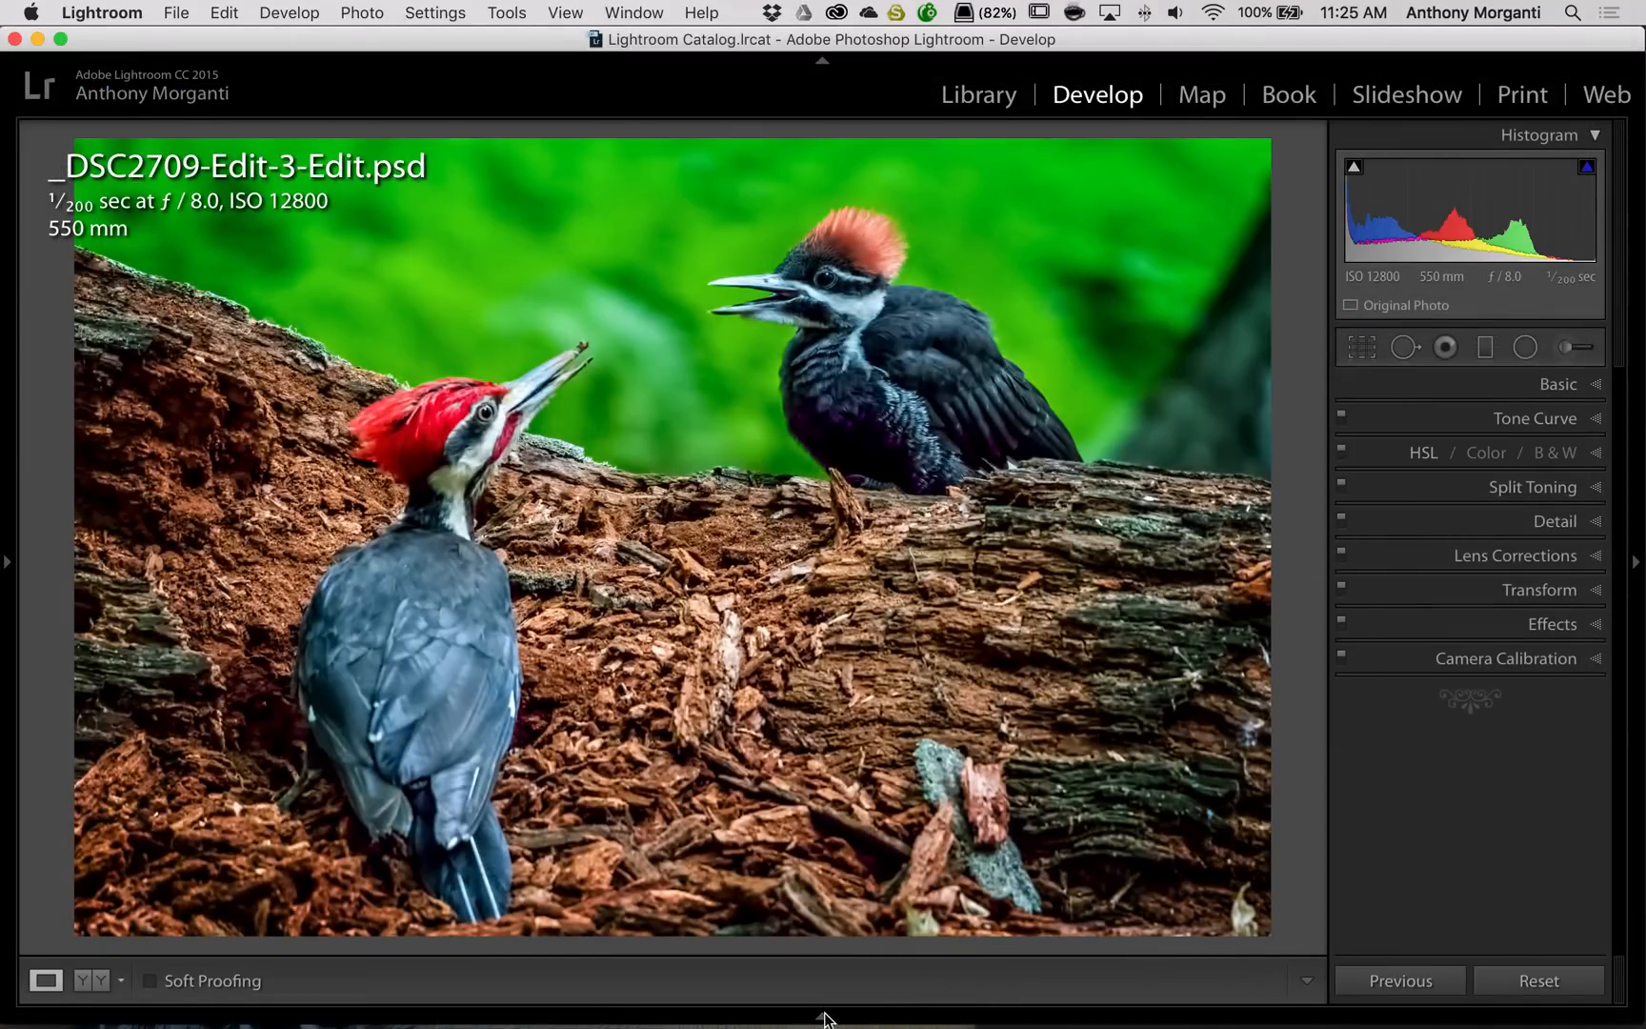
Select the denoised TIFF from the filmstrip and inspect its Basic and Detail settings
{"action": "left_click", "coordinate": [822, 1016]}
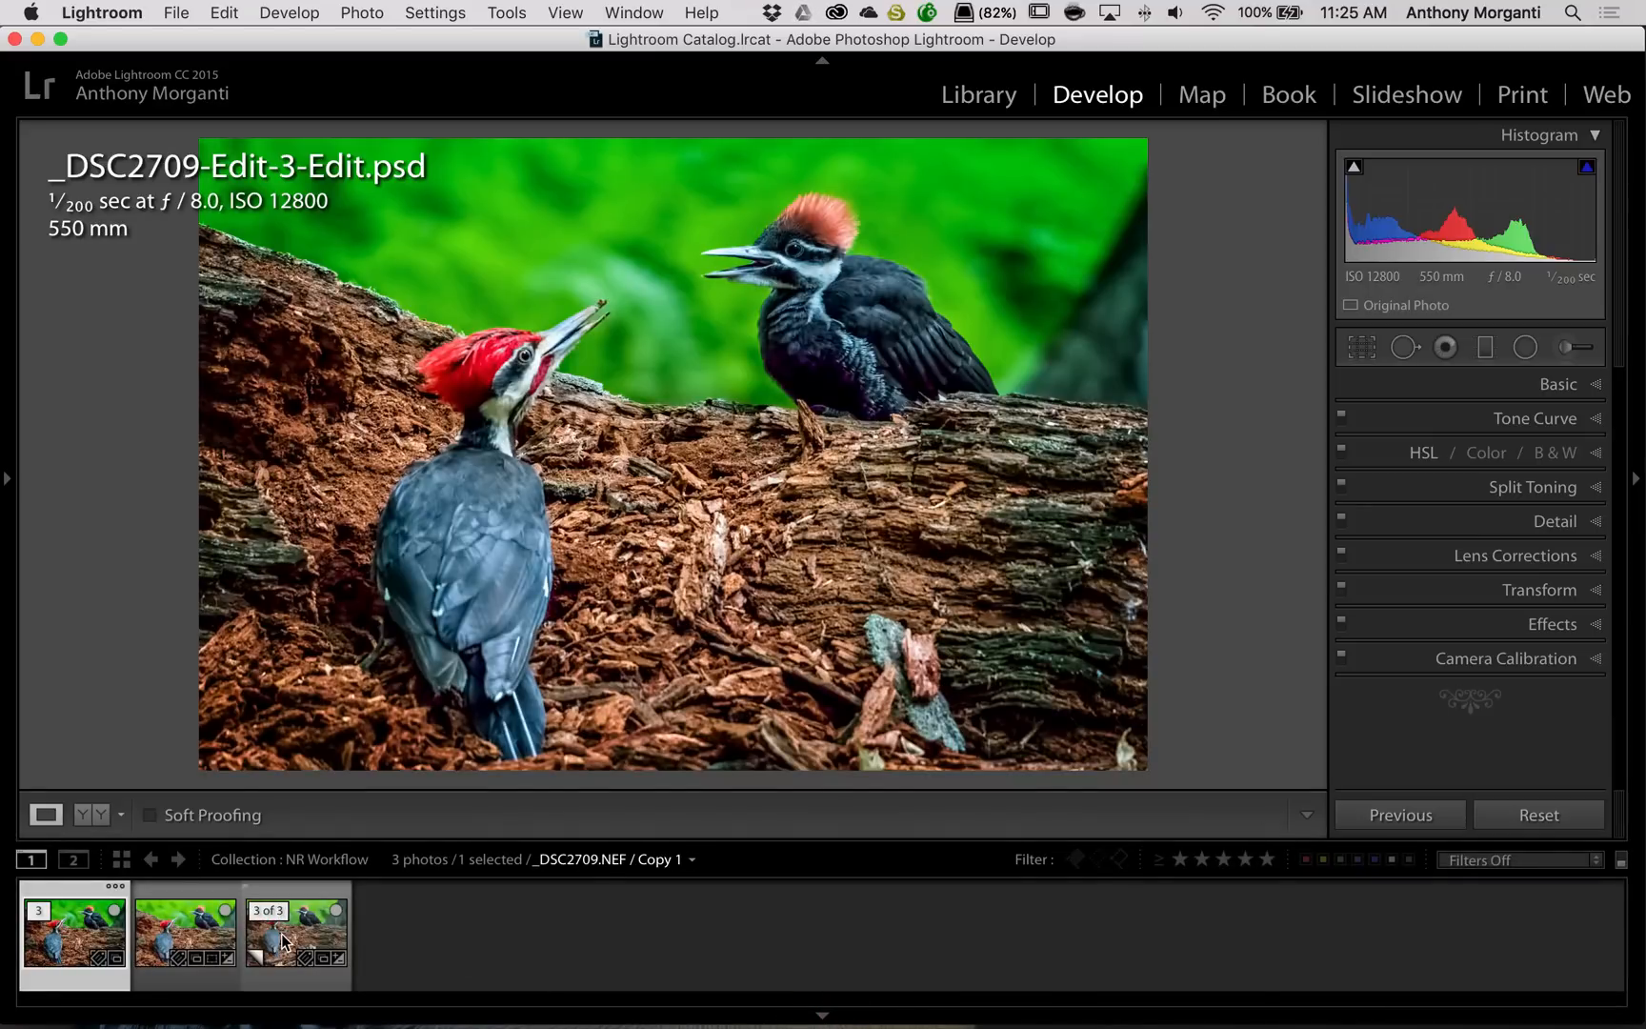
{"action": "left_click", "coordinate": [295, 934]}
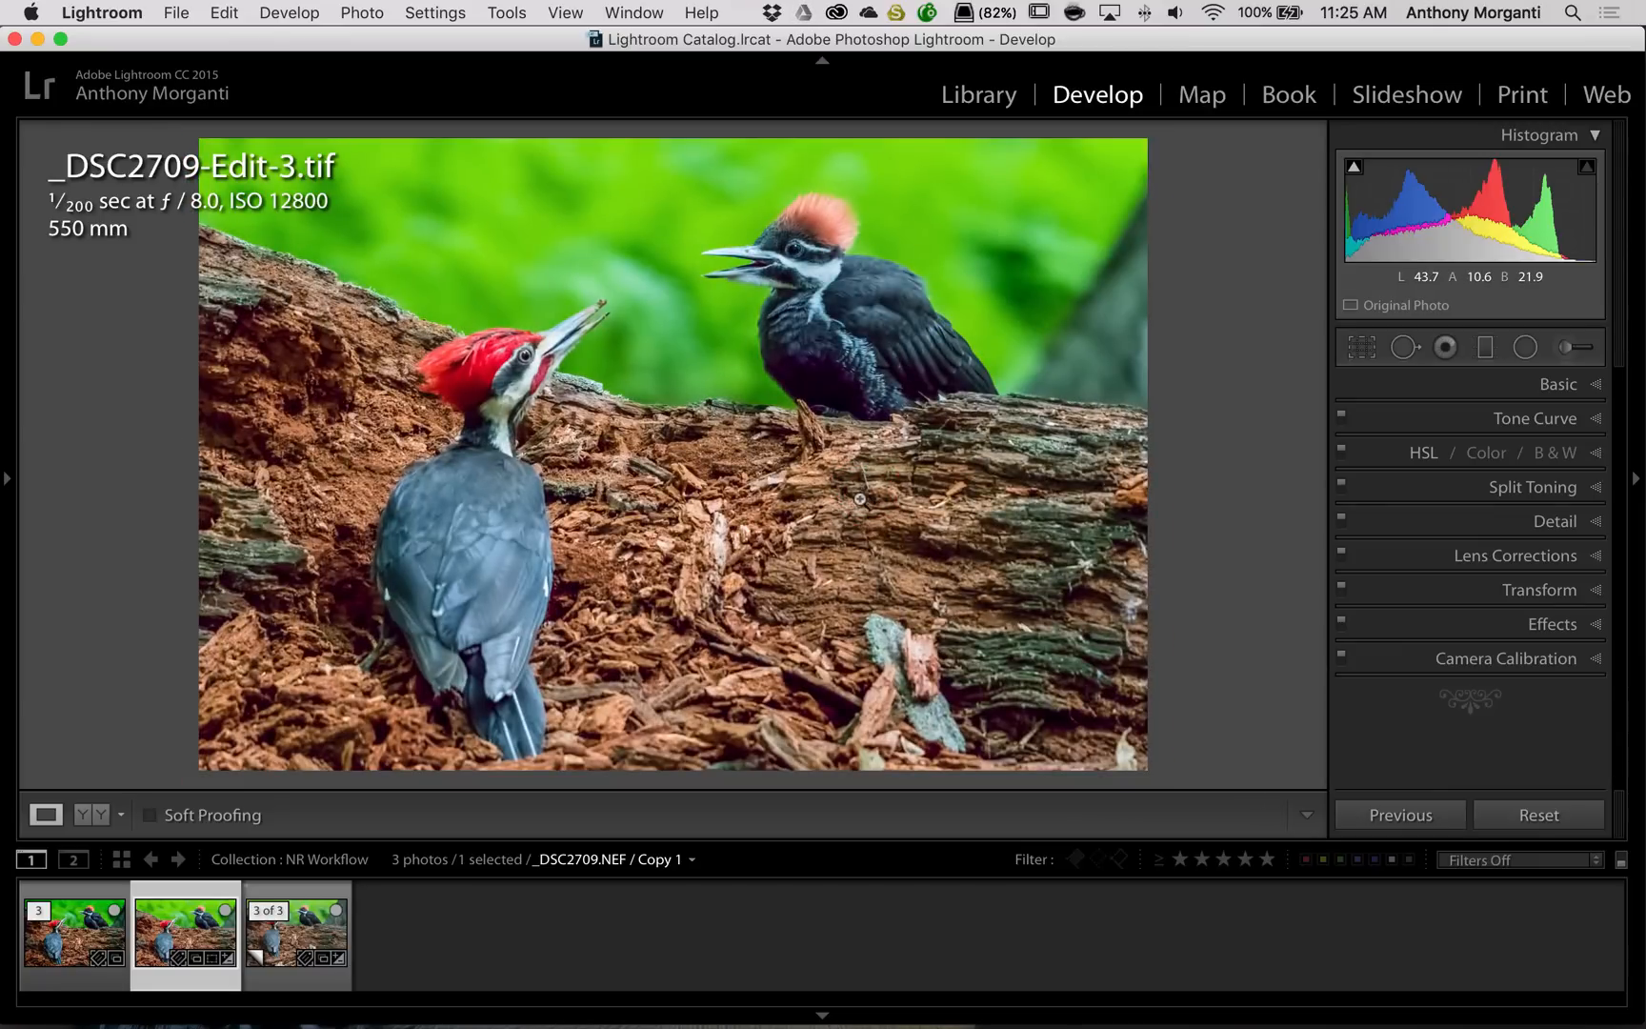
{"action": "left_click", "coordinate": [1561, 384]}
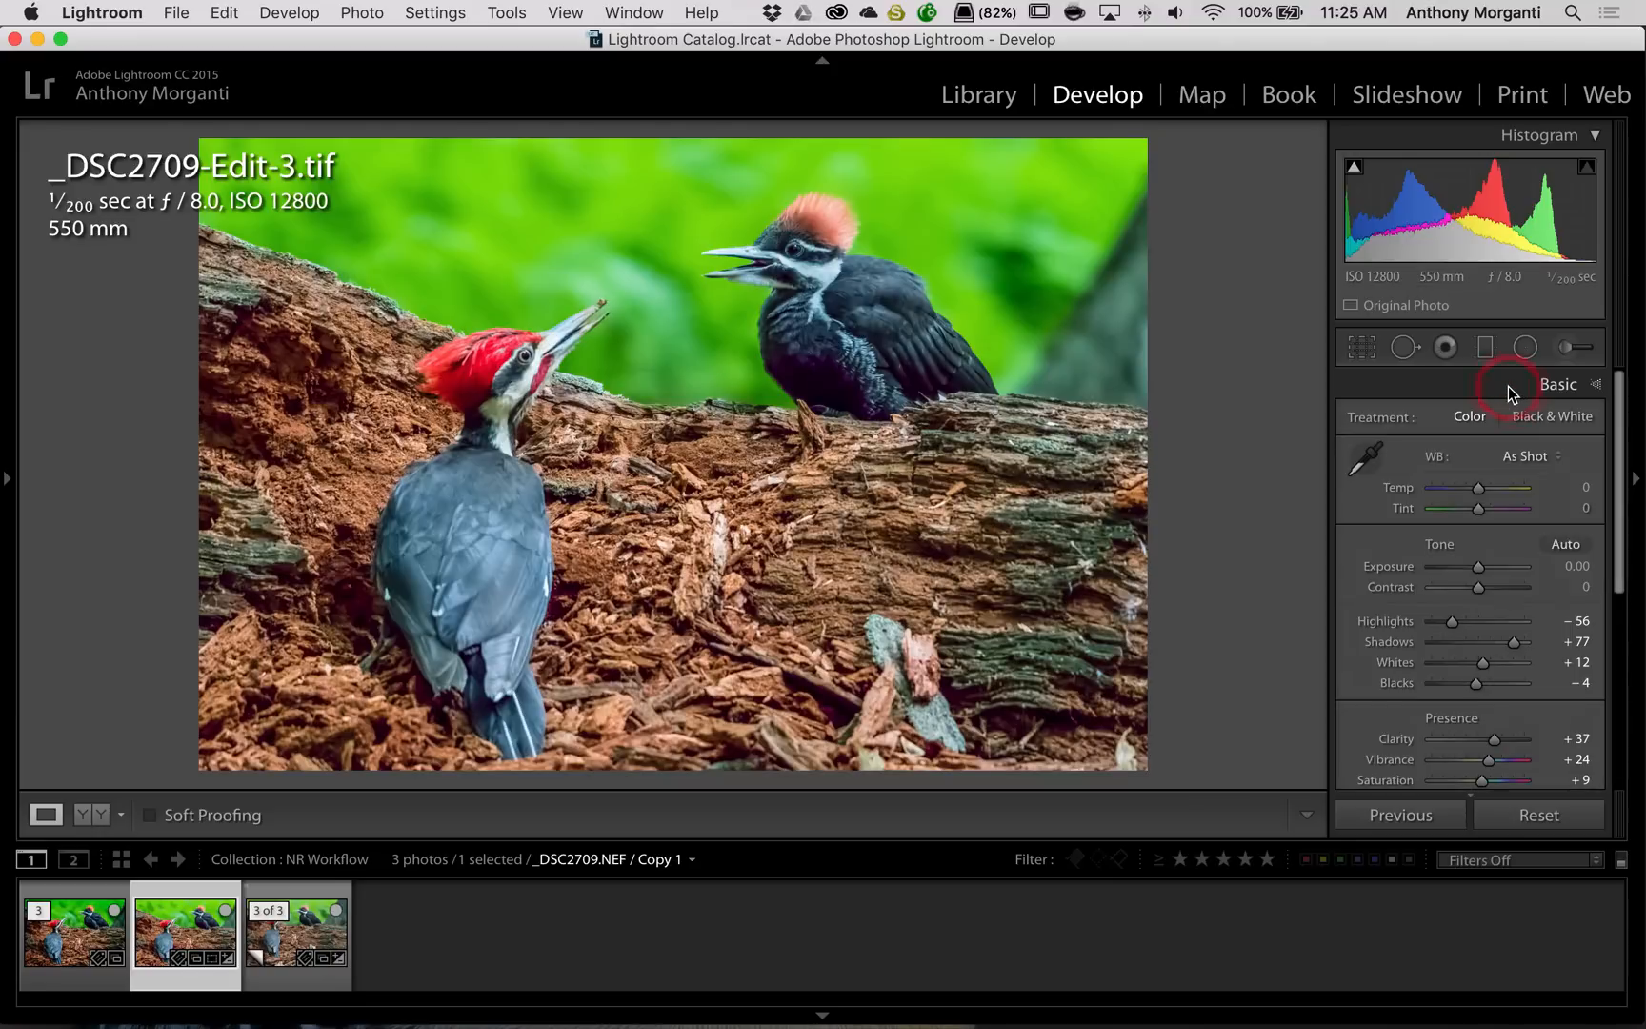
{"action": "left_click", "coordinate": [1557, 384]}
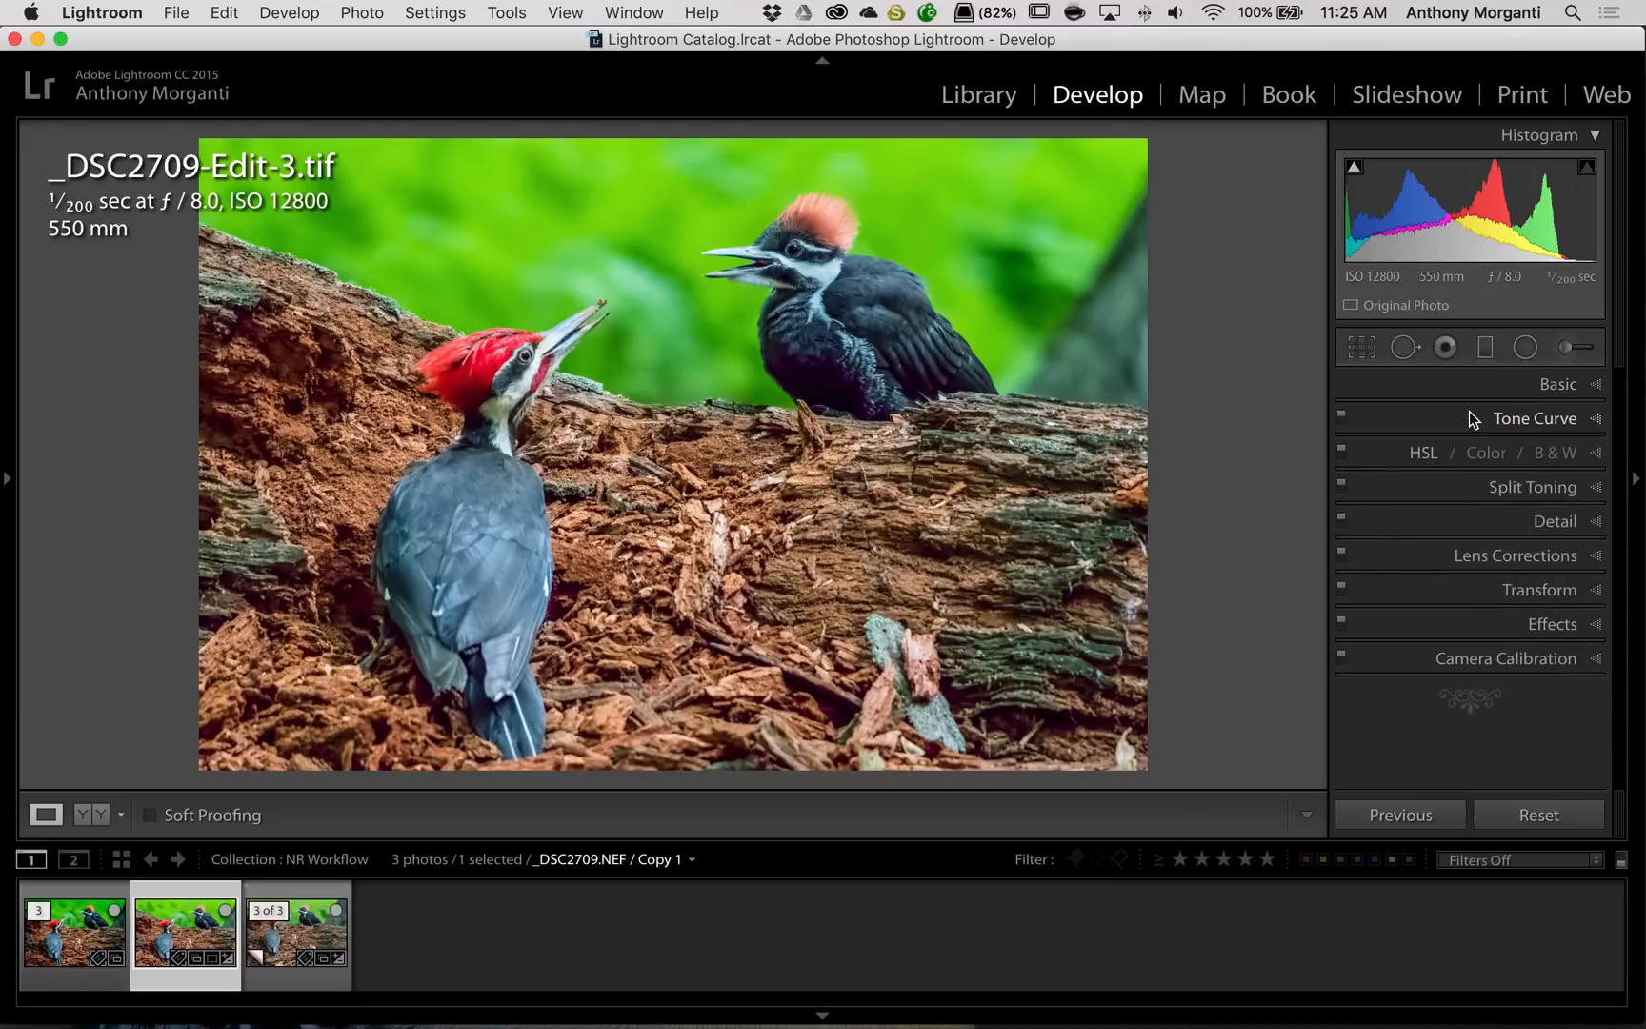
{"action": "mouse_move", "coordinate": [1388, 466]}
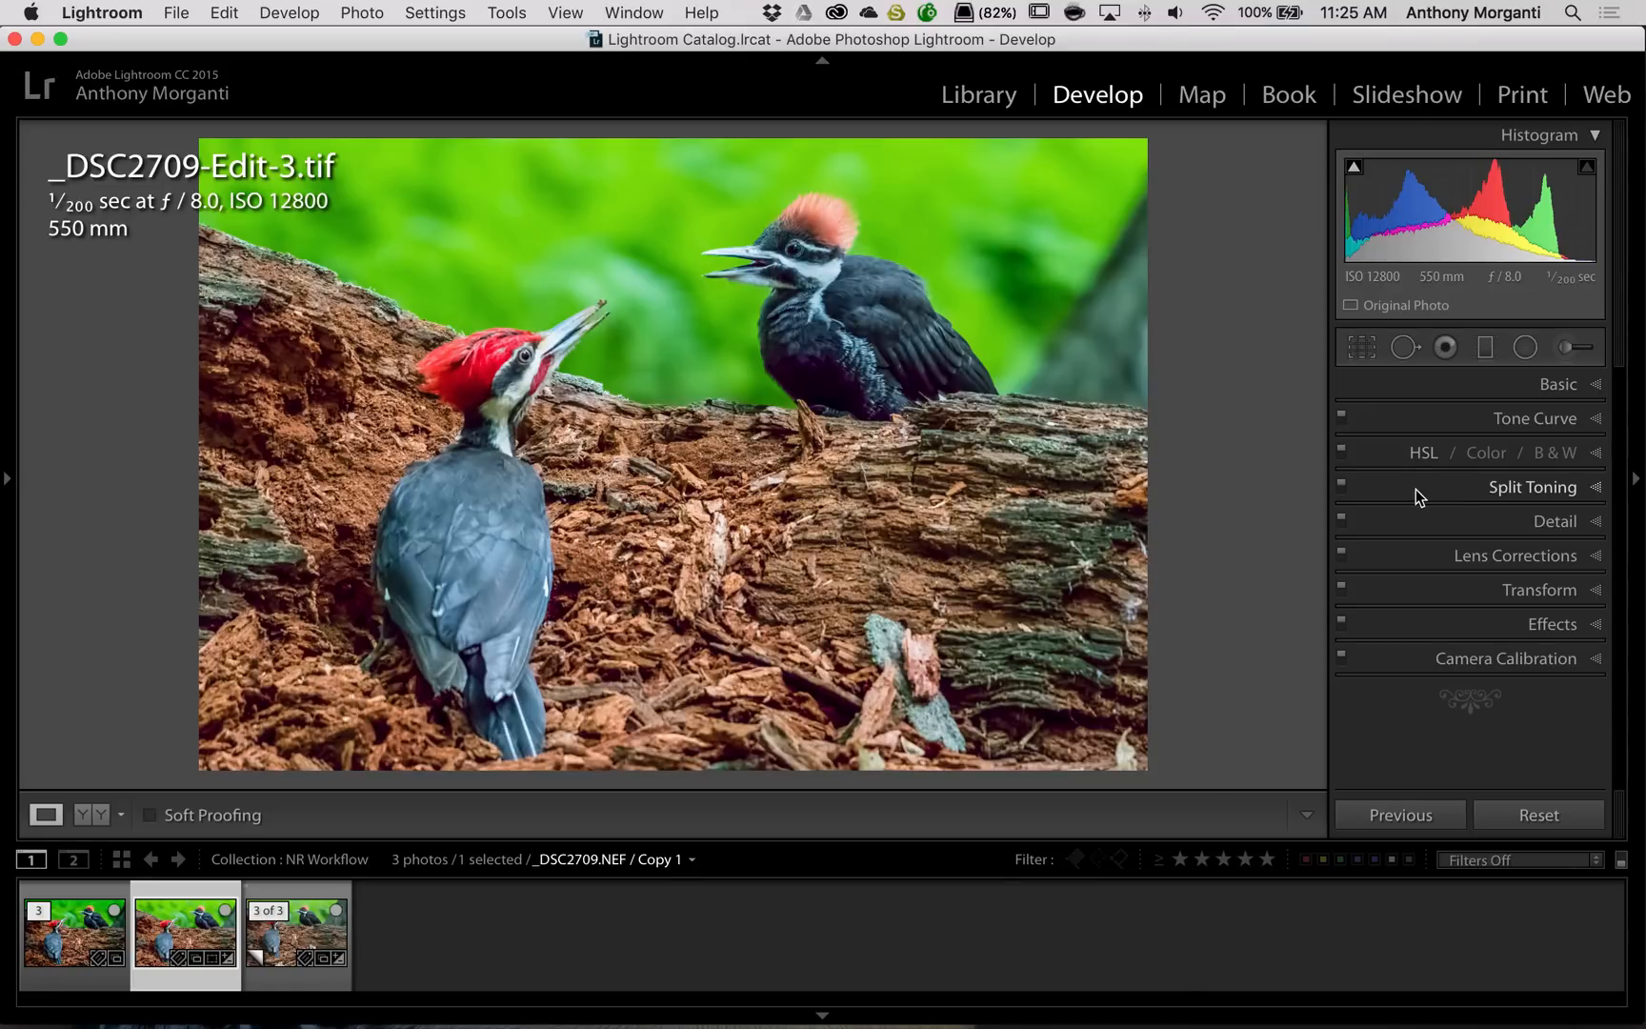
{"action": "left_click", "coordinate": [1555, 521]}
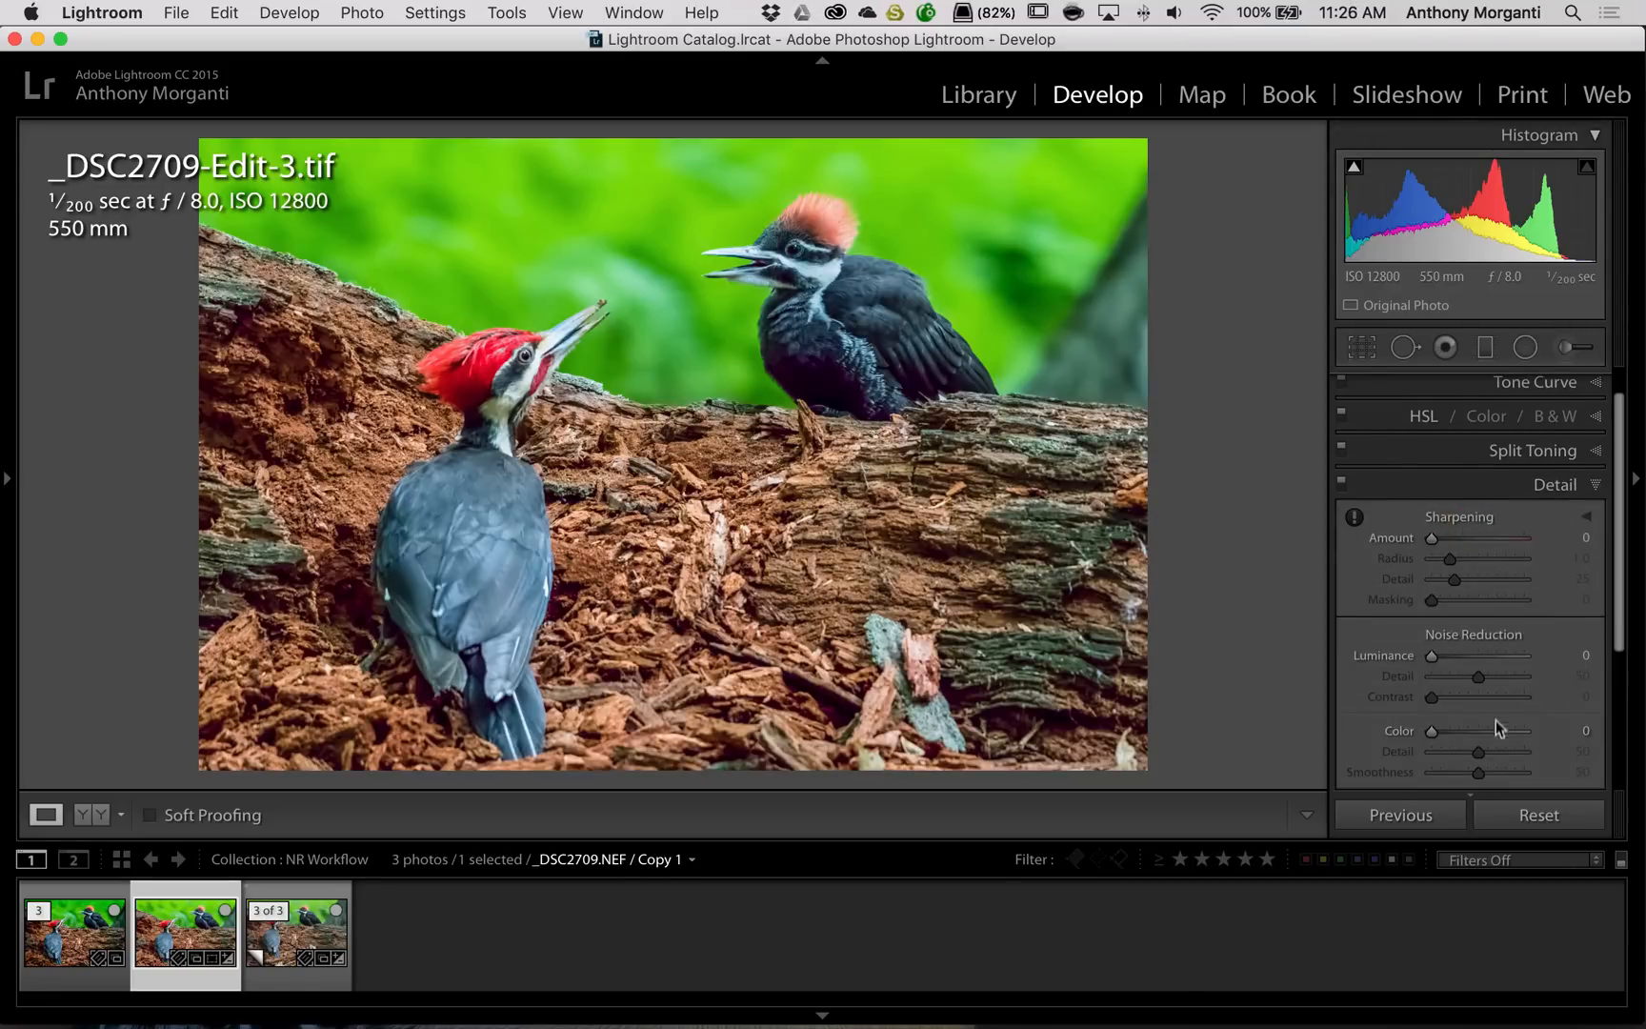
{"action": "left_click", "coordinate": [1554, 484]}
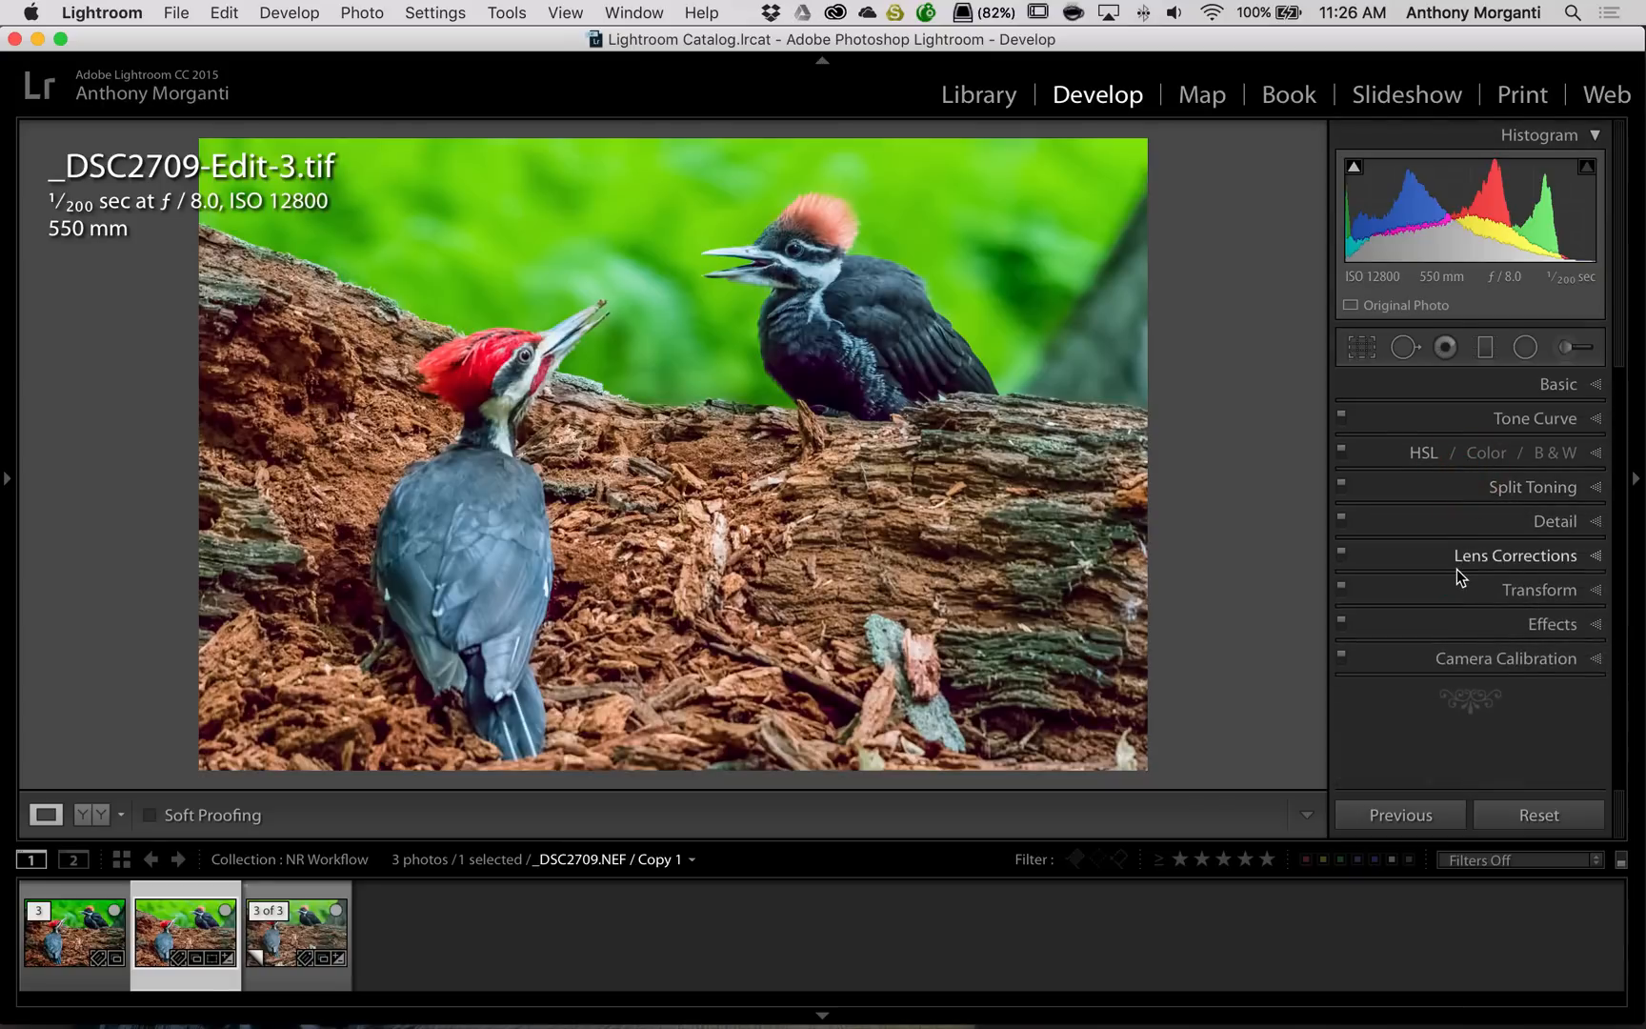
{"action": "mouse_move", "coordinate": [1423, 559]}
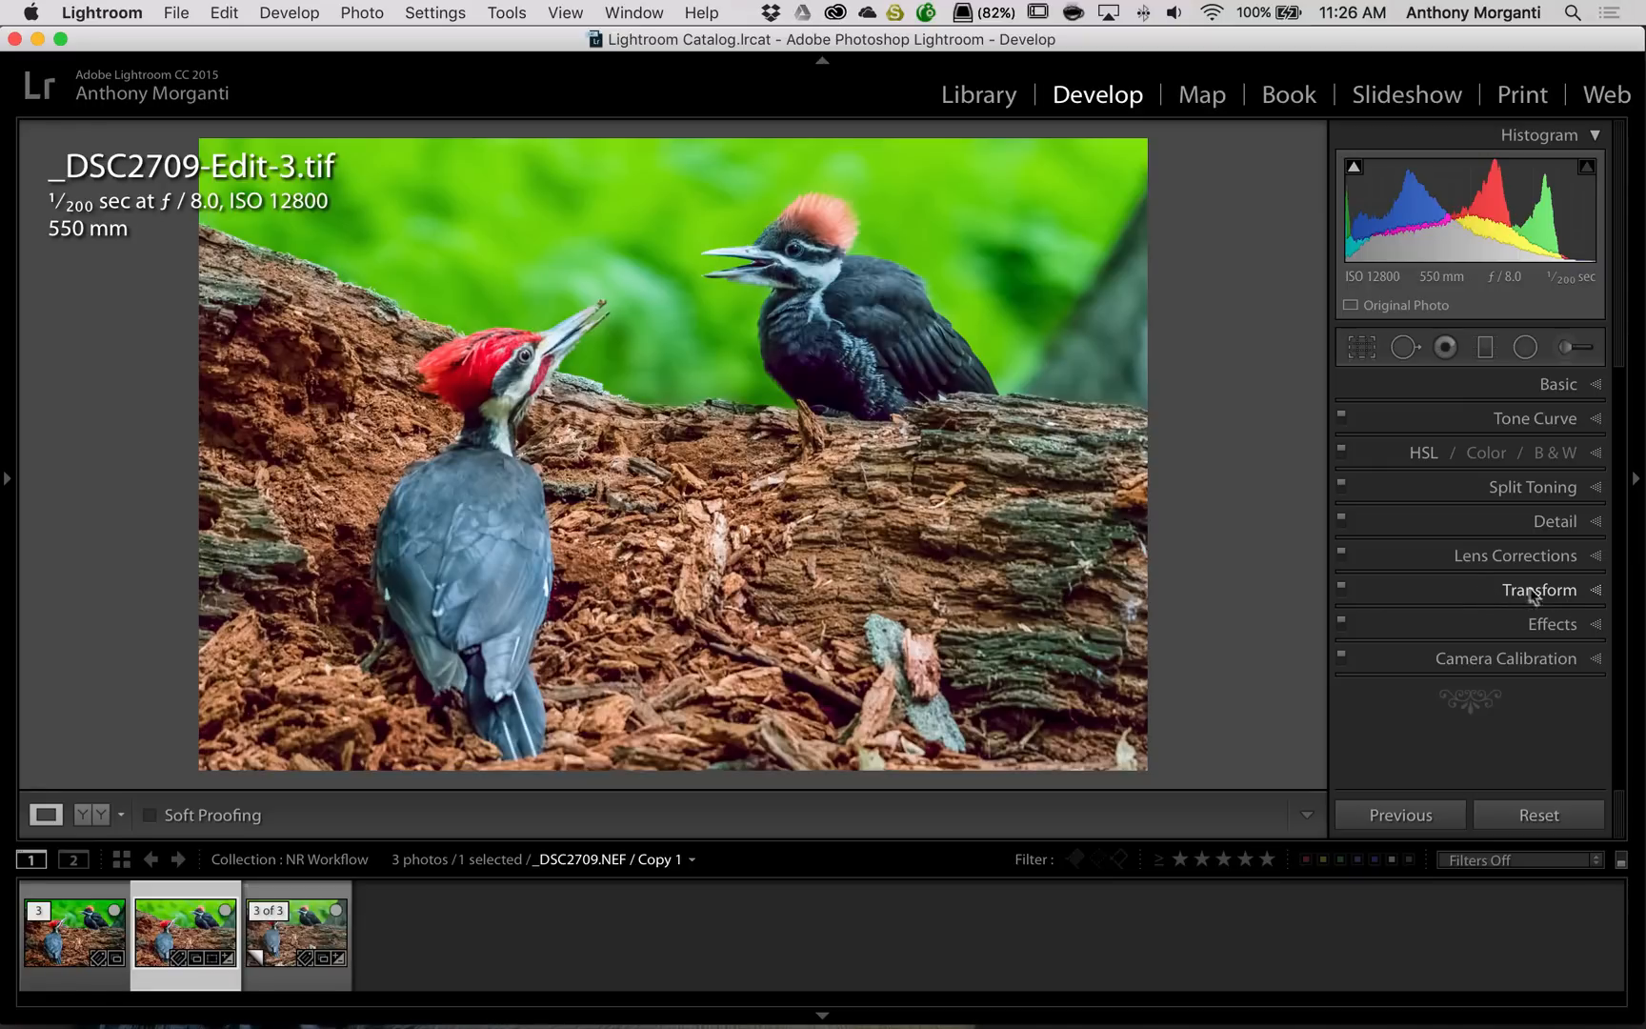
{"action": "mouse_move", "coordinate": [1543, 595]}
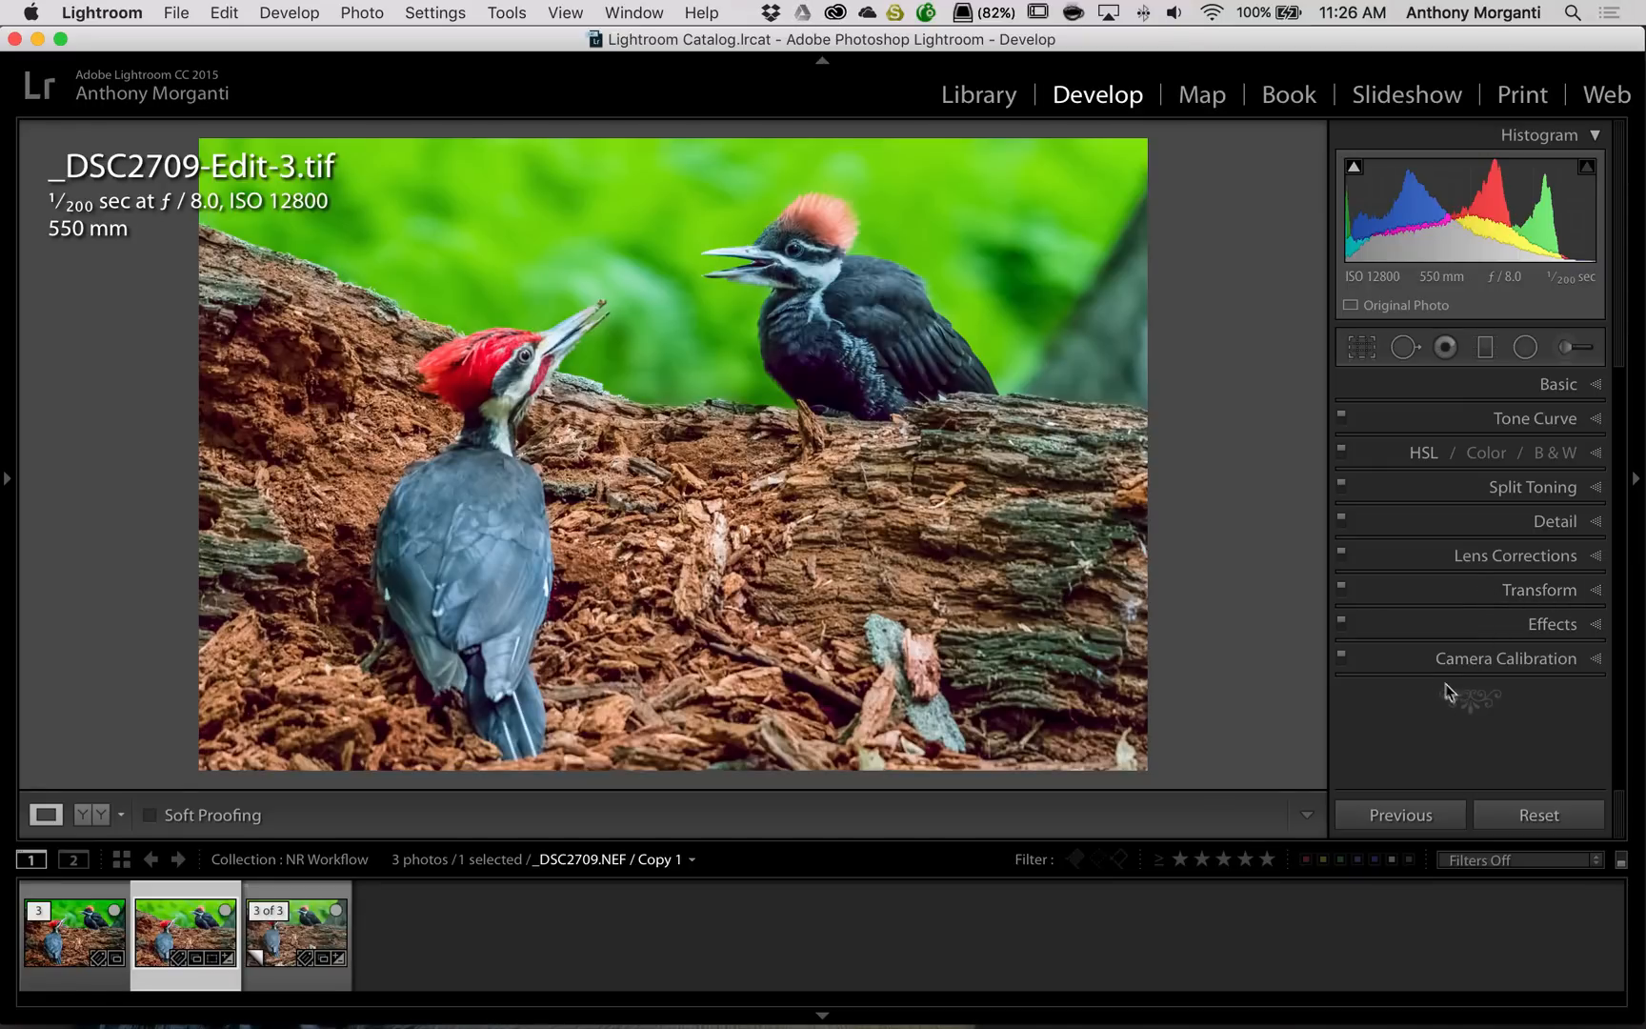
Inspect Camera Calibration, then select the original NEF copy and list its profiles
{"action": "left_click", "coordinate": [1506, 659]}
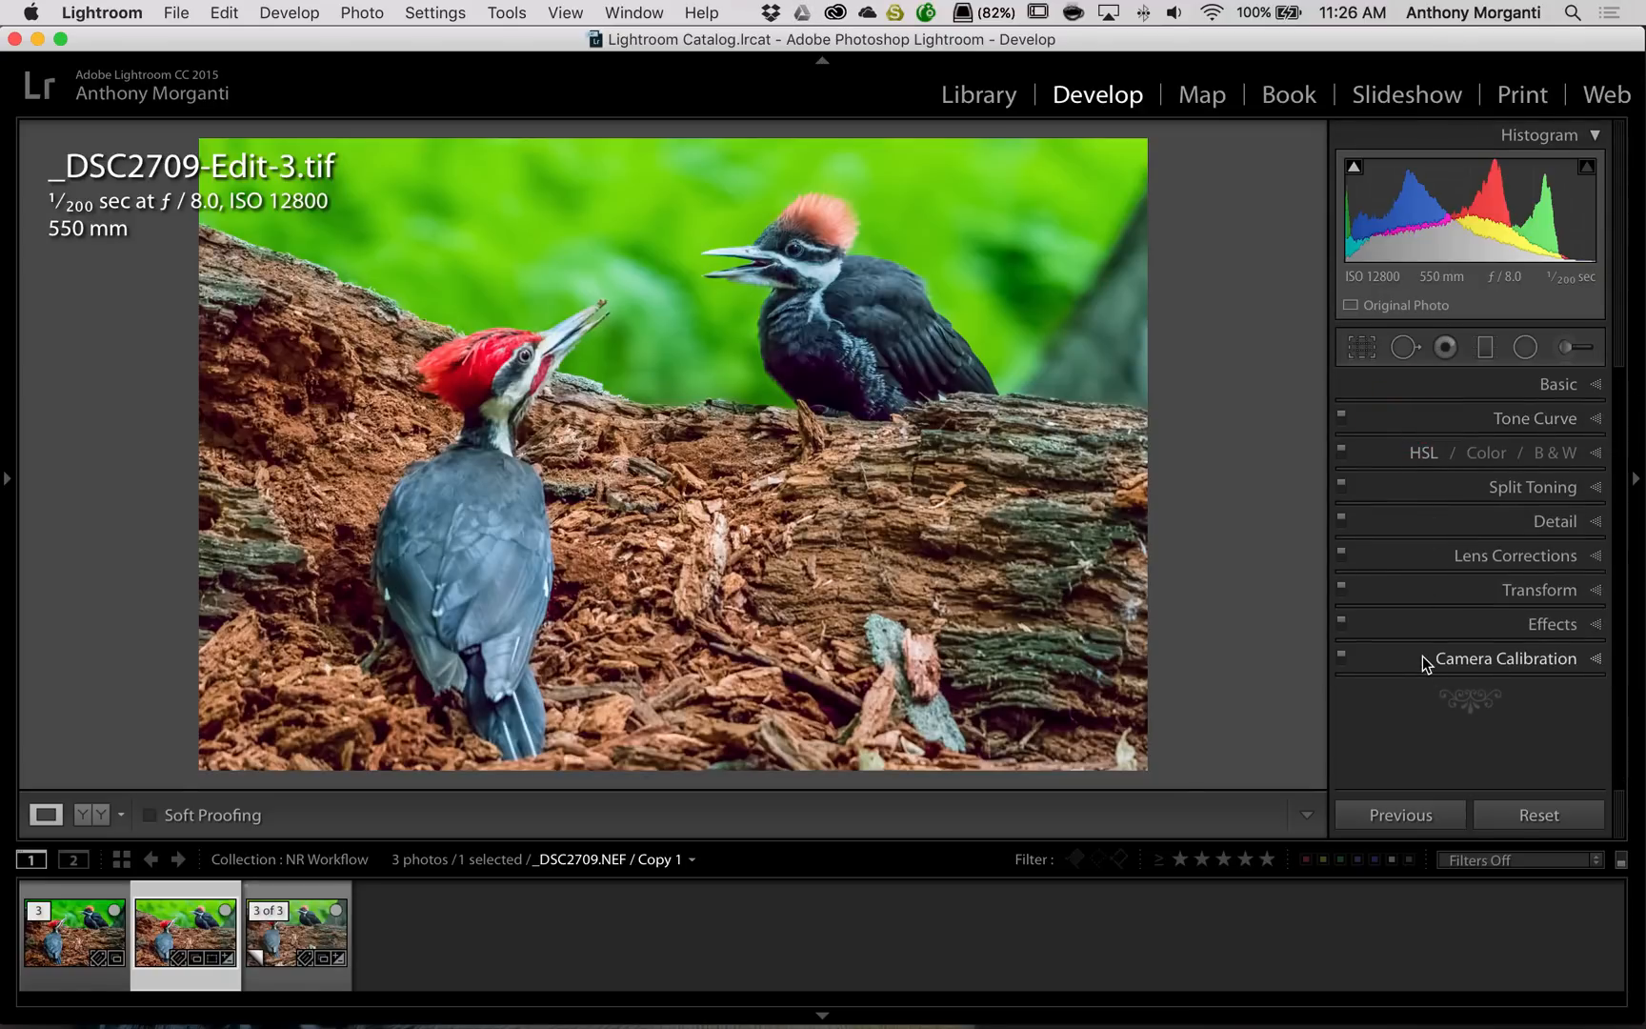
{"action": "left_click", "coordinate": [1503, 658]}
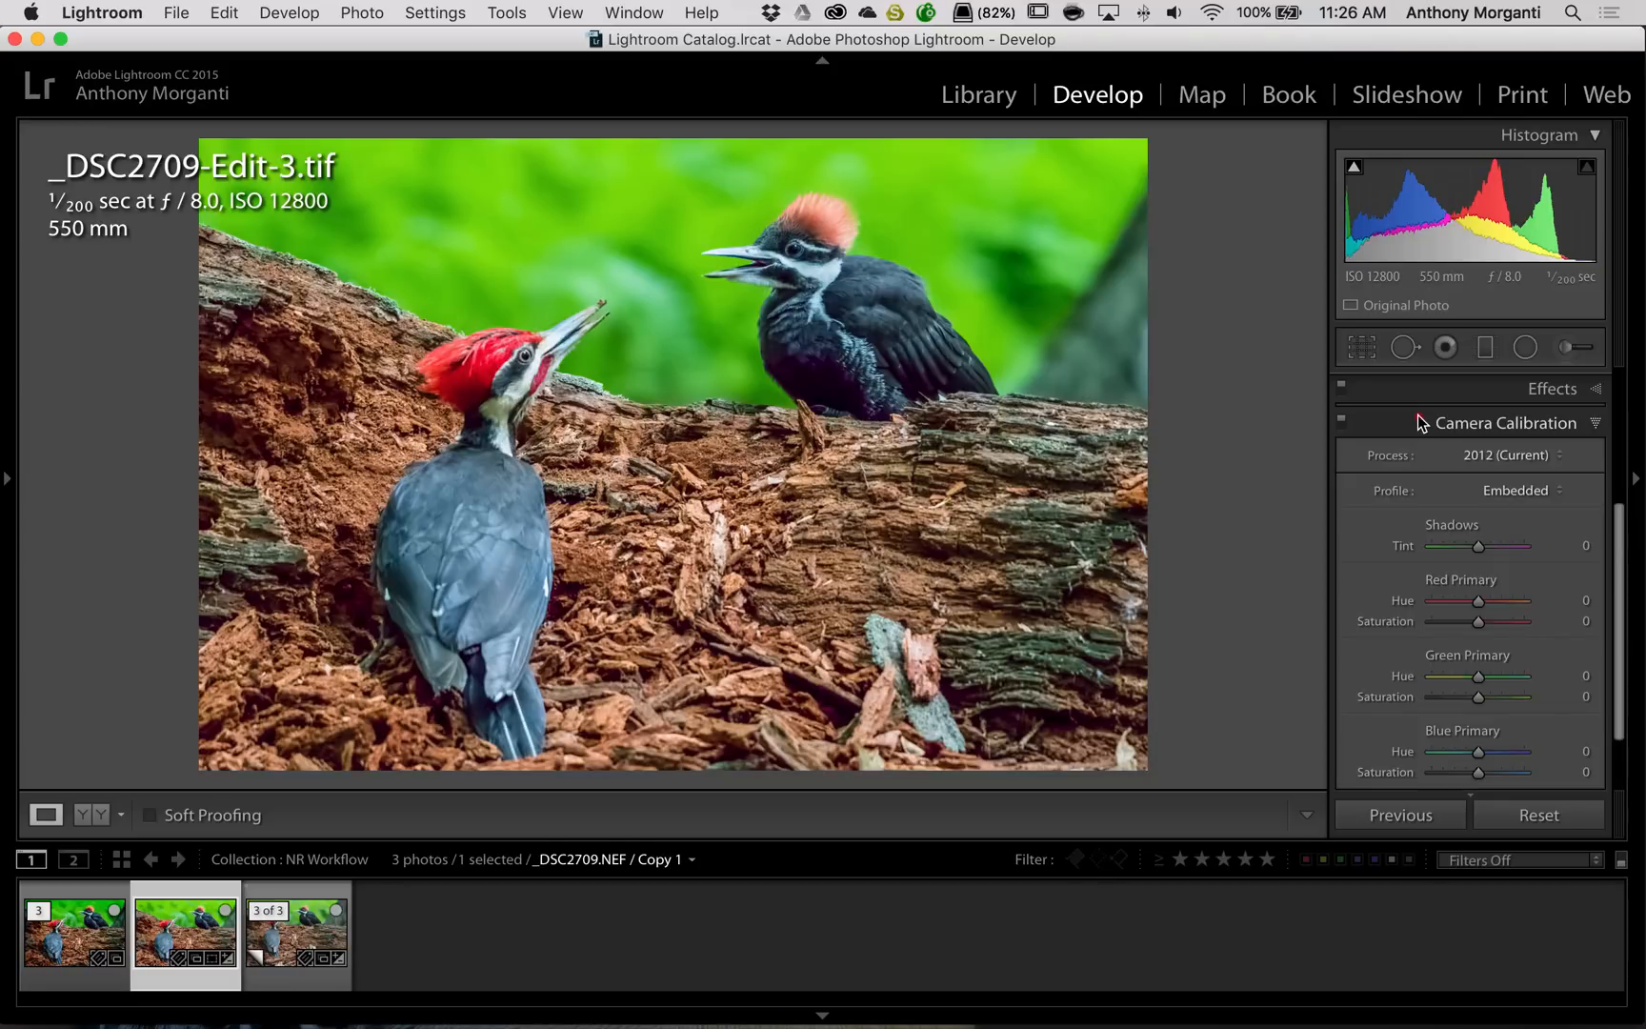
{"action": "left_click", "coordinate": [1505, 422]}
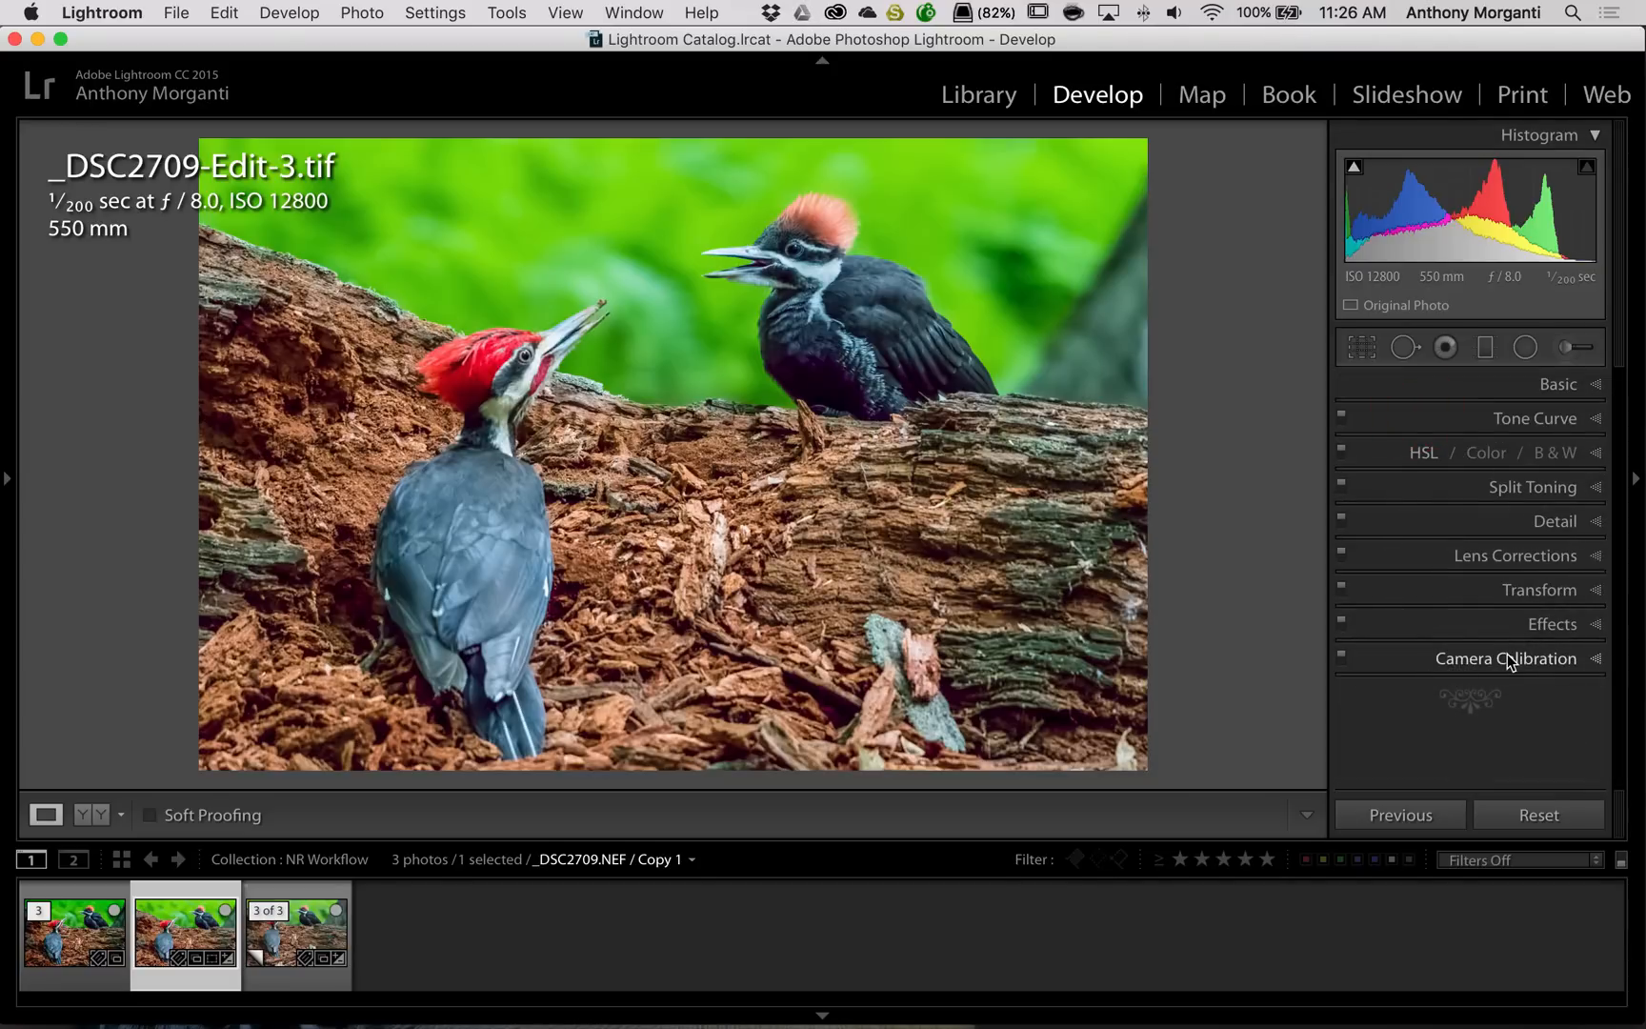
{"action": "left_click", "coordinate": [1505, 659]}
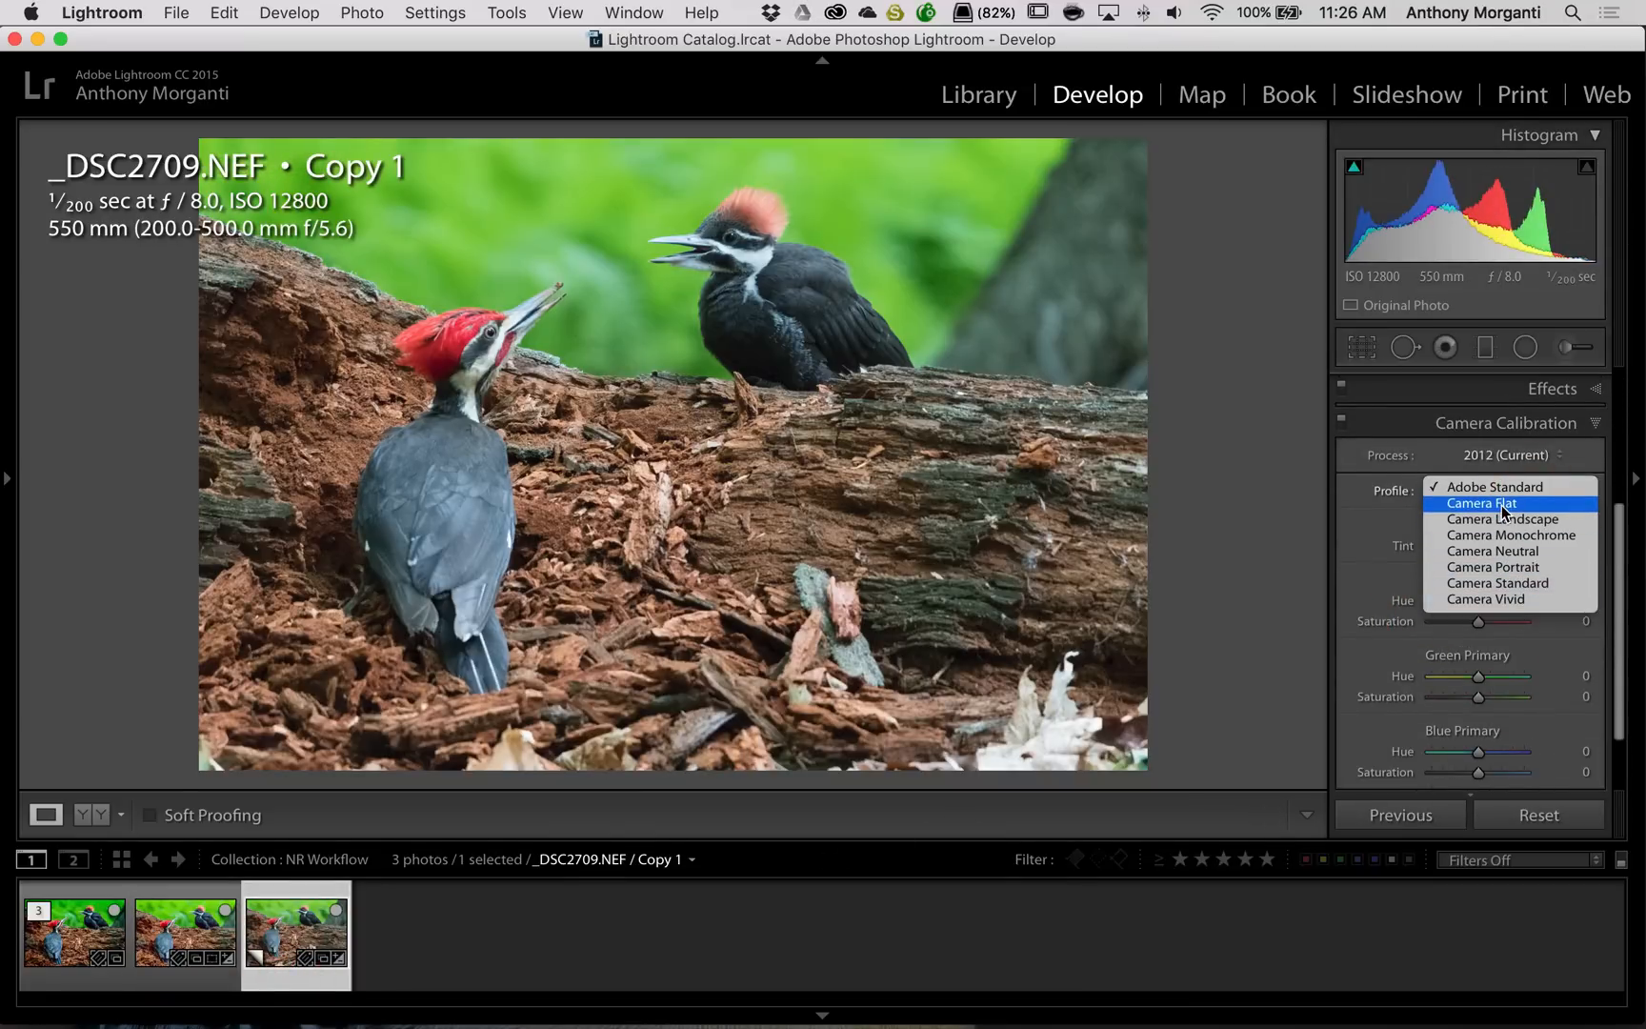
Close the profile list, view the denoised TIFF, then select the final ON1-edited PSD
{"action": "left_click", "coordinate": [1494, 486]}
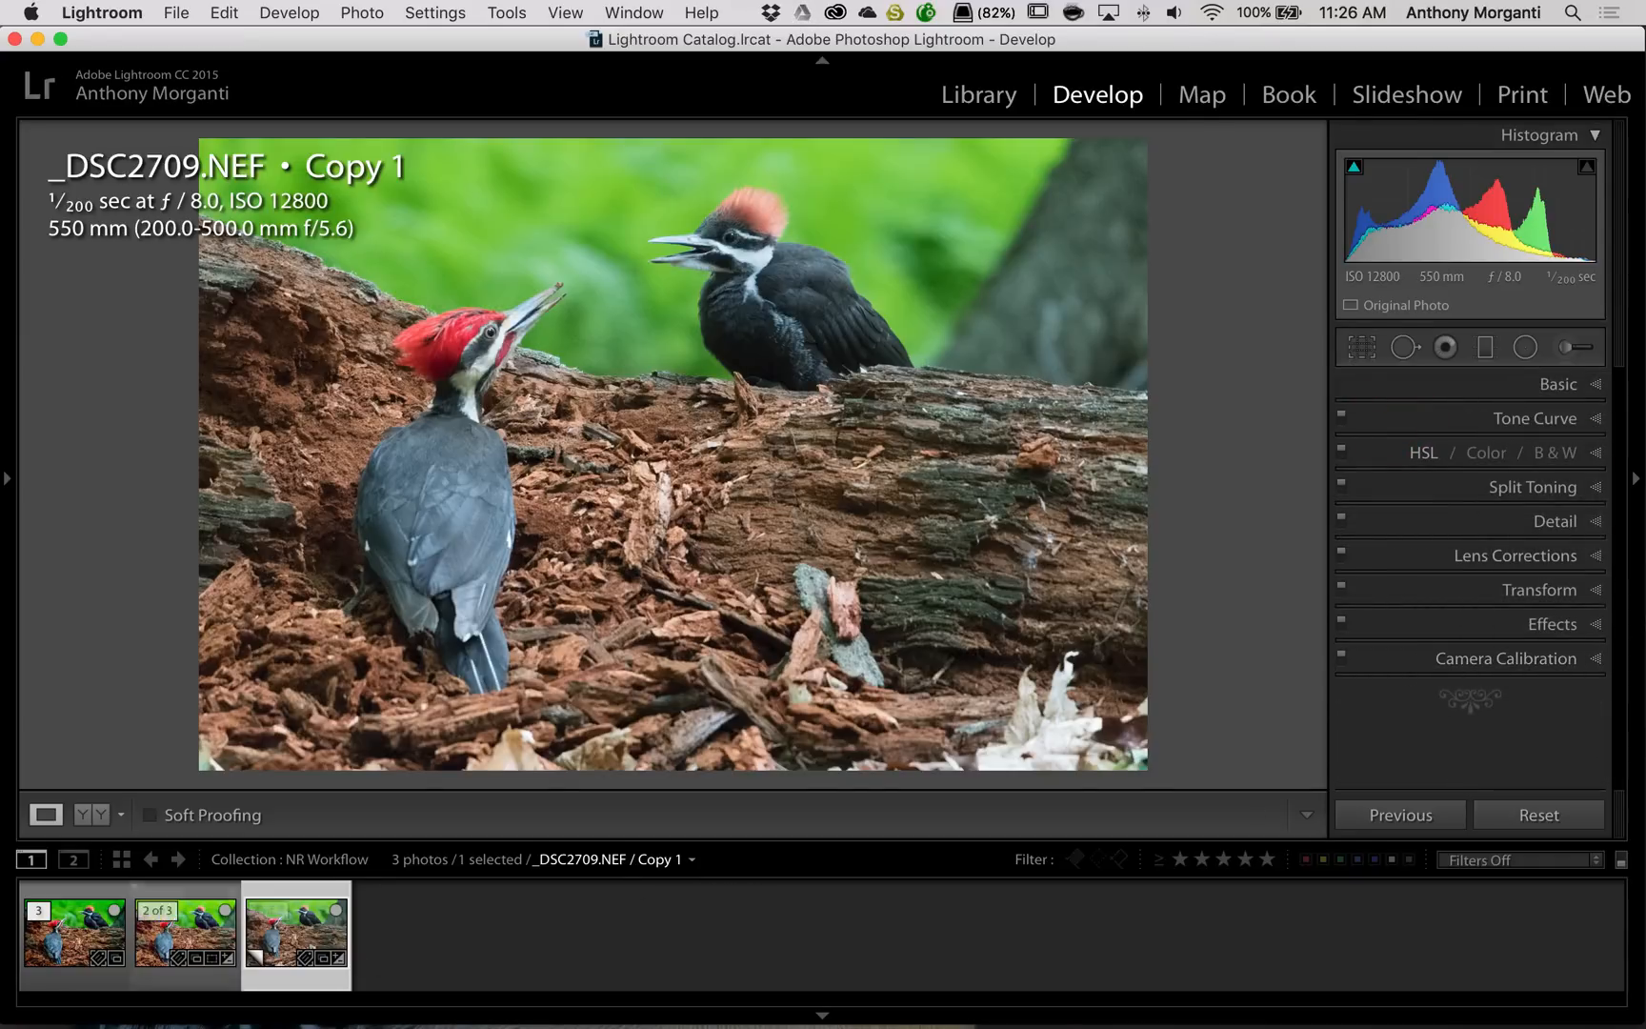
{"action": "left_click", "coordinate": [185, 935]}
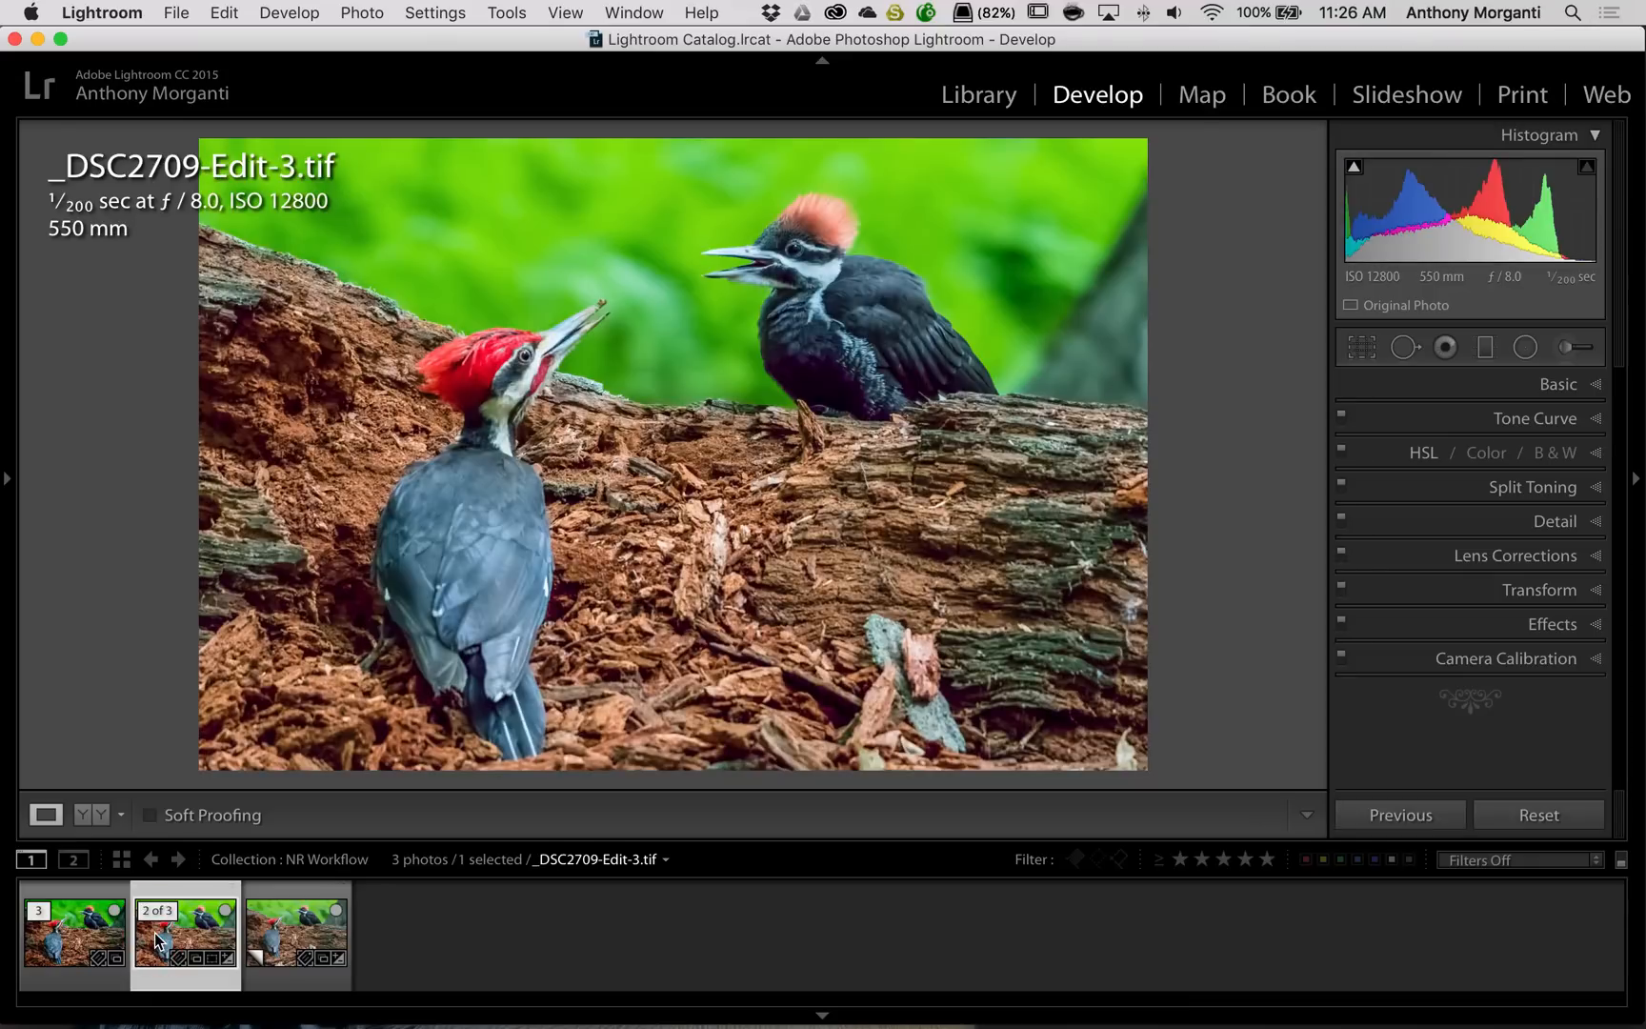
{"action": "mouse_move", "coordinate": [184, 935]}
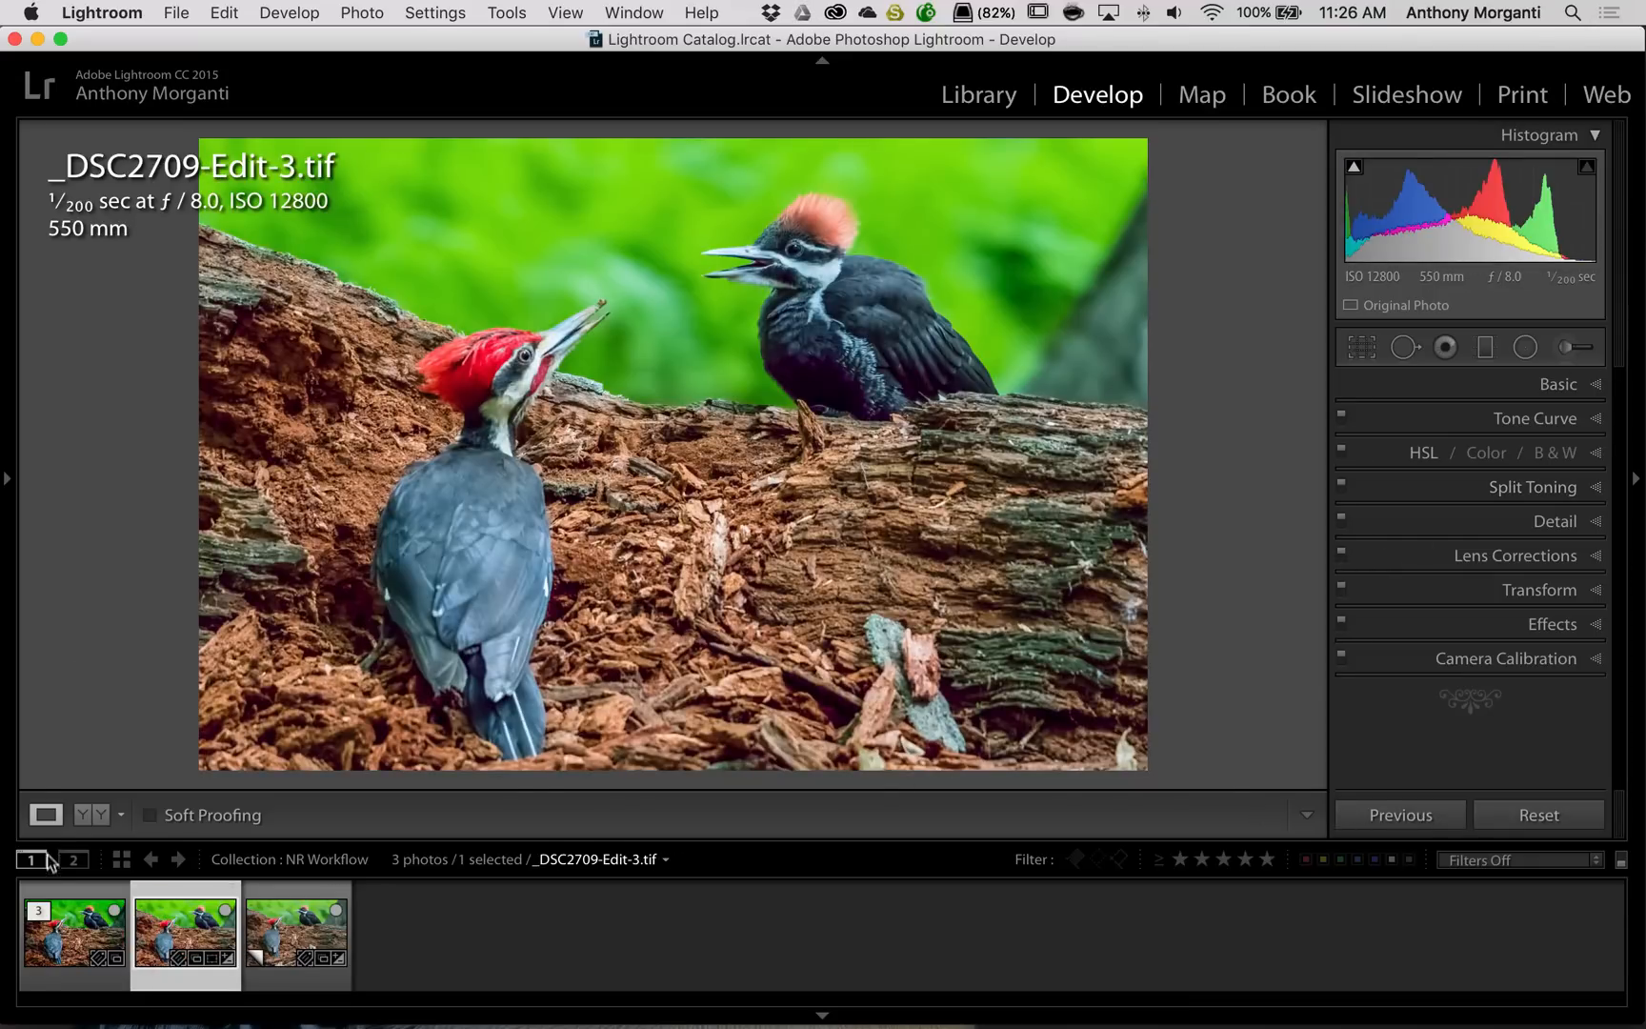
{"action": "left_click", "coordinate": [74, 935]}
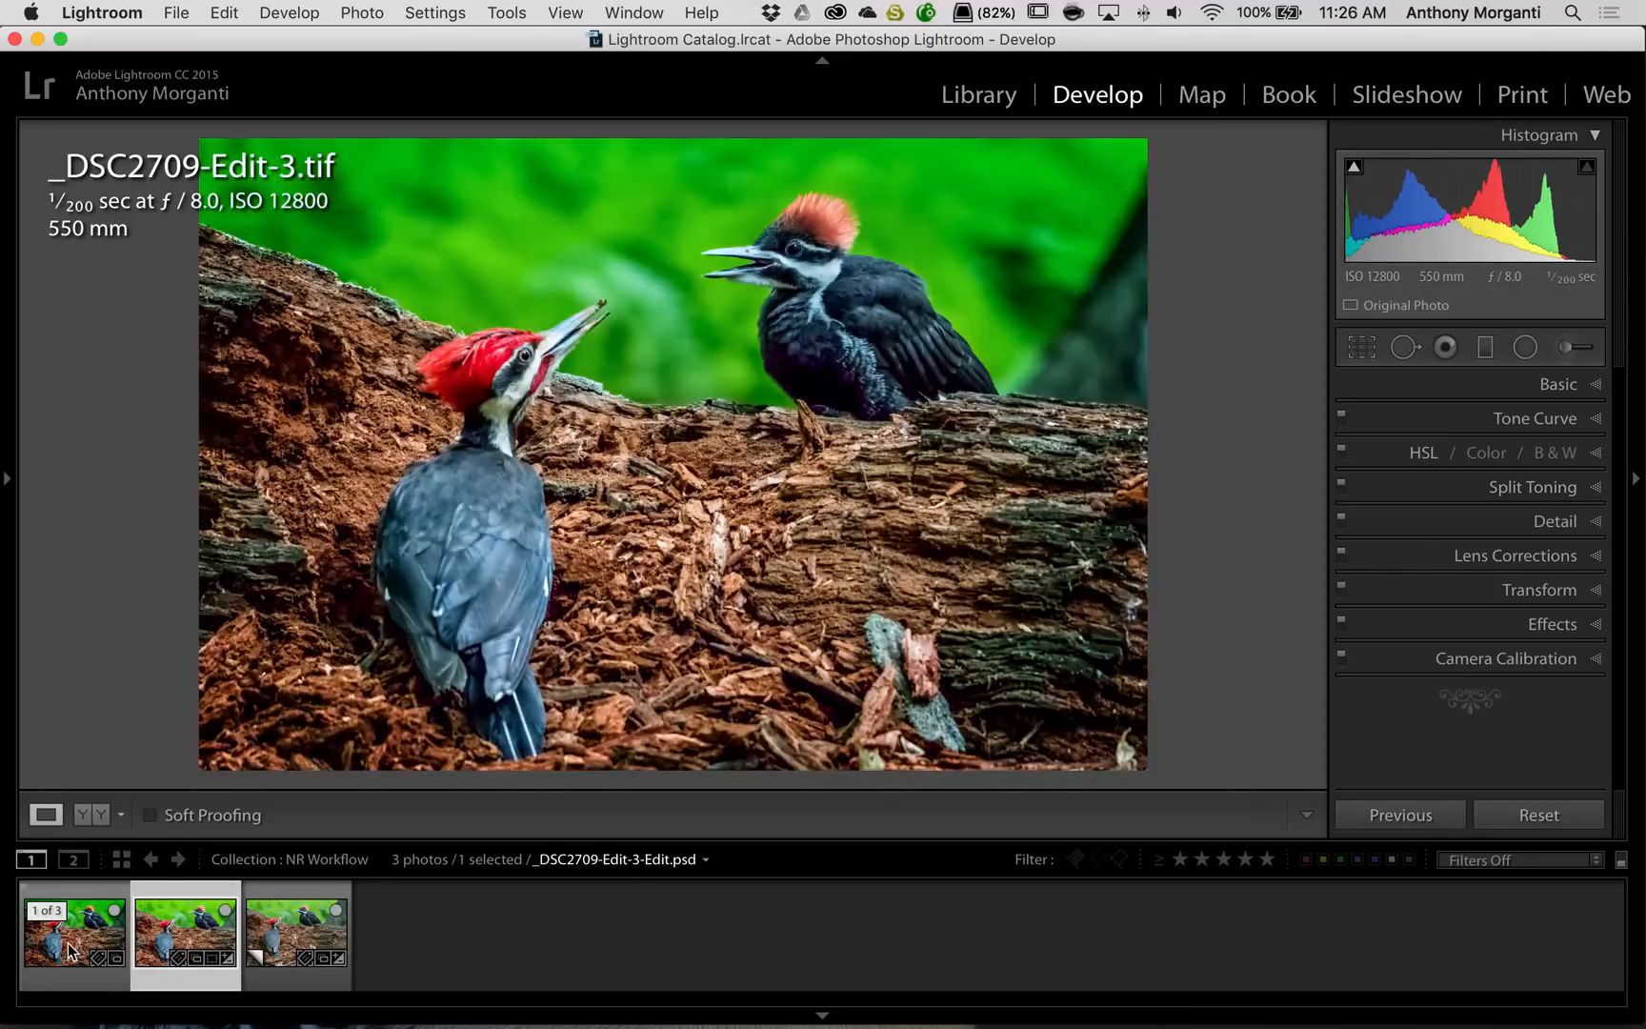
{"action": "left_click", "coordinate": [74, 935]}
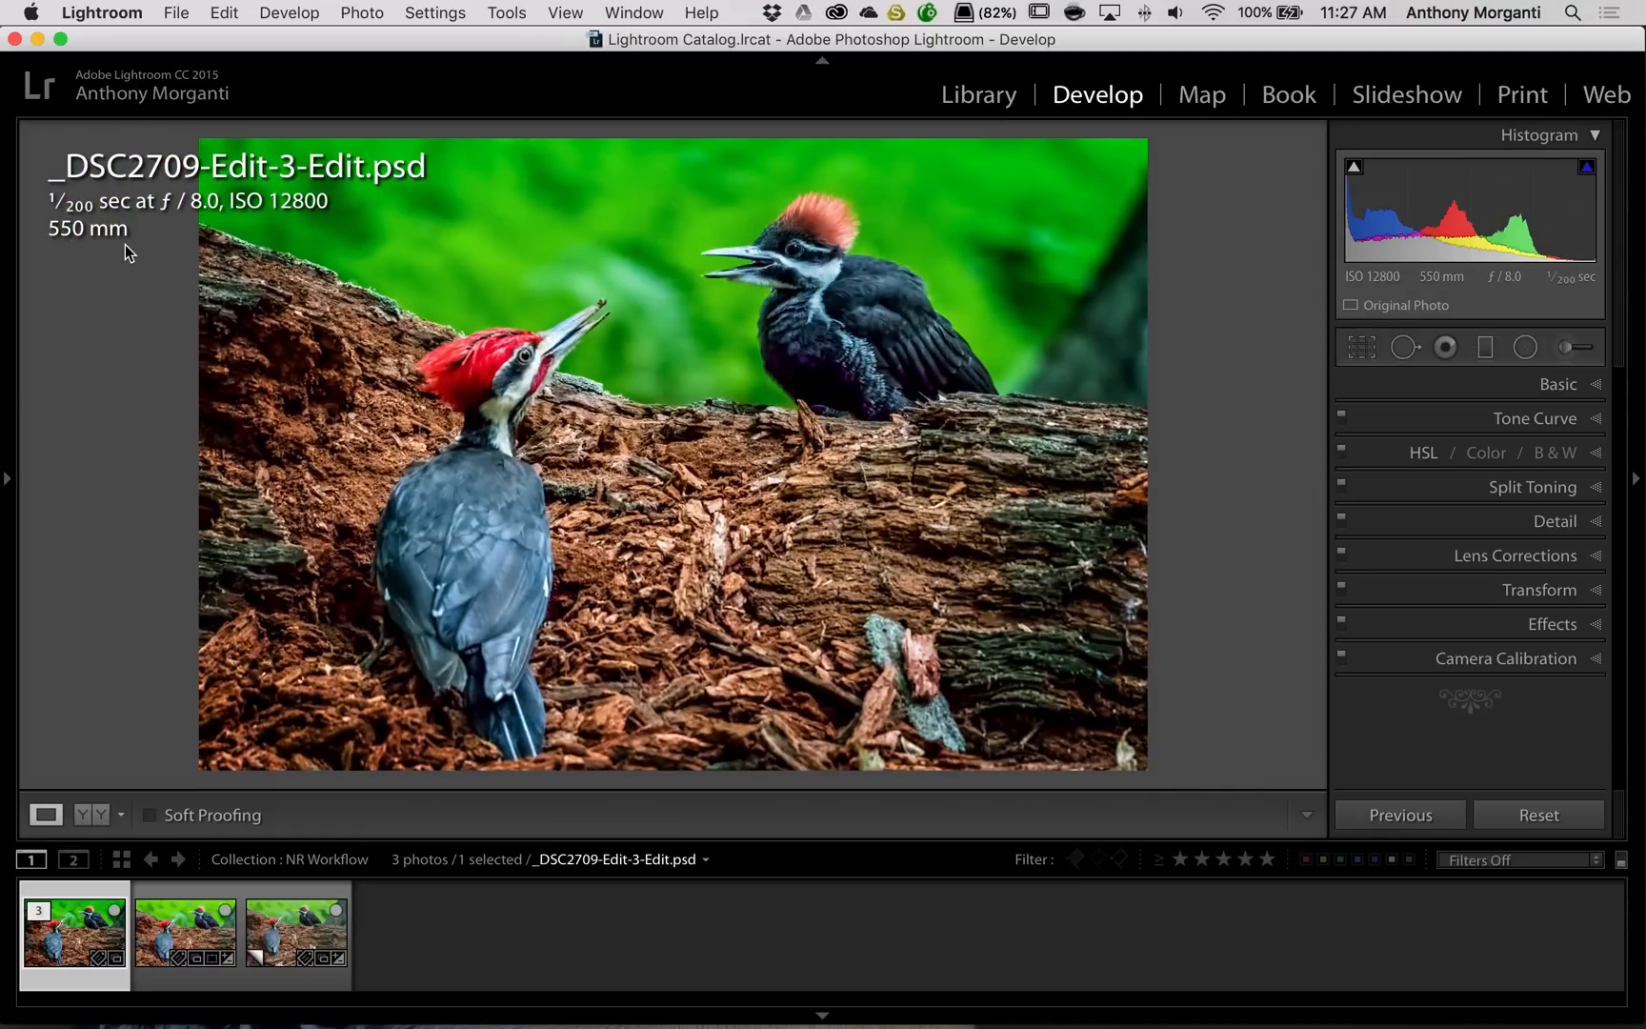
{"action": "mouse_move", "coordinate": [436, 315]}
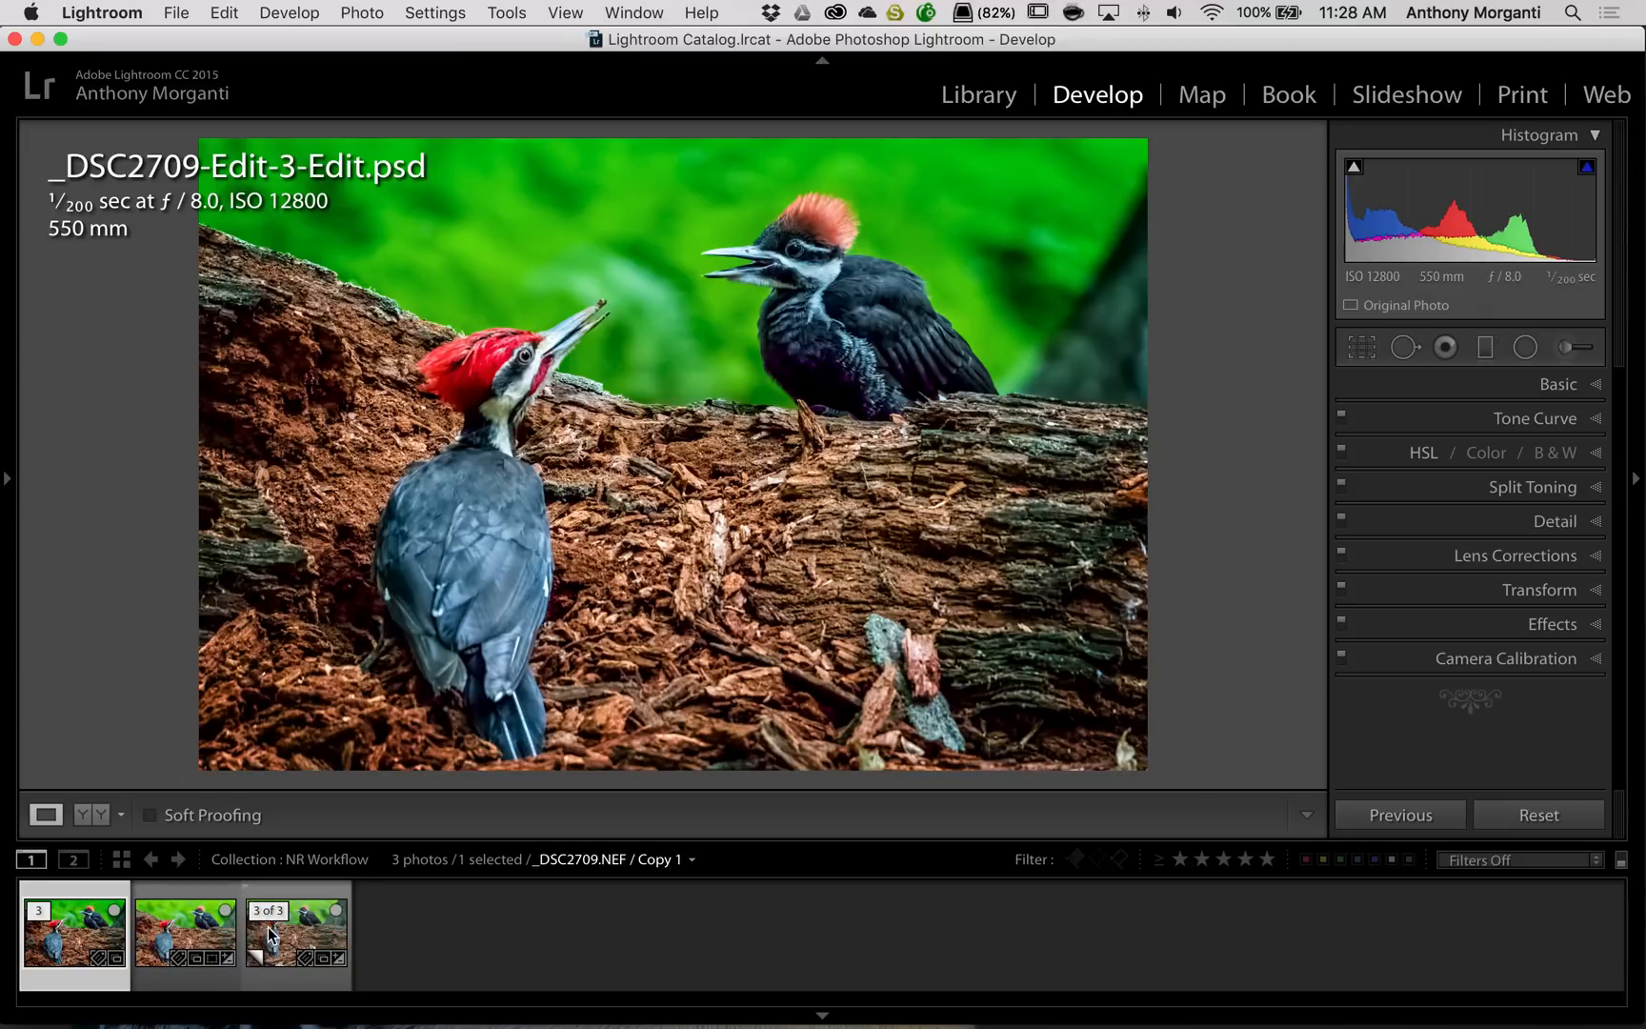
Compare the original NEF copy with the final ON1-edited PSD side by side at 1:1 zoom
{"action": "left_click", "coordinate": [74, 935]}
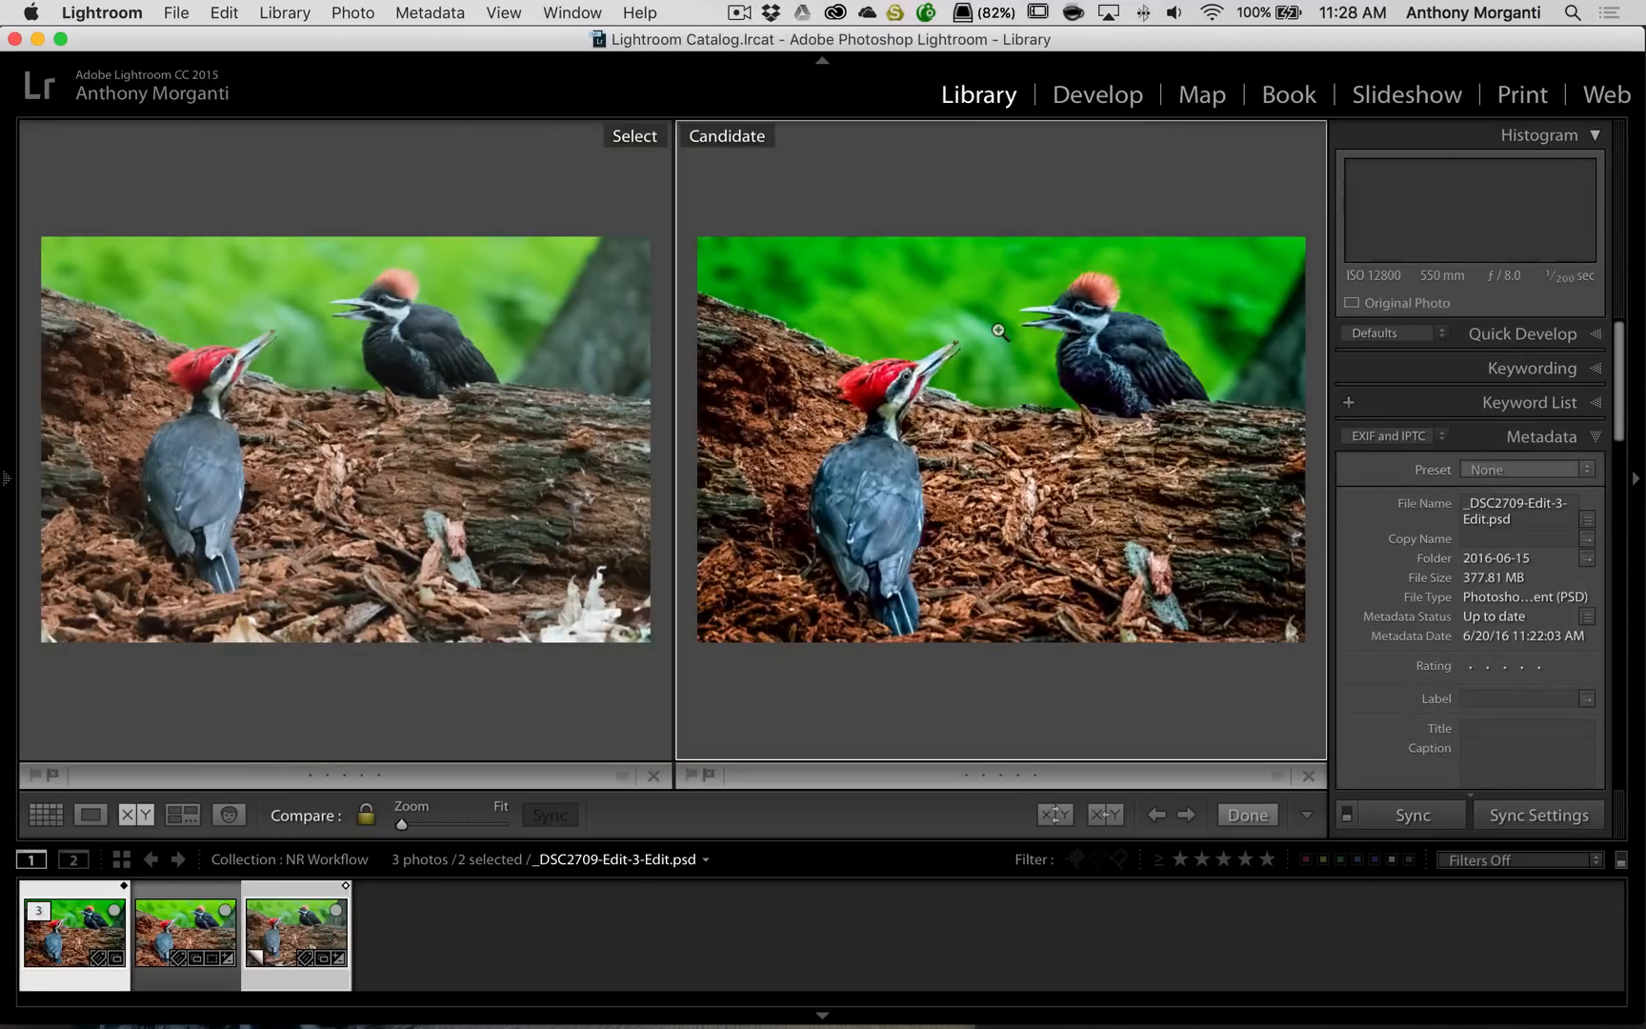
{"action": "left_click_drag", "start_coordinate": [402, 823], "coordinate": [460, 824]}
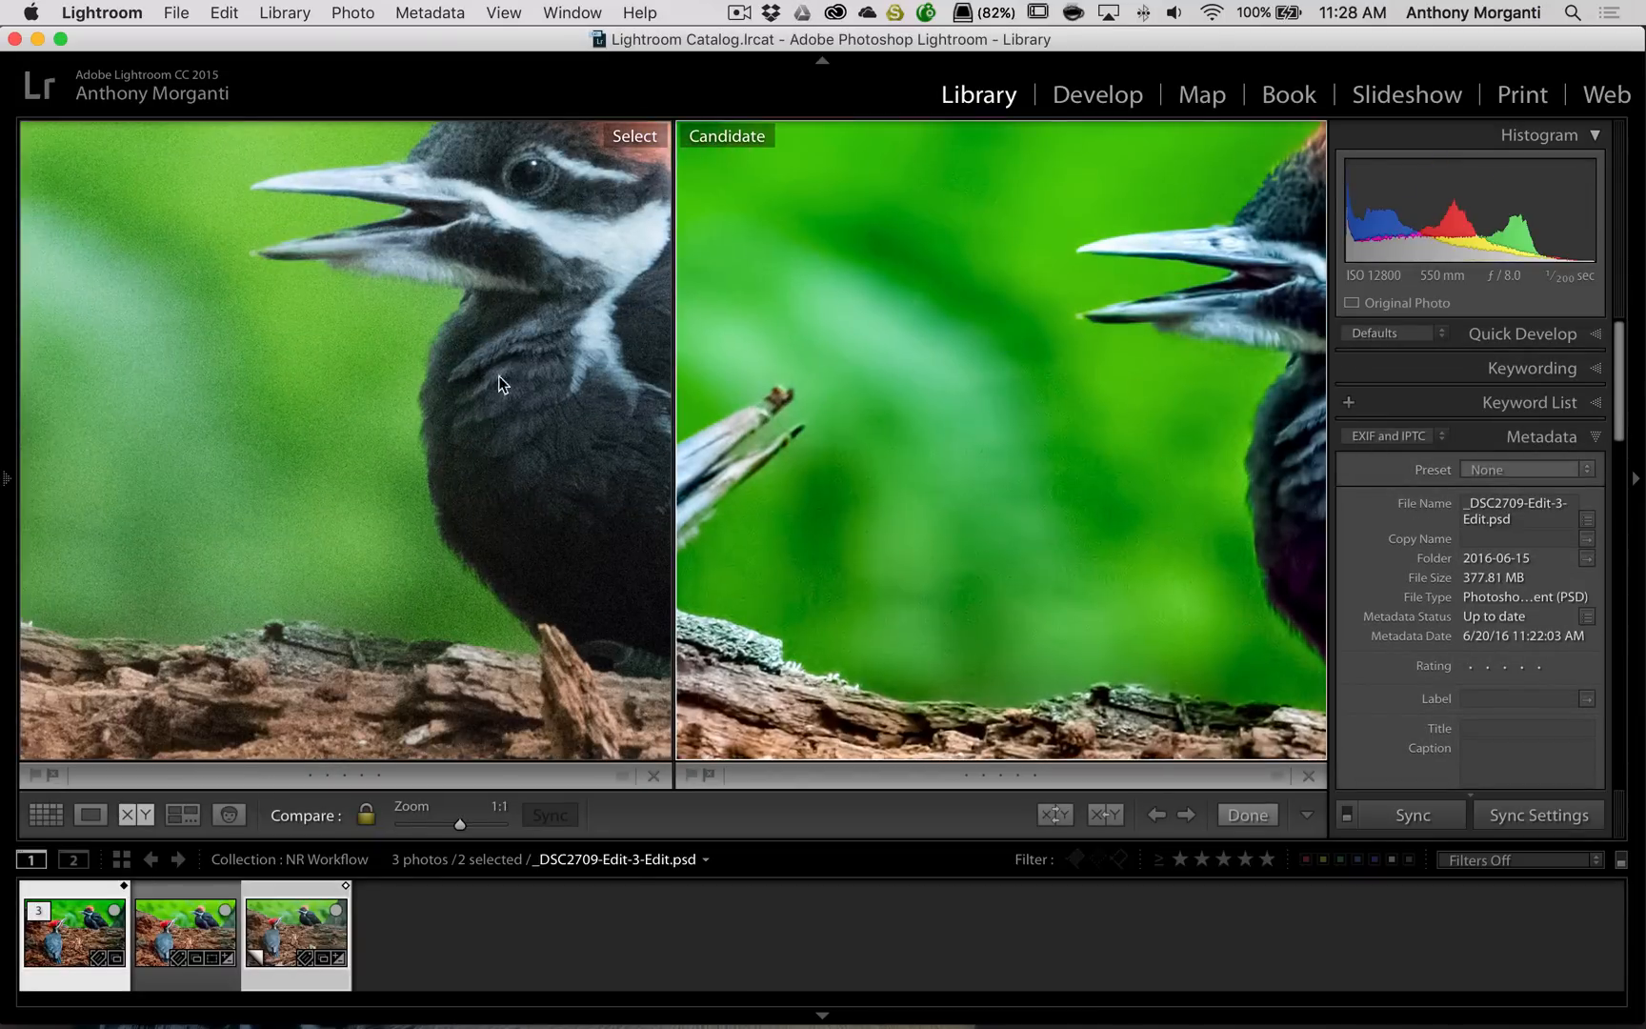